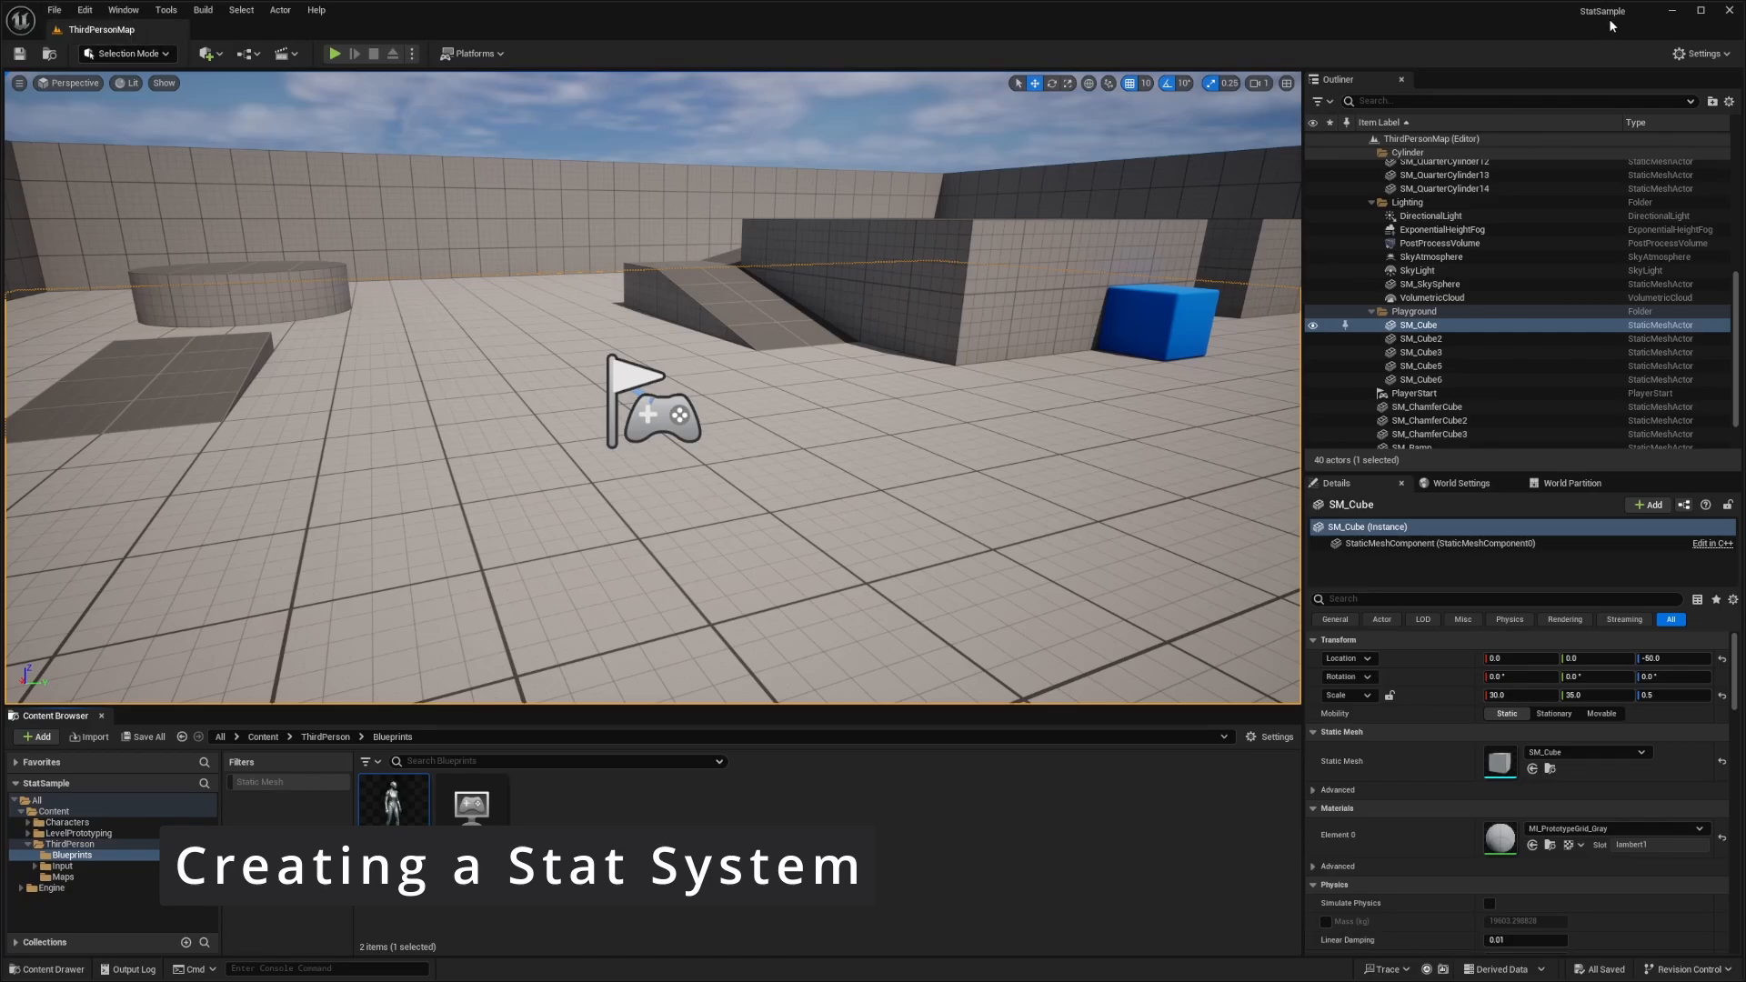
pyautogui.moveTo(382, 195)
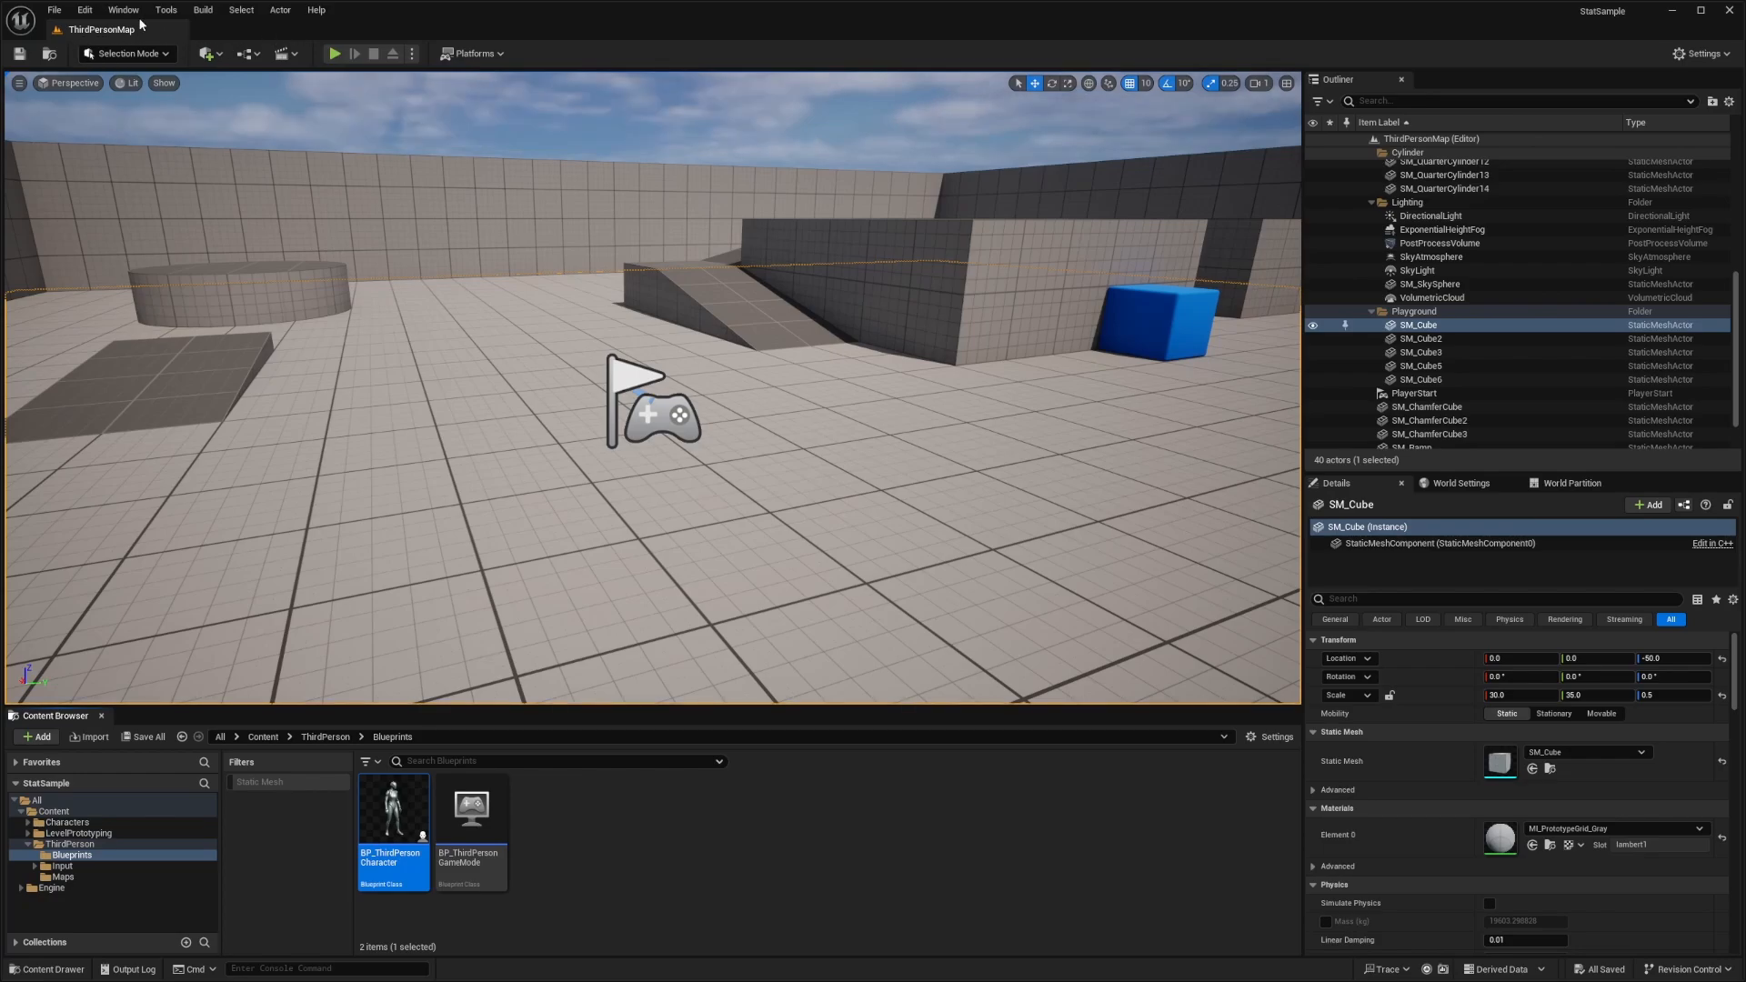
pyautogui.moveTo(51, 9)
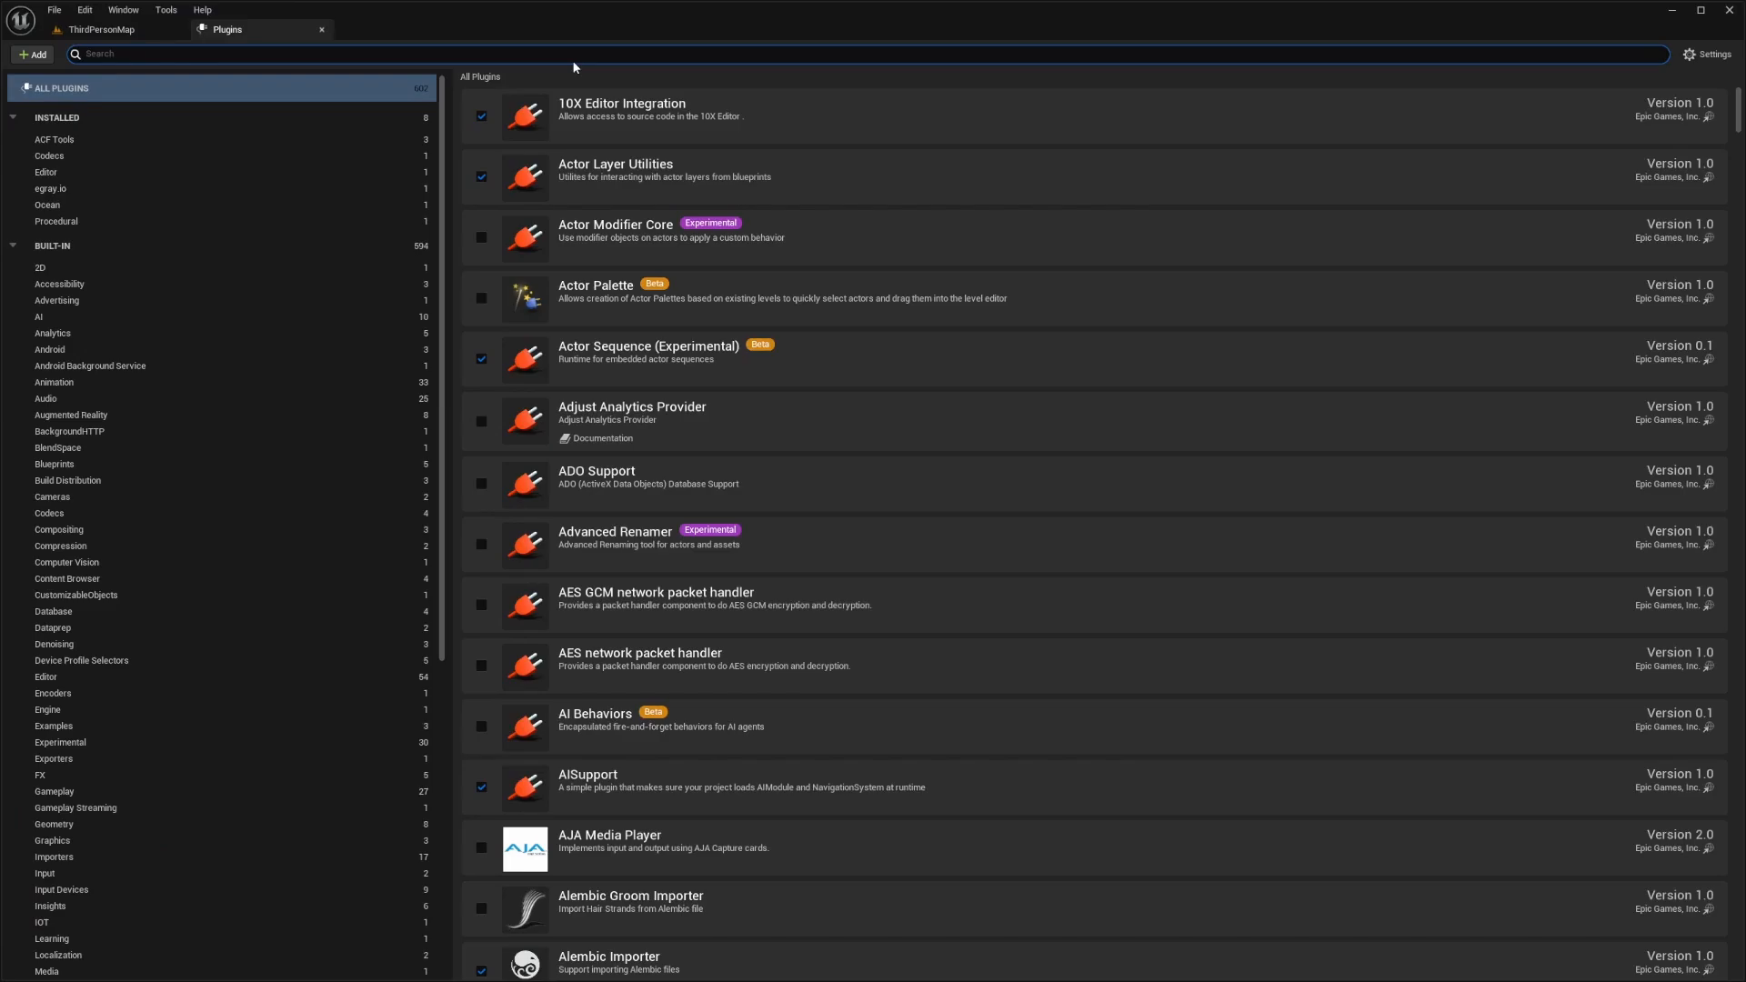
# - Show the GameplayTags page under Project in Project Settings
pyautogui.write('gameplay')
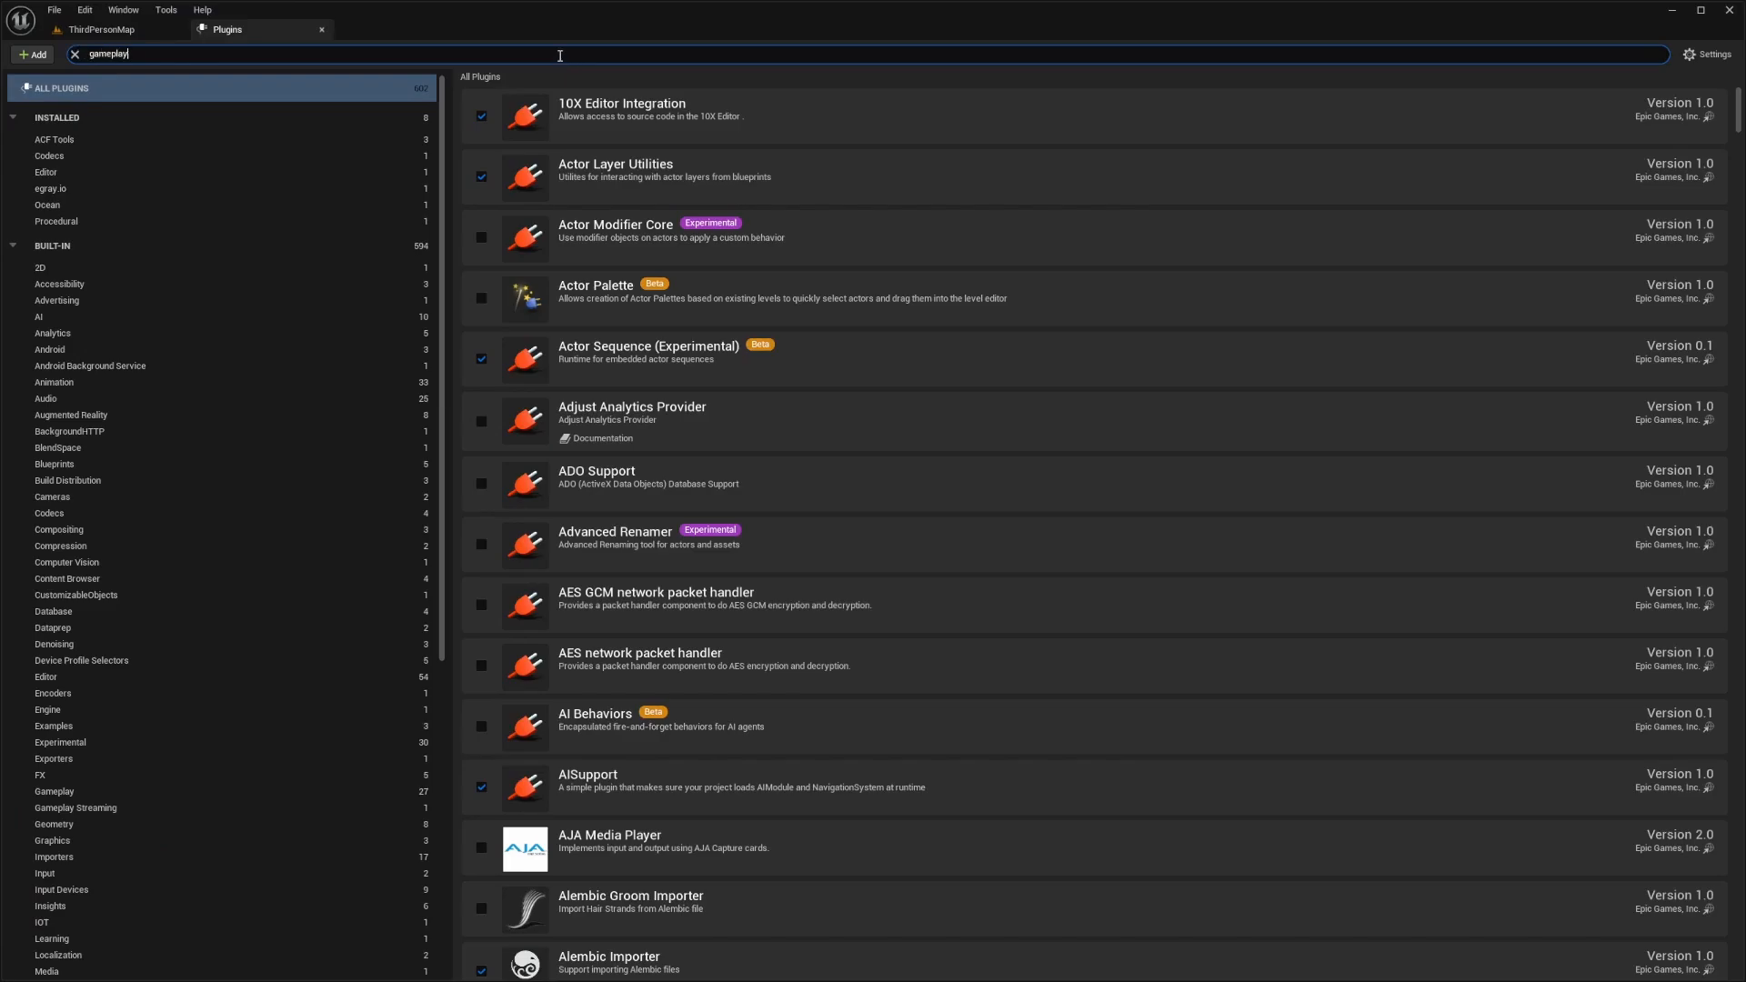
pyautogui.write('tag')
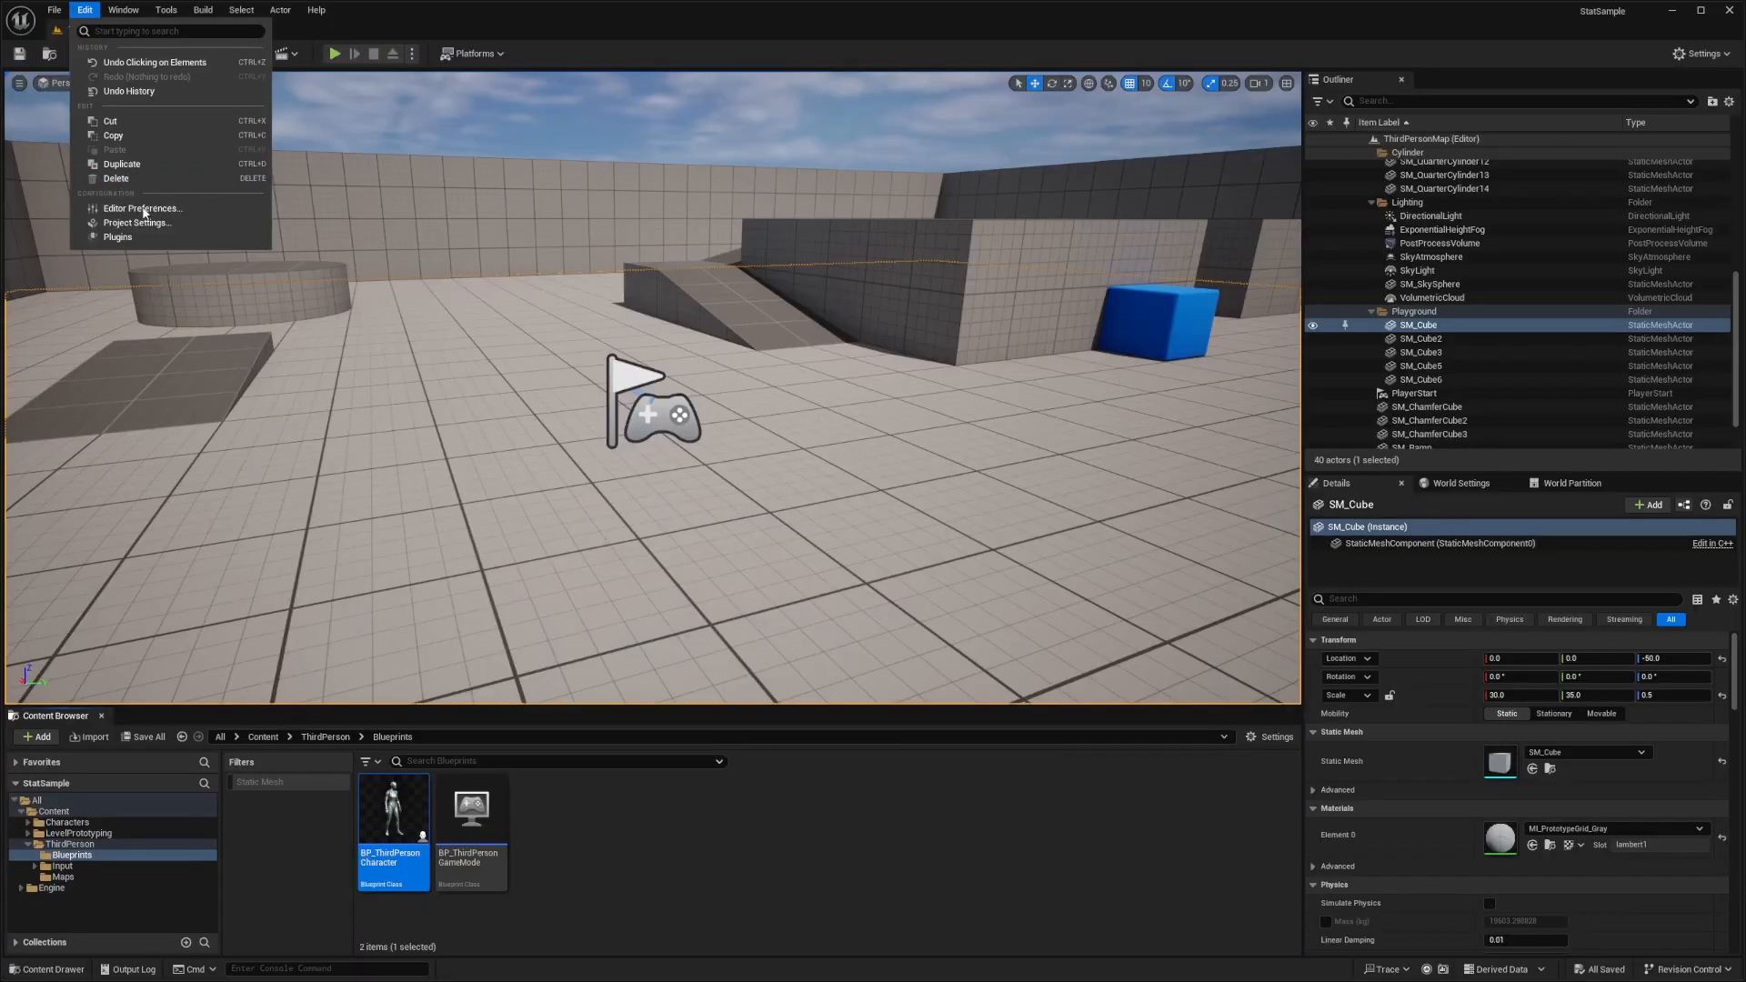
pyautogui.click(134, 222)
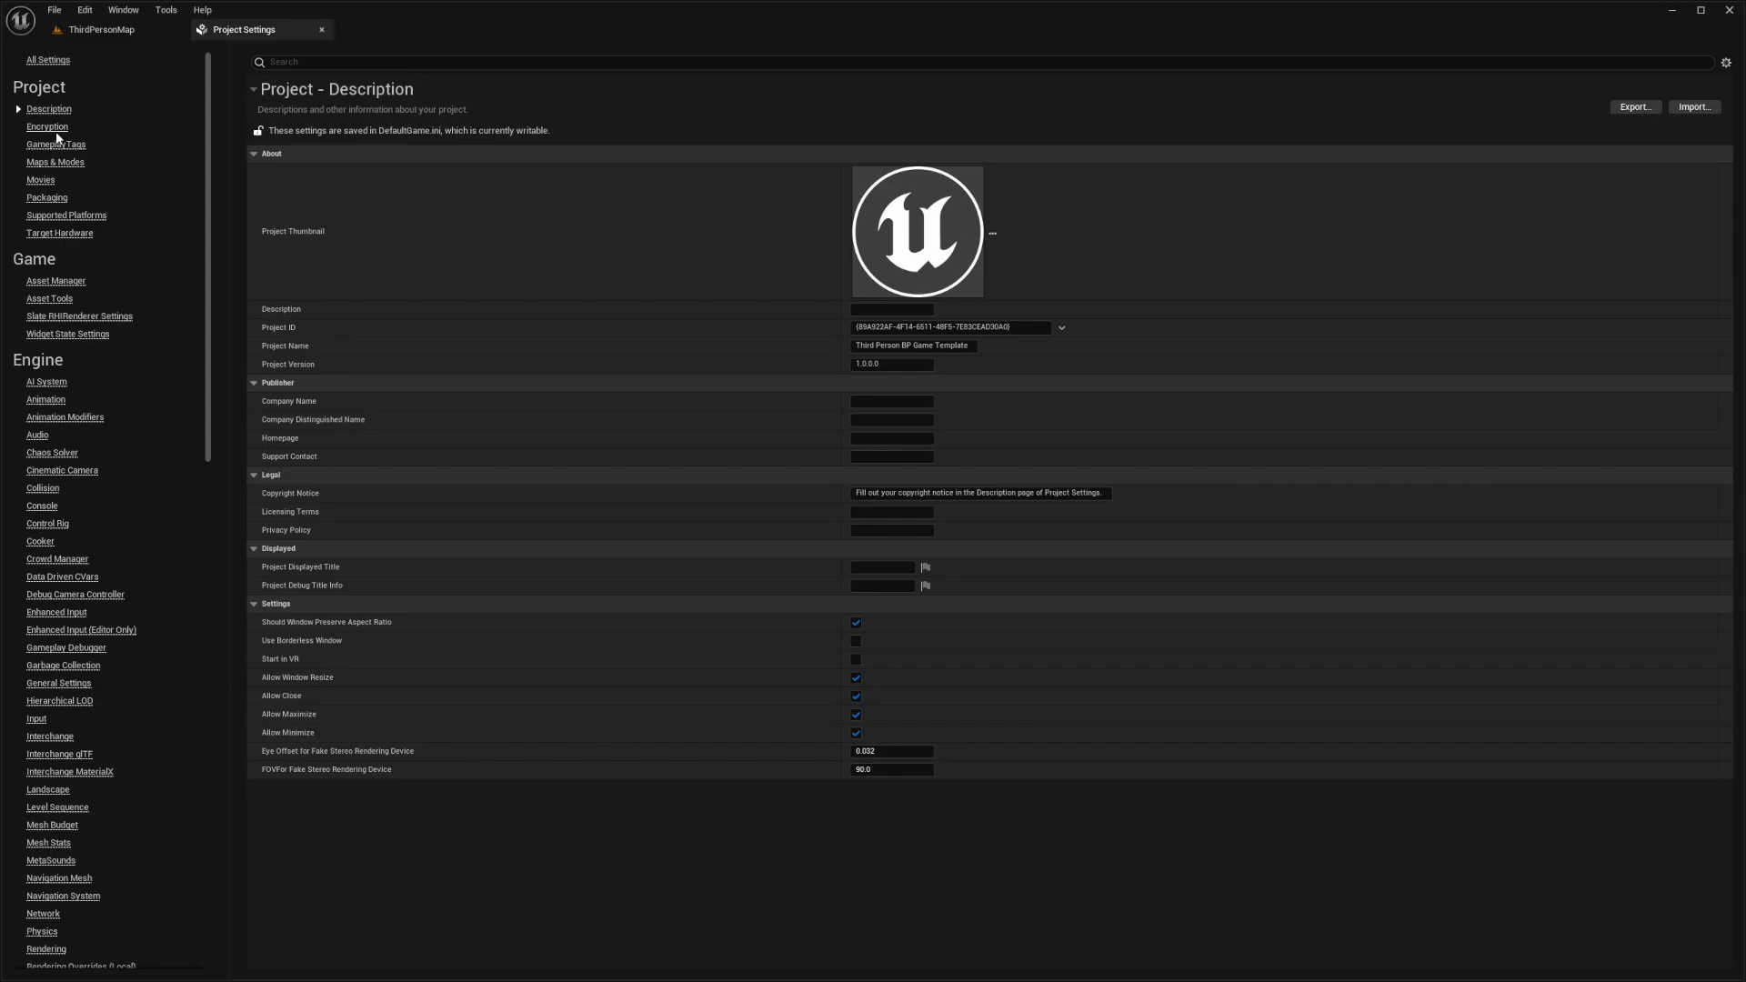
pyautogui.moveTo(57, 146)
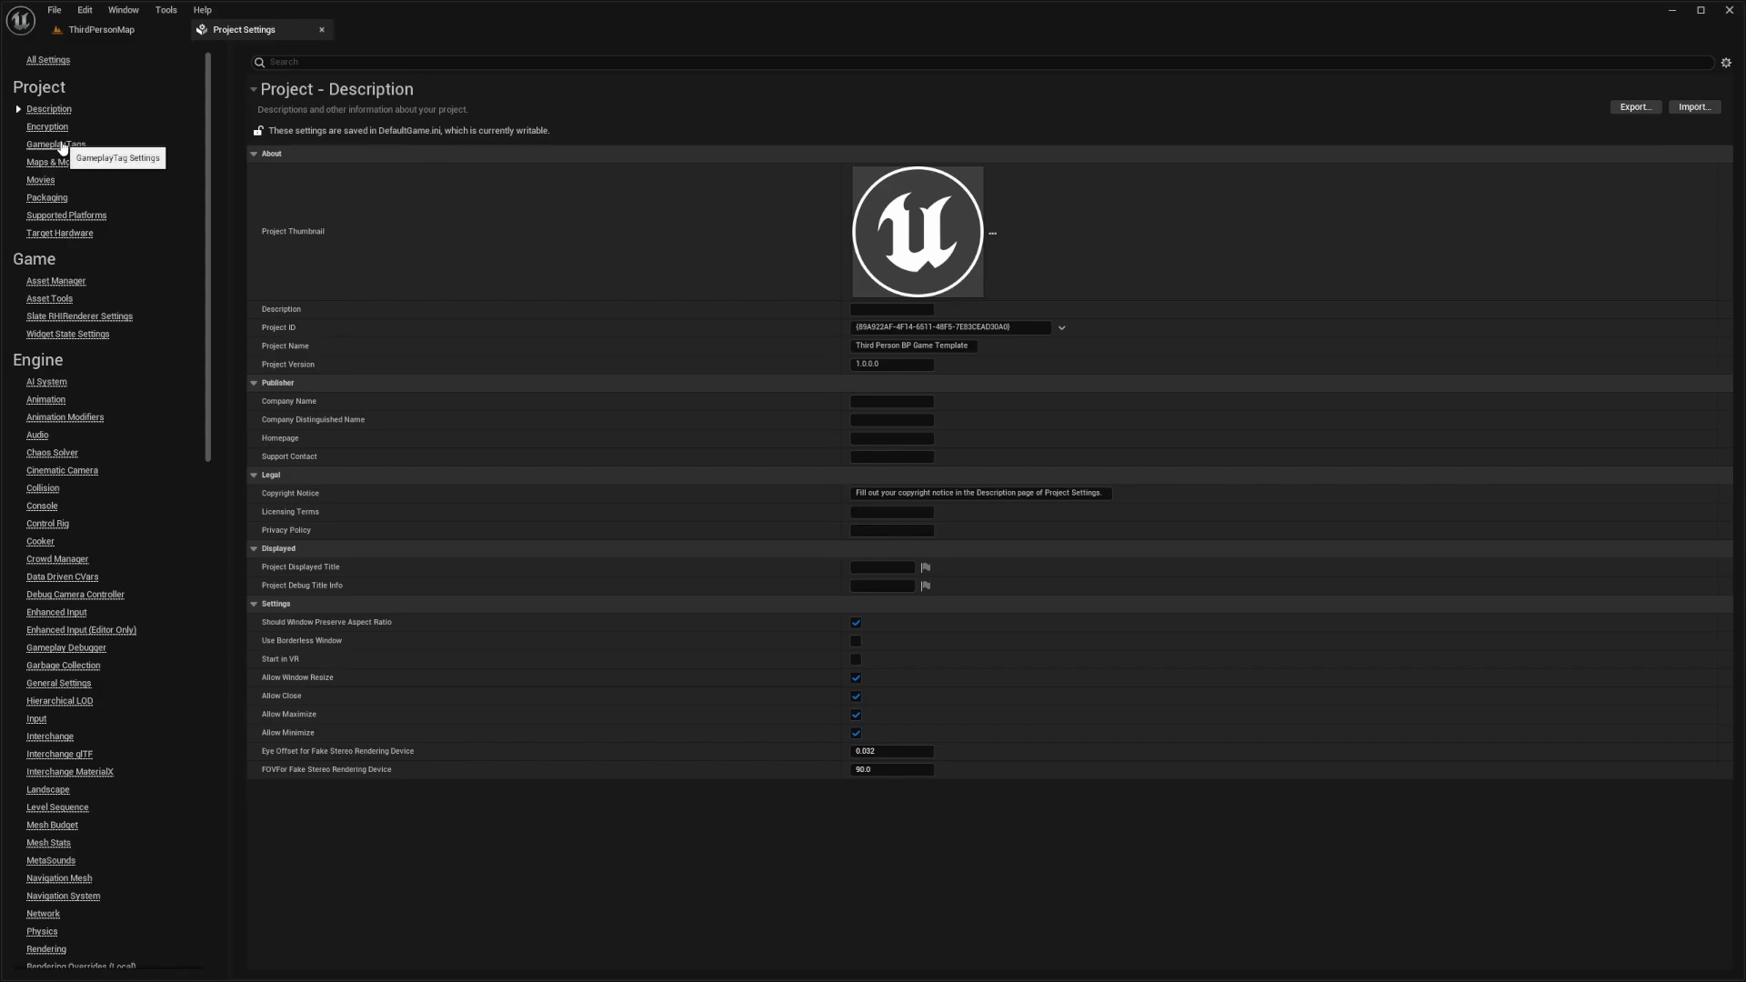
pyautogui.click(57, 145)
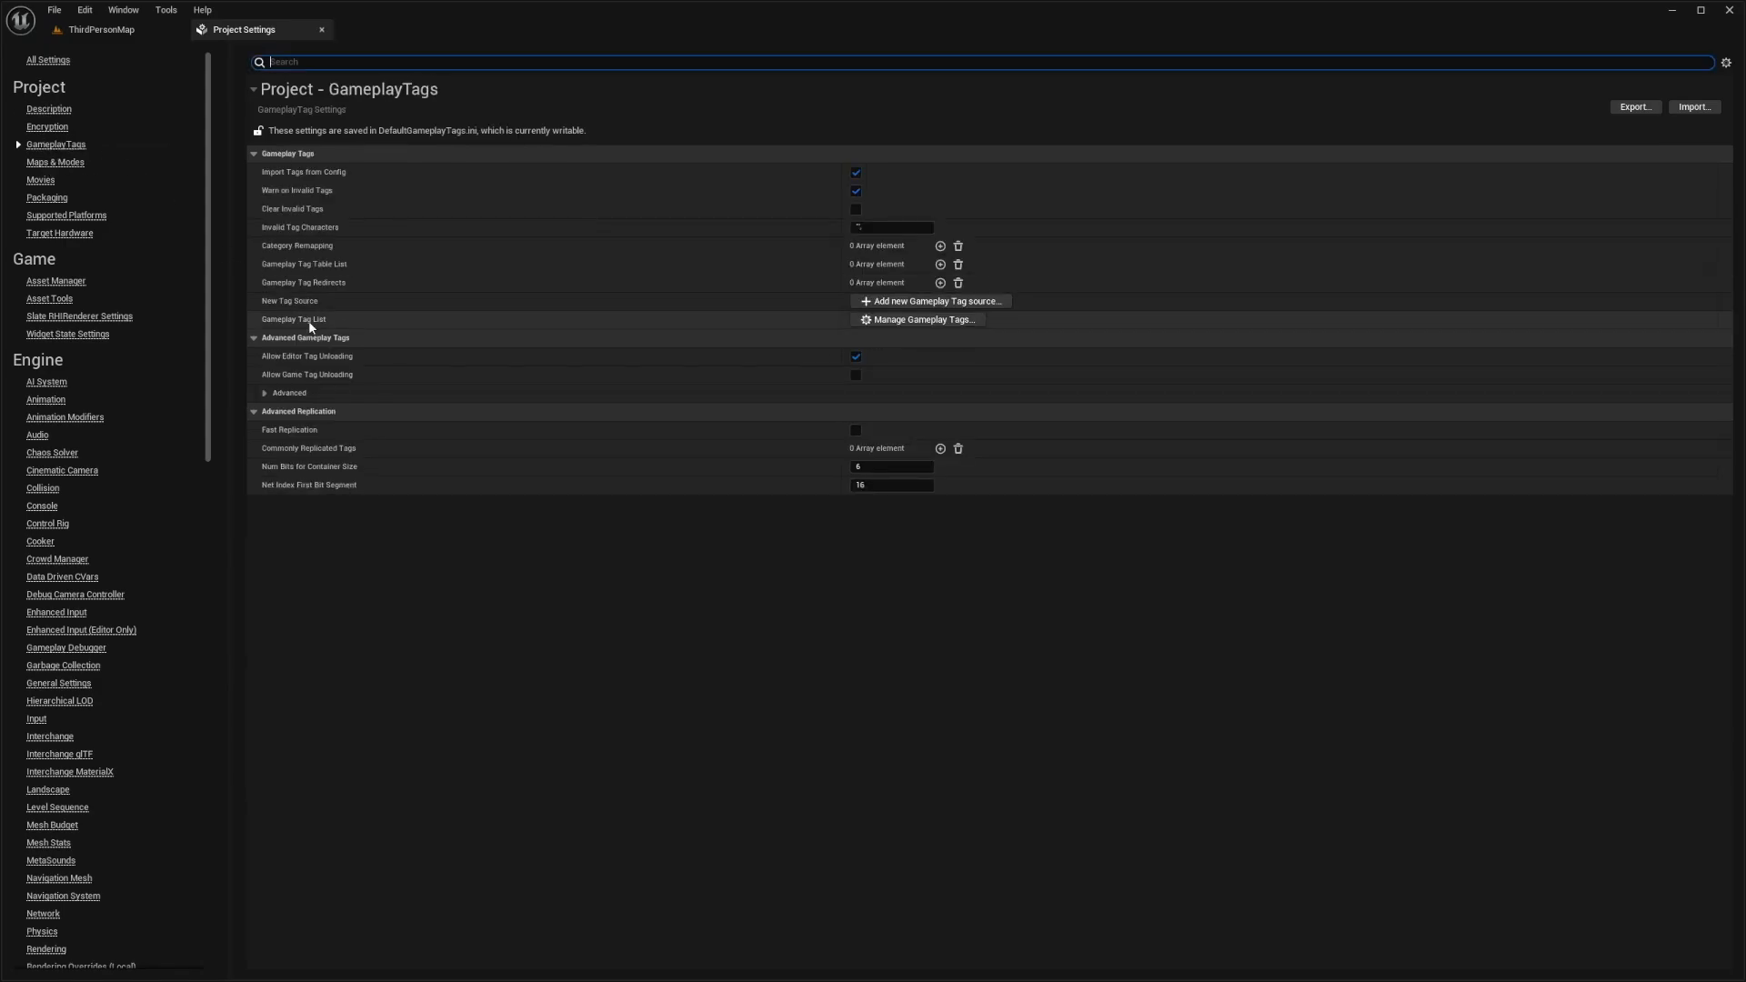
pyautogui.moveTo(313, 324)
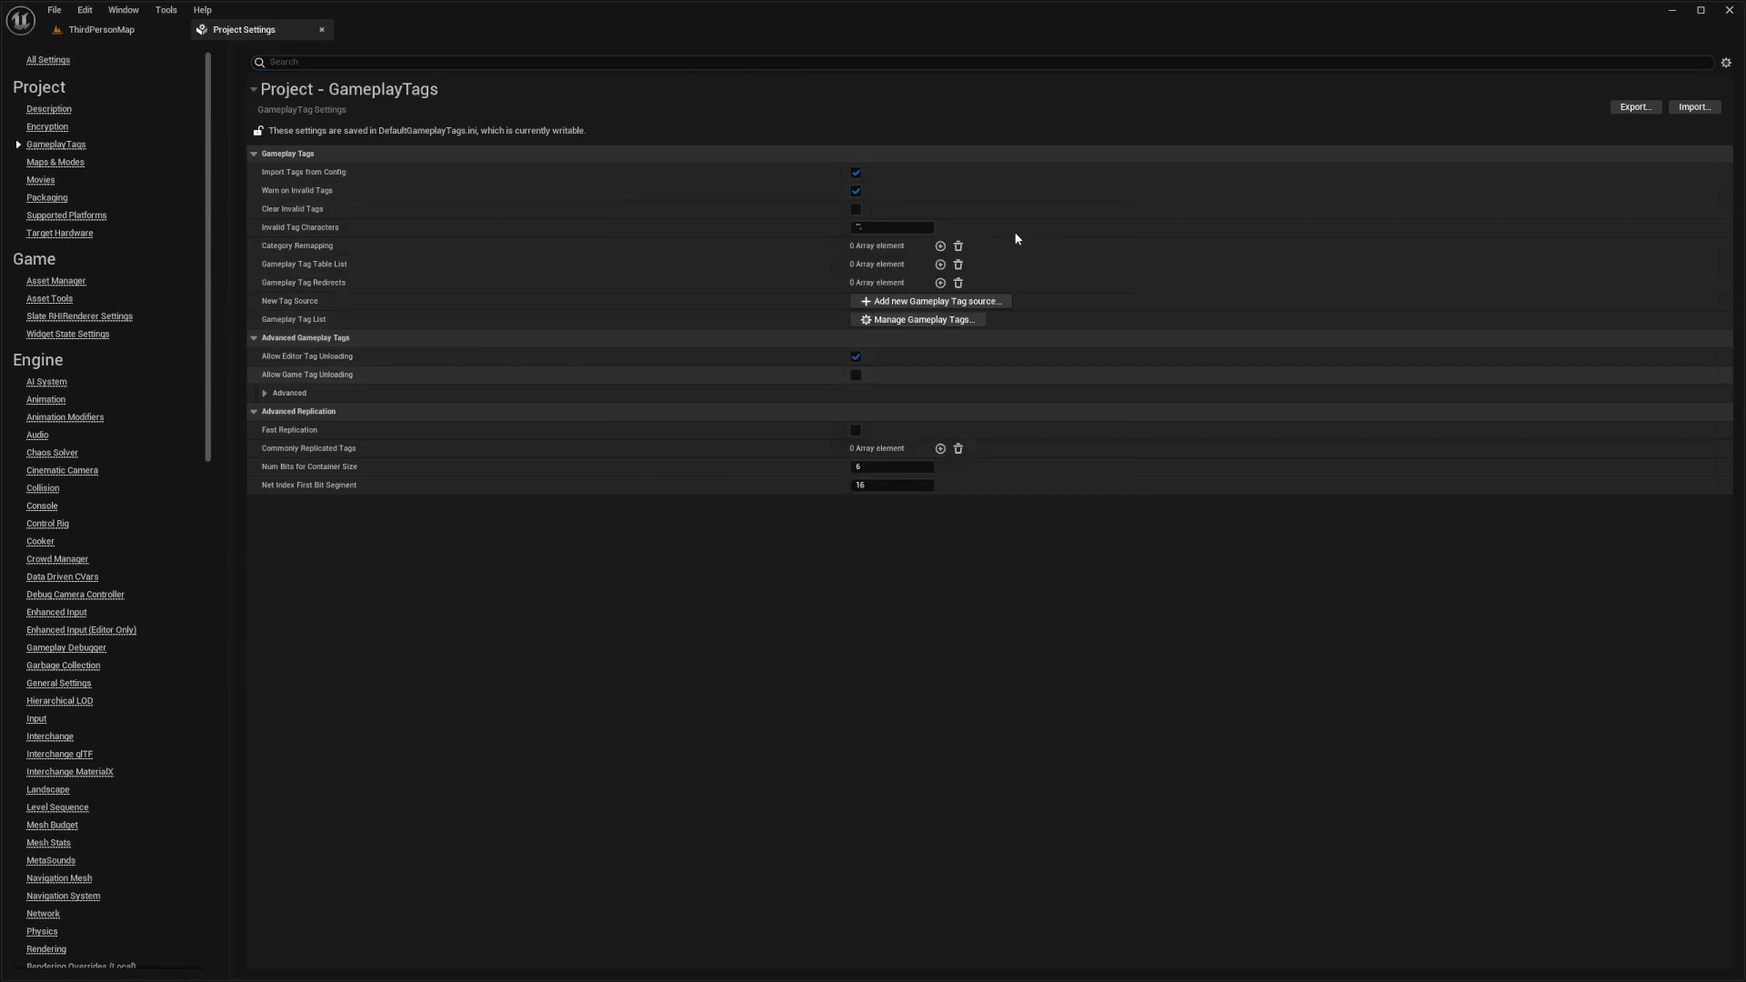
# - Start a new tag in the Gameplay Tag Manager with source DefaultGameplayTags.ini
pyautogui.click(919, 319)
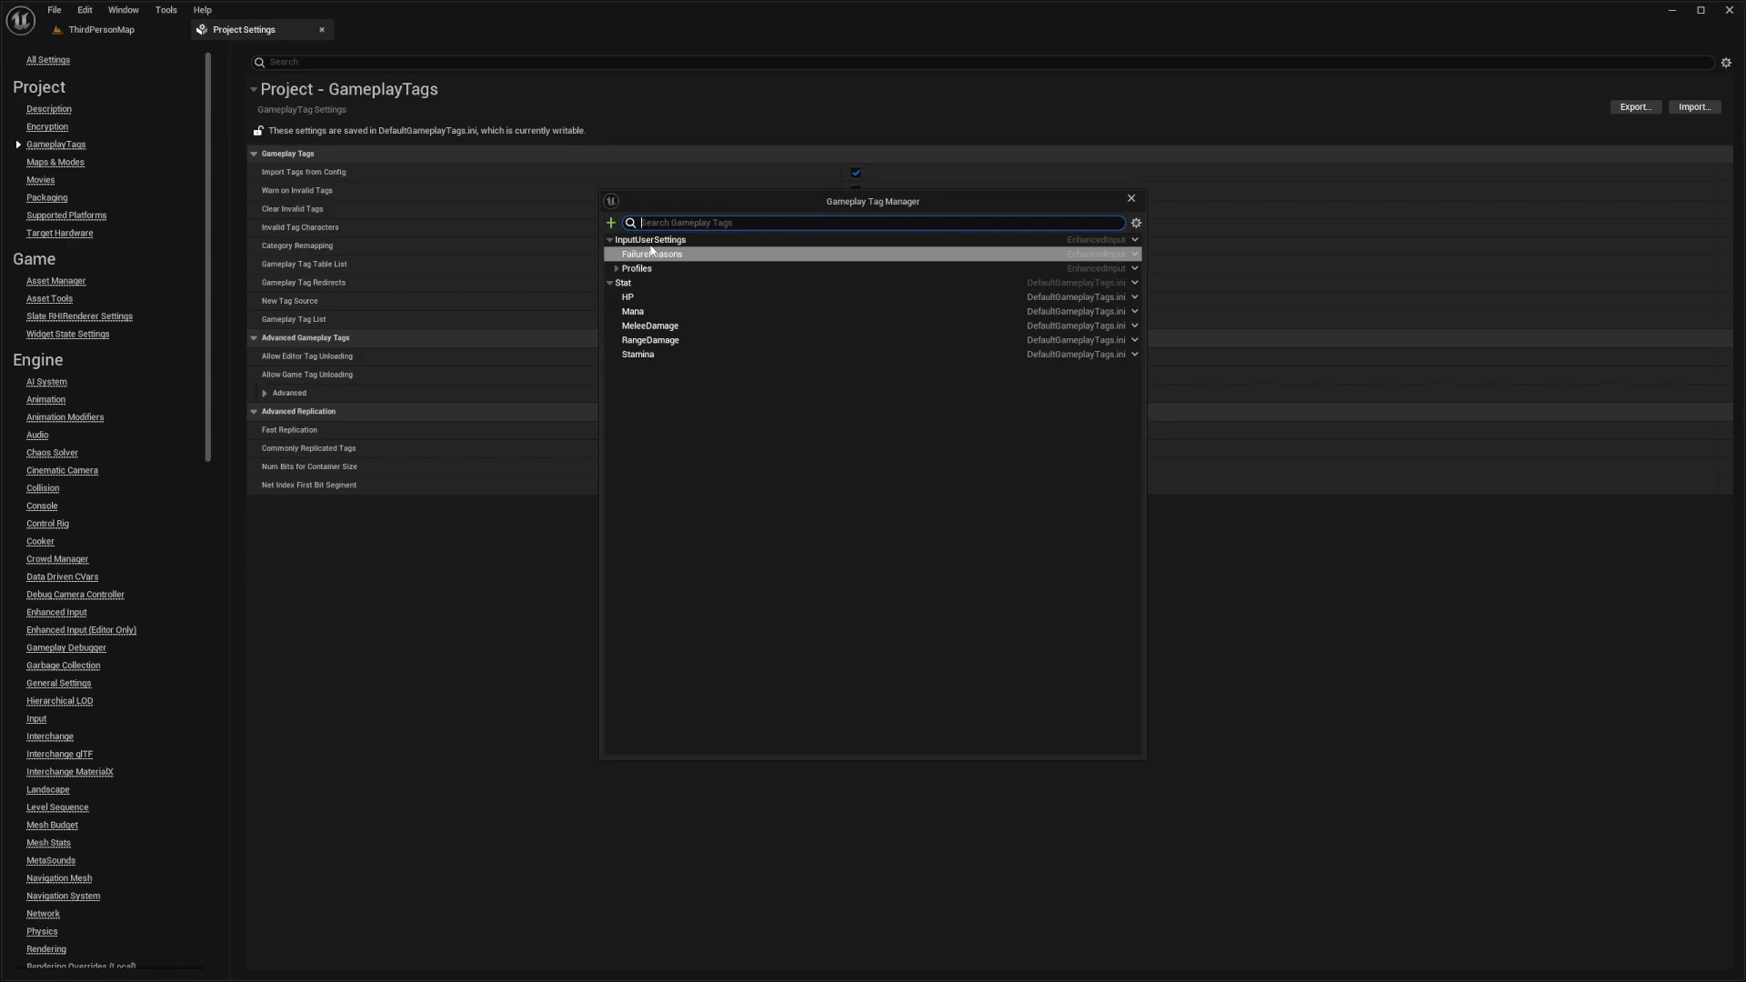
pyautogui.moveTo(611, 222)
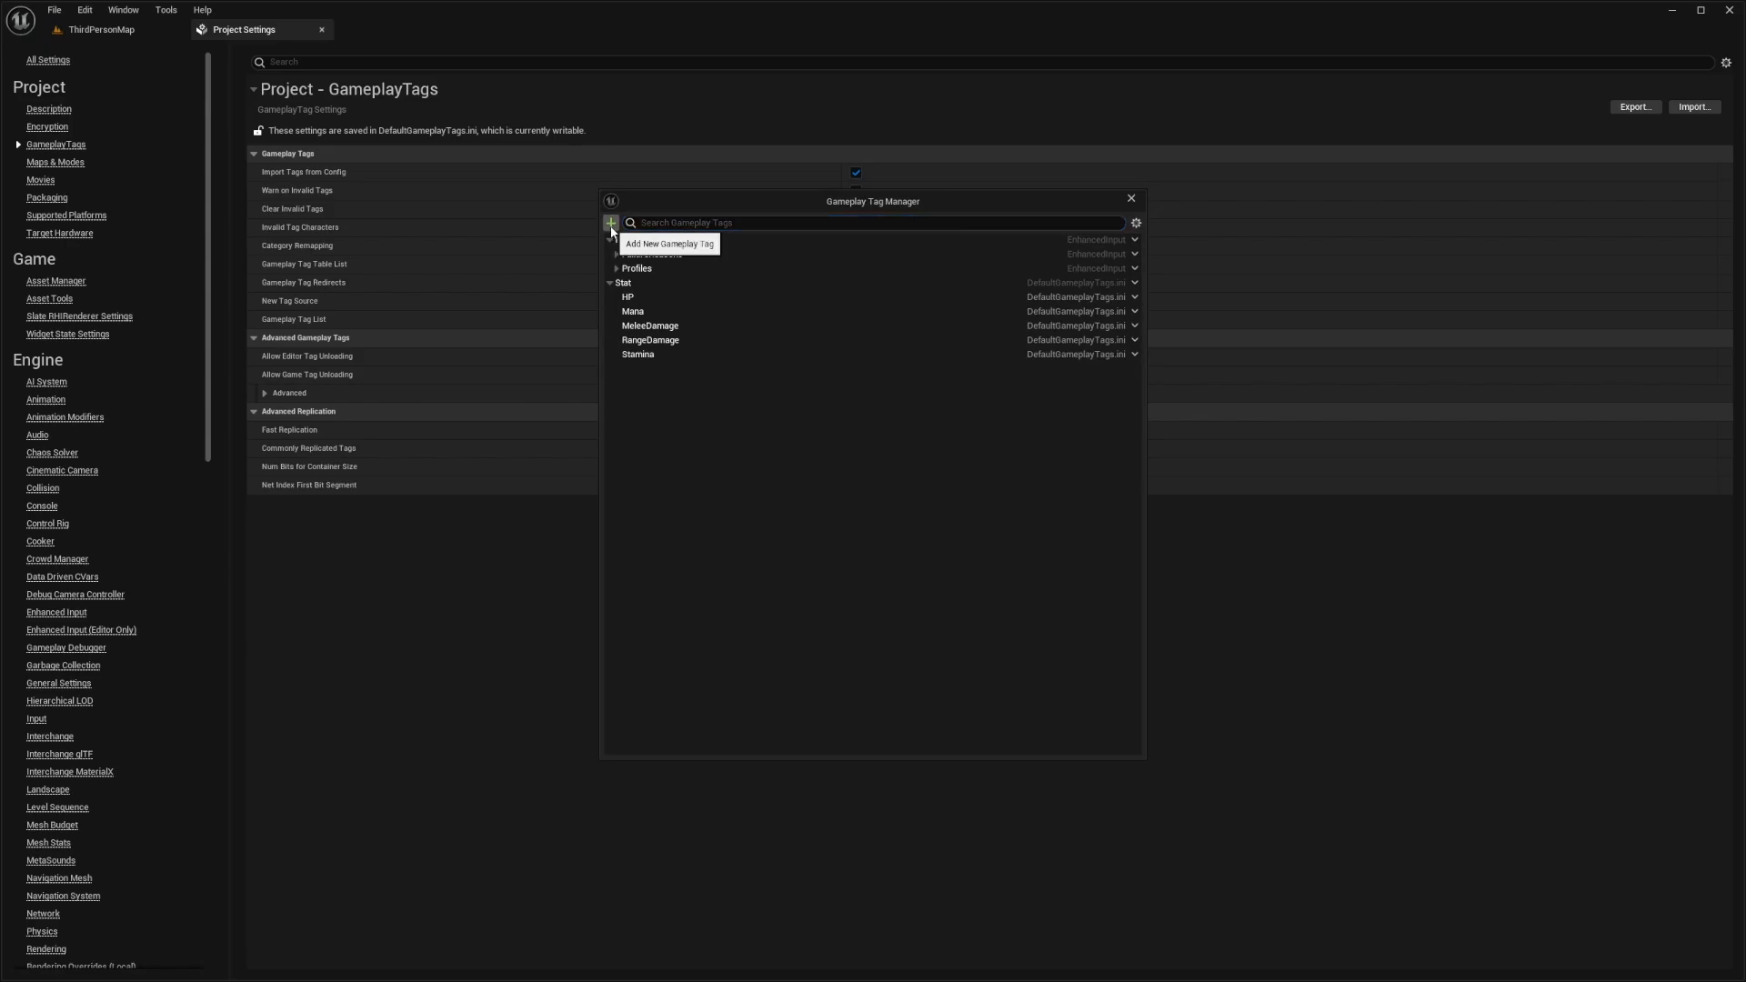
pyautogui.click(611, 222)
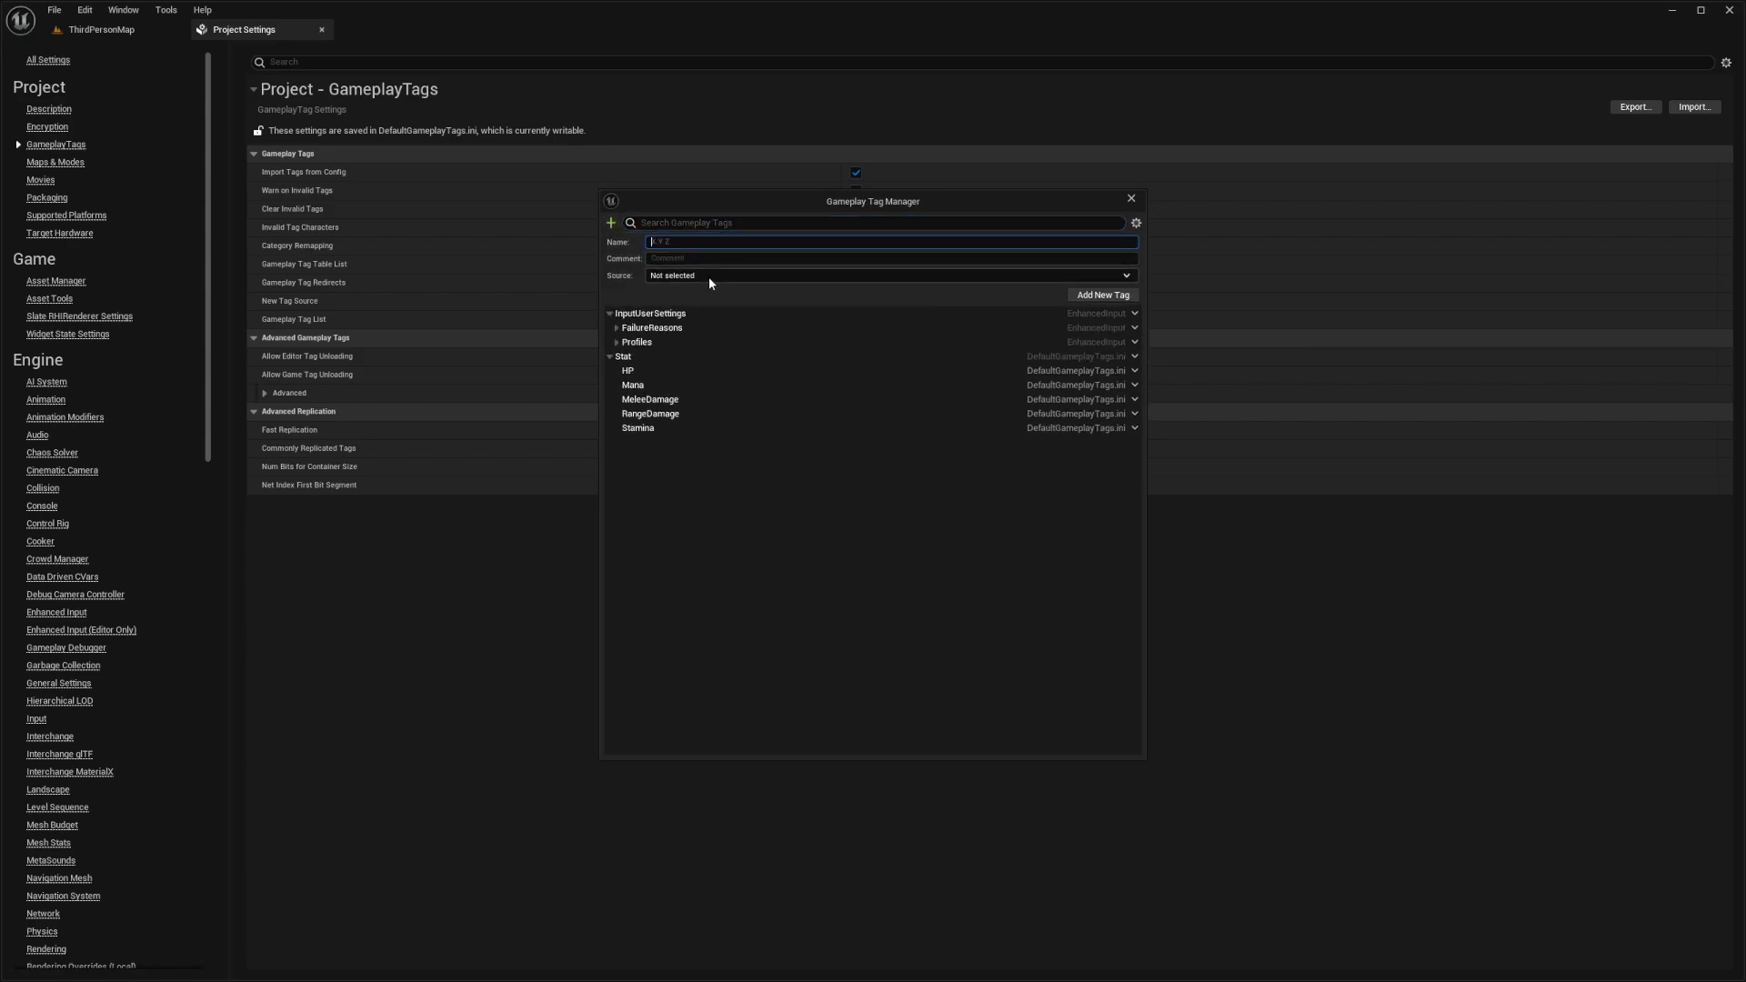
pyautogui.click(888, 277)
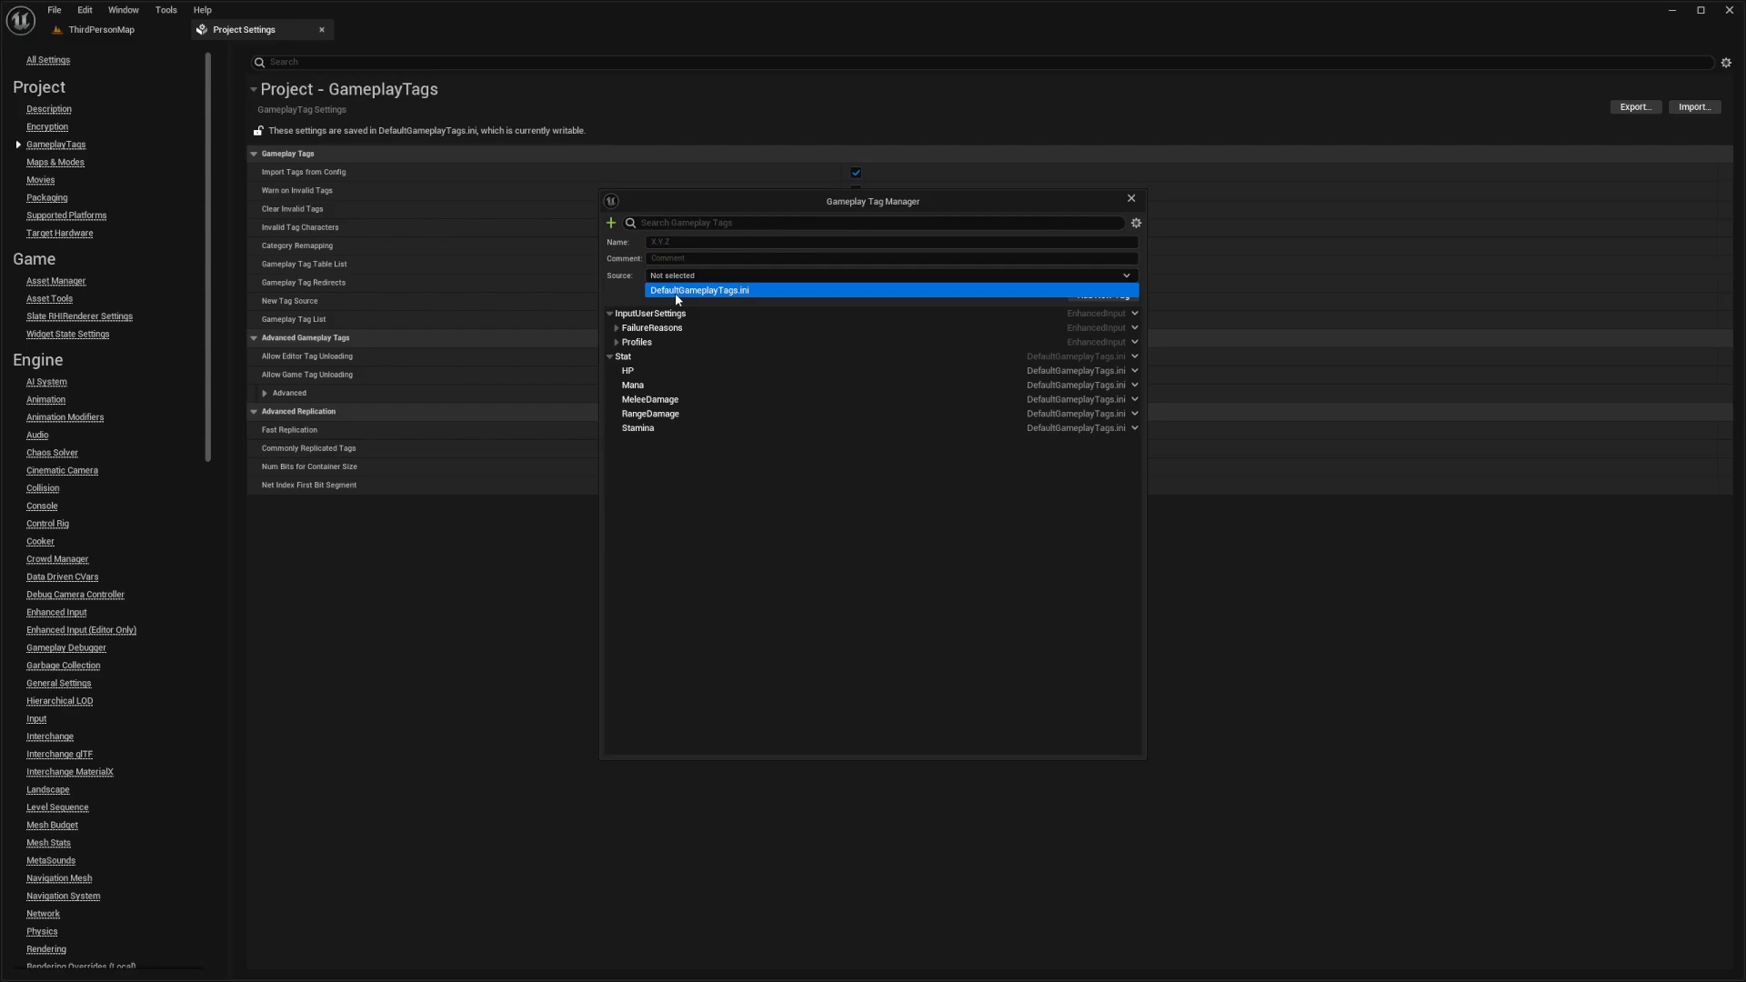
pyautogui.click(698, 289)
pyautogui.write('S')
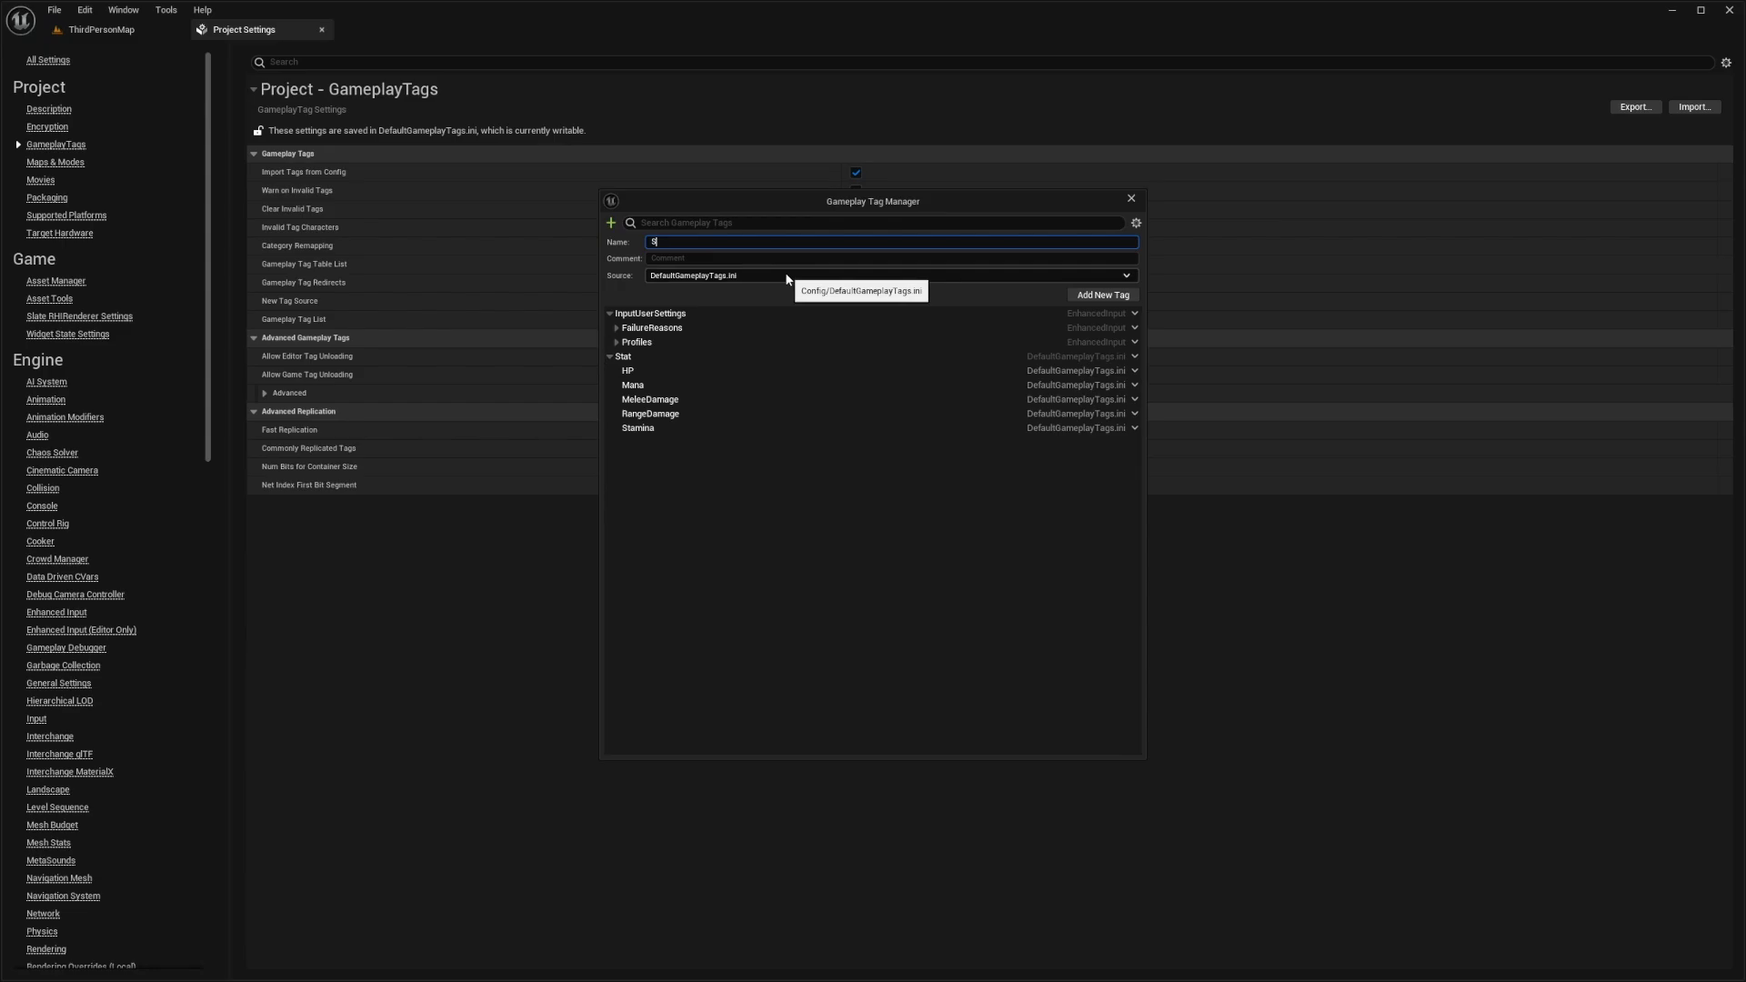
# - Name the new tag Stat.WeaponDamage.Example and add it to the tag list
pyautogui.write('tat.H')
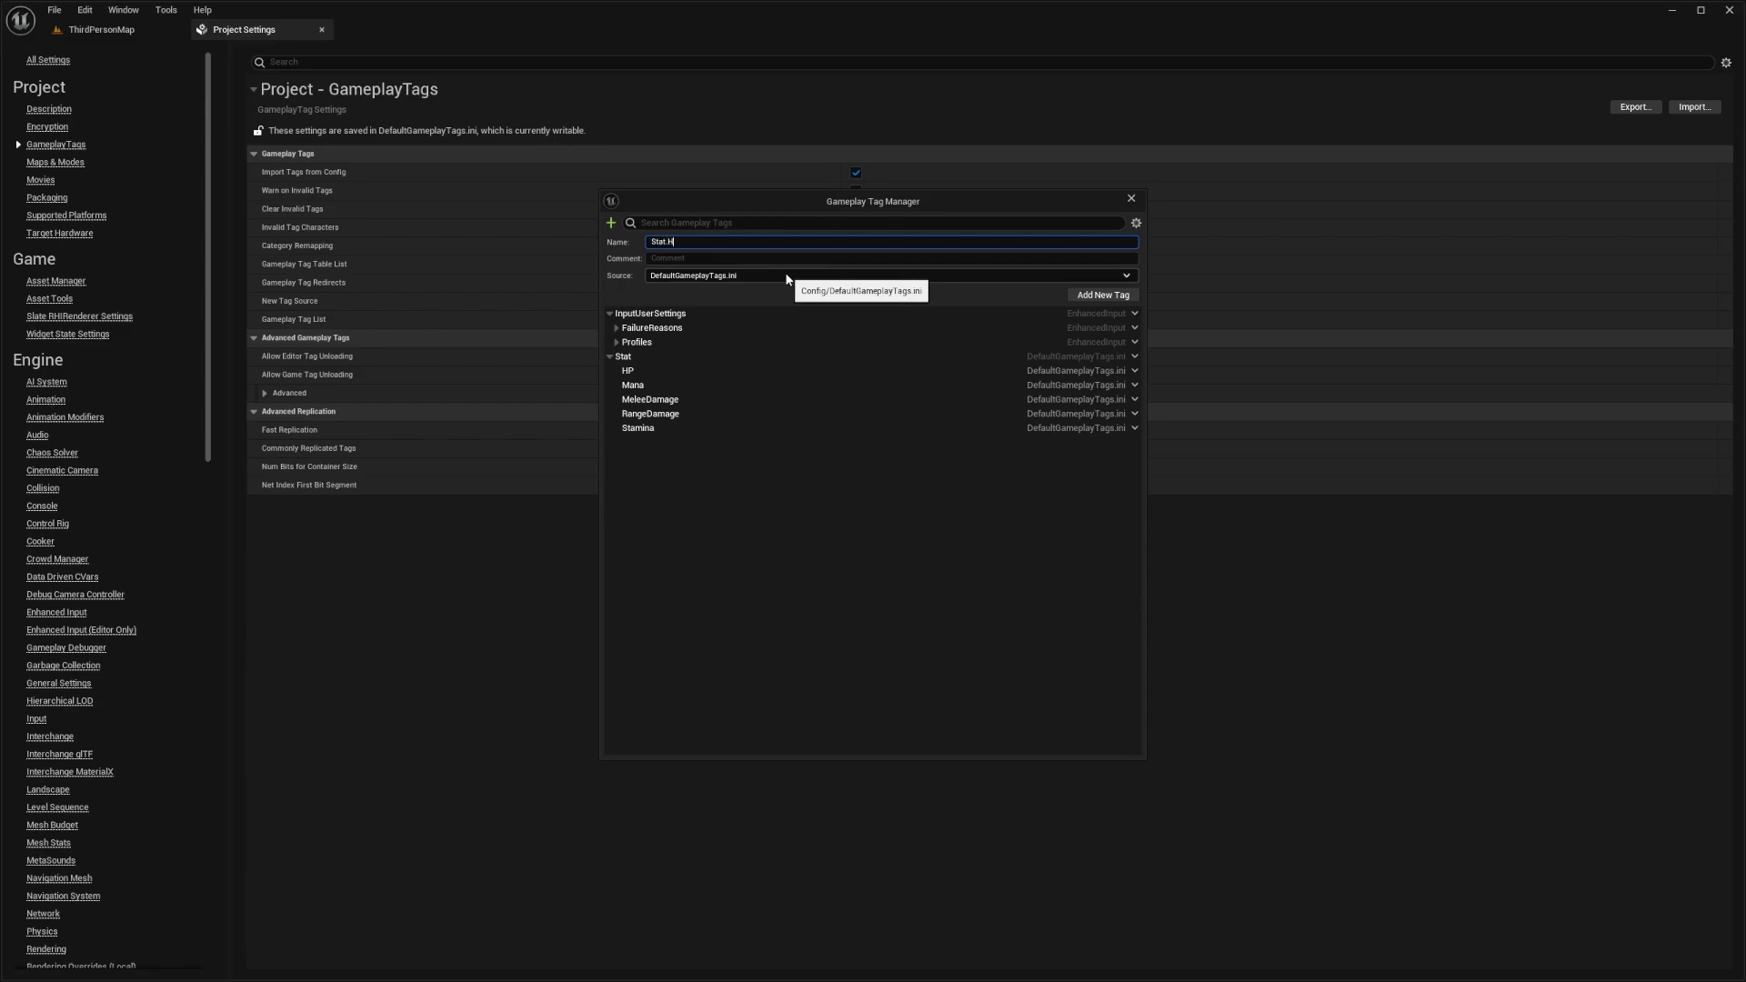
pyautogui.write('WeaponDamage')
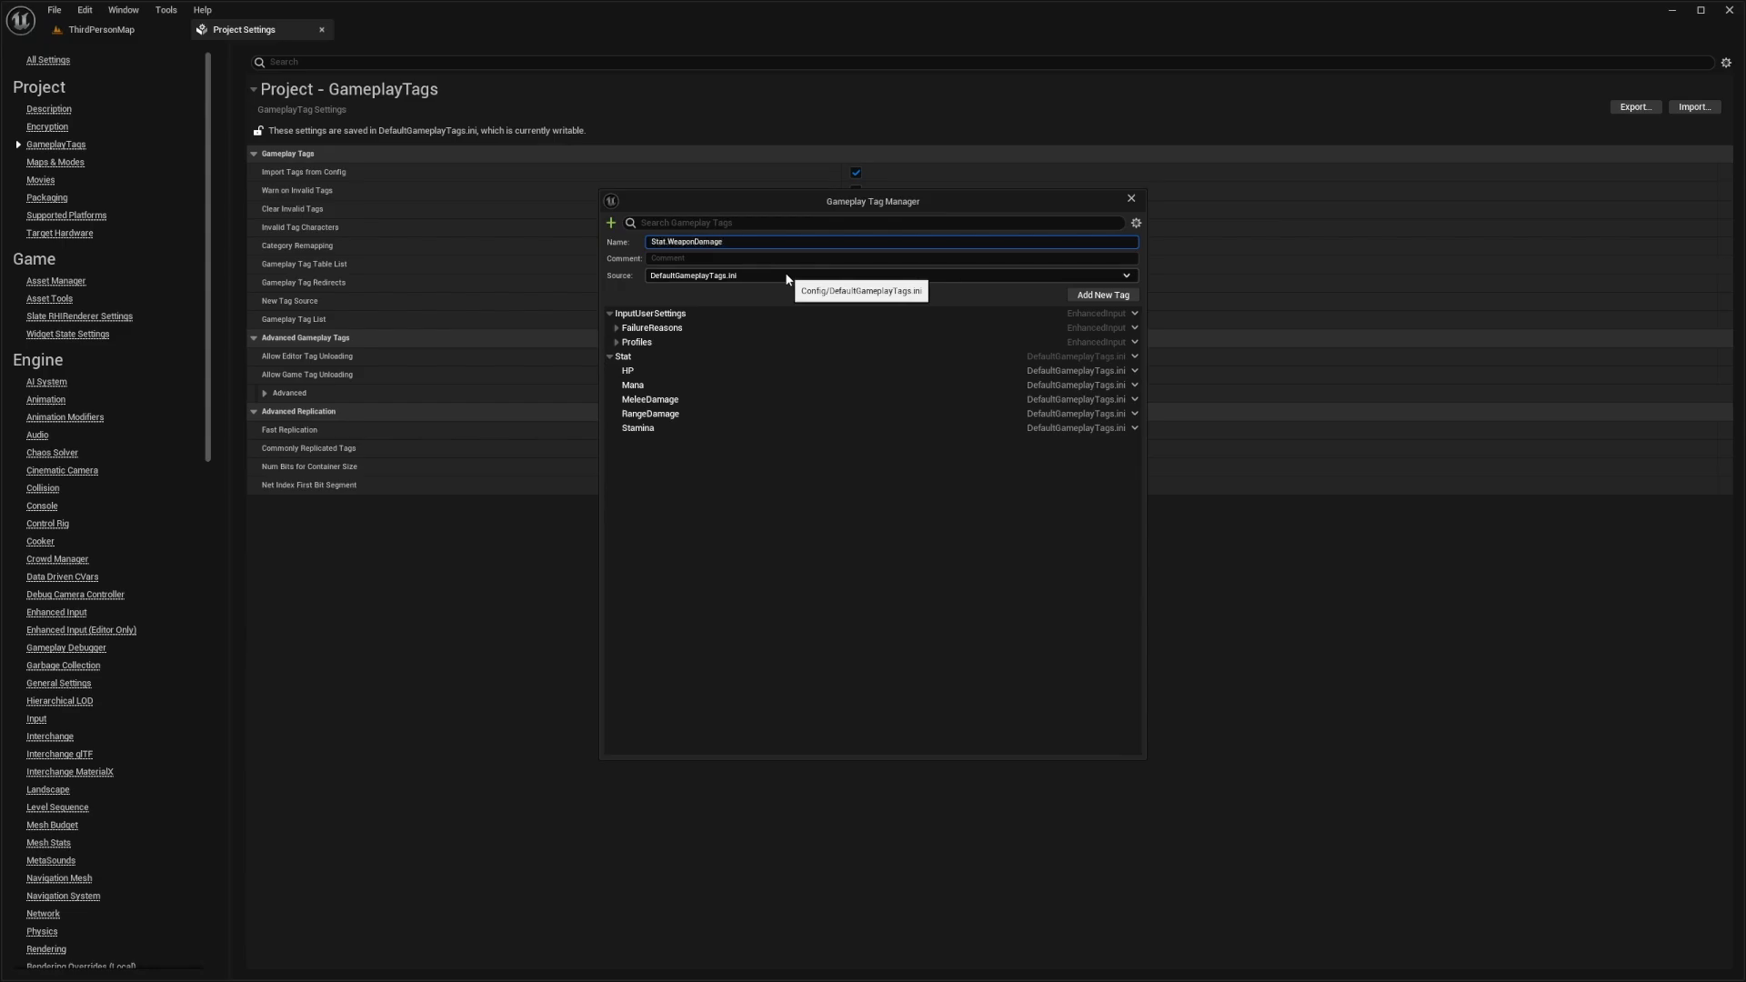
pyautogui.write('.Example')
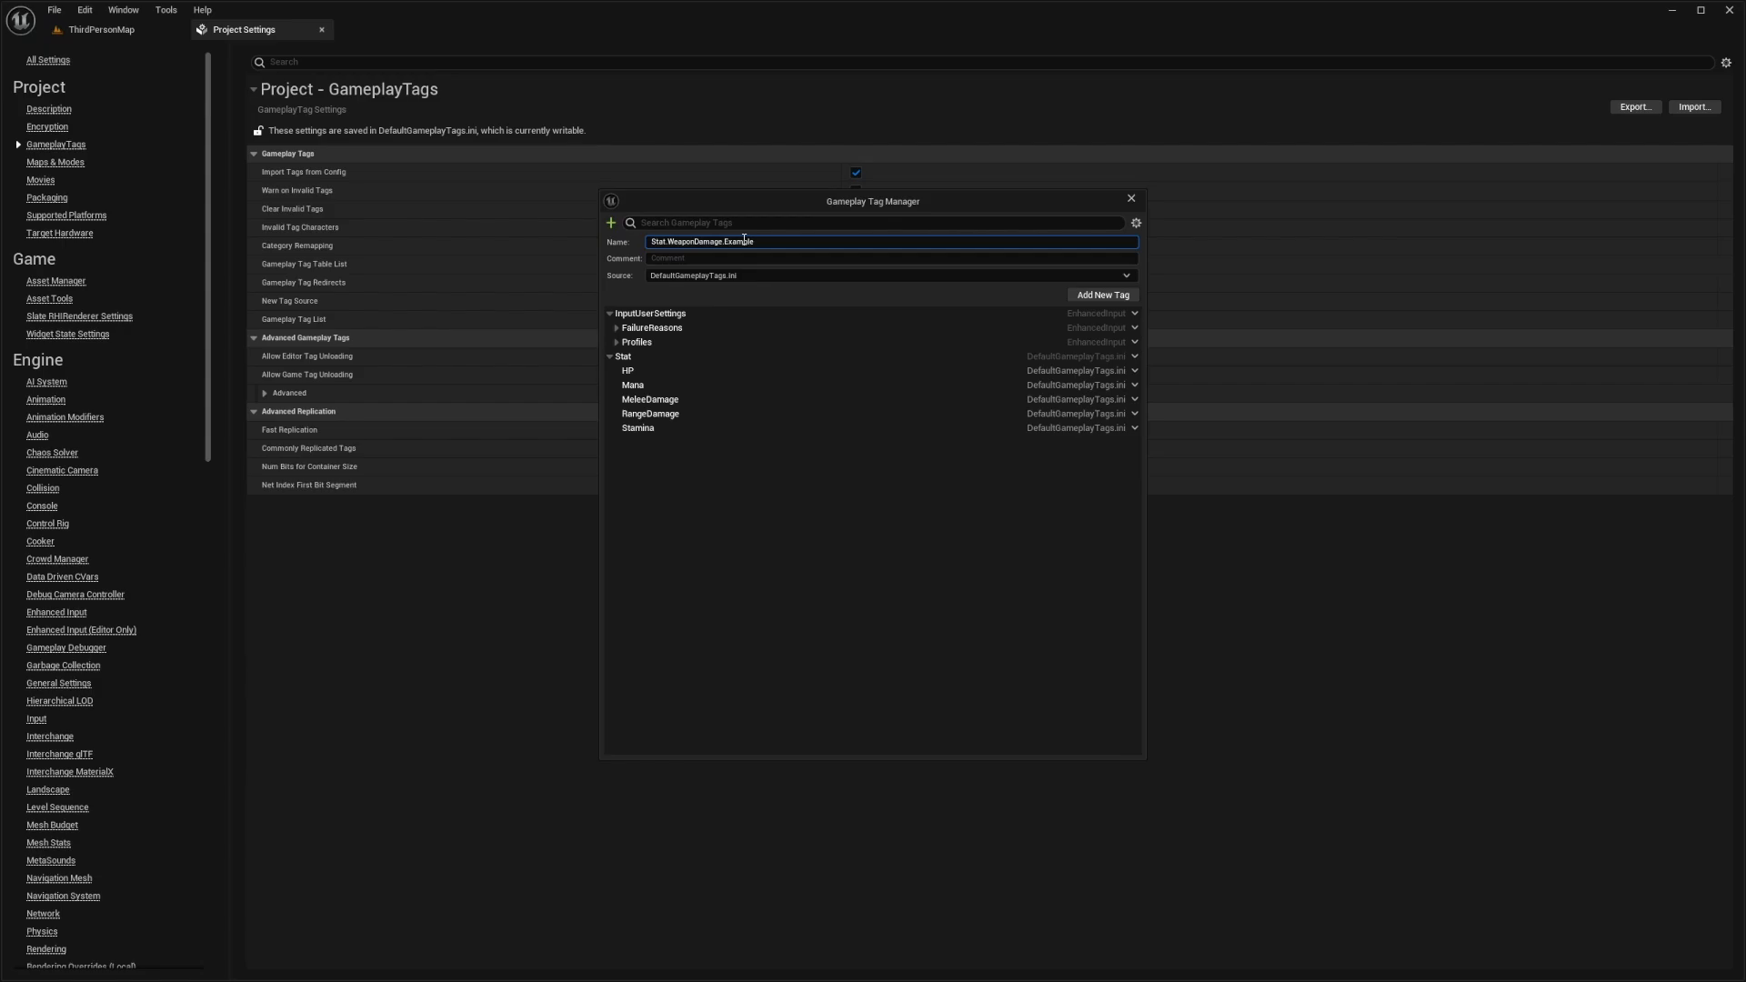
pyautogui.moveTo(1092, 305)
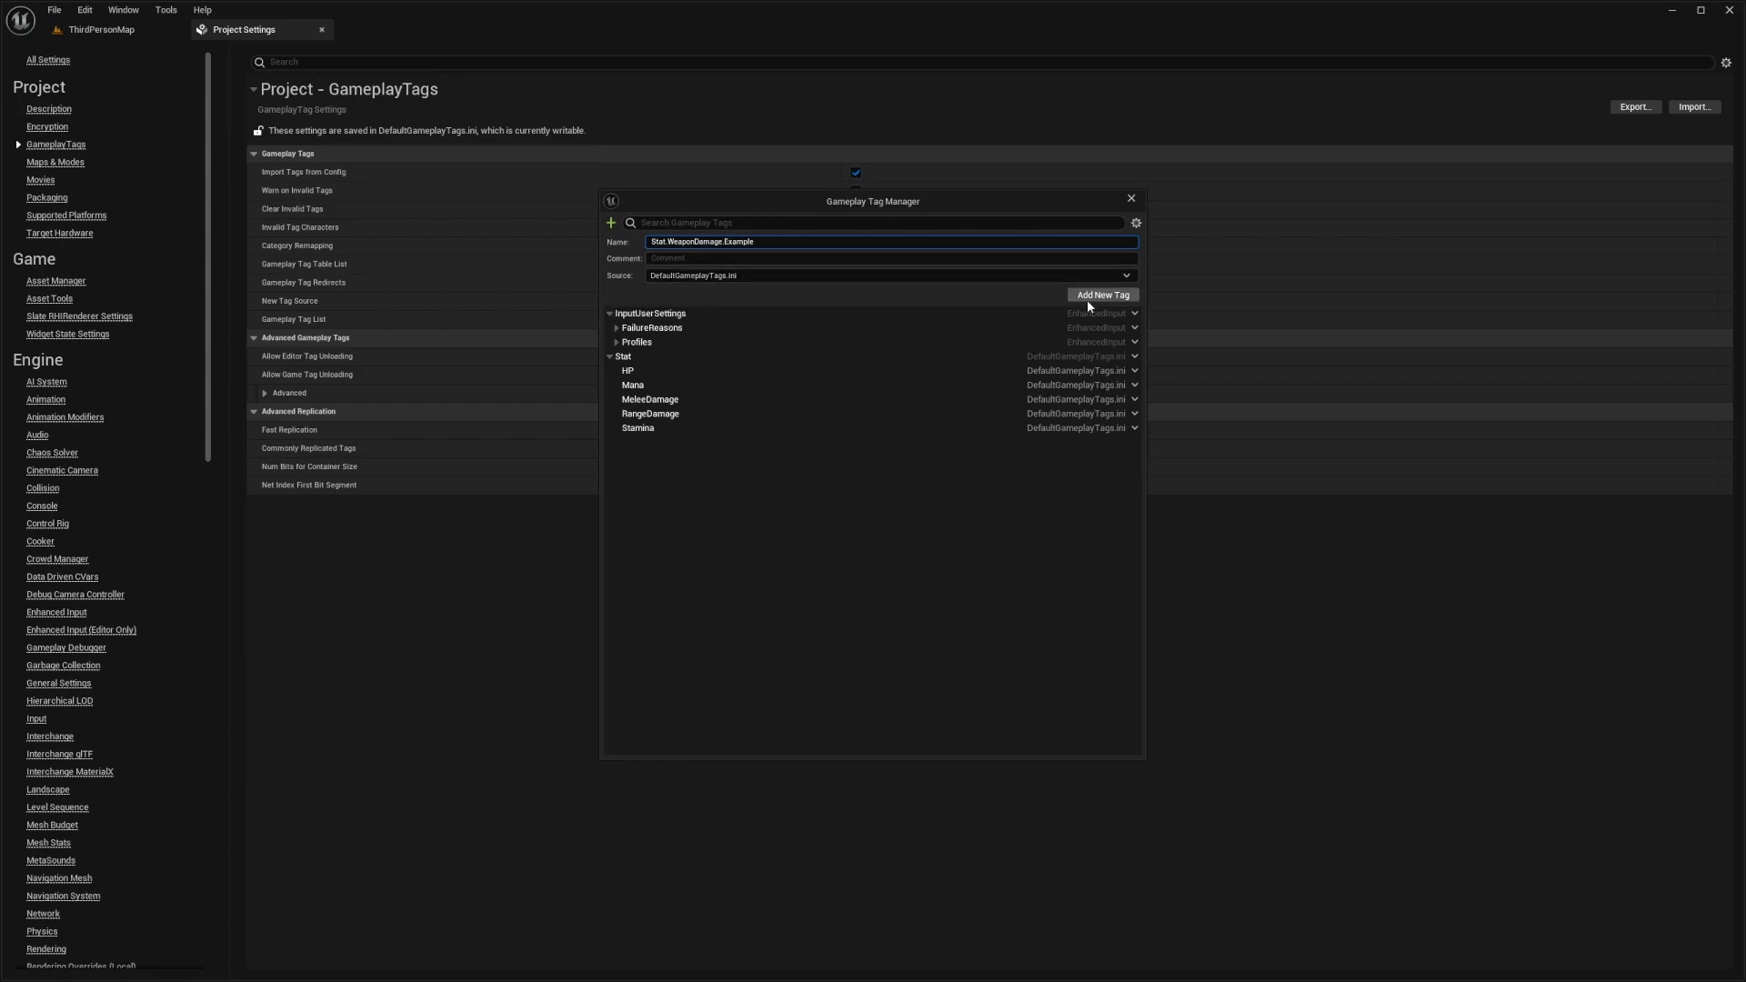
pyautogui.click(1103, 294)
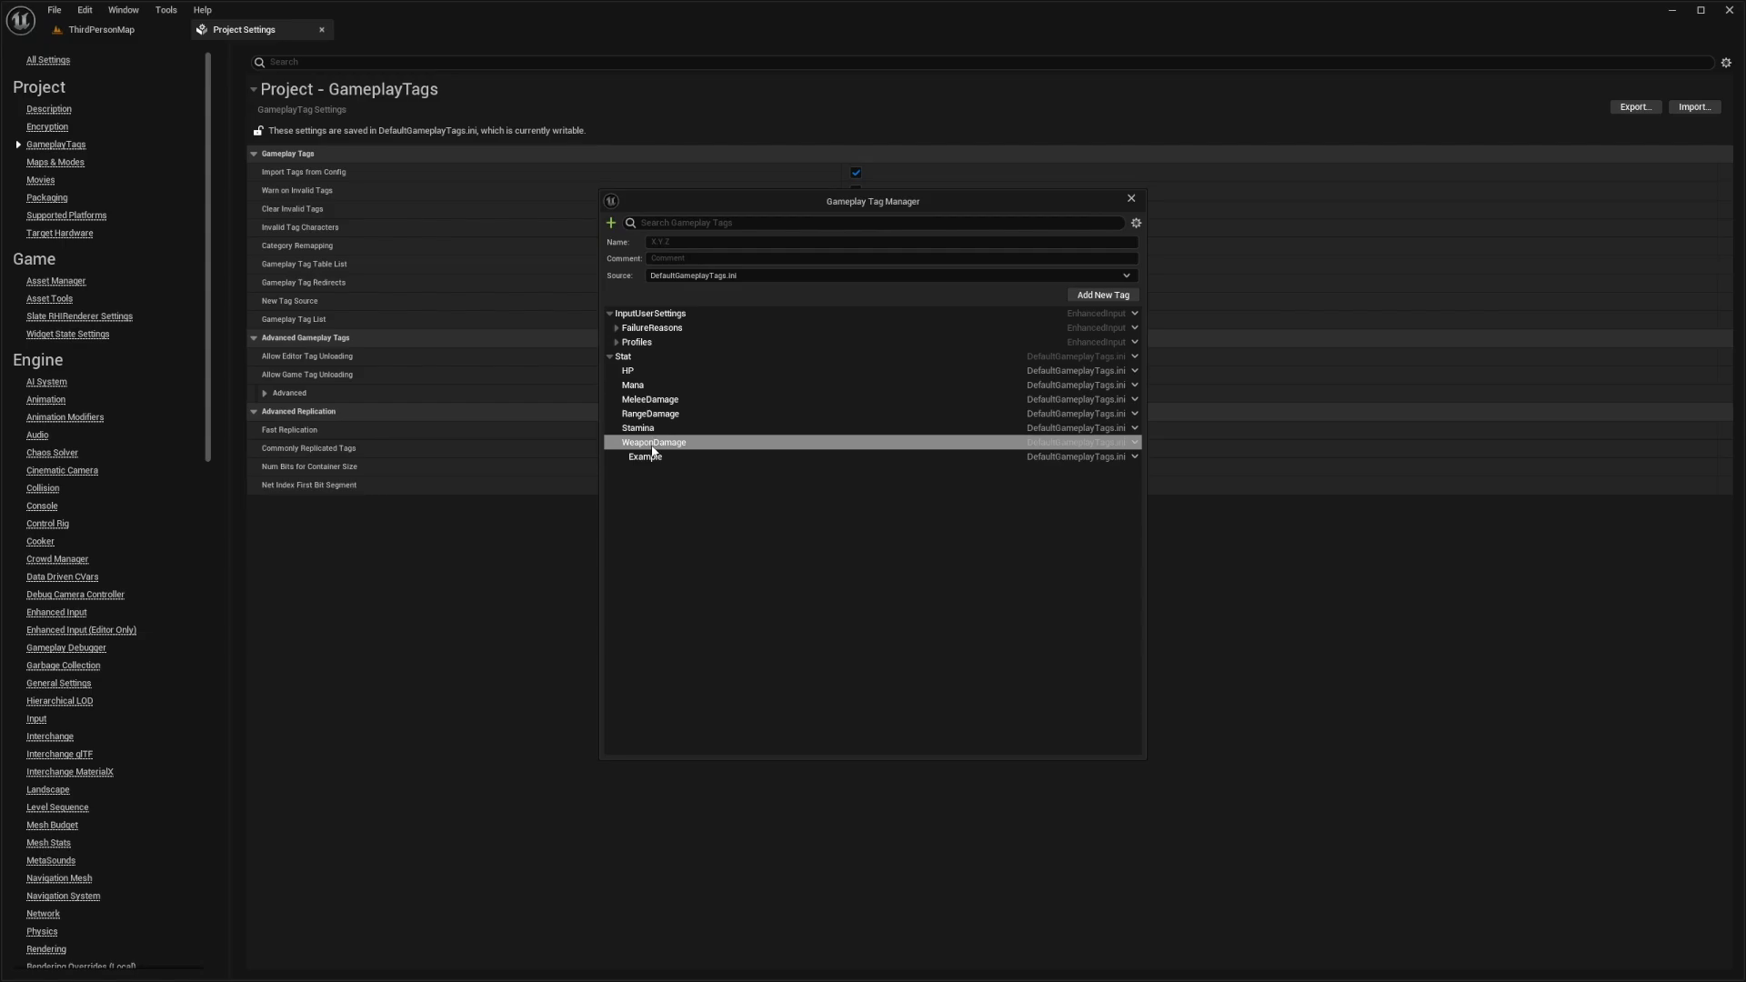
# - Delete Stat.WeaponDamage.Example, leaving the five Stat tags, and return to the level editor
pyautogui.click(643, 457)
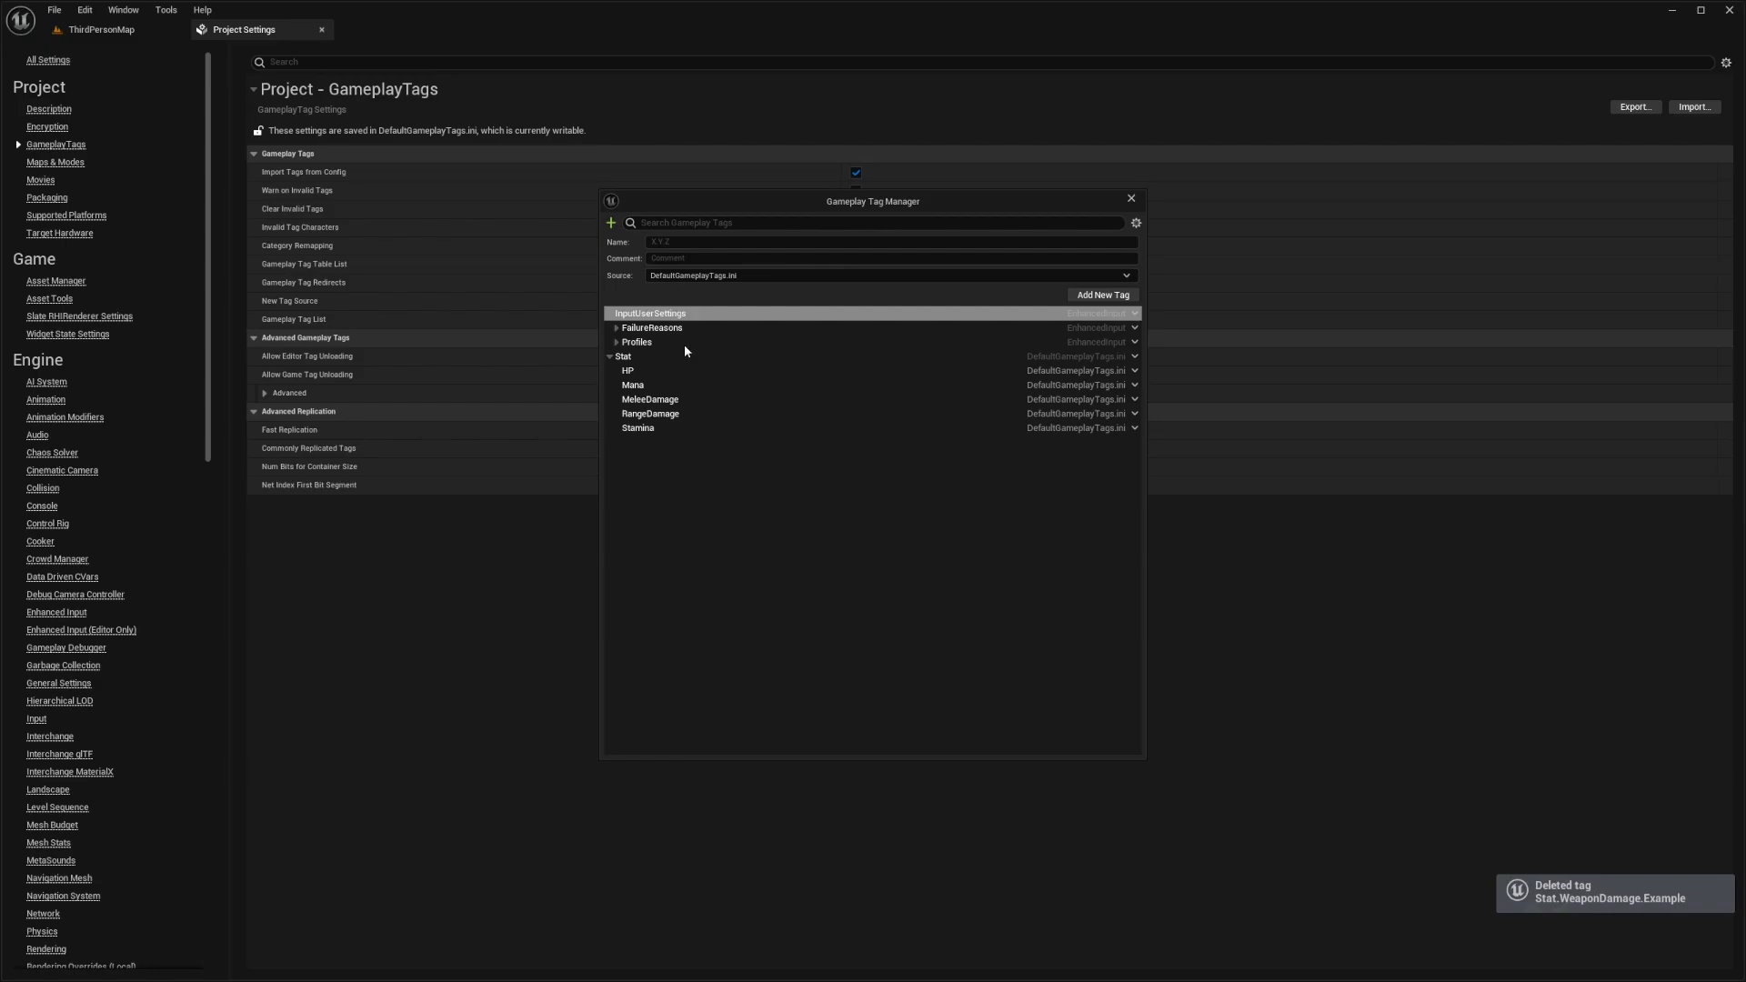
pyautogui.write('Stat.HP')
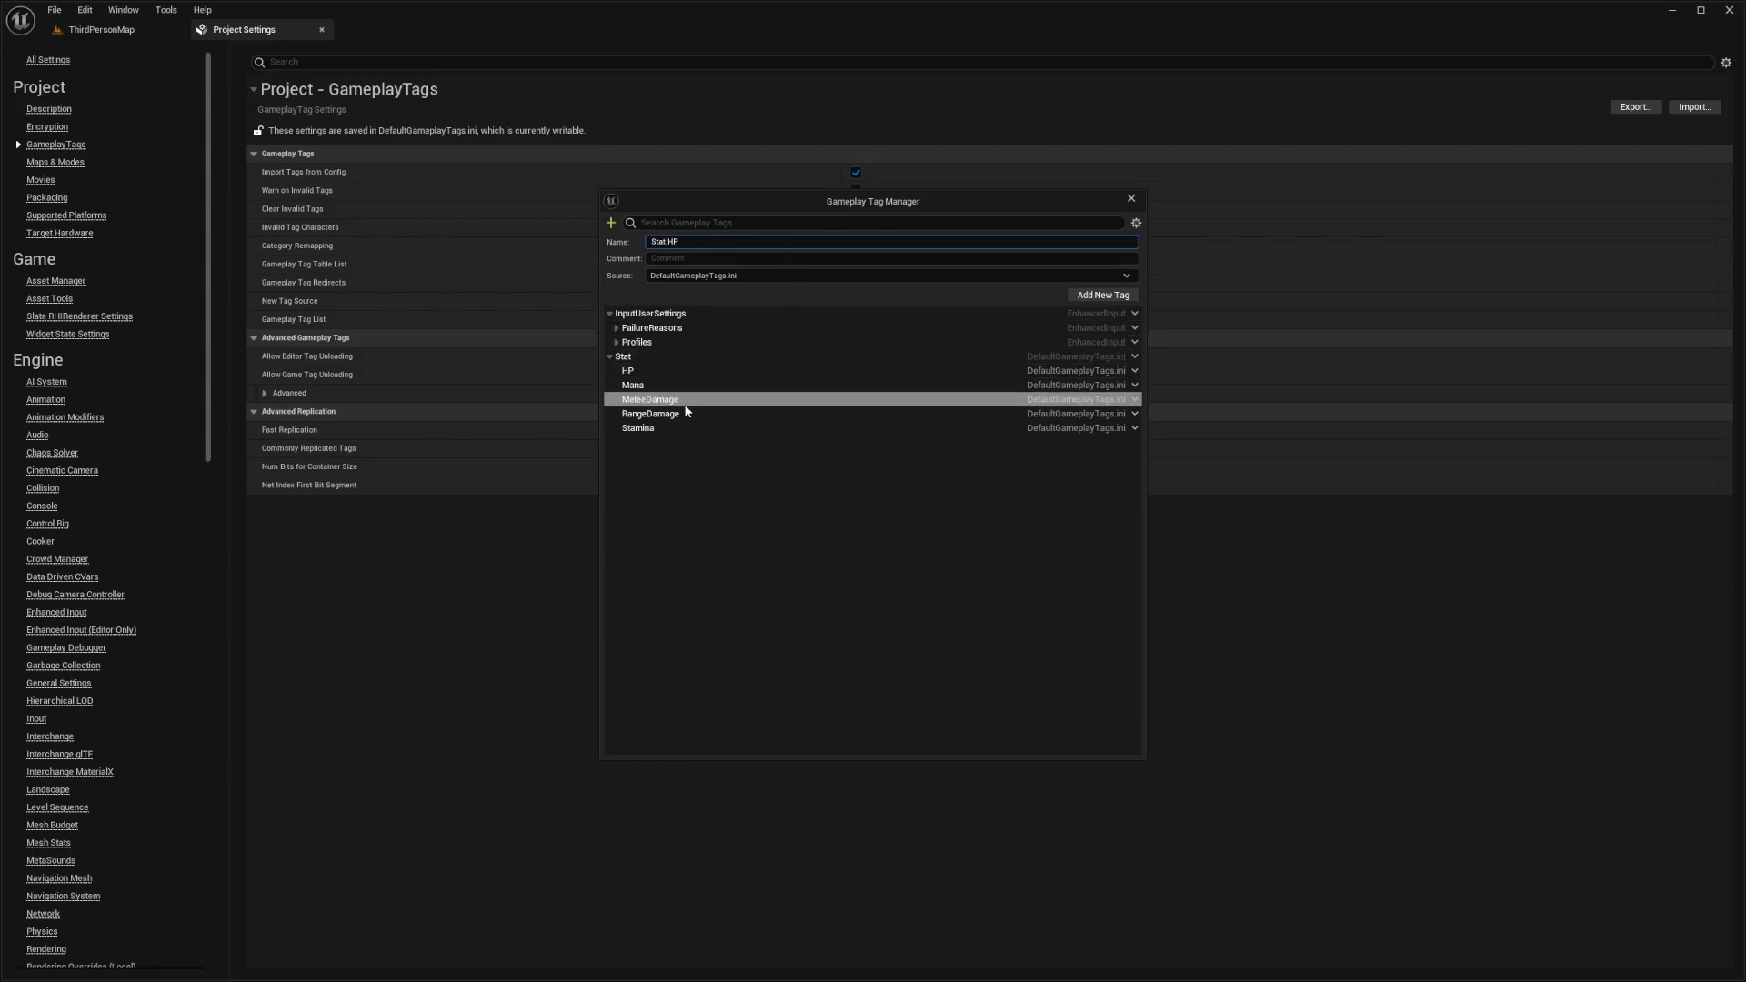
pyautogui.click(637, 427)
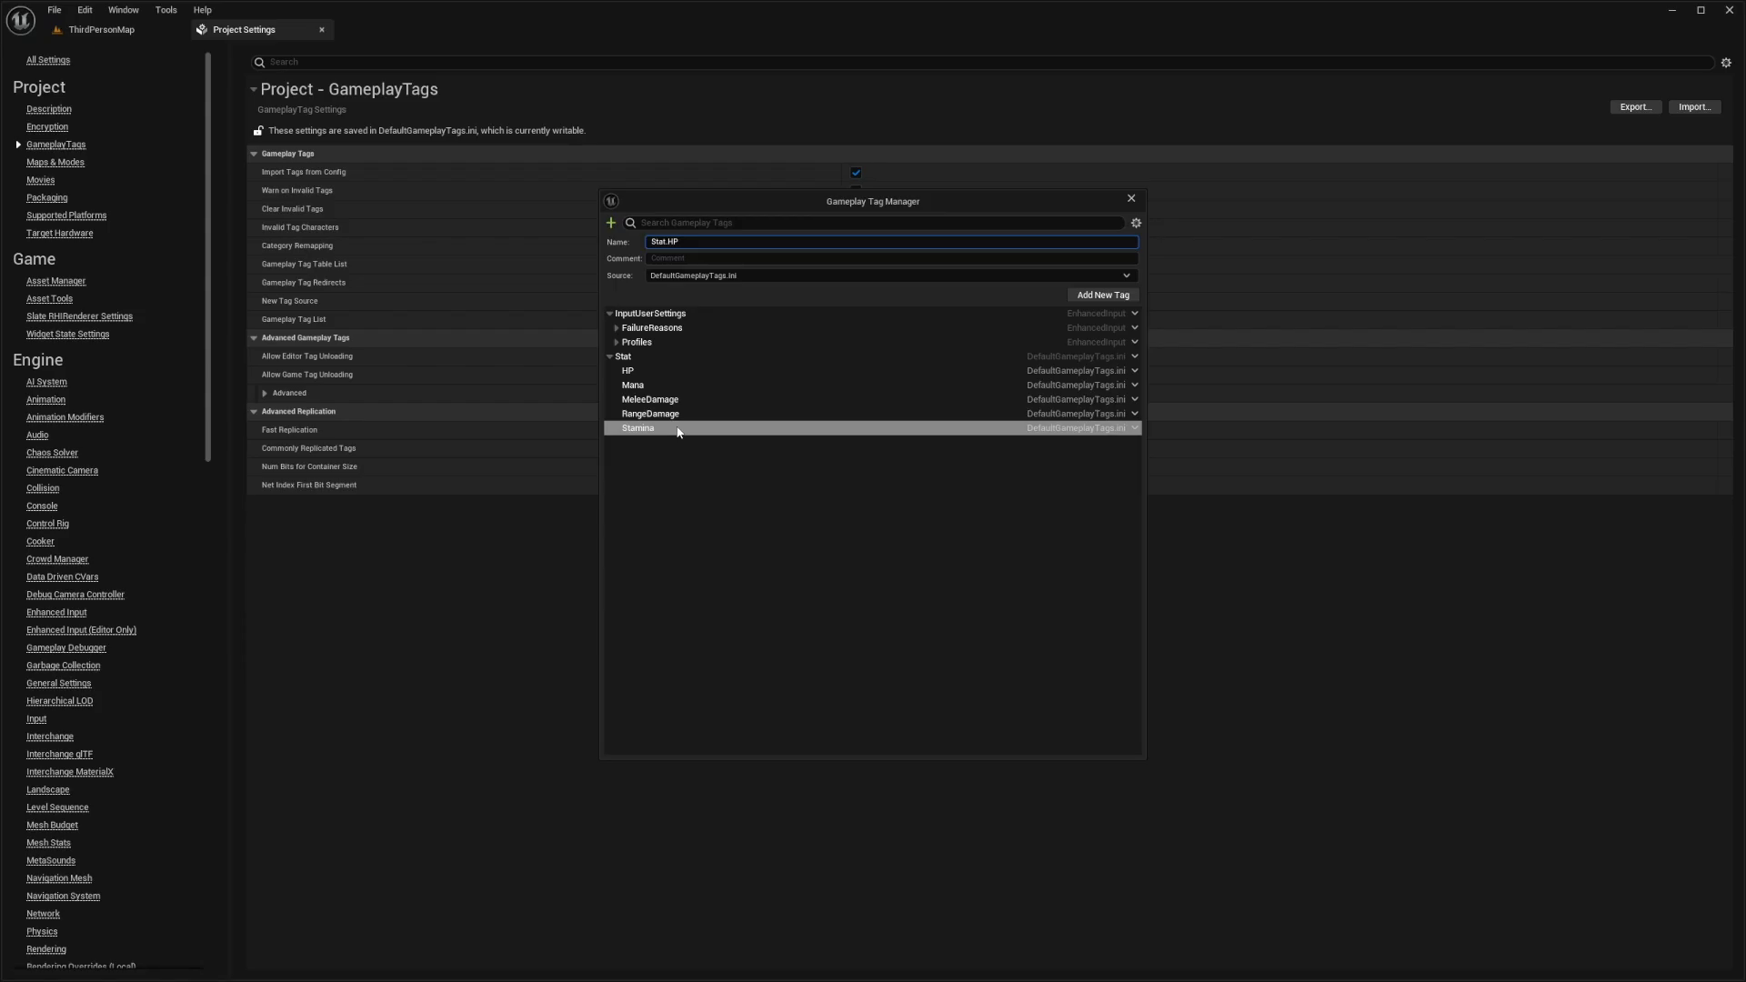
pyautogui.click(102, 55)
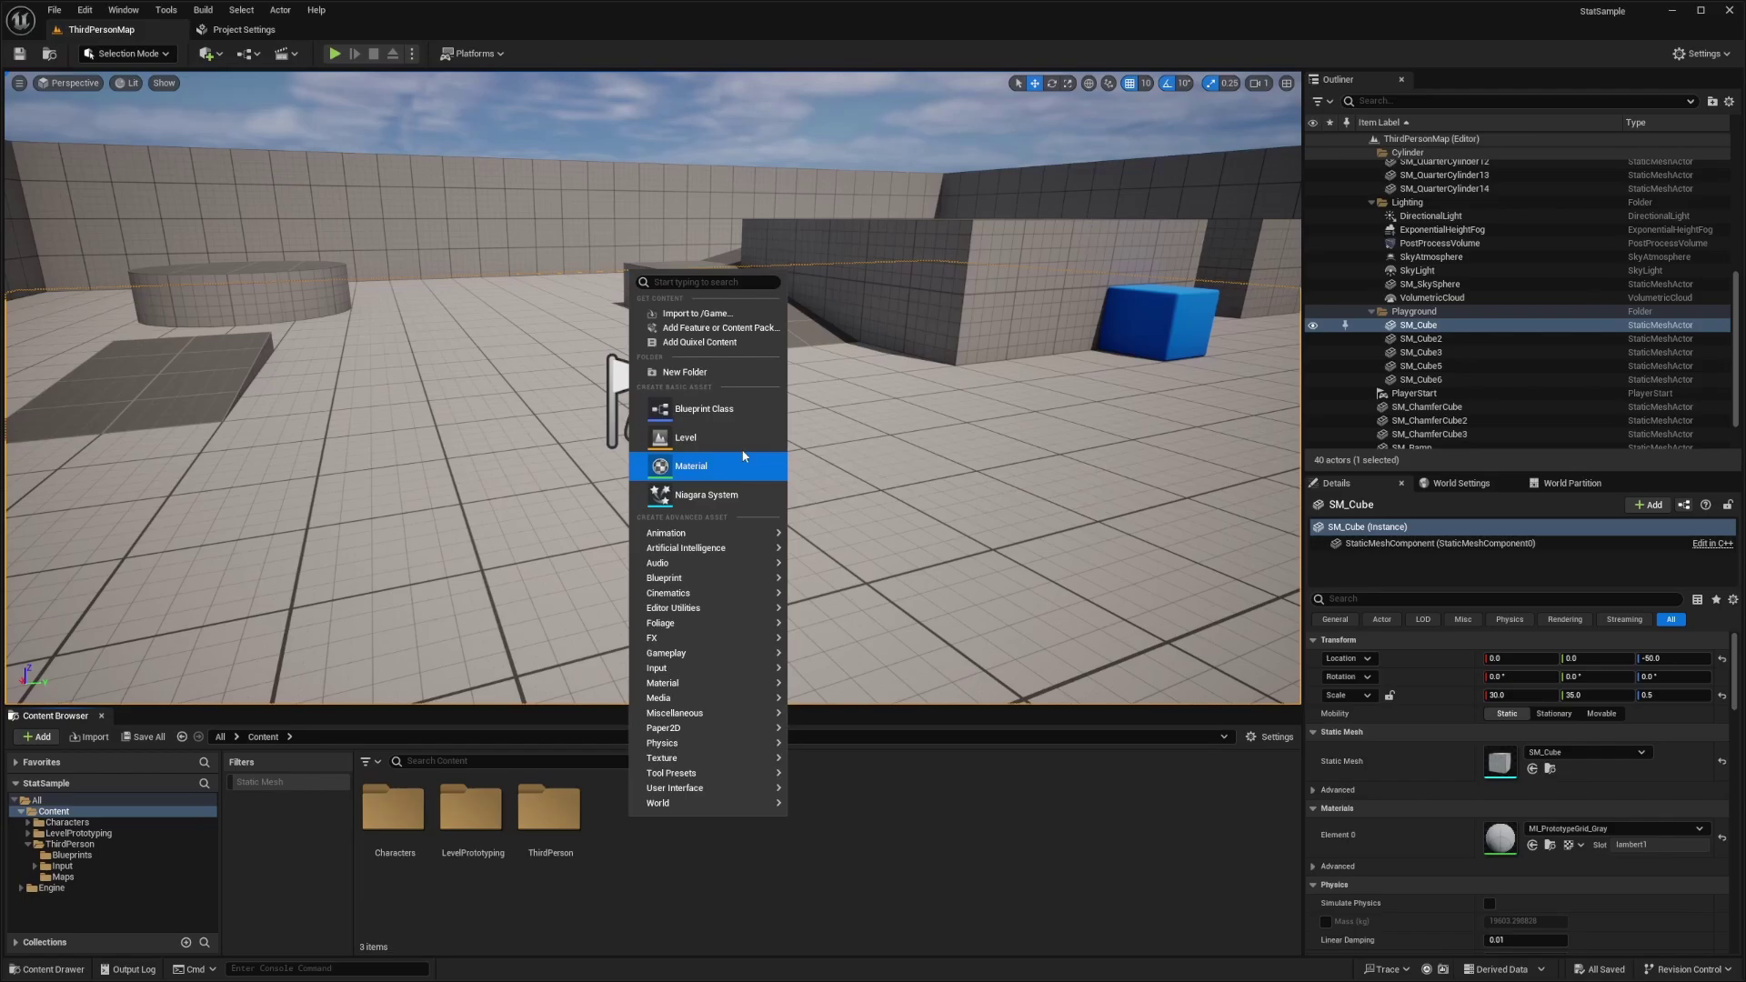
# - Create BP_StatisticComponent as an Actor Component blueprint and open it for editing
pyautogui.click(704, 408)
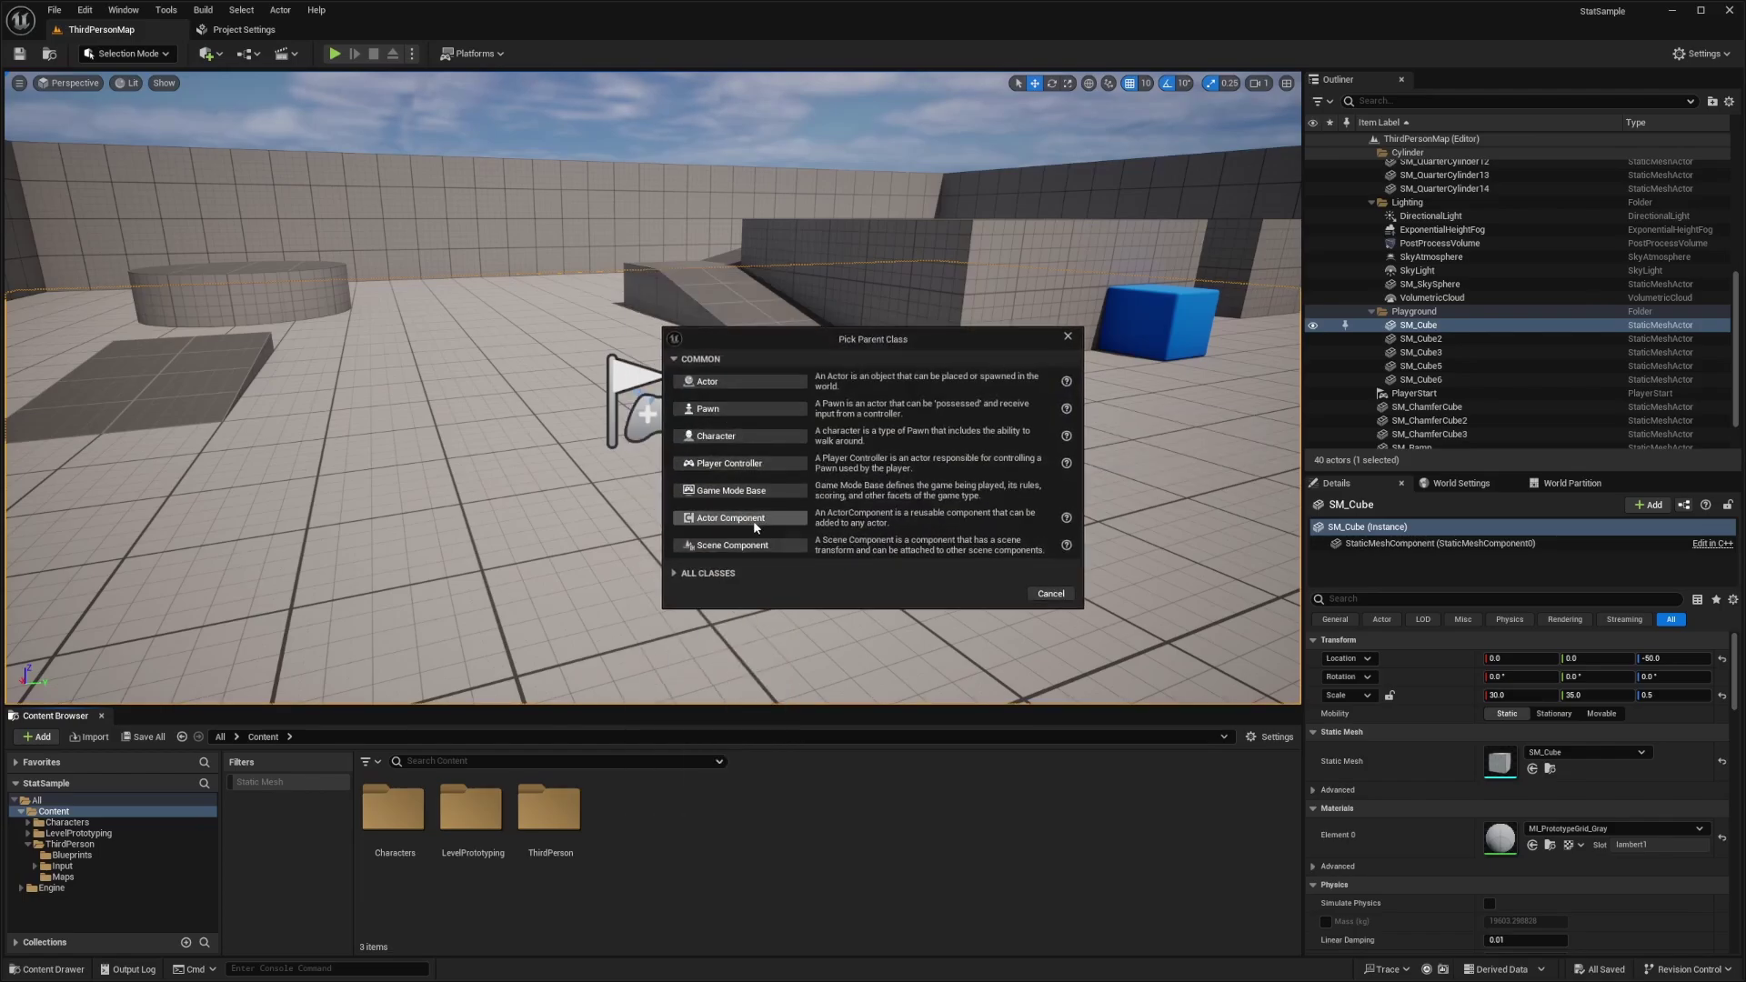
pyautogui.click(706, 382)
pyautogui.write('BP_StatisticComp')
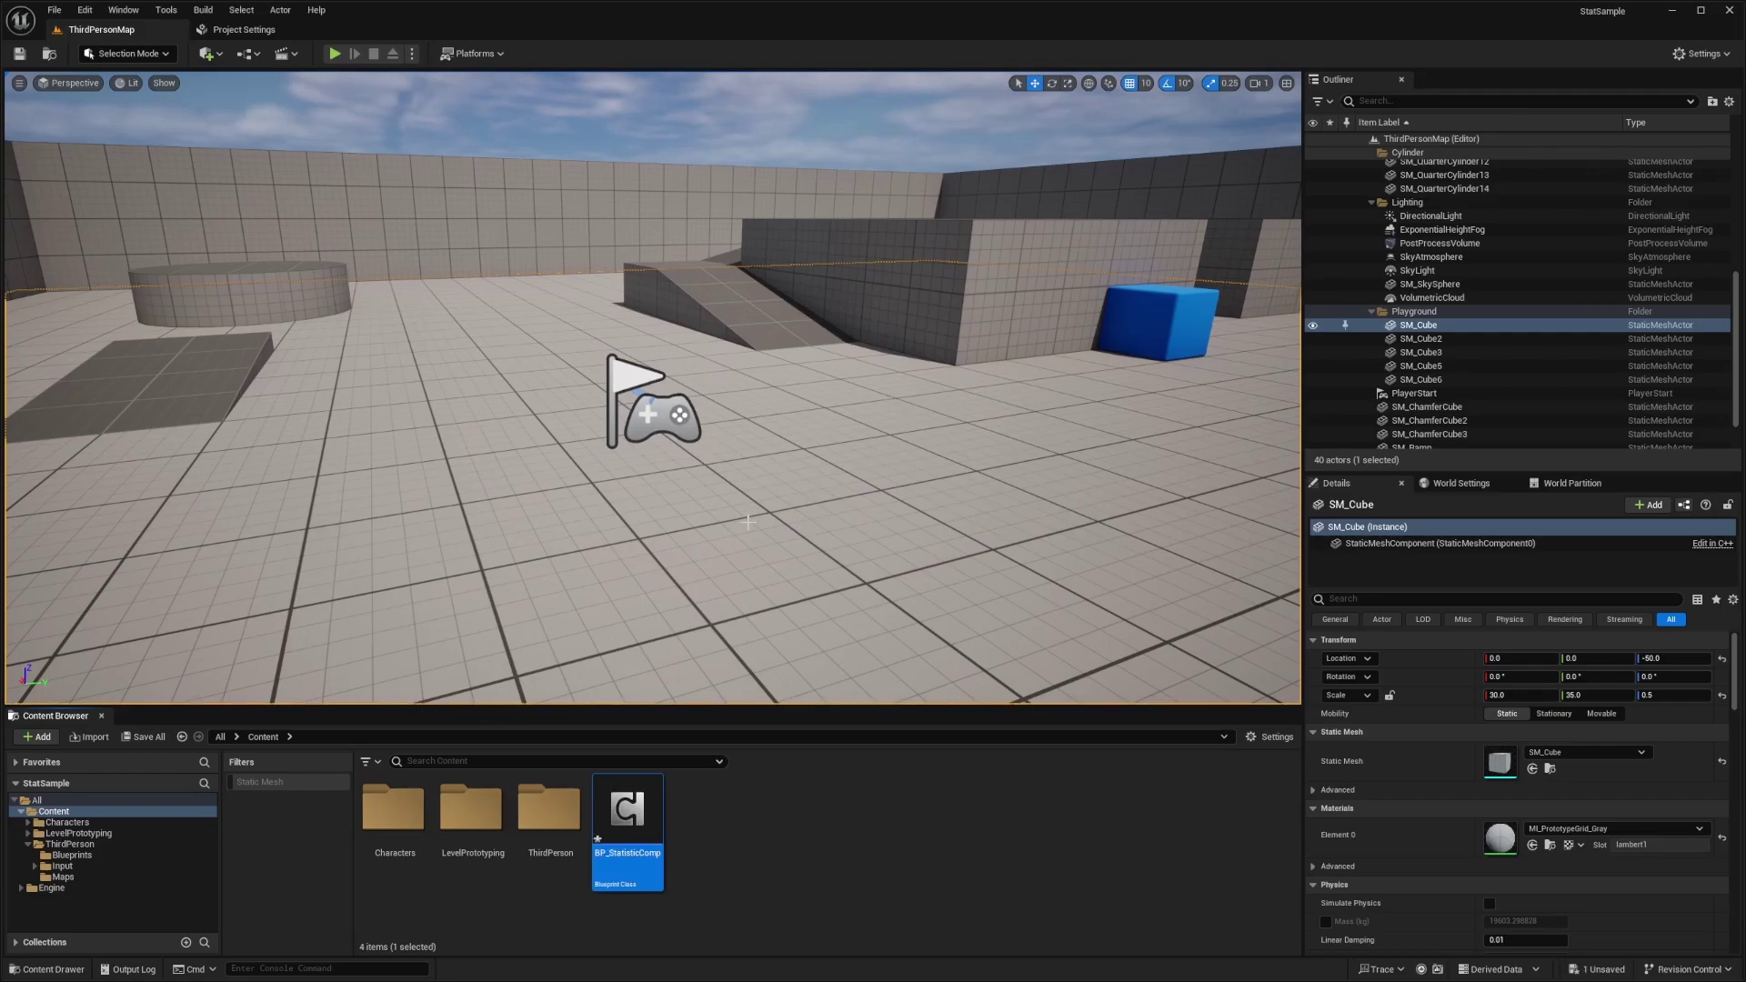
pyautogui.doubleClick(628, 808)
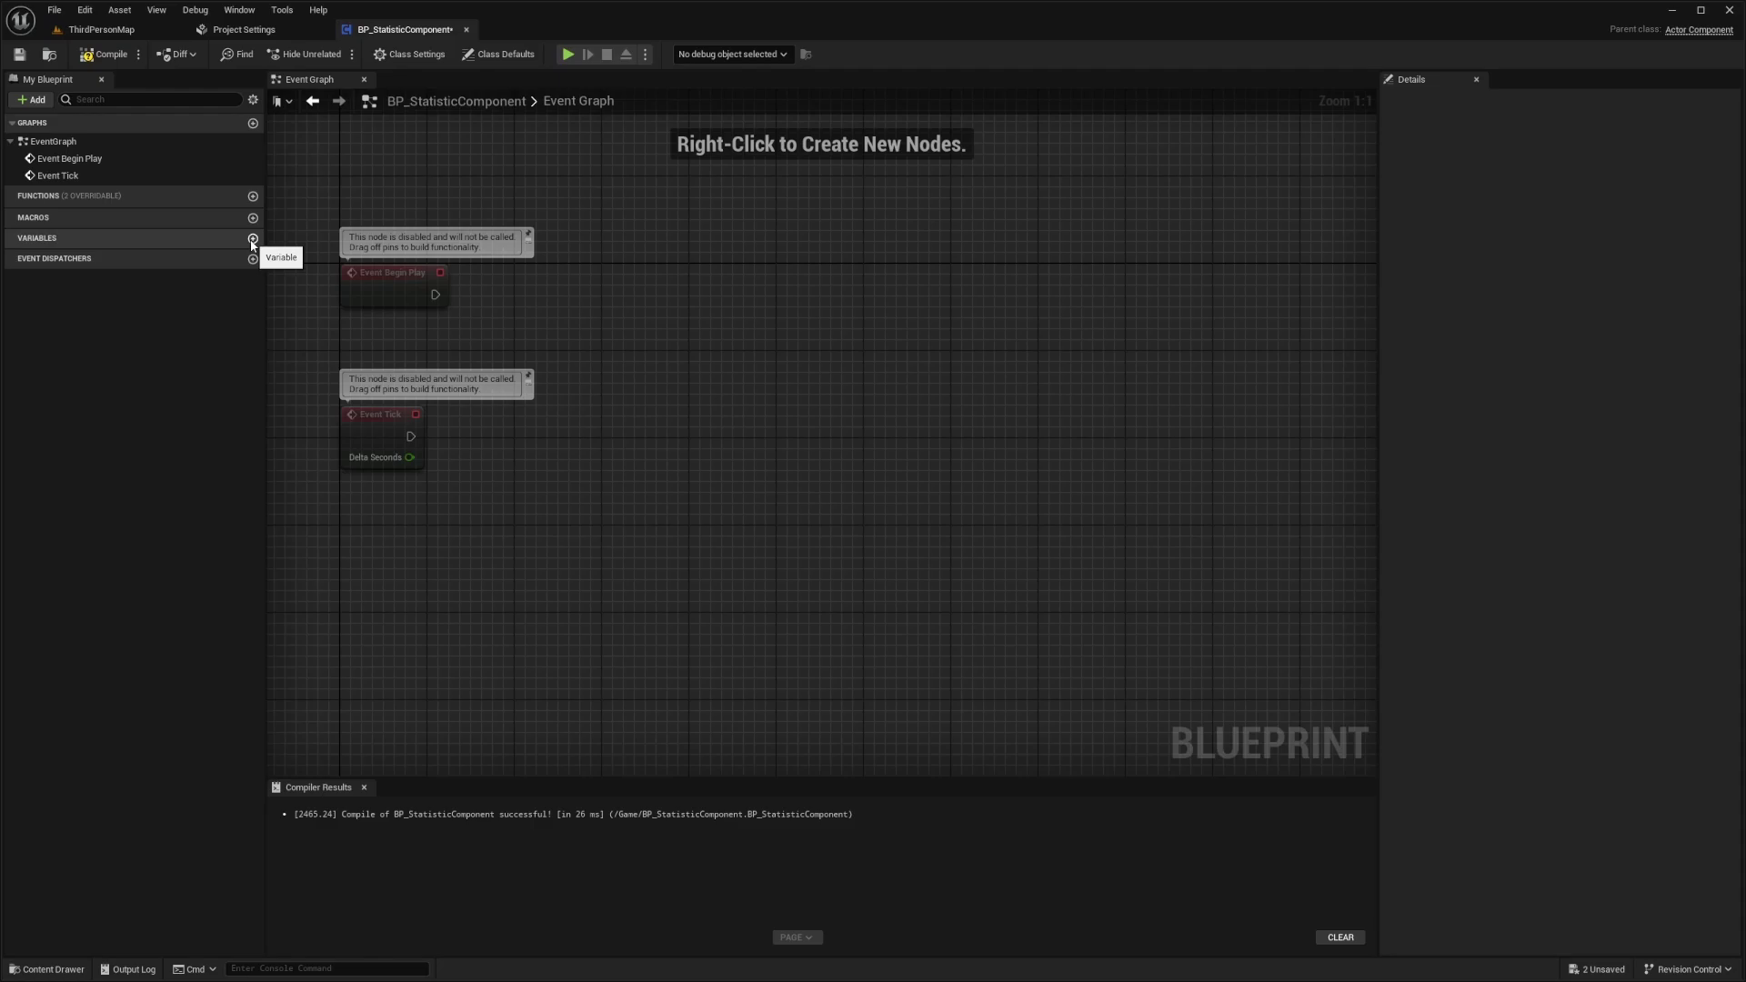
# - Add a Gameplay Tag variable StatTag and a StatValue variable to the component
pyautogui.click(253, 238)
pyautogui.write('StatTag')
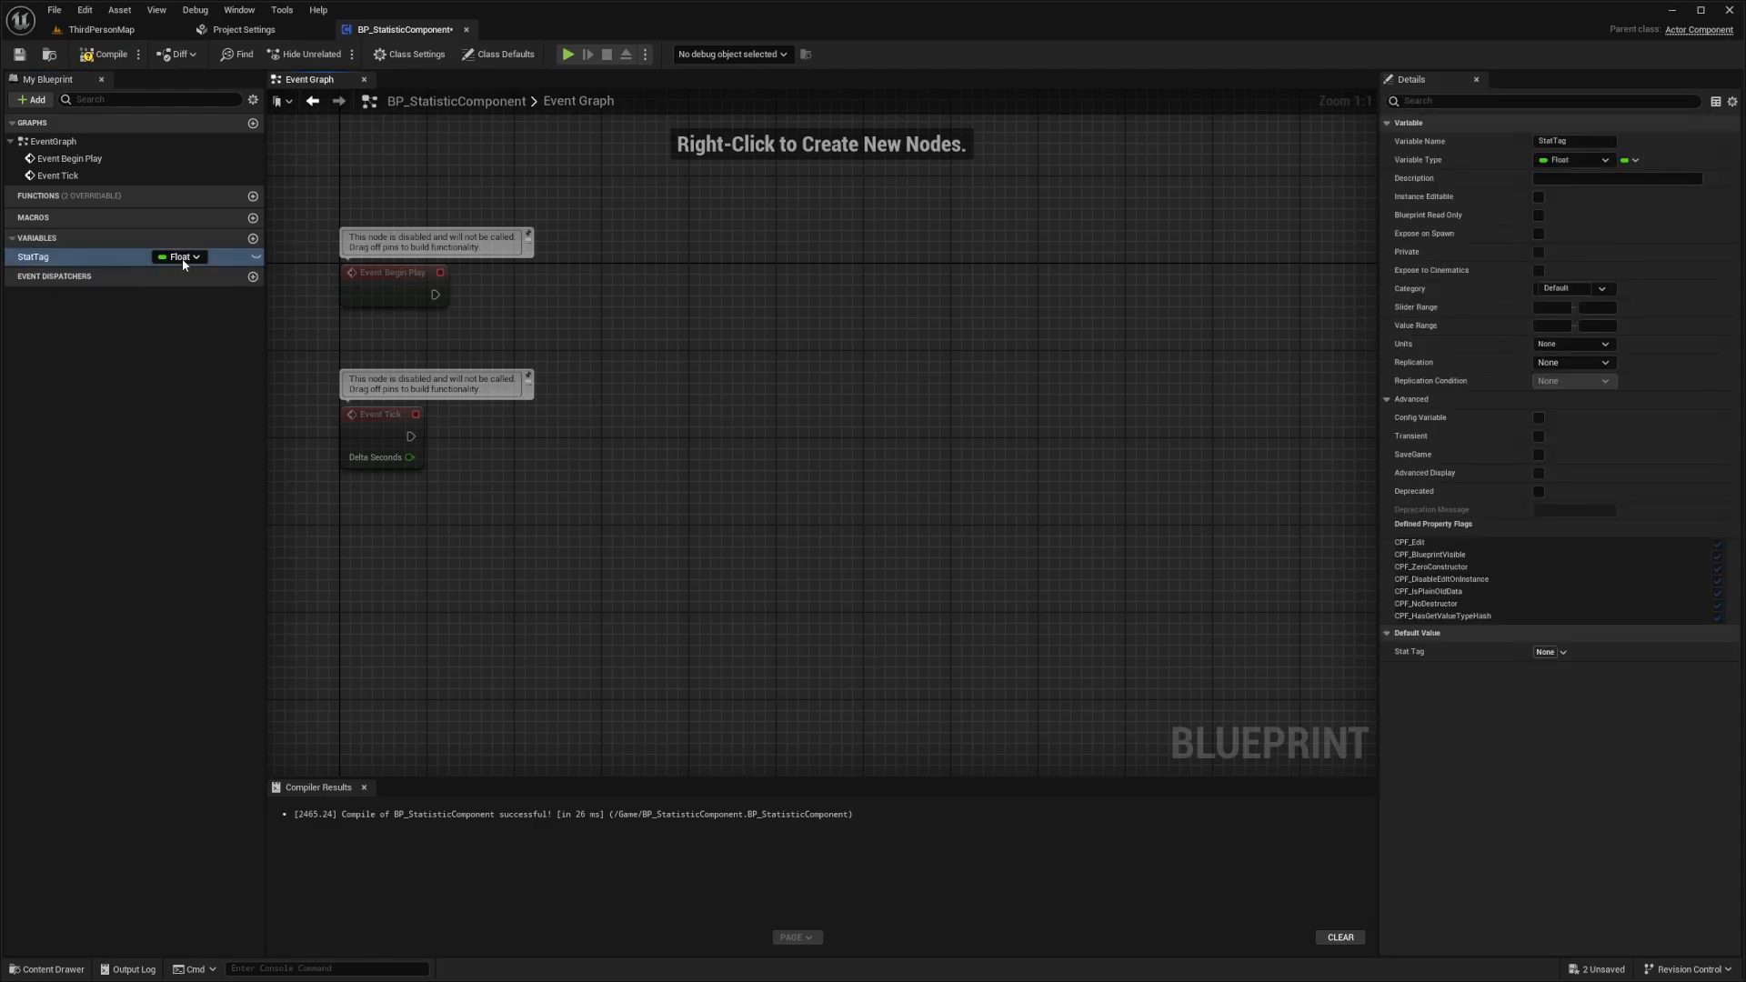
pyautogui.click(178, 256)
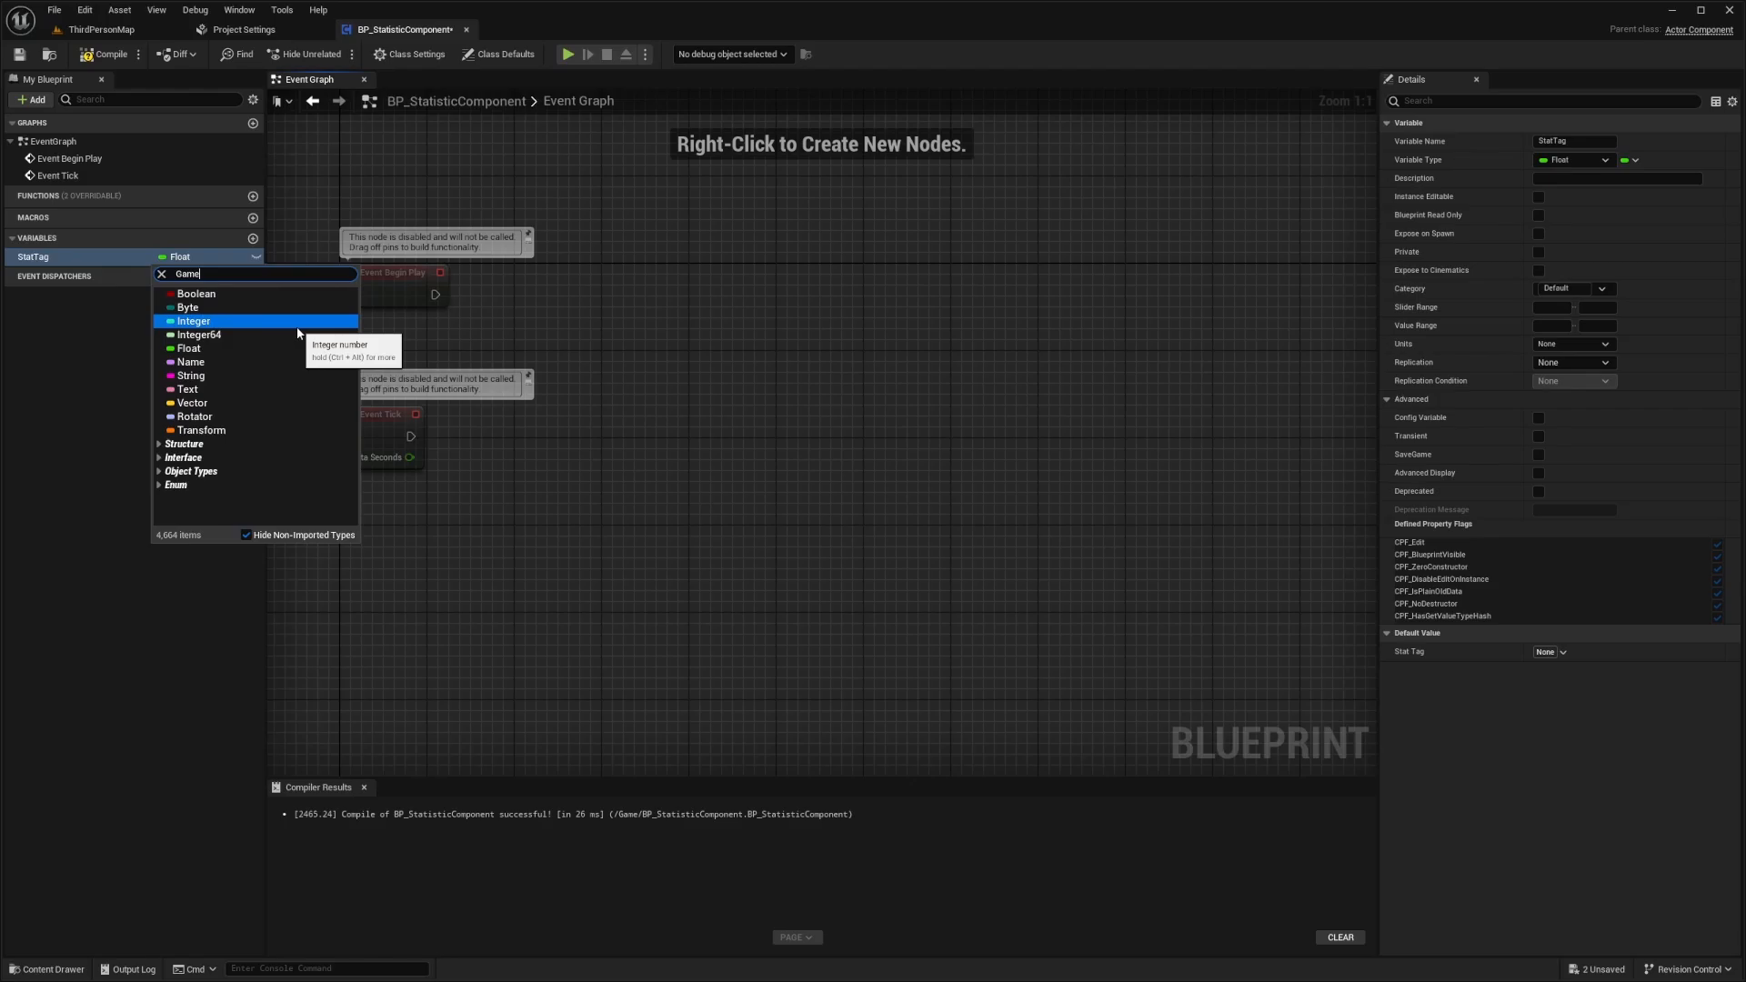
pyautogui.click(253, 238)
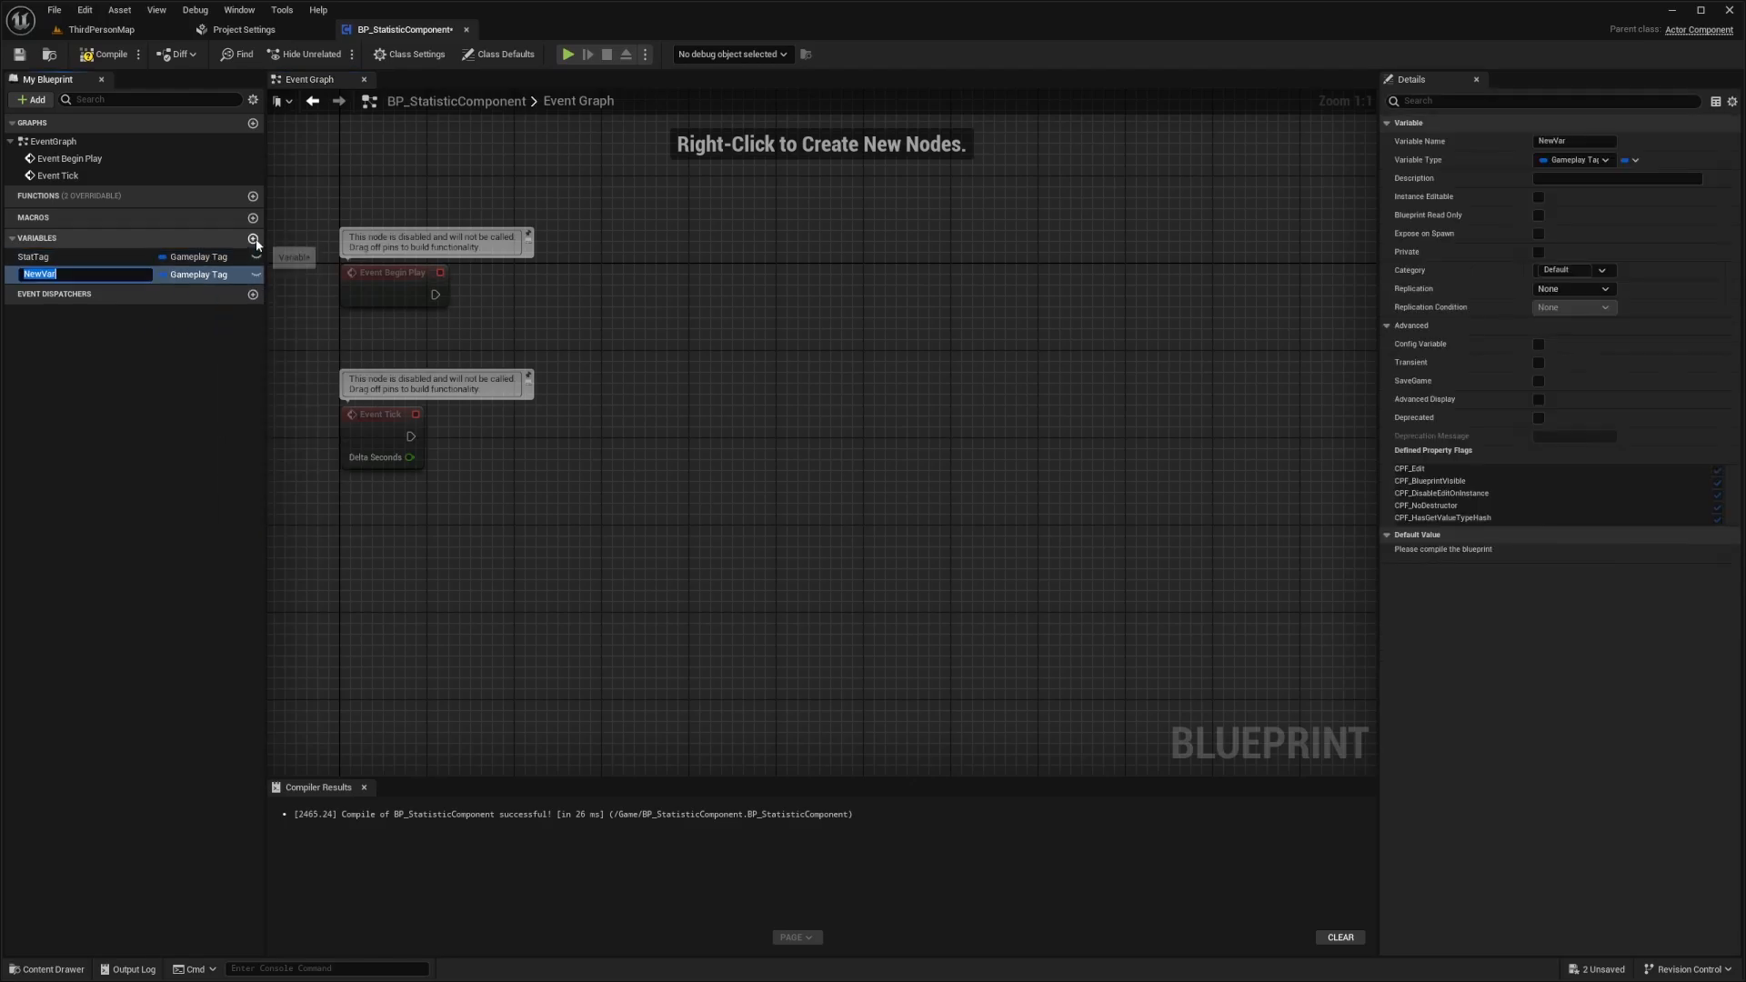
pyautogui.write('StatValue')
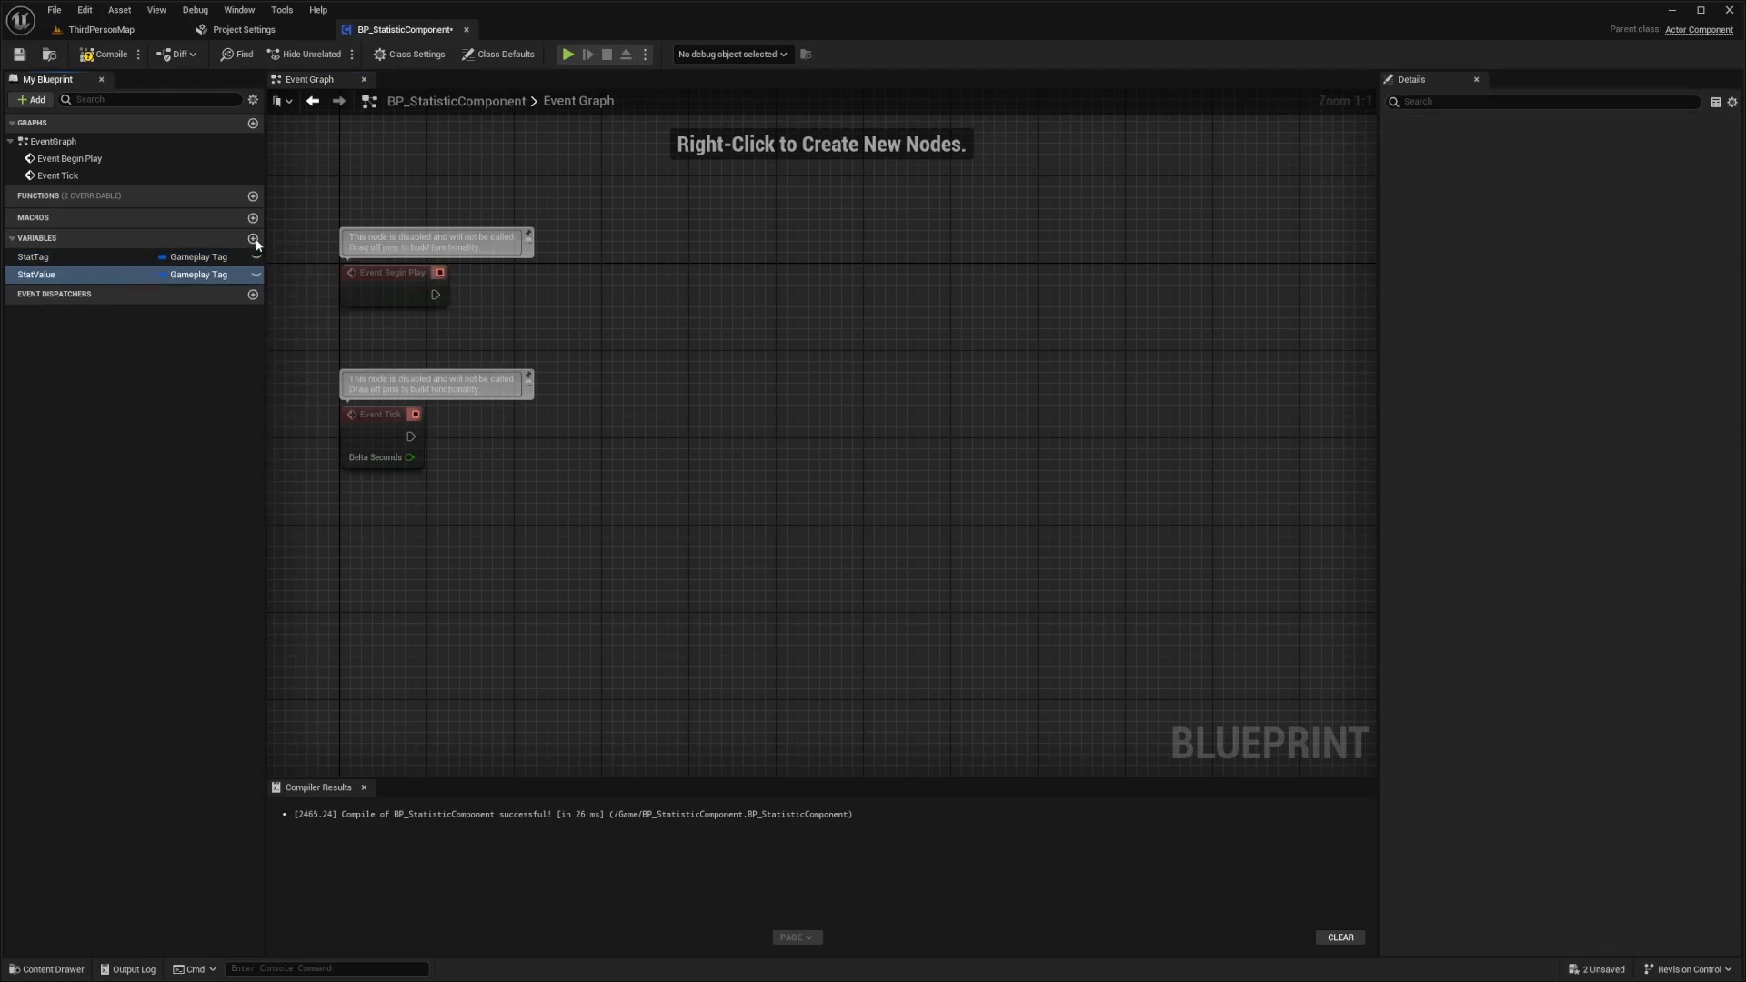
pyautogui.click(204, 273)
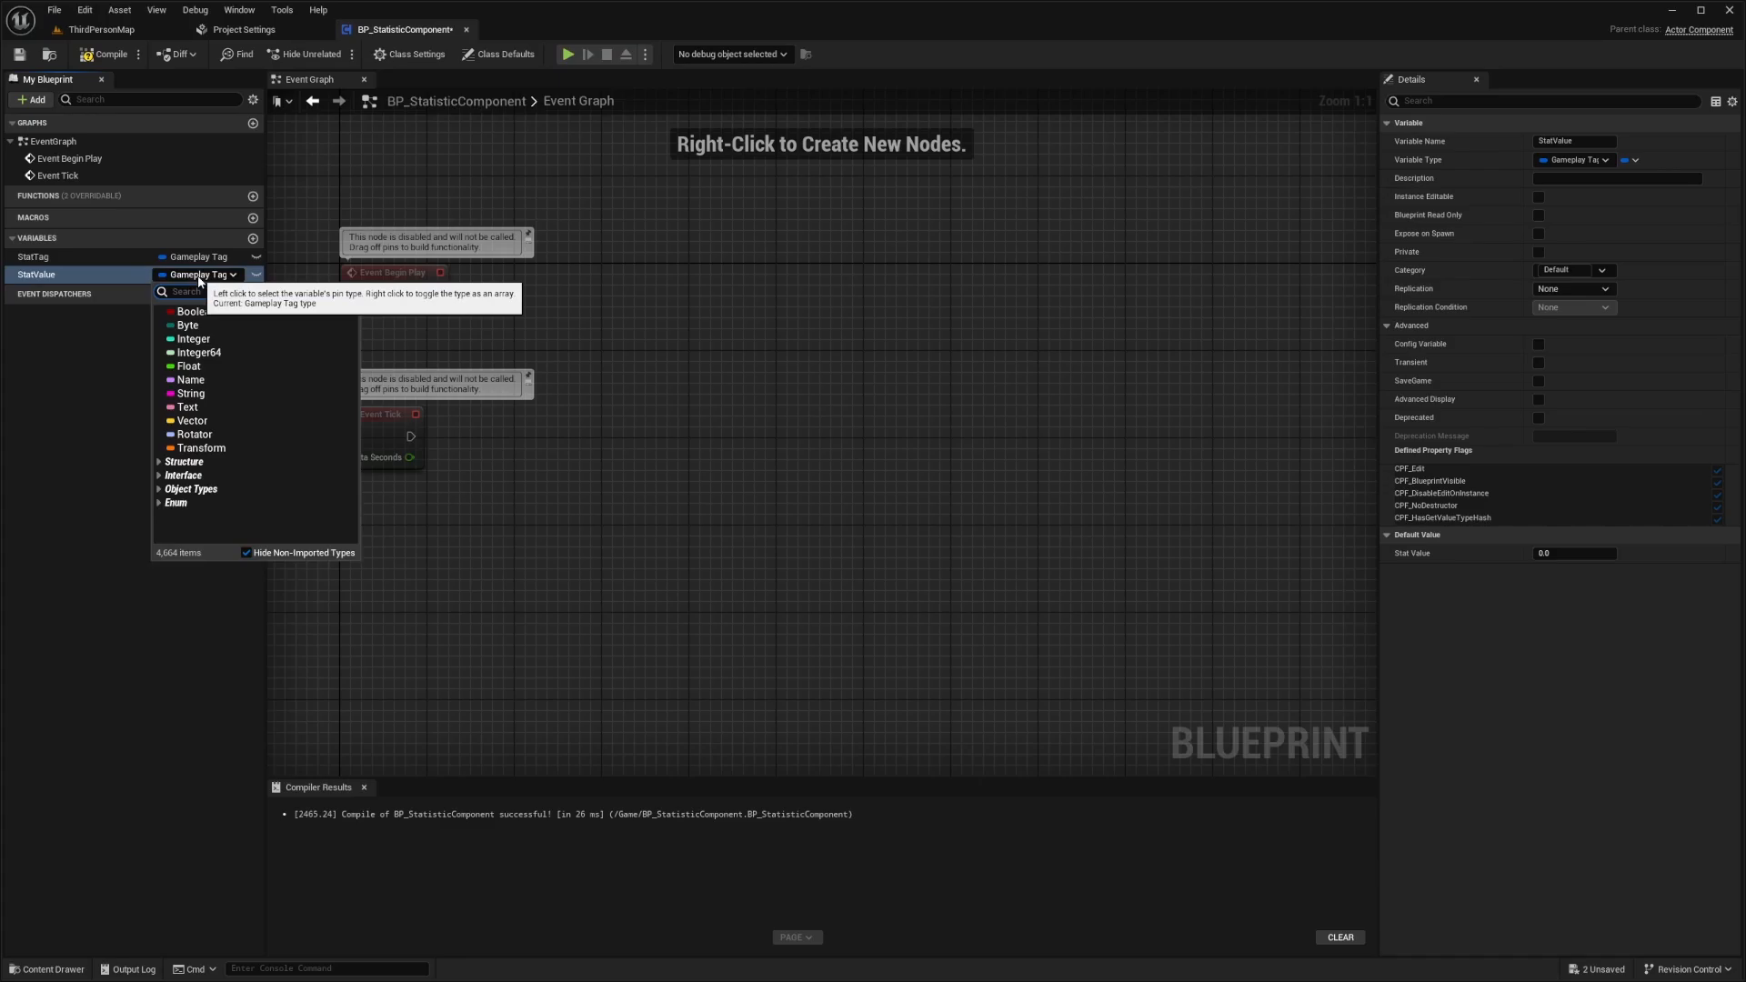
pyautogui.click(189, 365)
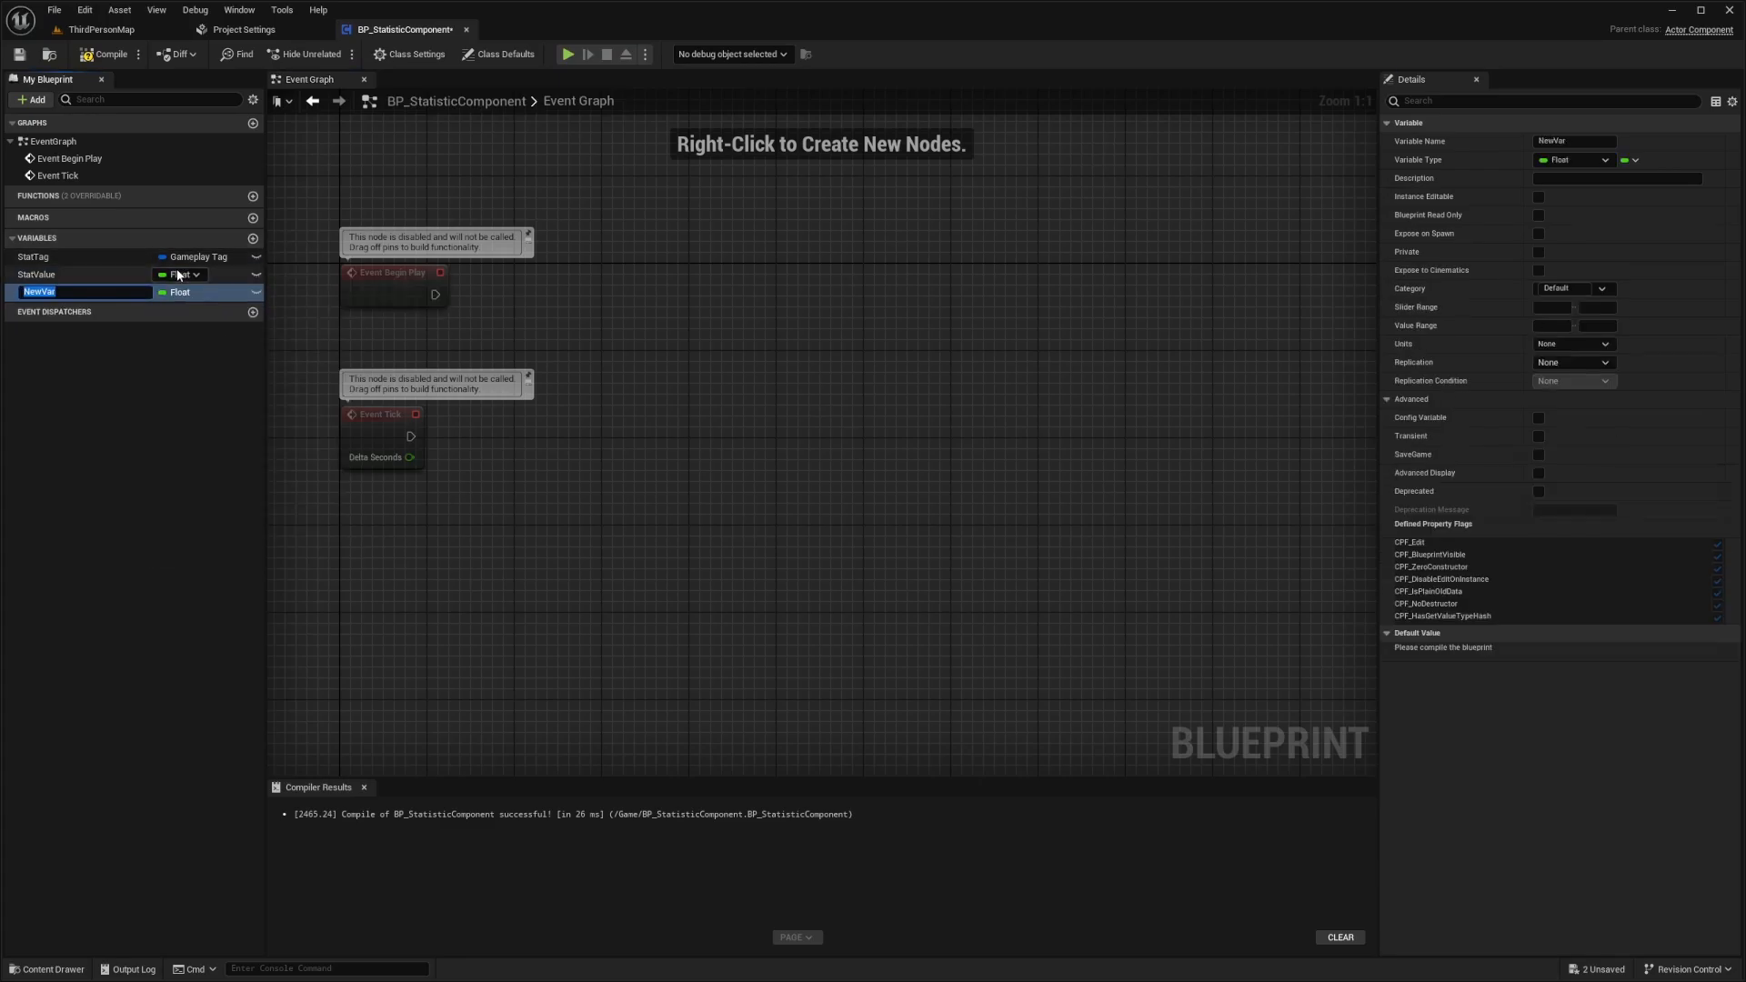
# - Add a Stats variable as a Map keyed by Gameplay Tag with its value type chosen
pyautogui.write('Stats')
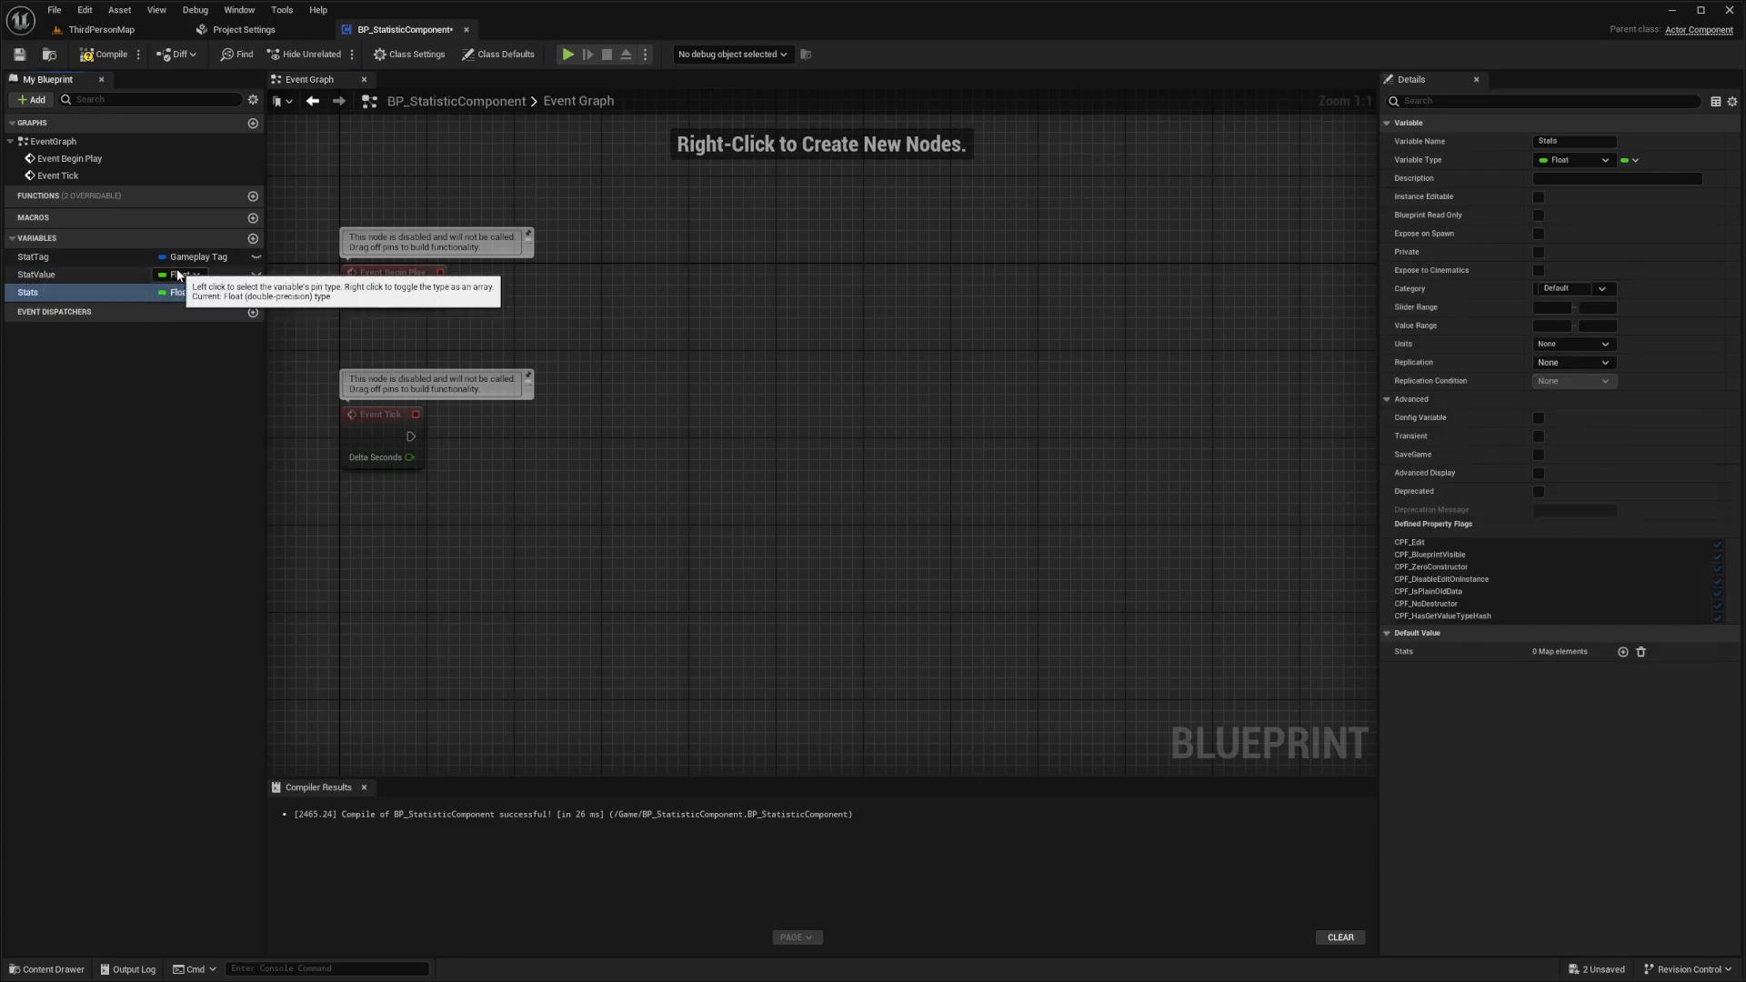
pyautogui.click(182, 291)
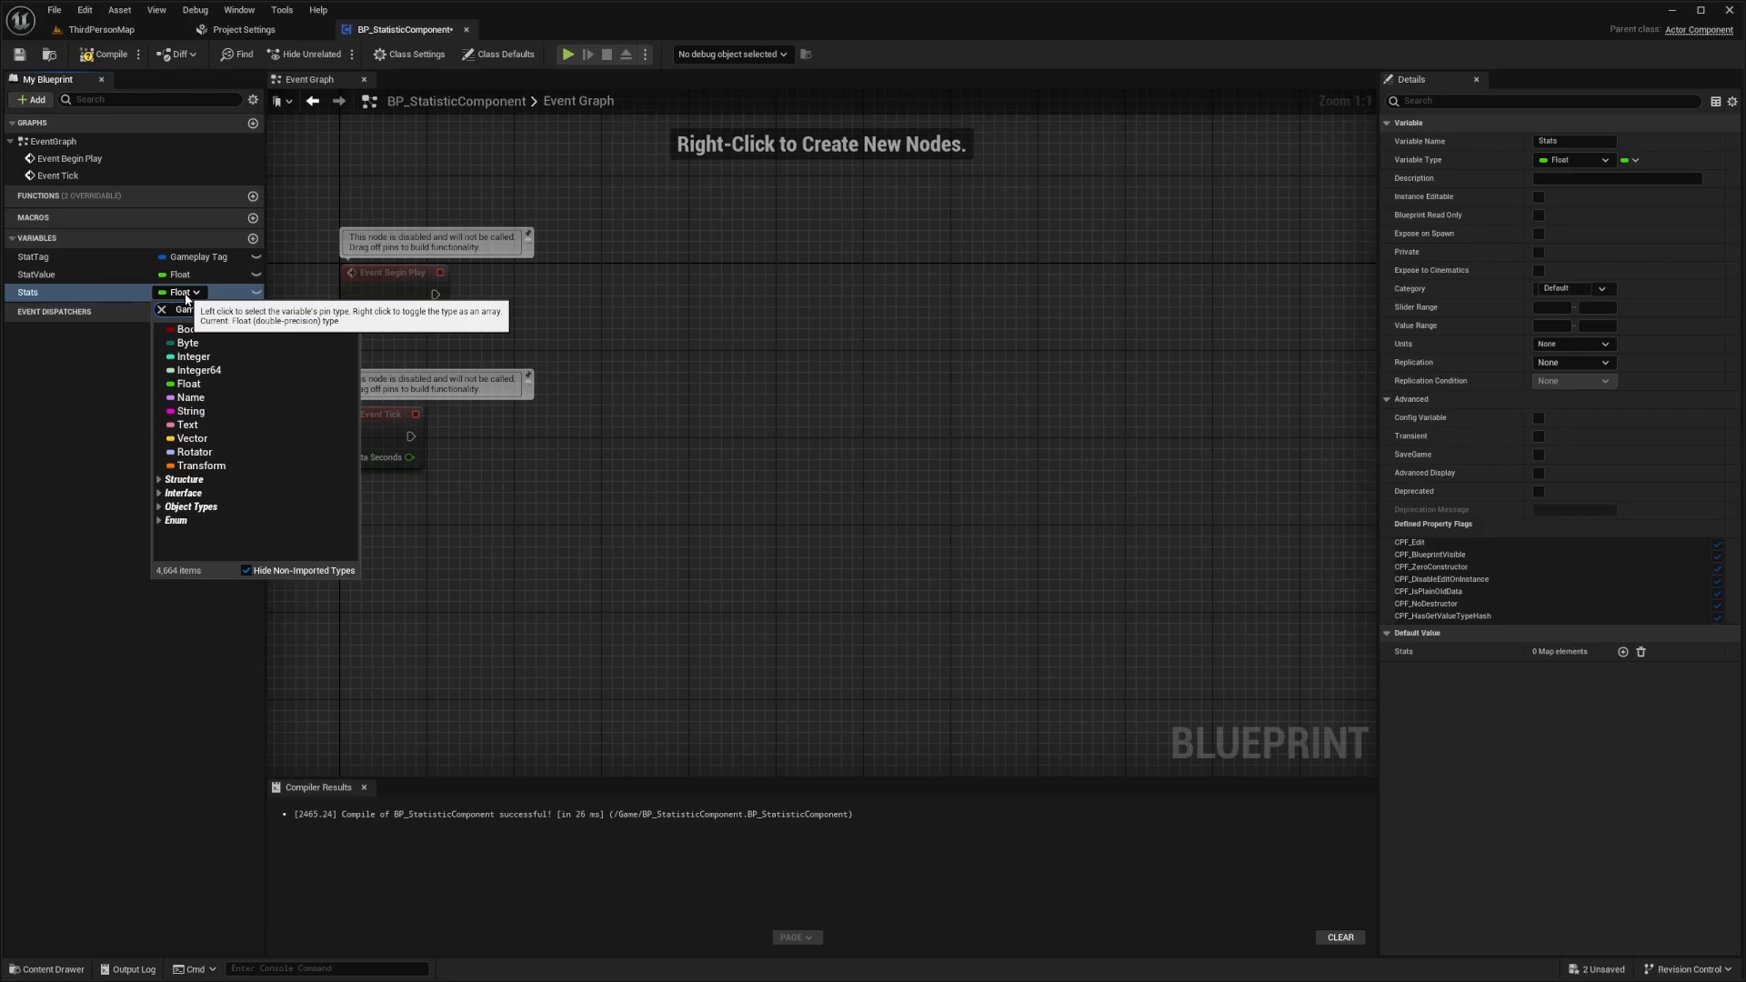
pyautogui.write('Gameplay')
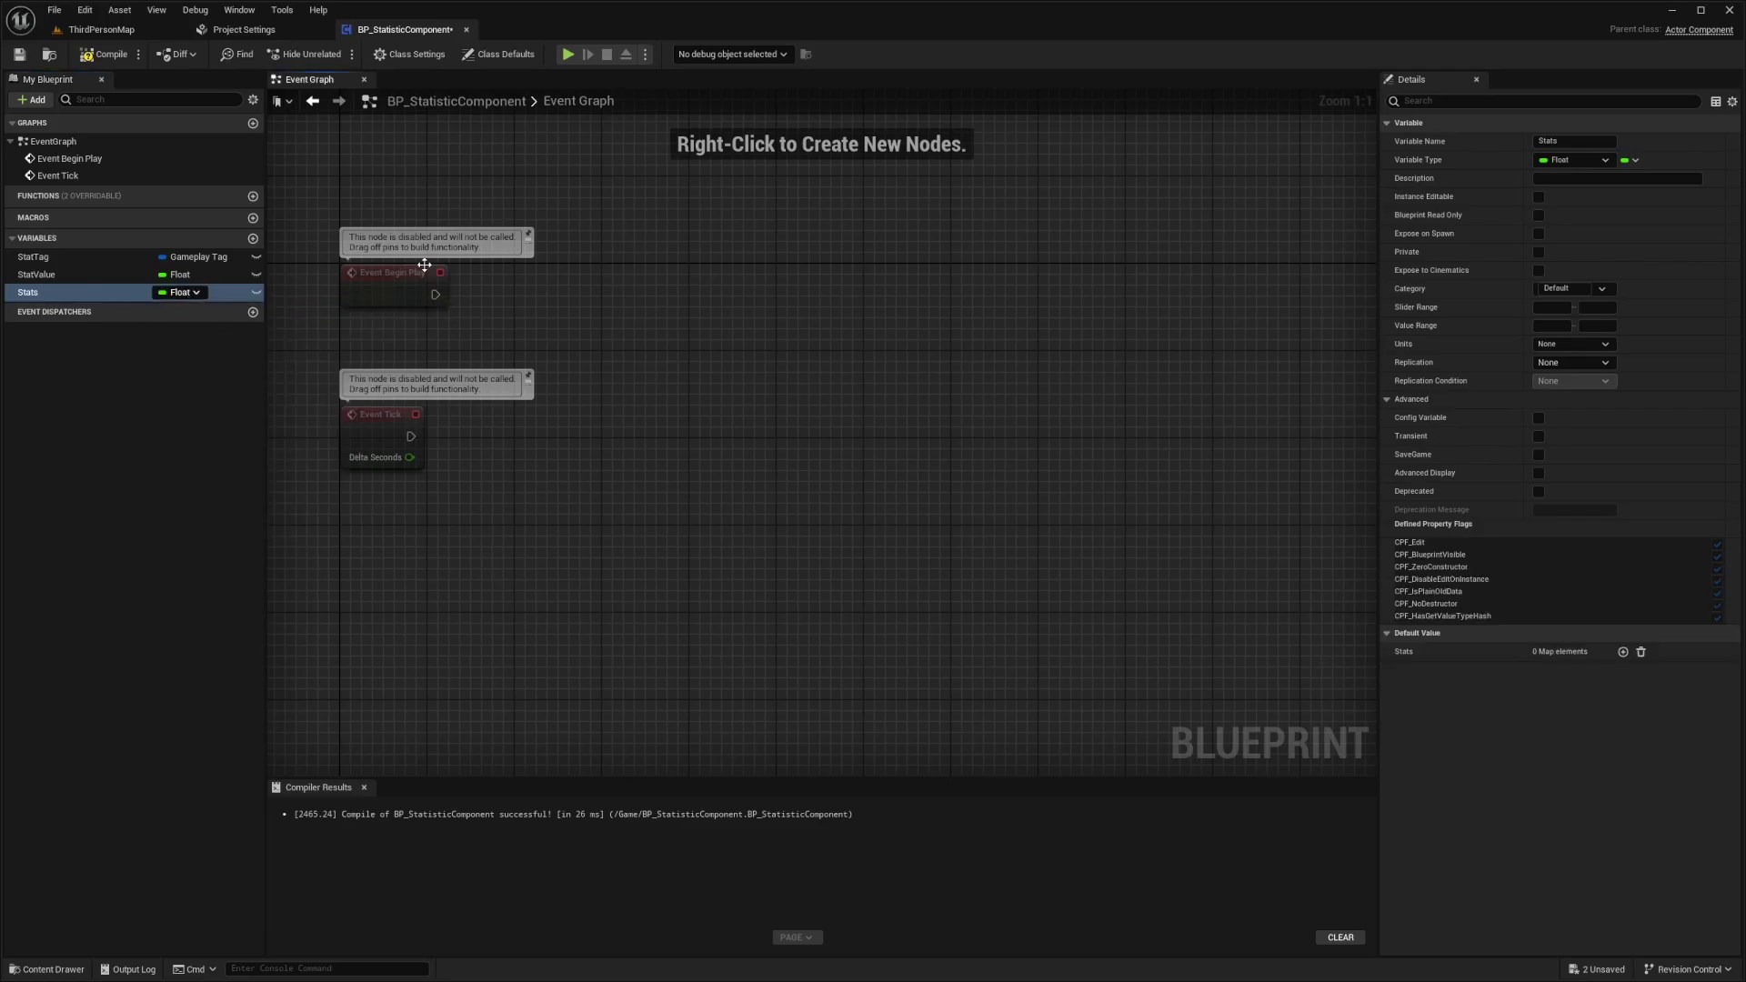
pyautogui.click(1637, 160)
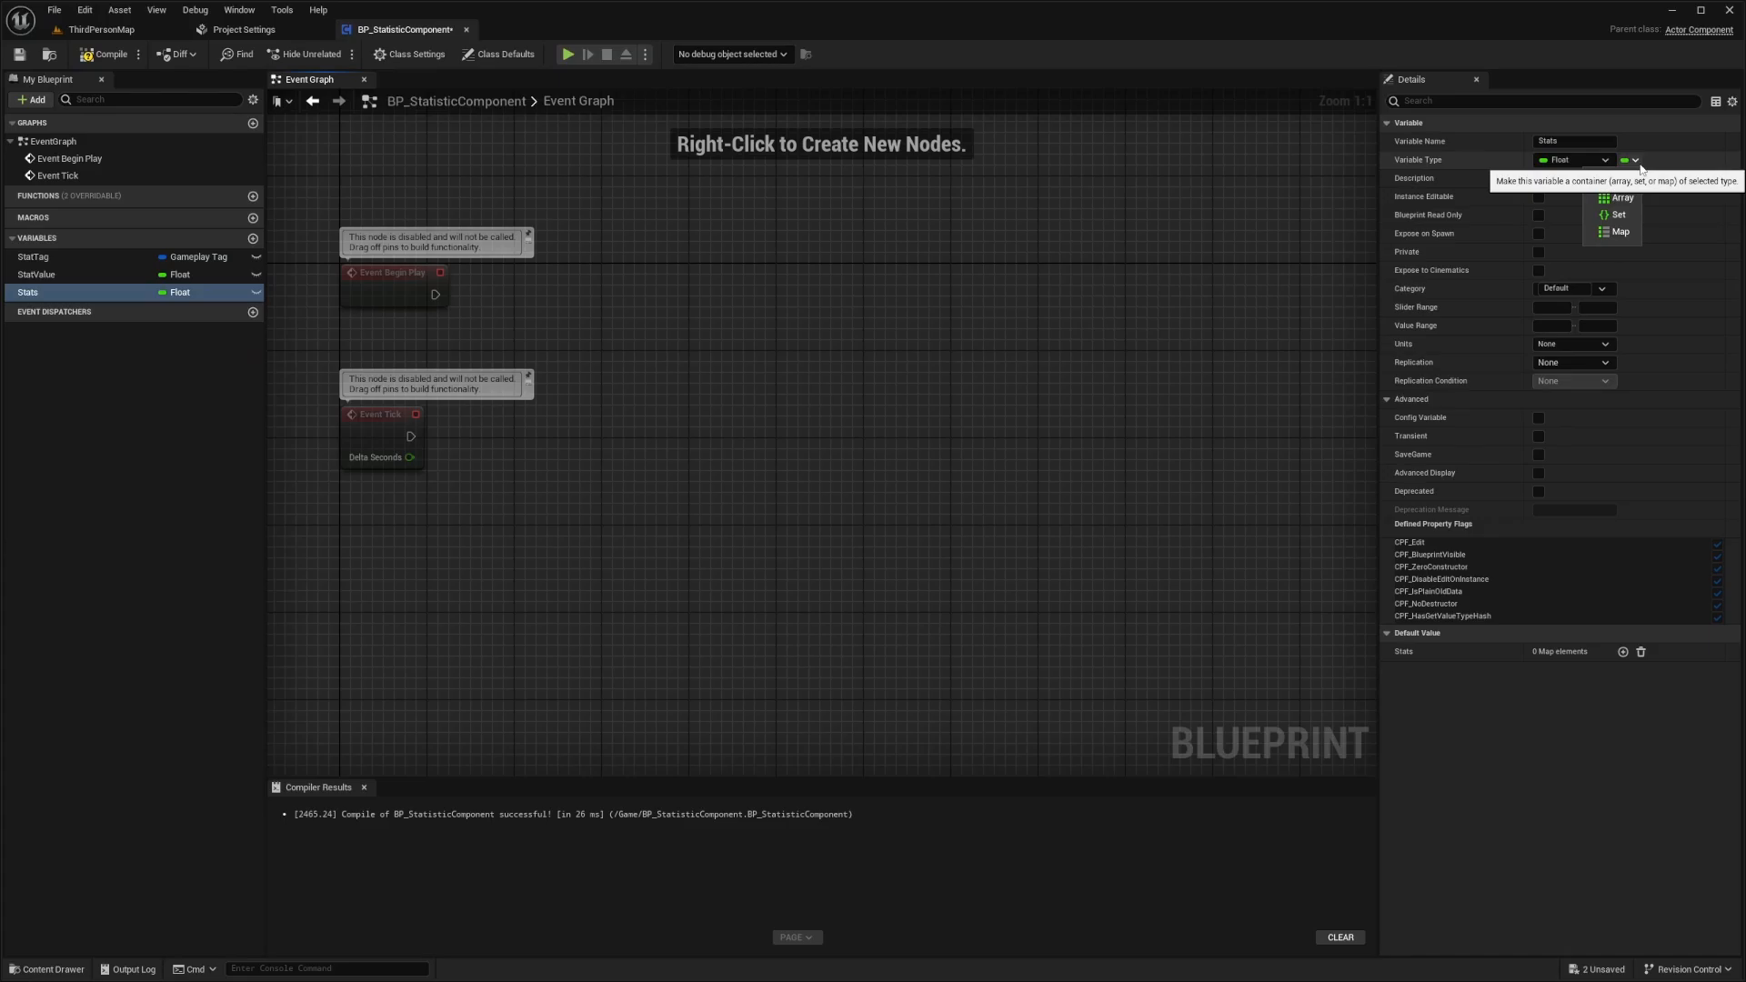
pyautogui.click(1613, 233)
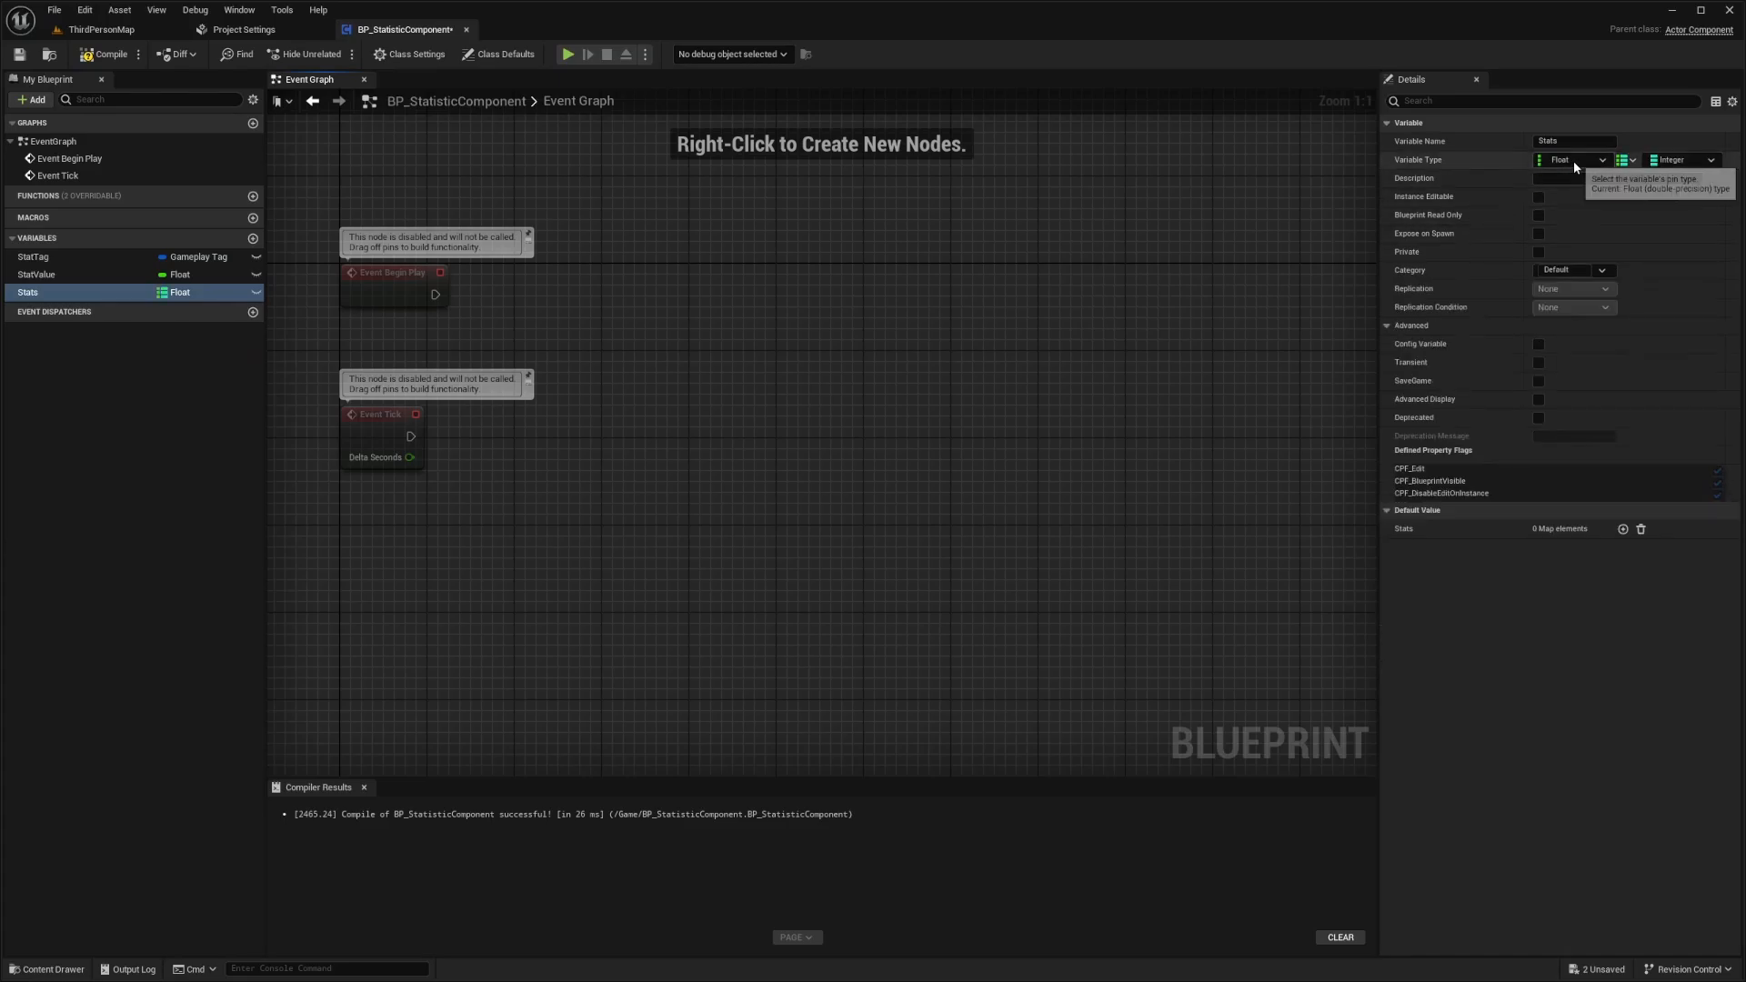
pyautogui.click(1571, 160)
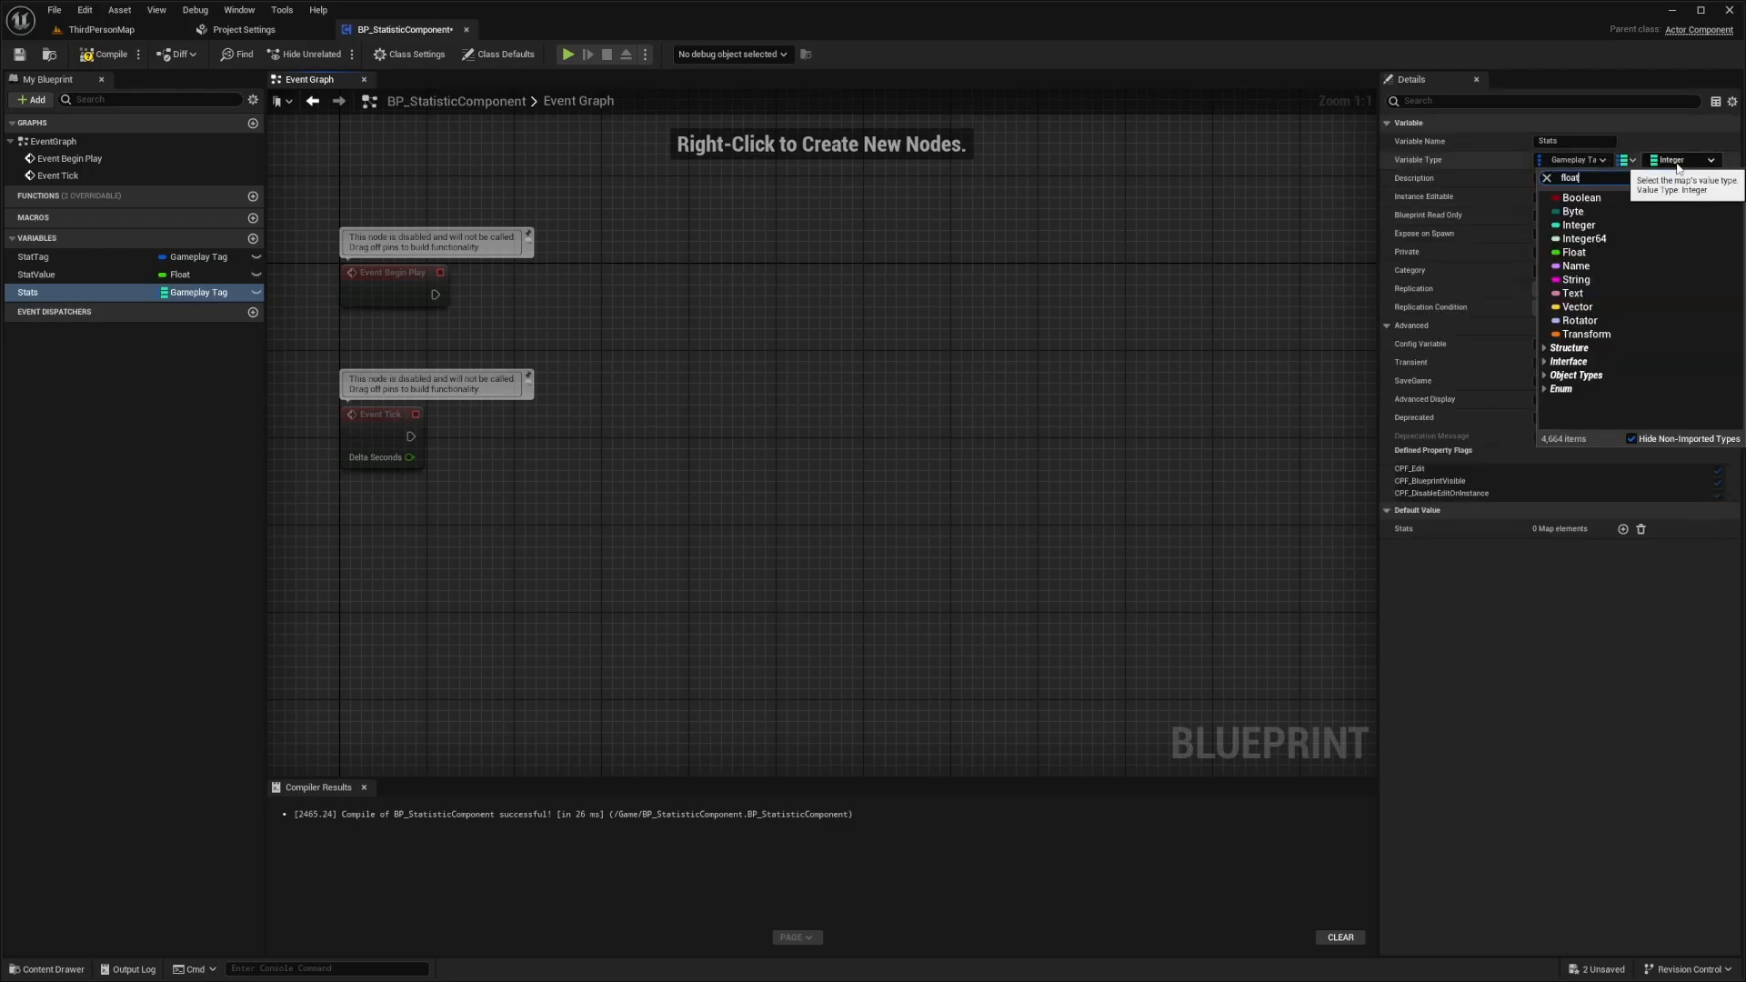
pyautogui.click(1571, 251)
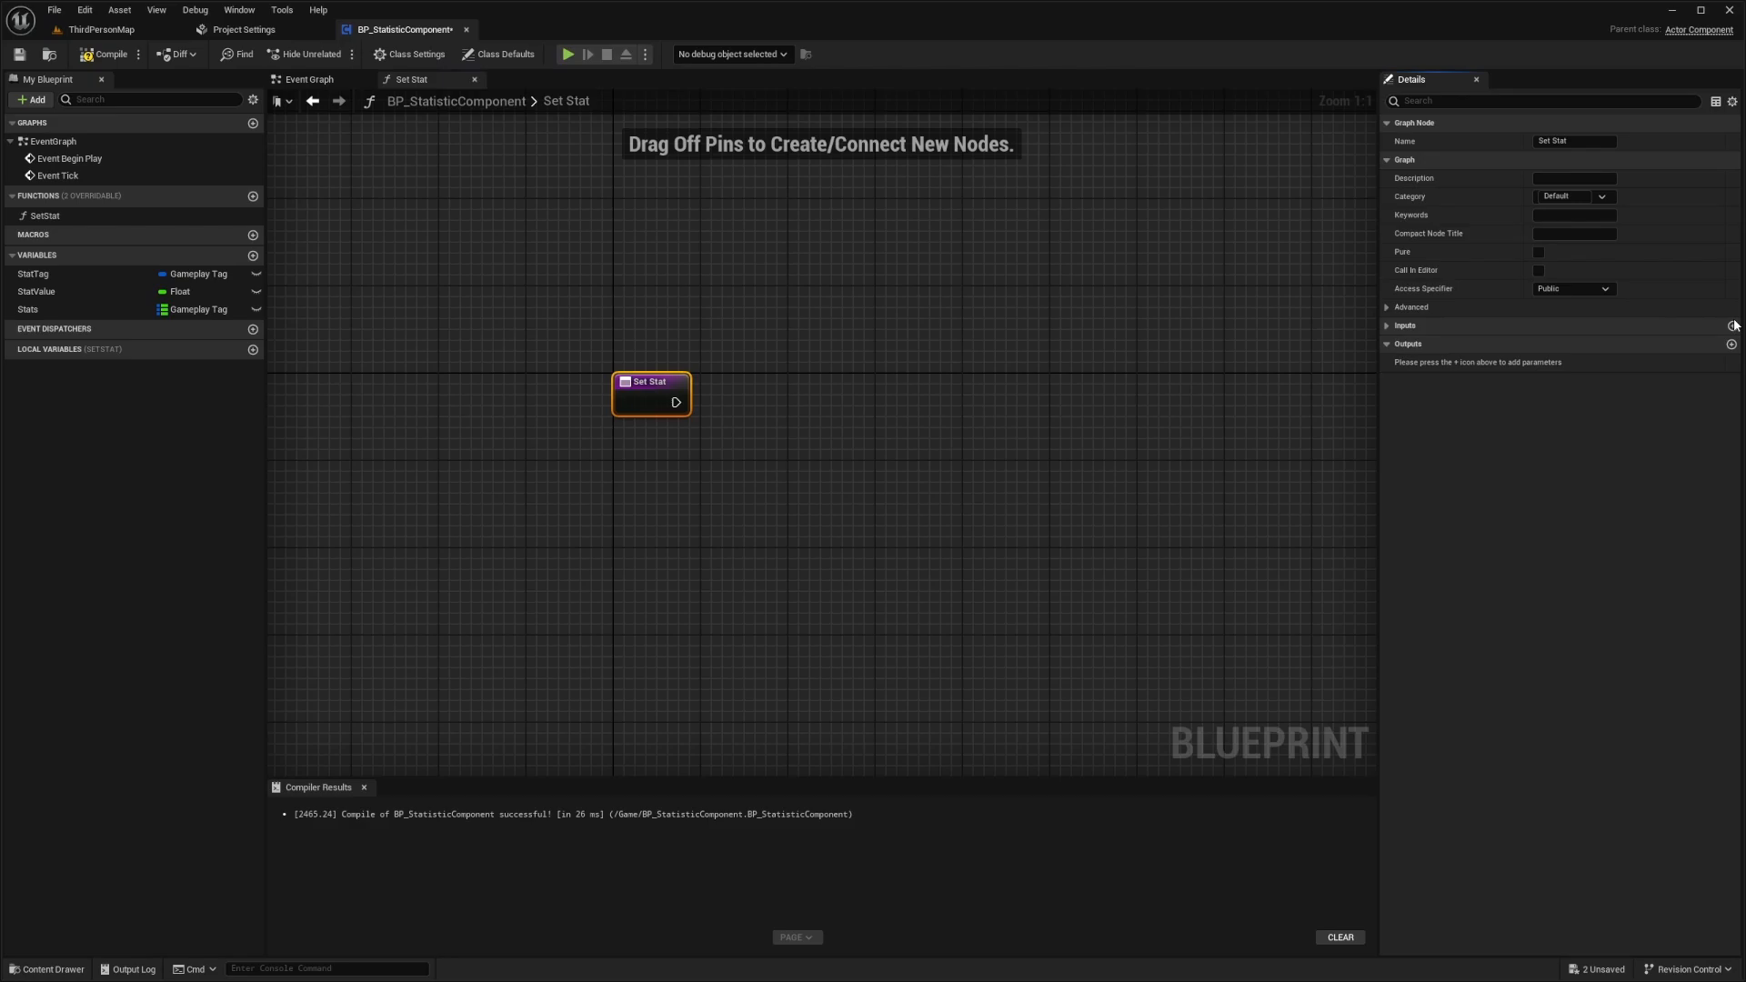
# - Give SetStat two inputs: Stat Tag (Gameplay Tag) and Value (Float)
pyautogui.click(1732, 324)
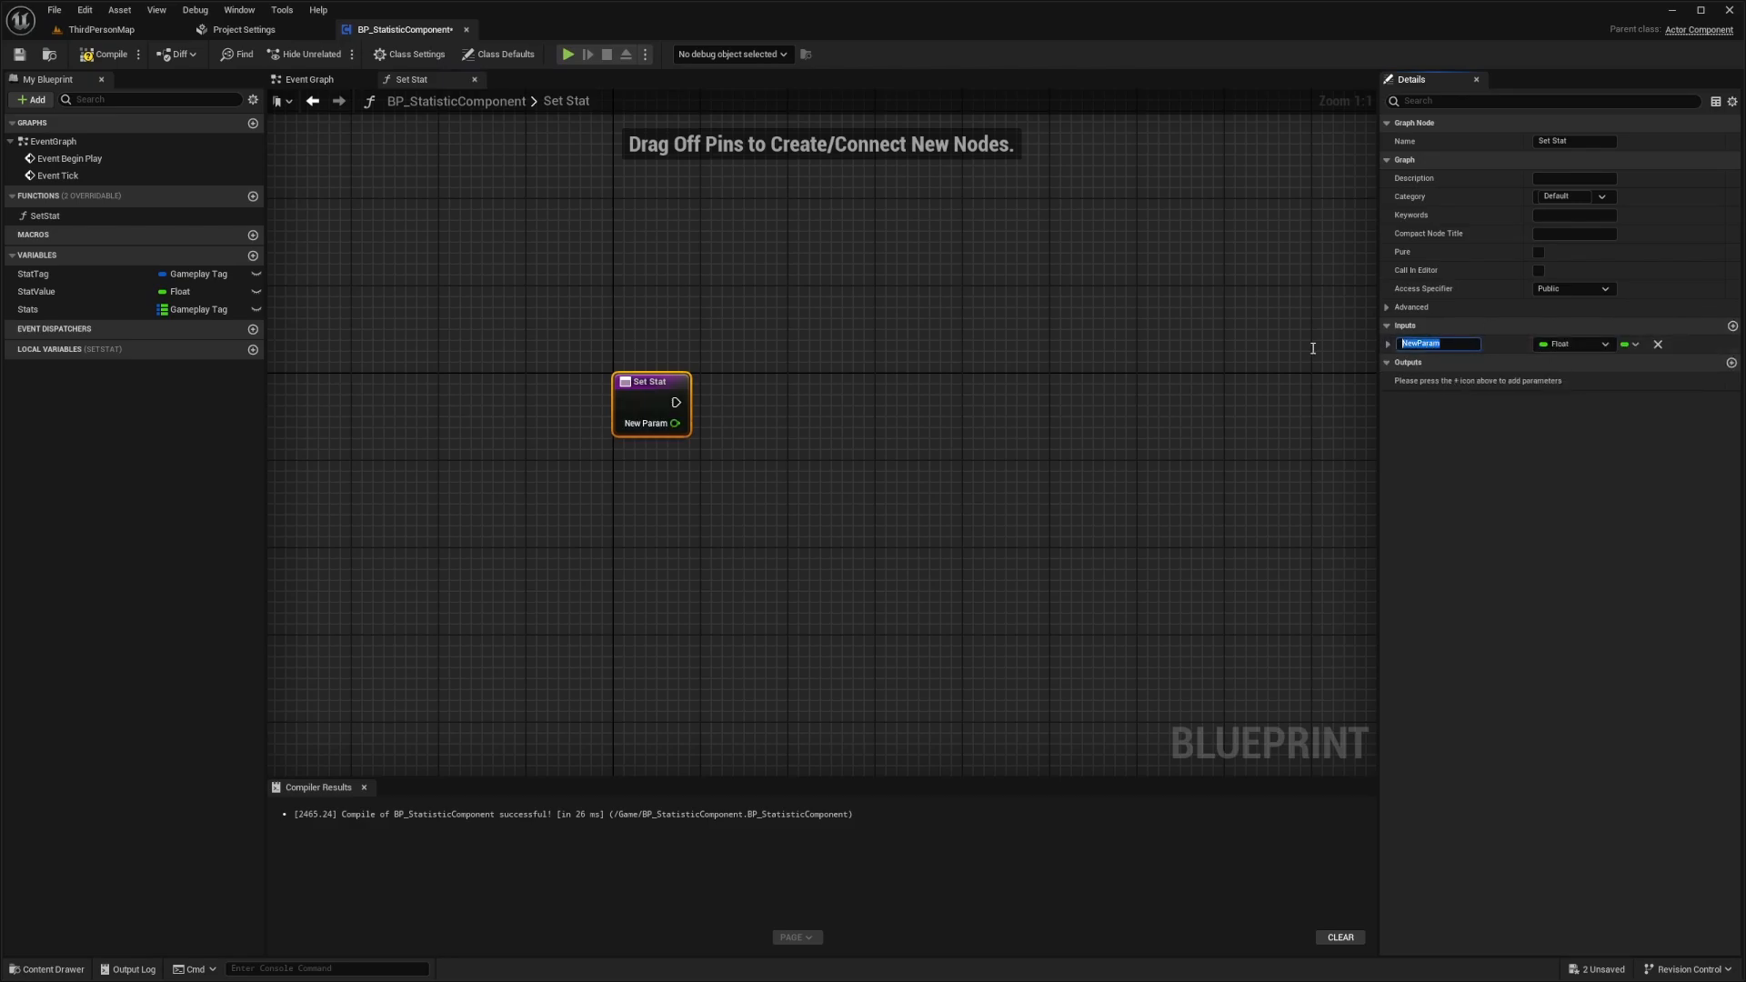
pyautogui.write('GameP')
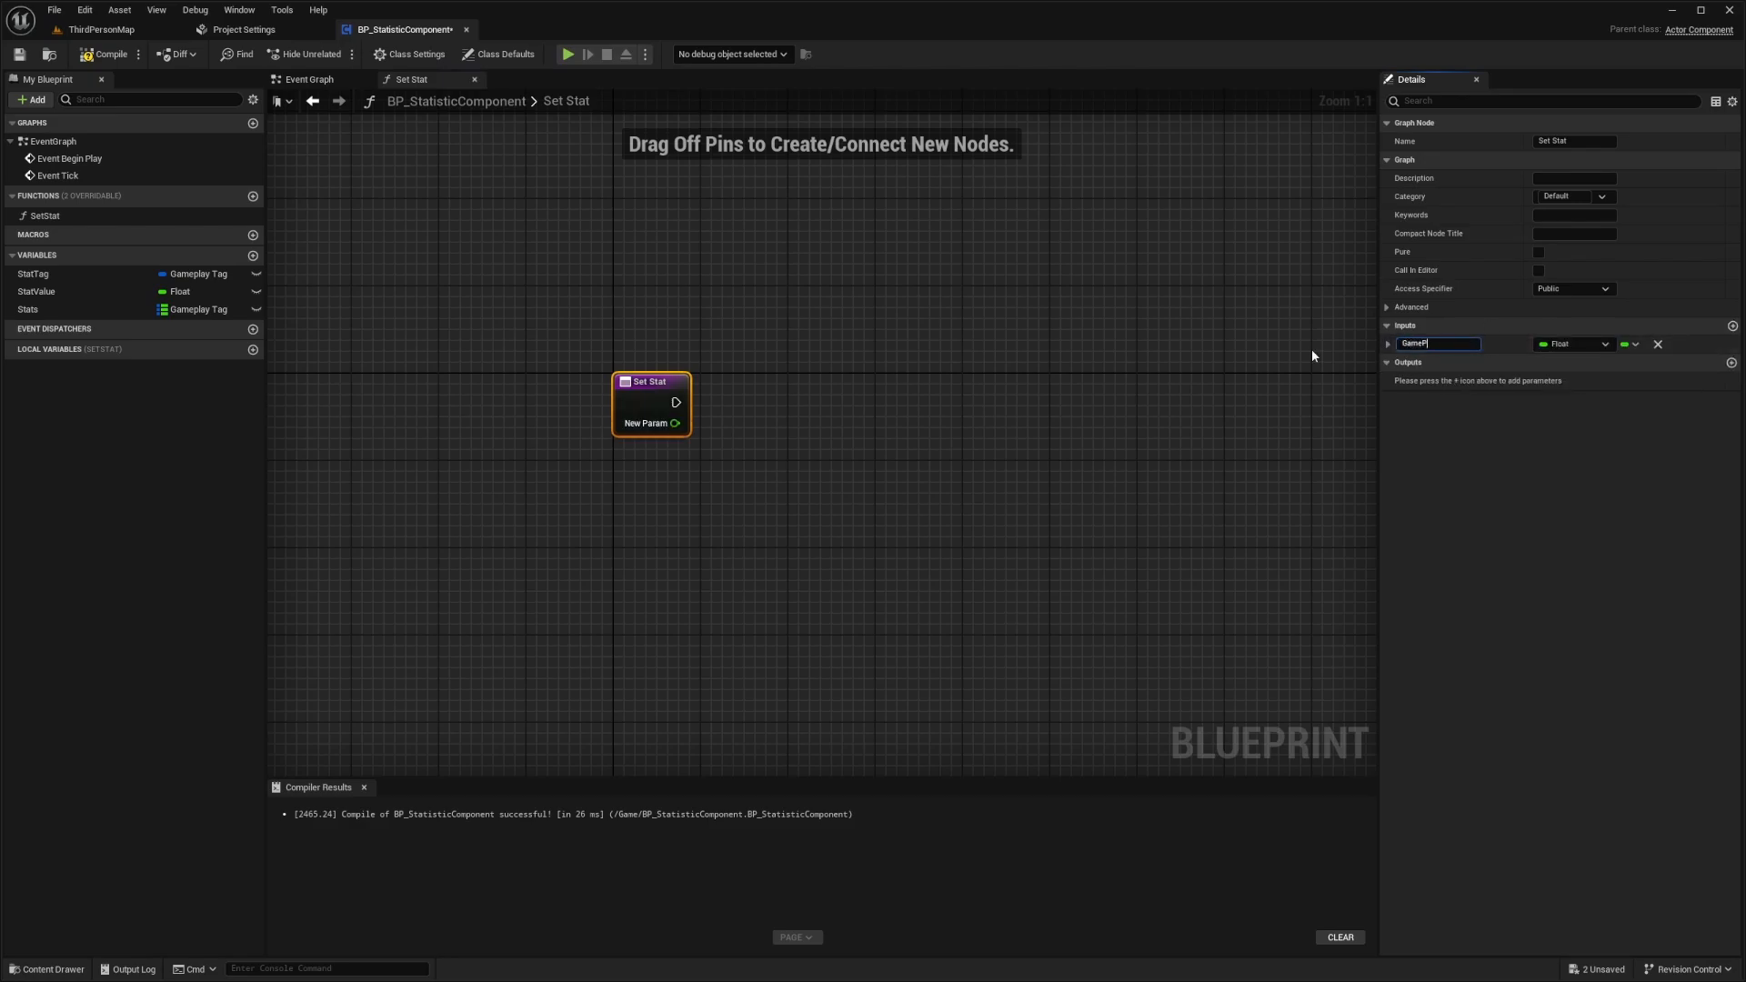
pyautogui.write('Stat Tag')
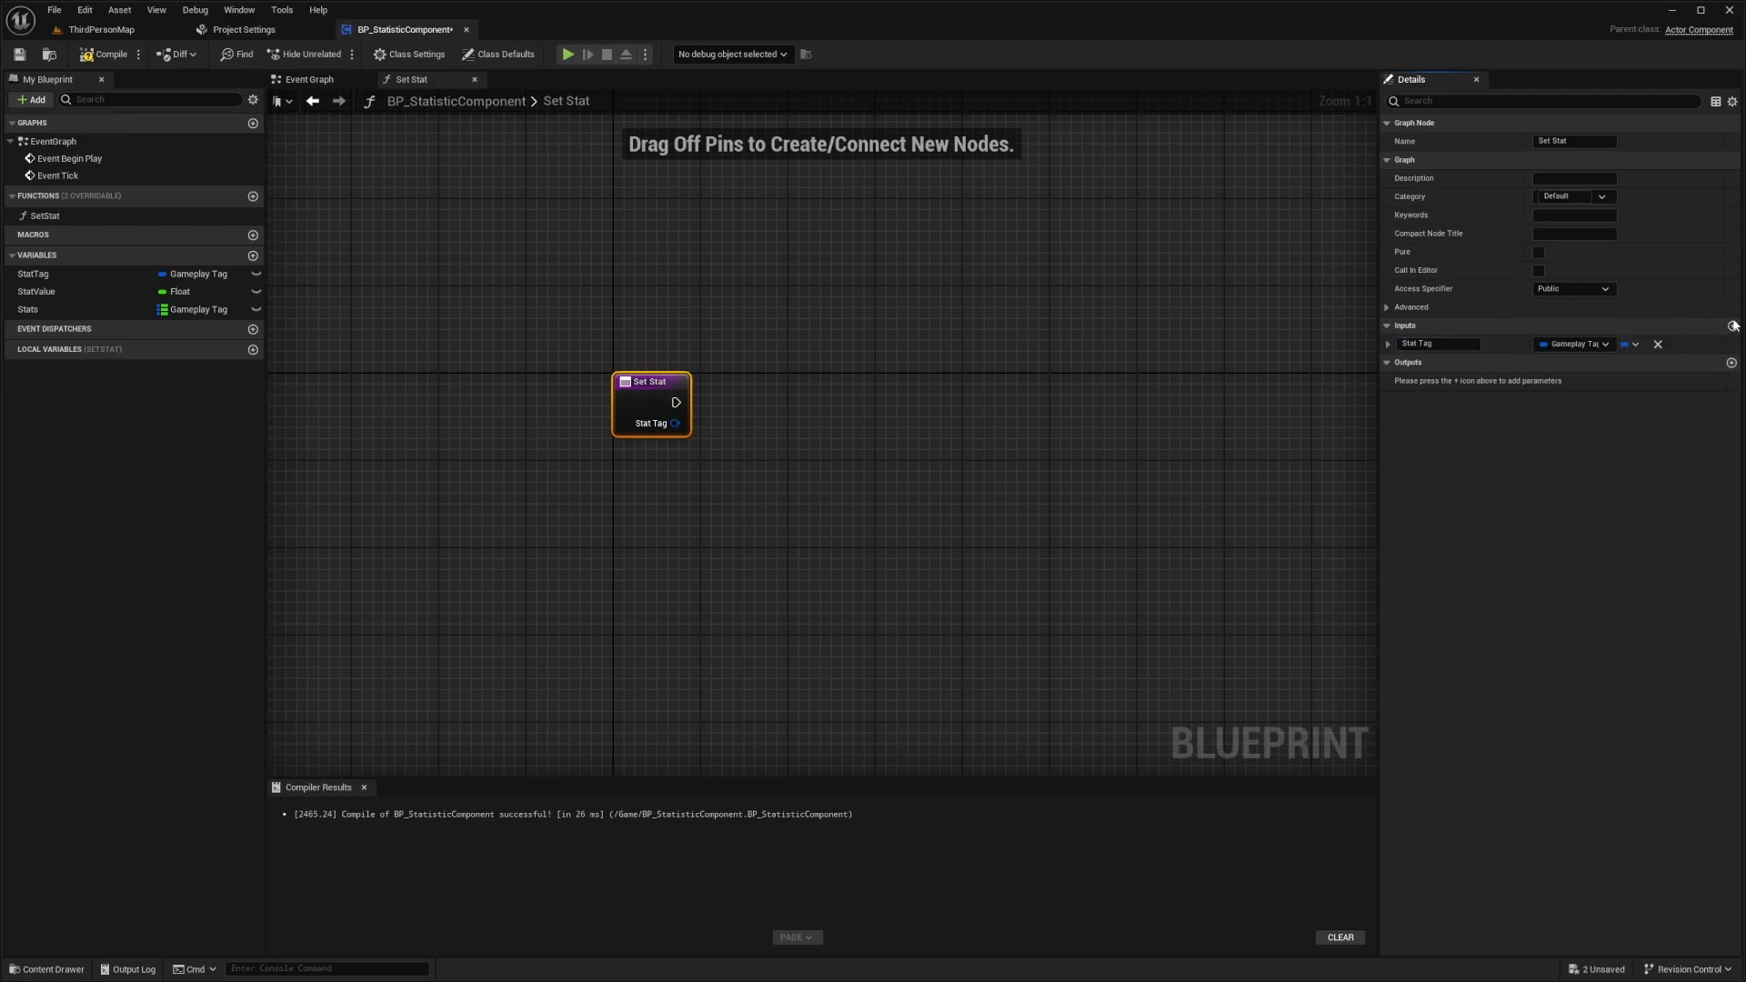
pyautogui.click(1734, 324)
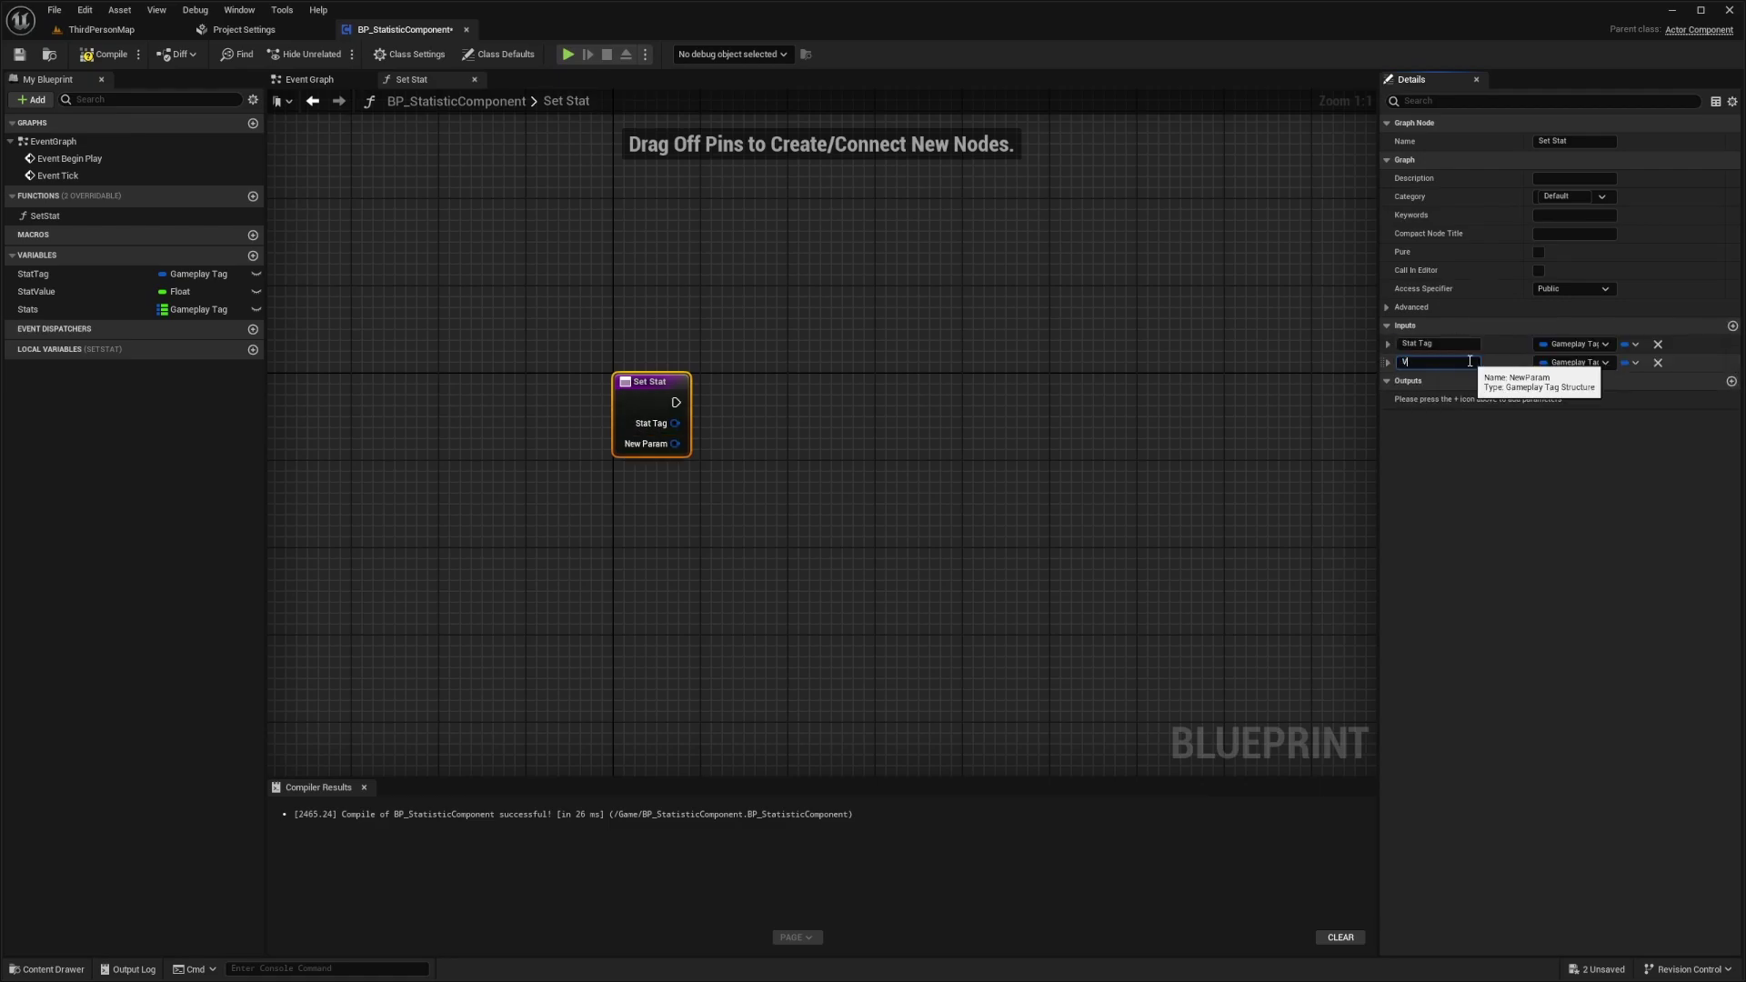
pyautogui.write('Value')
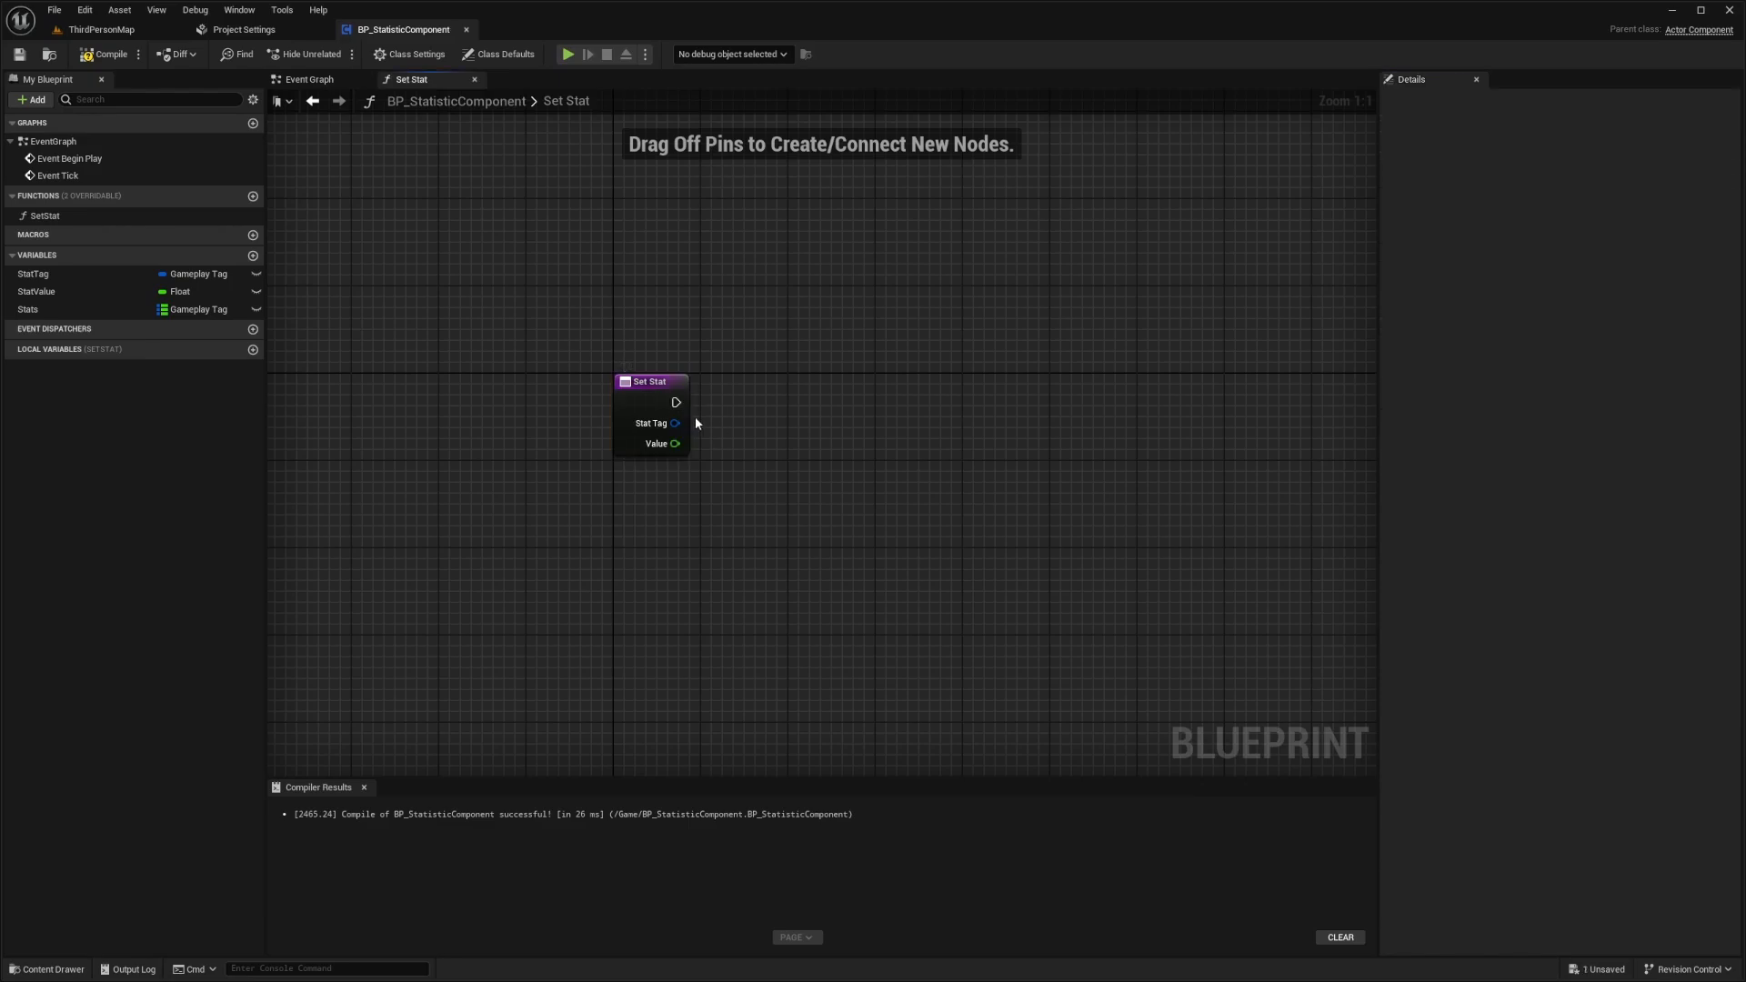
# - Make SetStat add Stat Tag and Value into the Stats map via a Map Add node, and compile
pyautogui.click(29, 310)
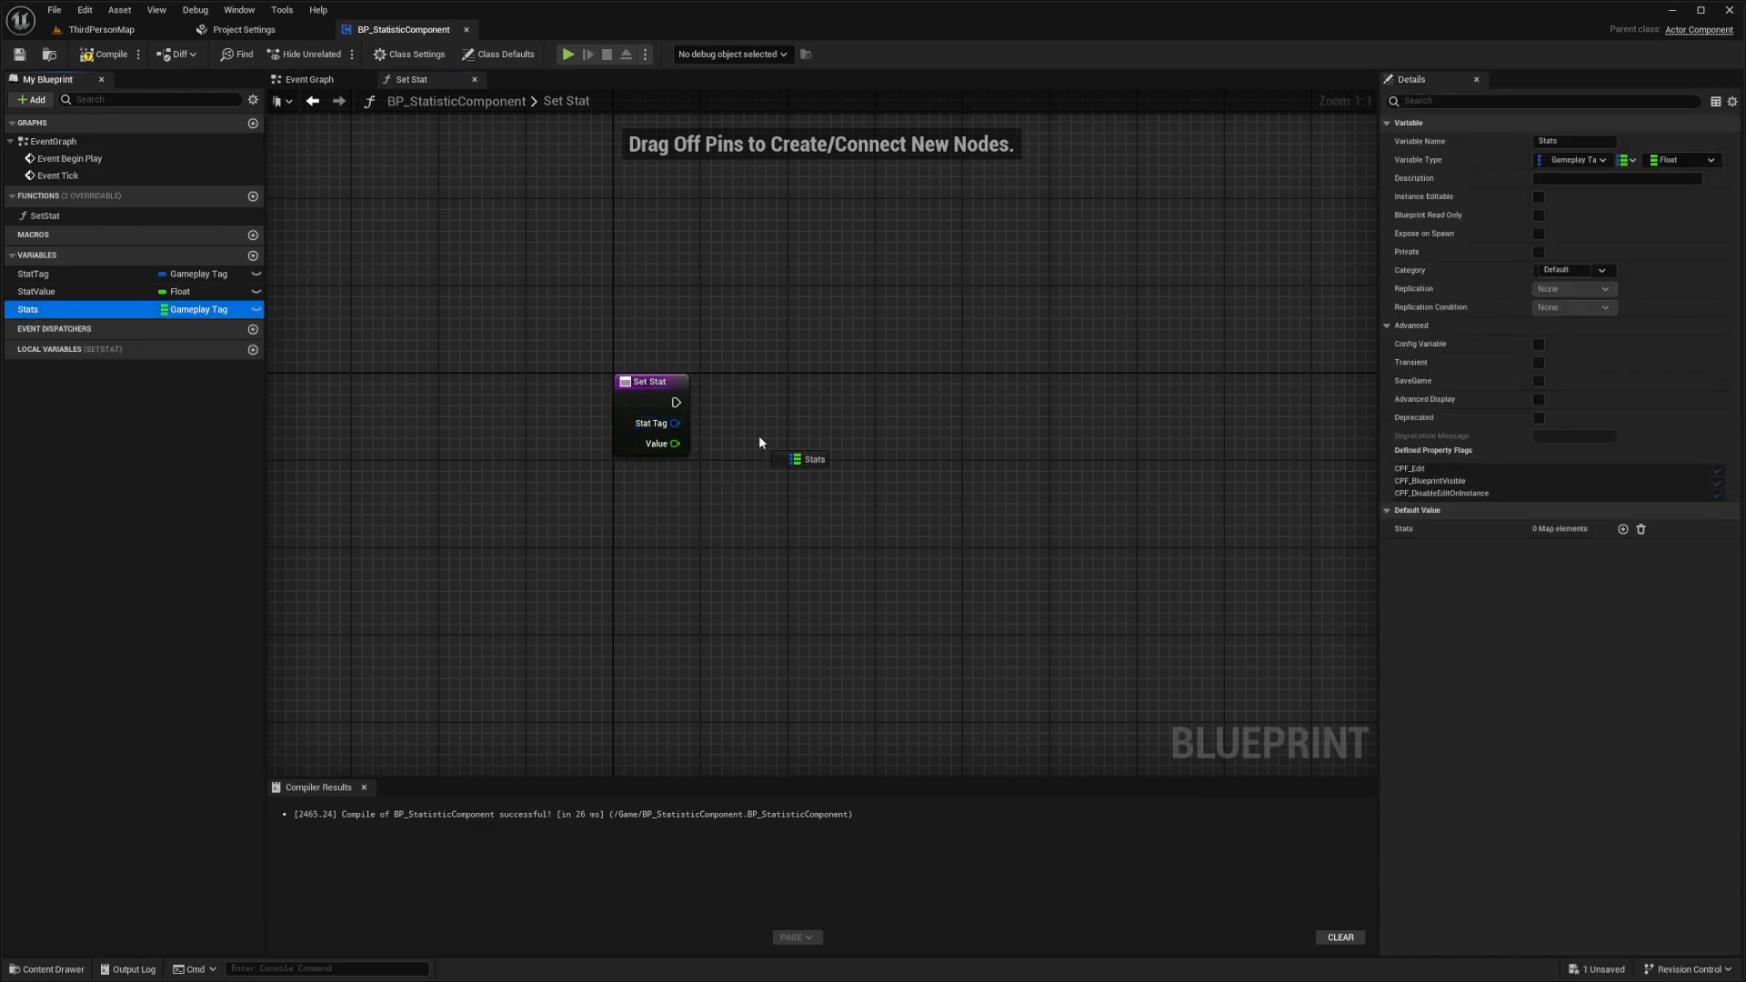
pyautogui.moveTo(800, 458); pyautogui.dragTo(884, 404)
pyautogui.write('add')
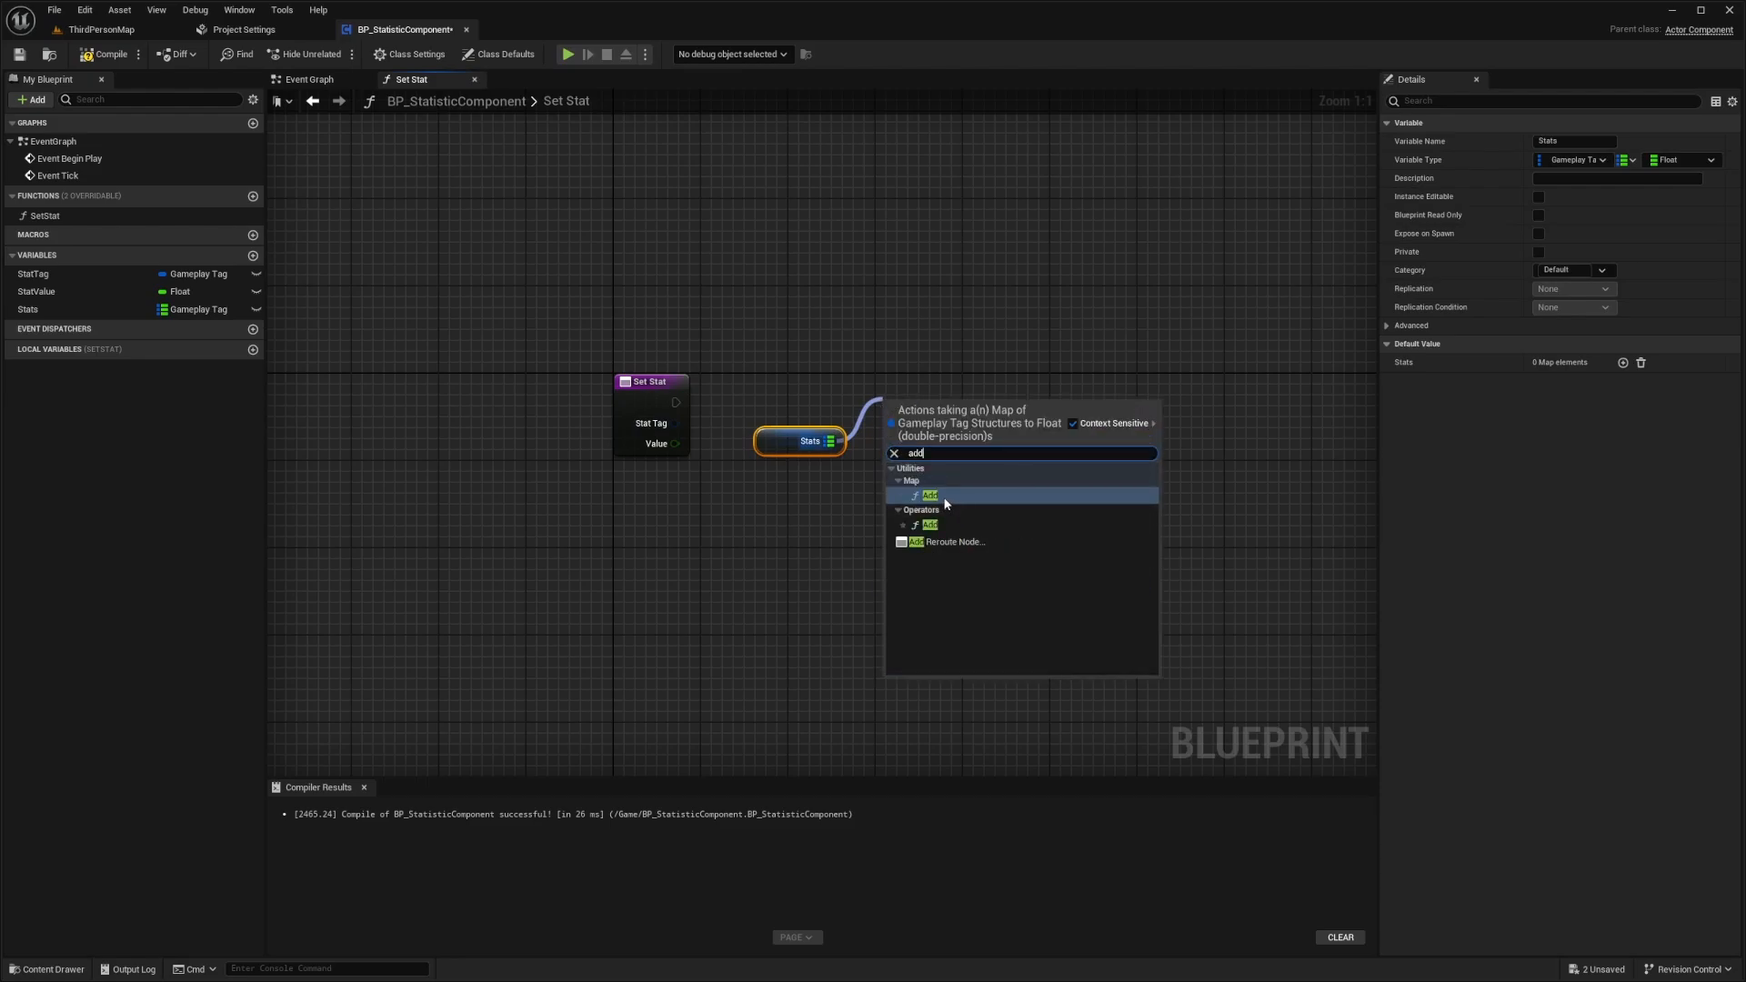
pyautogui.click(928, 495)
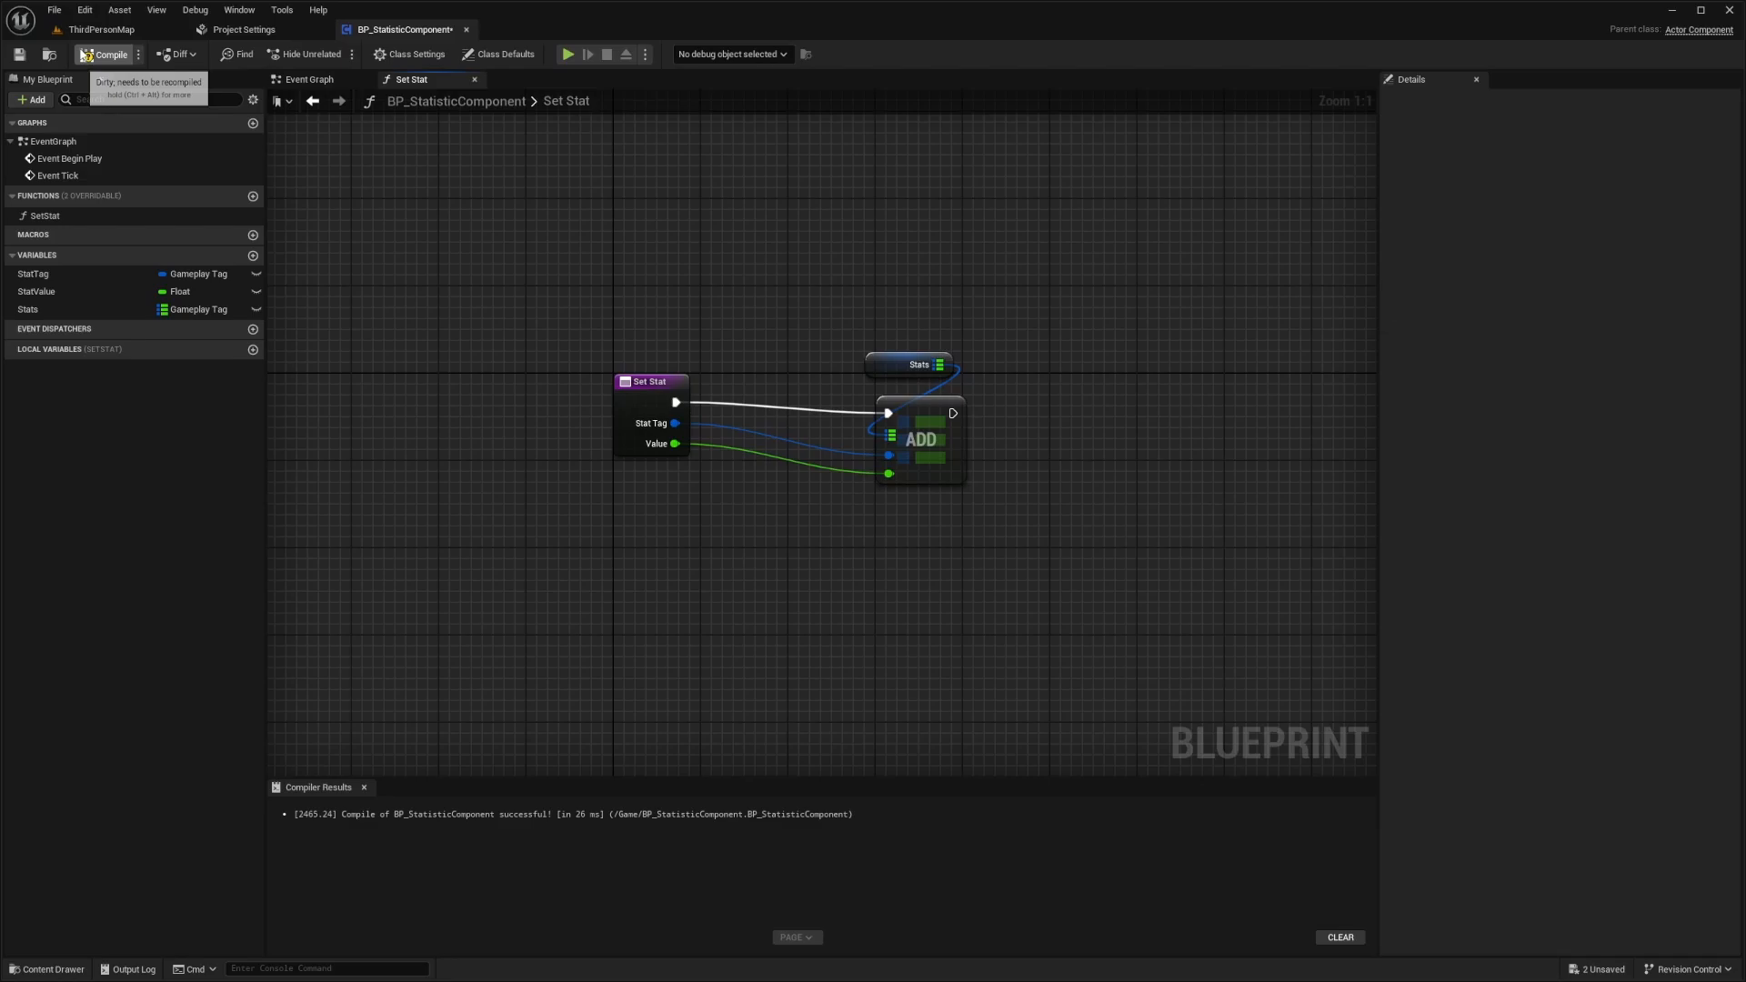
pyautogui.click(87, 53)
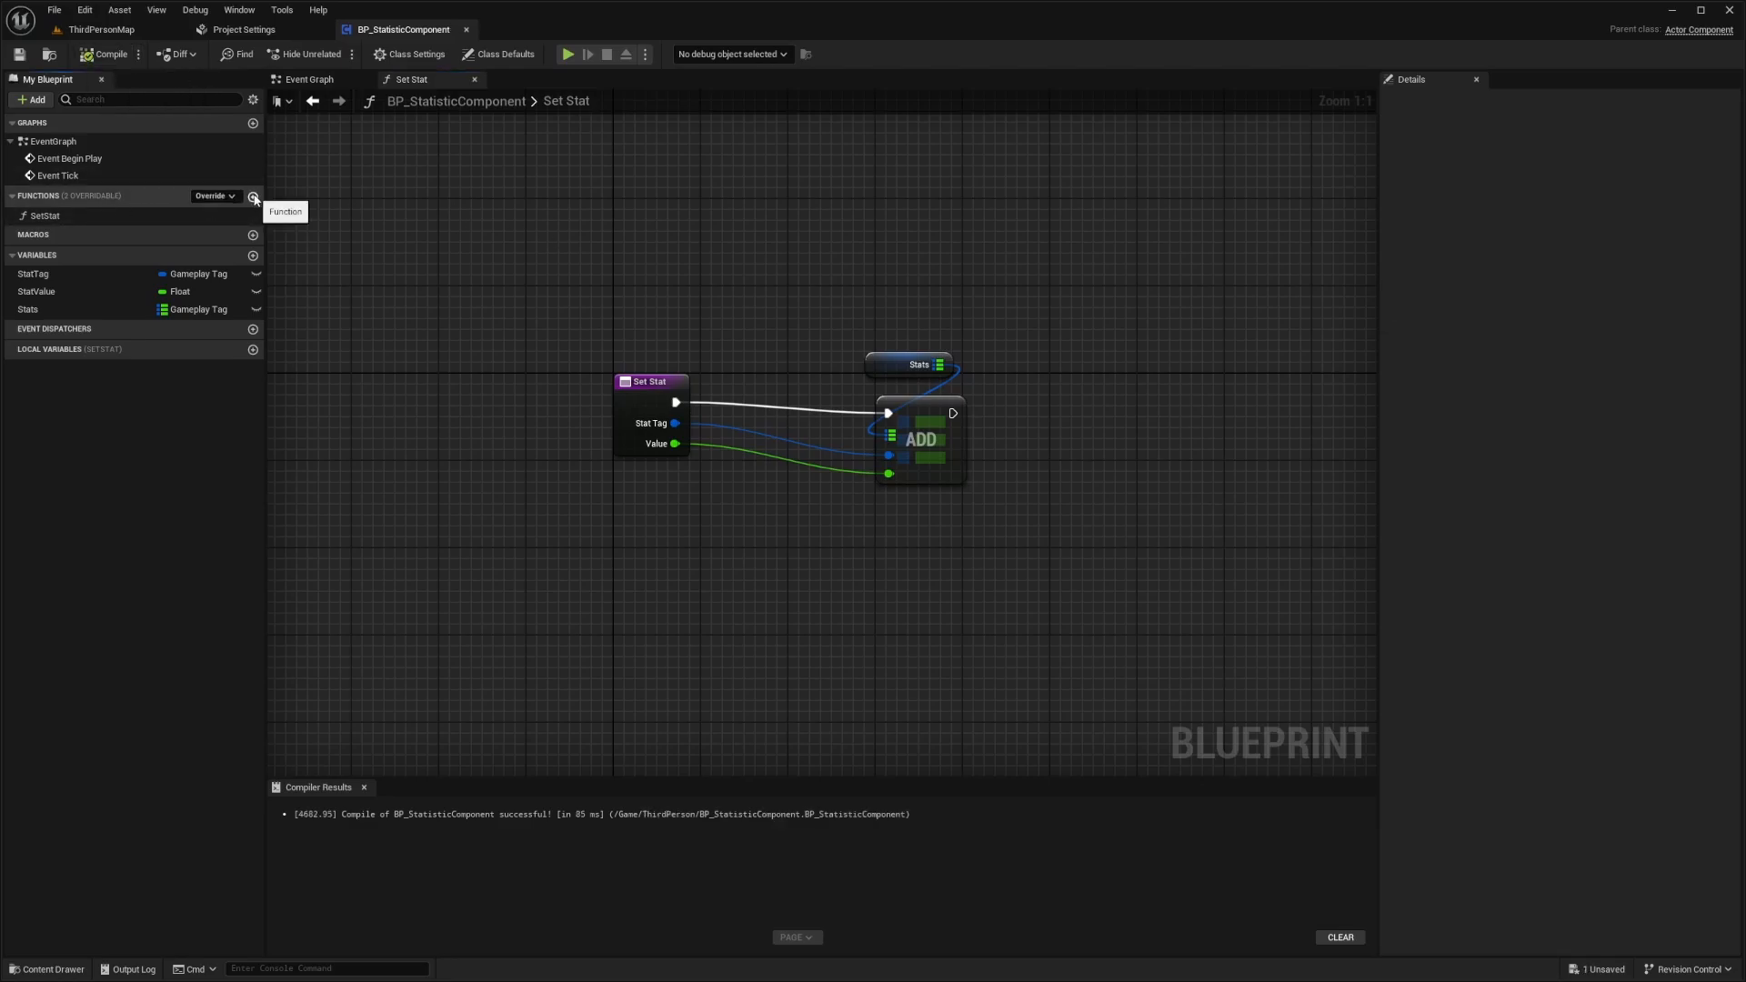
# - Create GetStat with a Stat Tag input feeding a Map Find on the Stats map
pyautogui.click(253, 196)
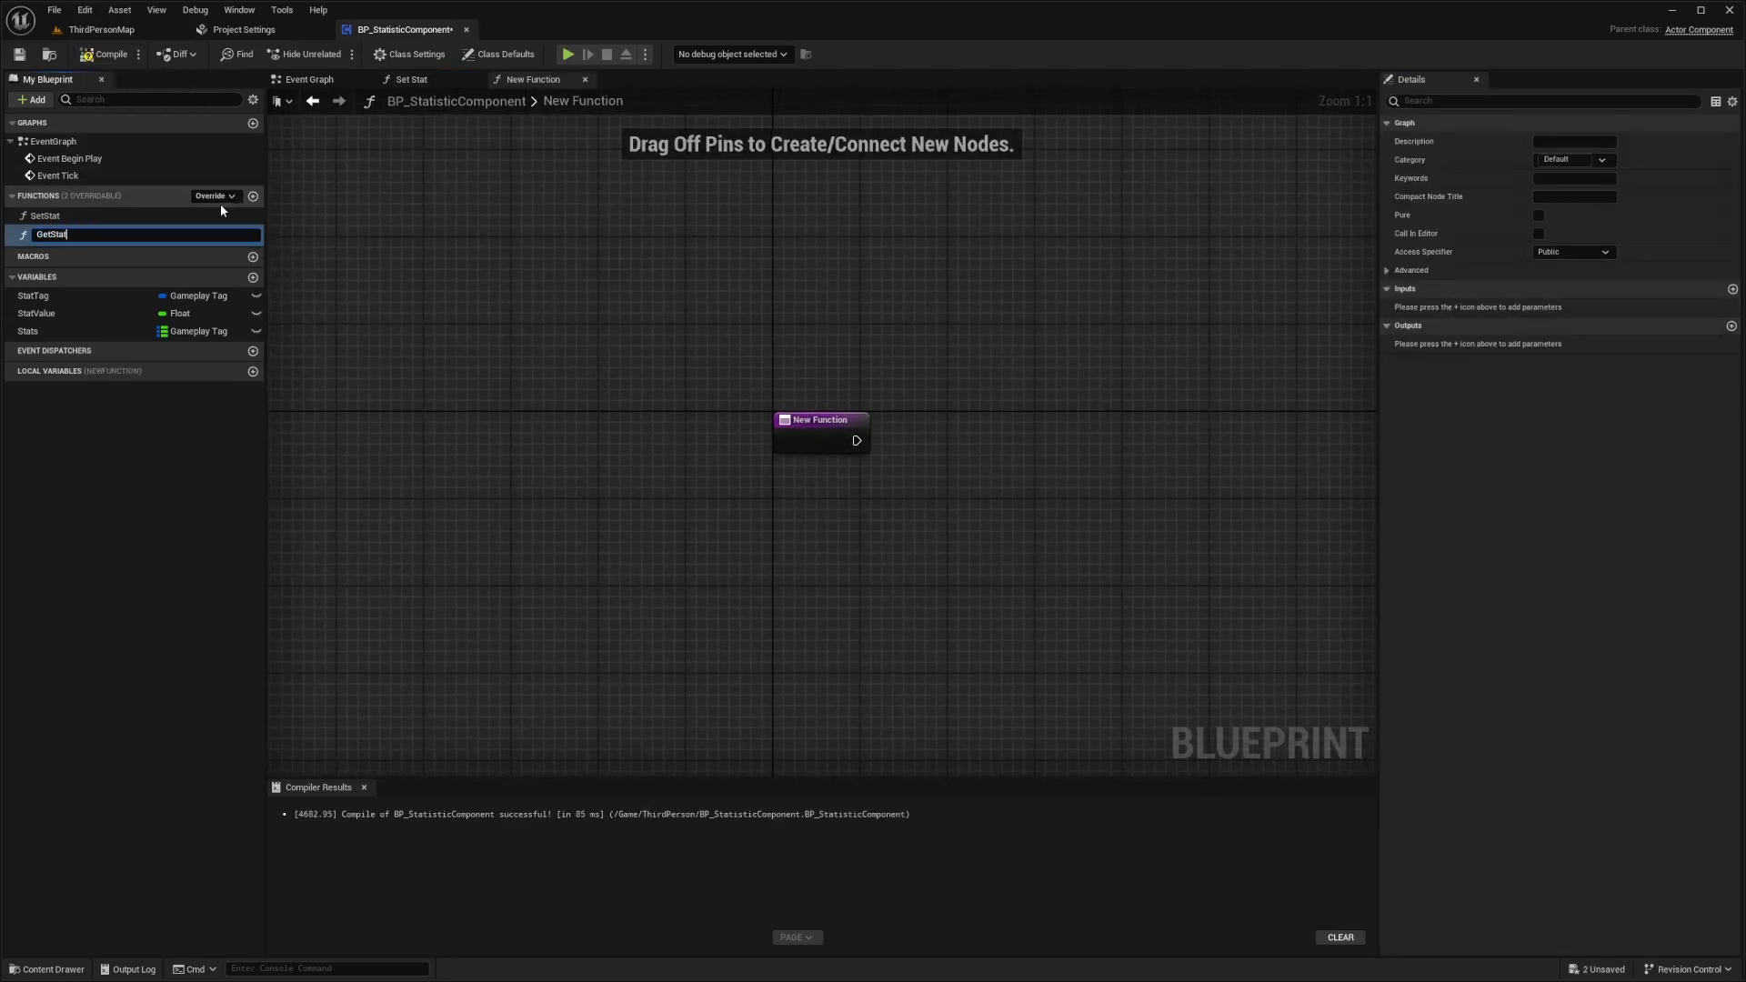
pyautogui.press('Enter')
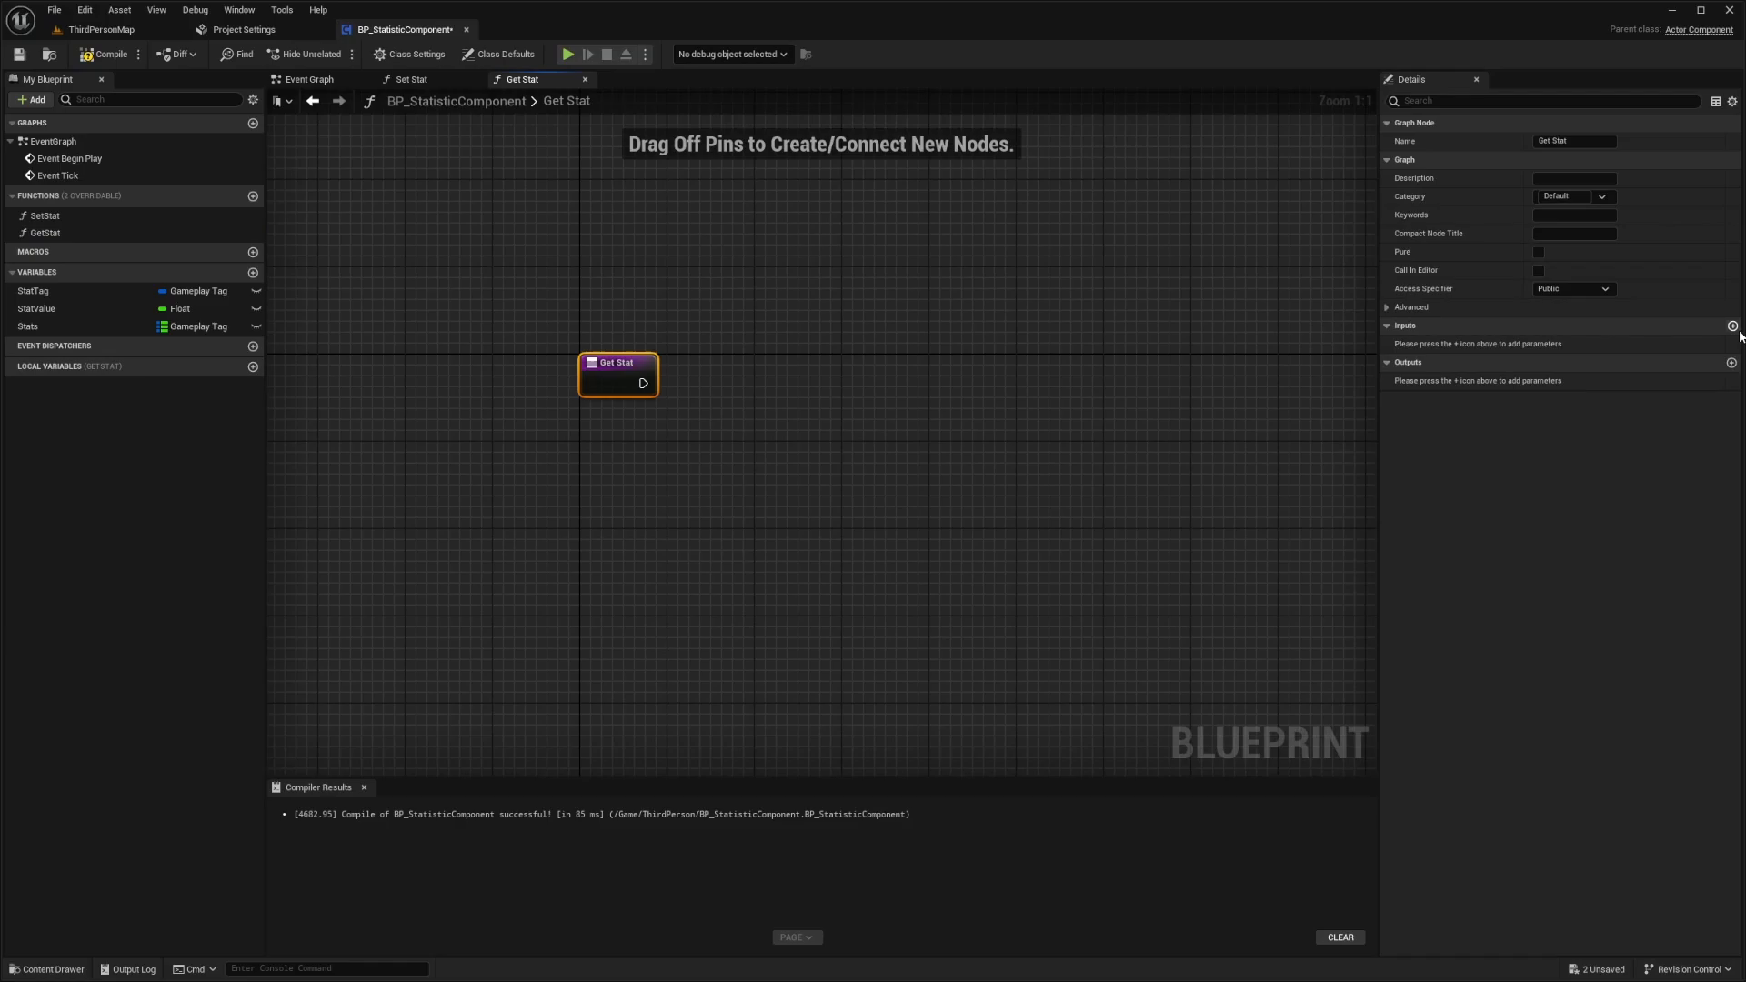
pyautogui.click(1732, 324)
pyautogui.write('Stat Tag')
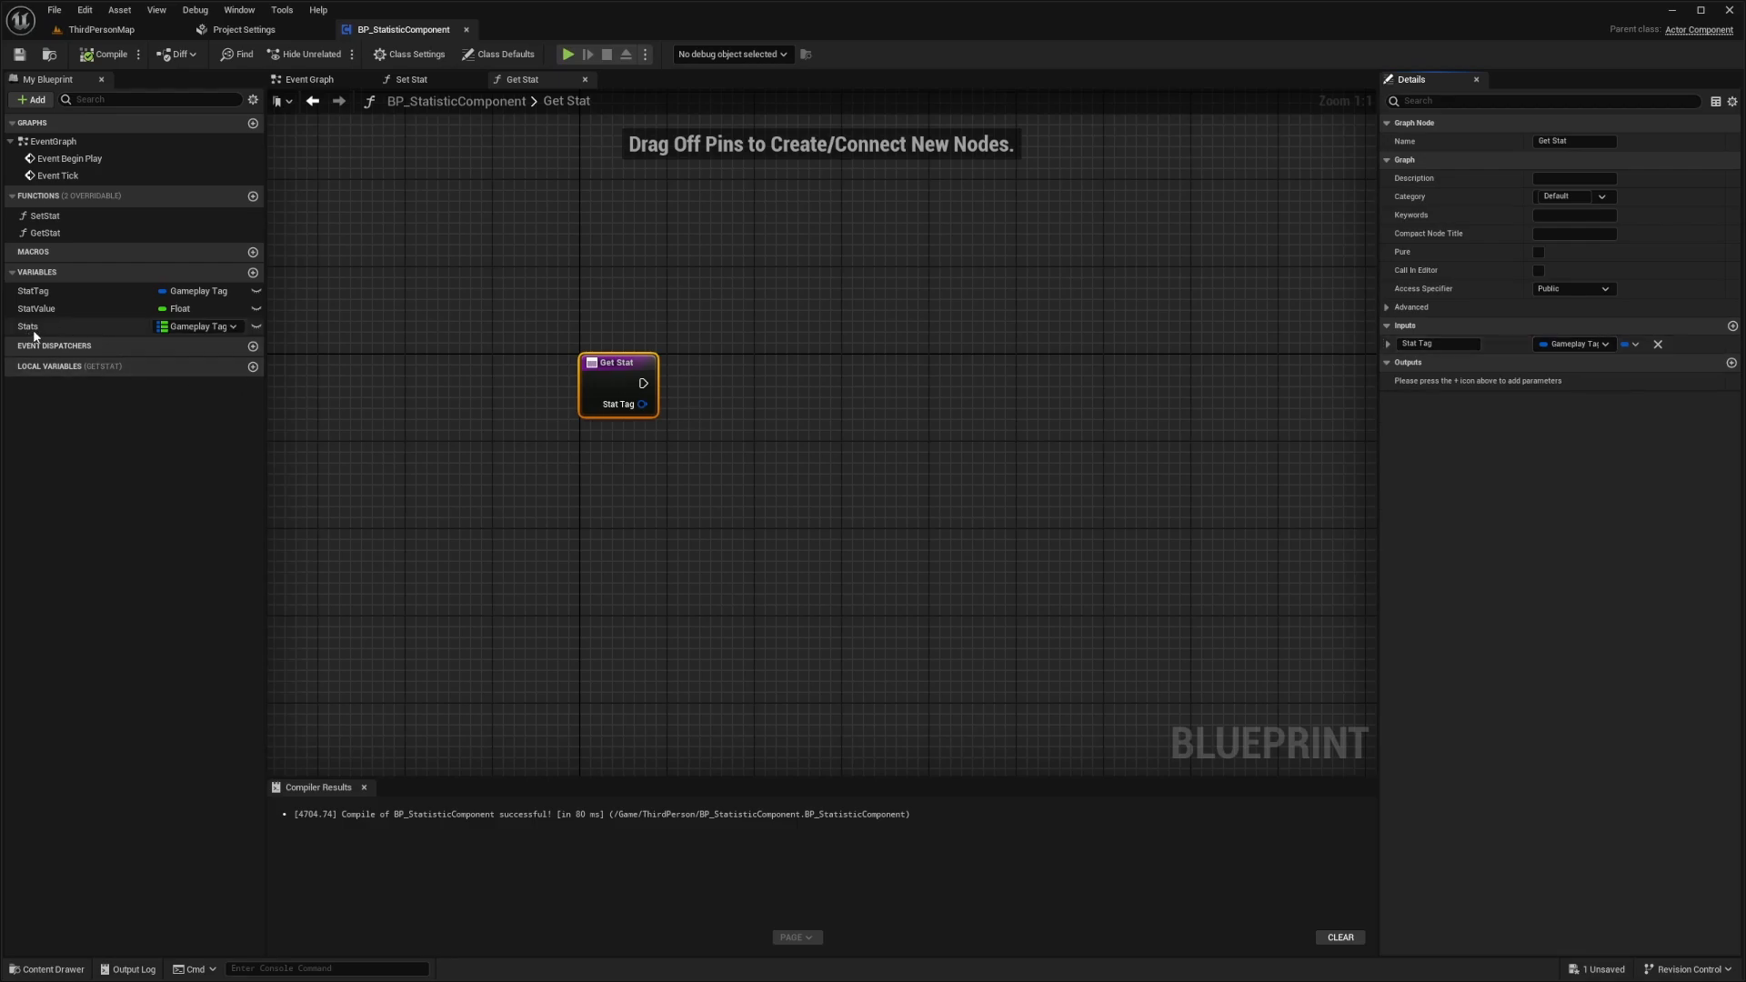
pyautogui.moveTo(27, 326); pyautogui.dragTo(733, 455)
pyautogui.write('find')
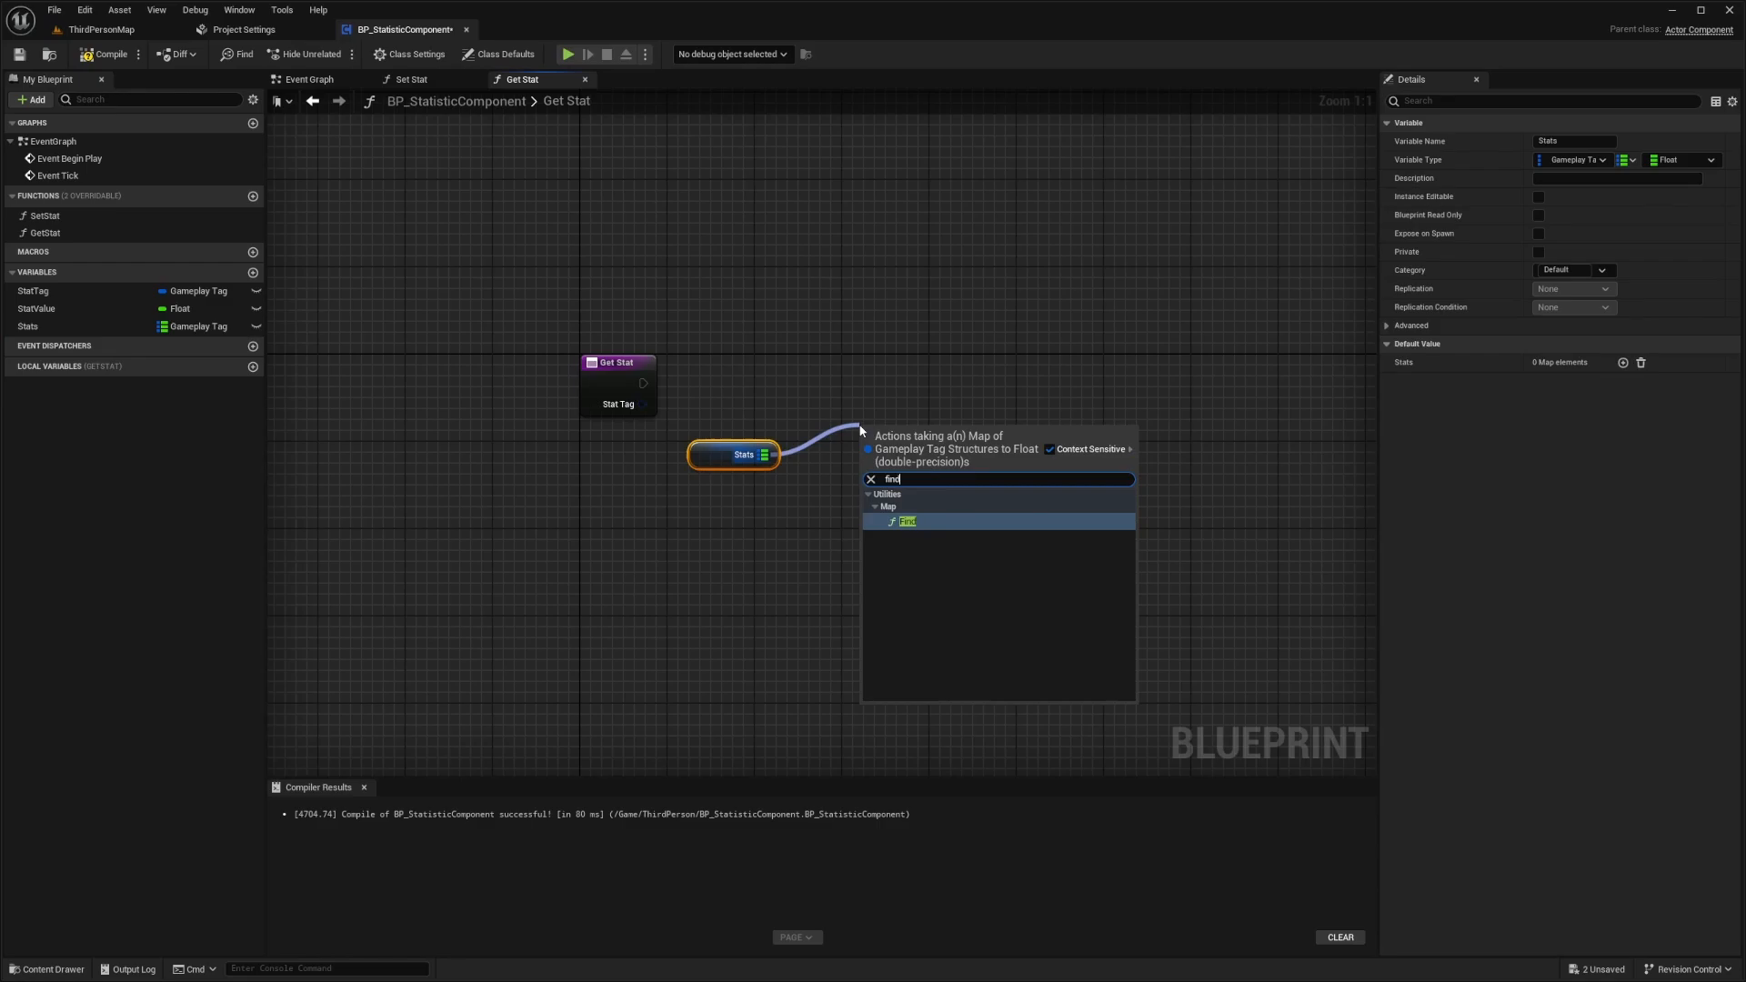
pyautogui.click(906, 520)
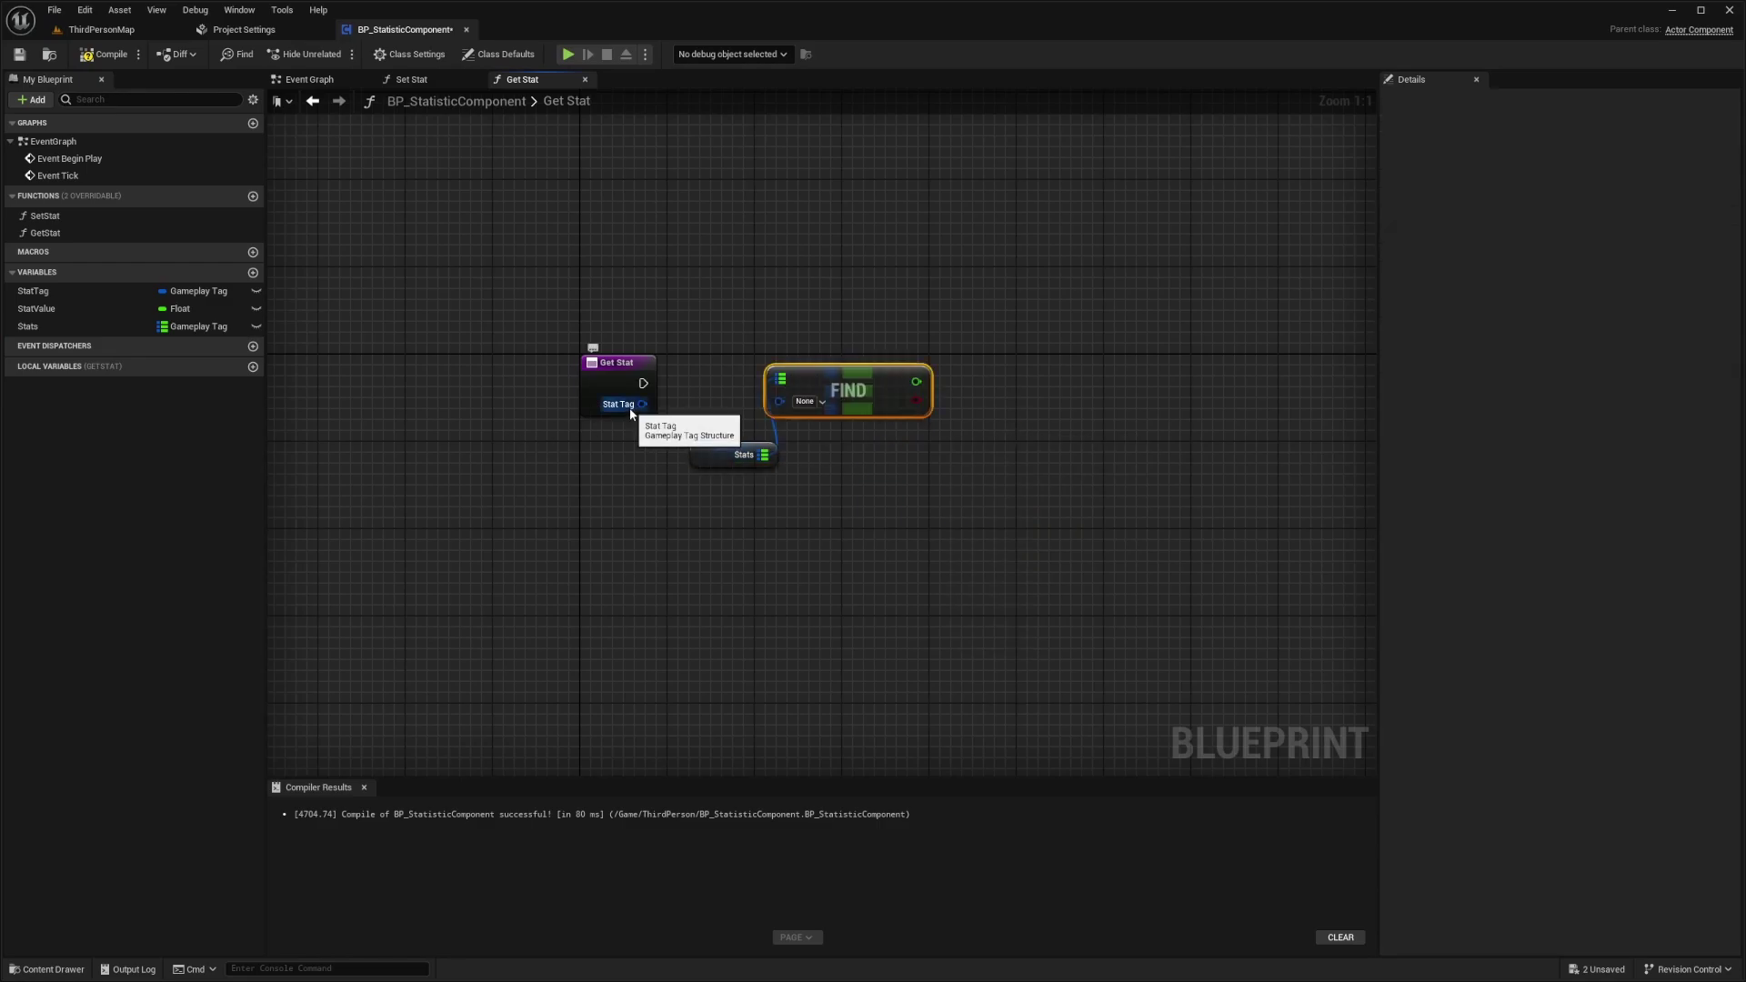
pyautogui.moveTo(642, 404); pyautogui.dragTo(781, 389)
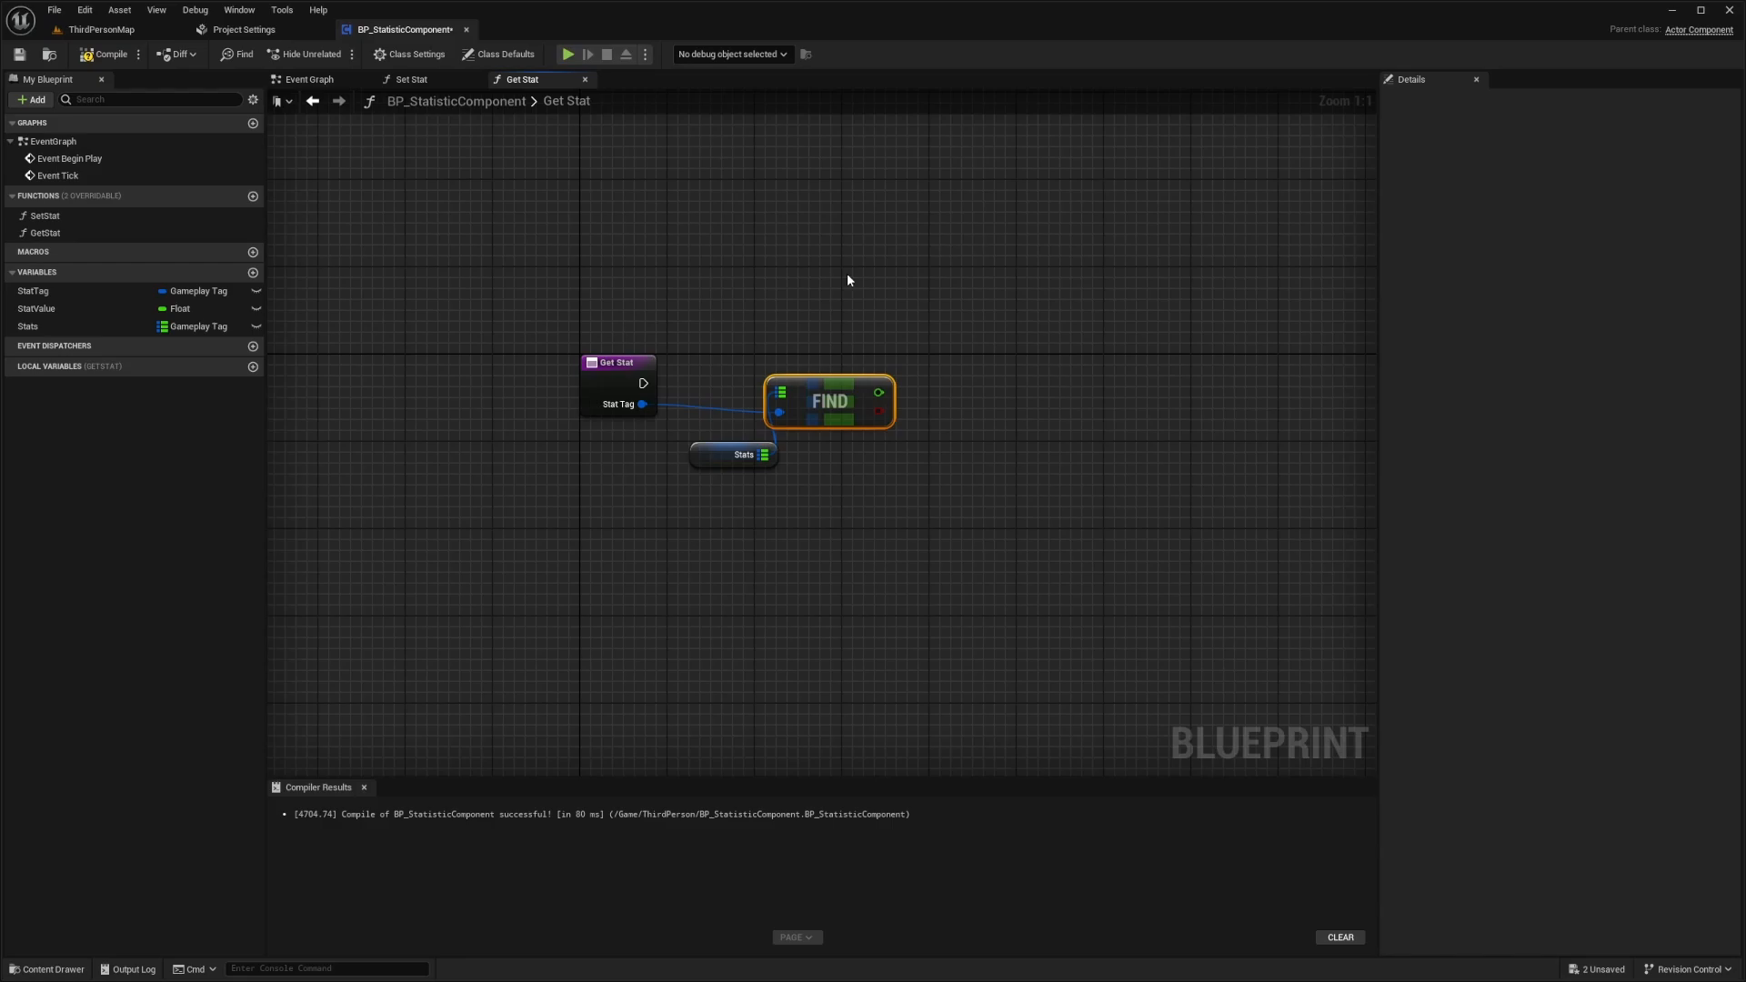
# - Return the found value through a new output on GetStat and compile the blueprint
pyautogui.click(618, 362)
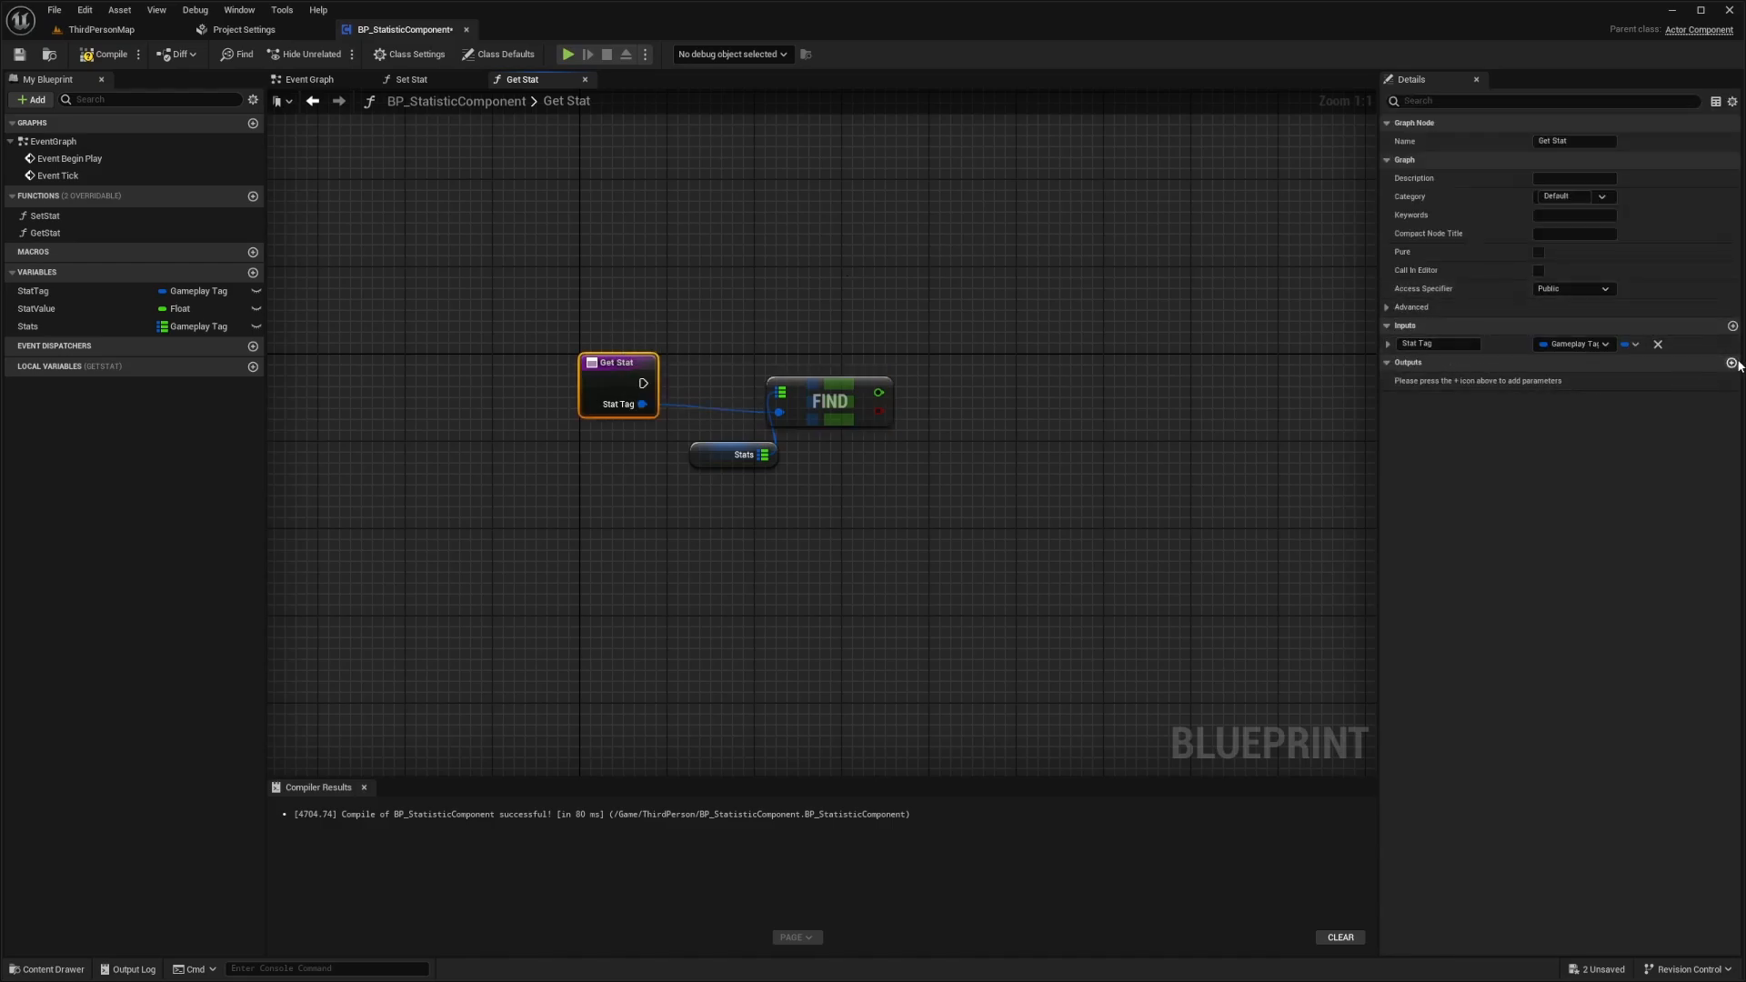
pyautogui.click(1732, 362)
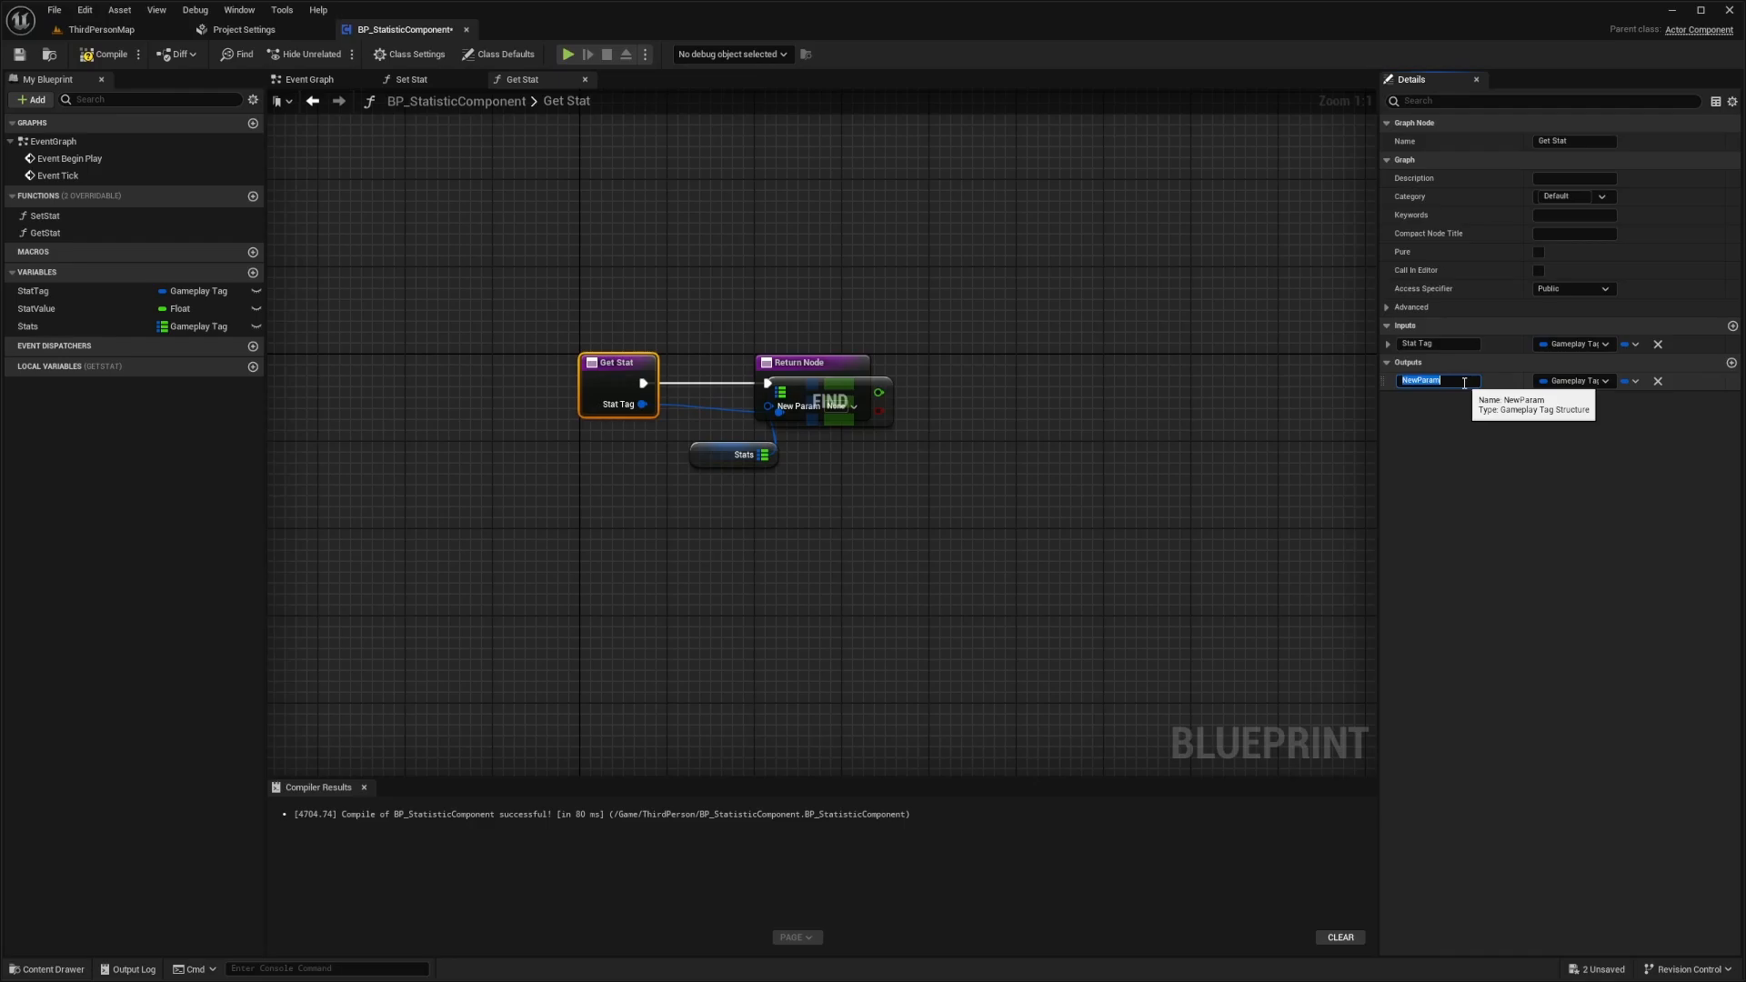
pyautogui.click(1571, 382)
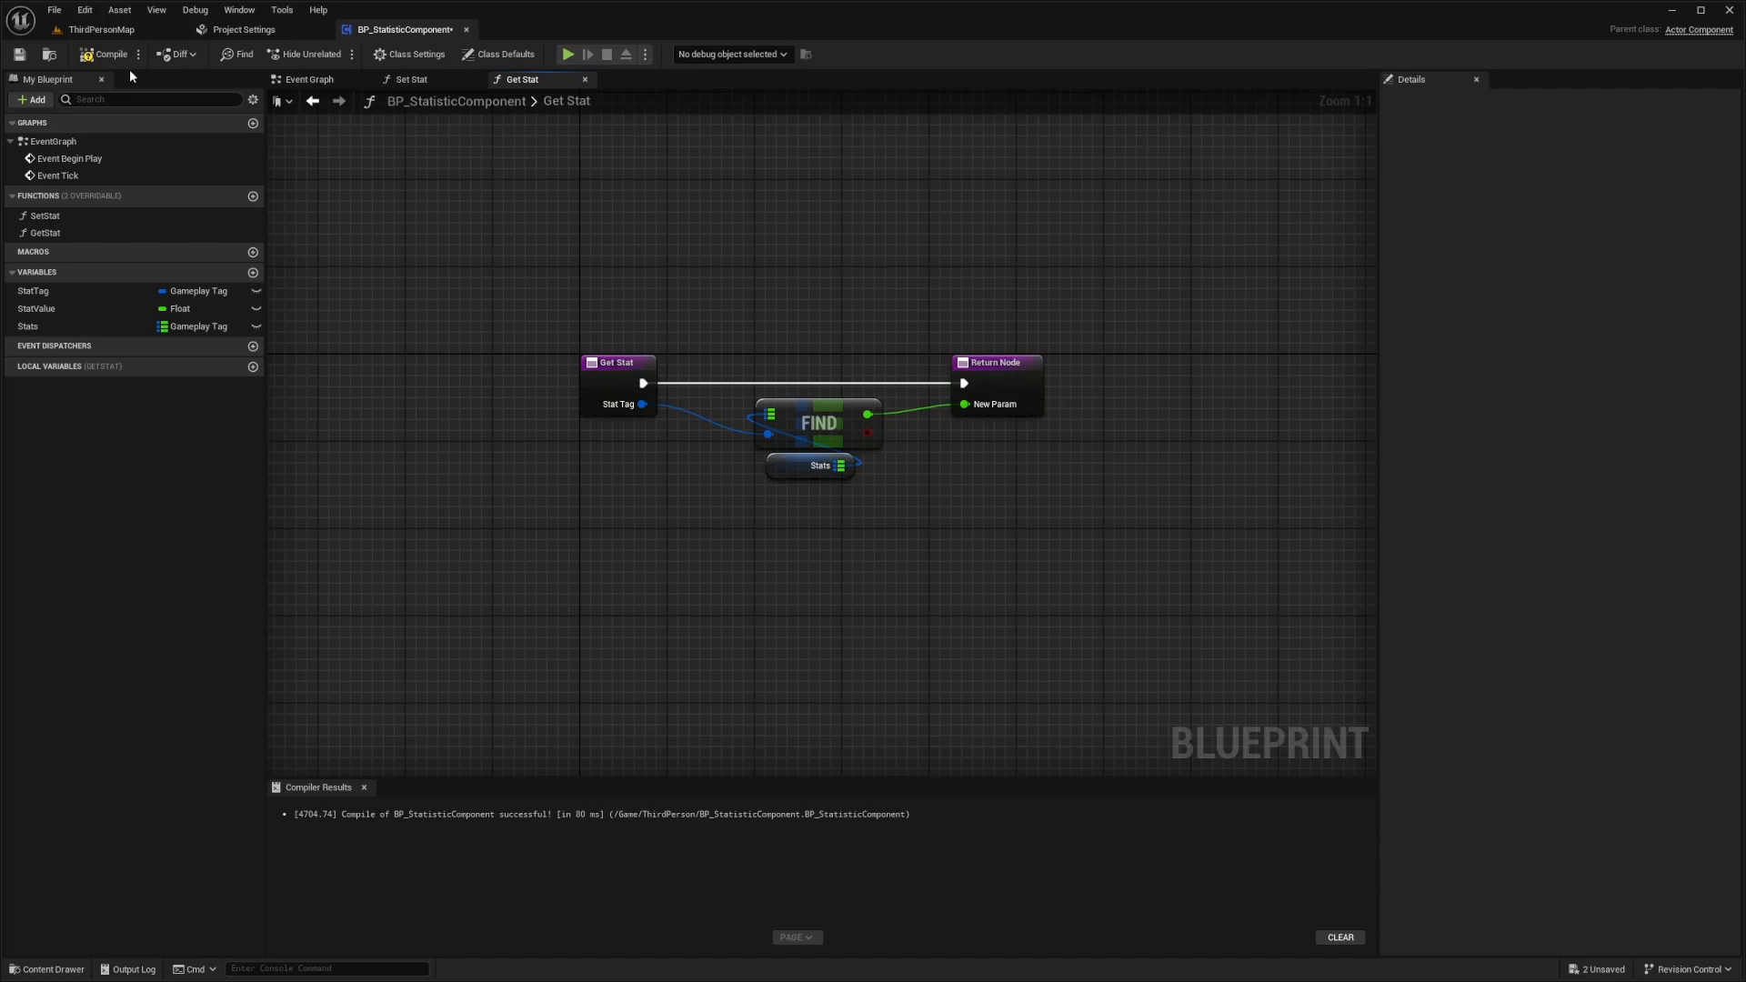
pyautogui.click(91, 53)
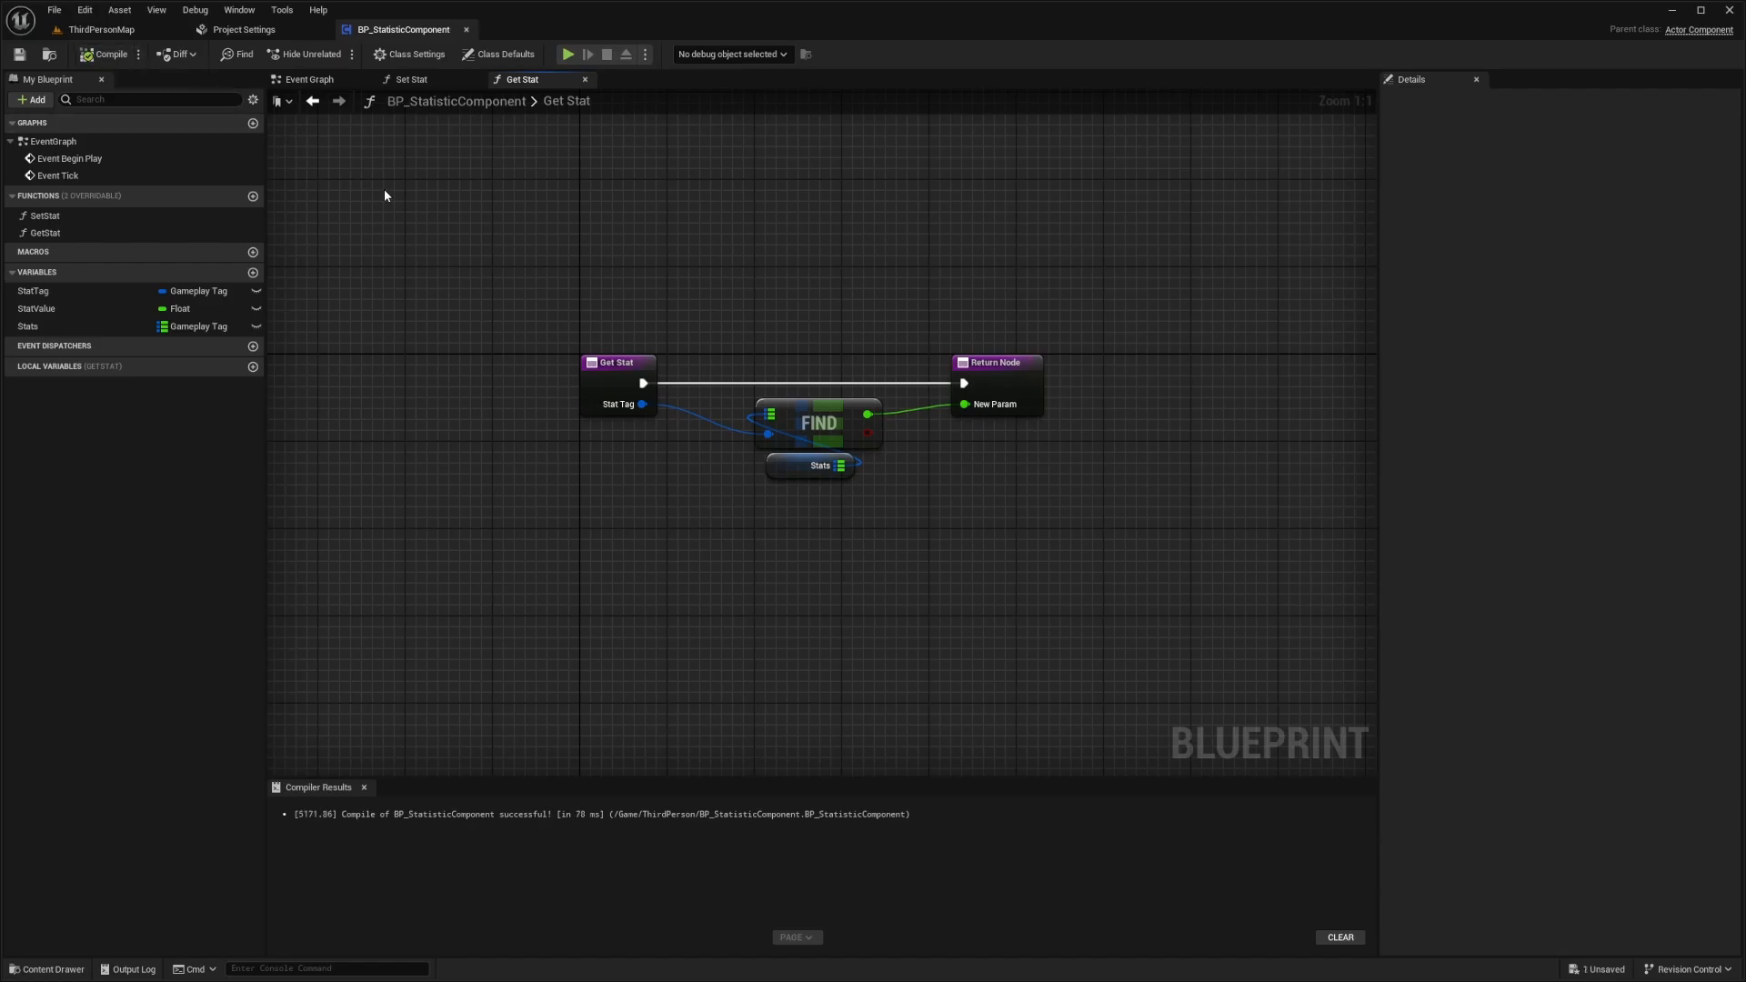
pyautogui.moveTo(586, 277)
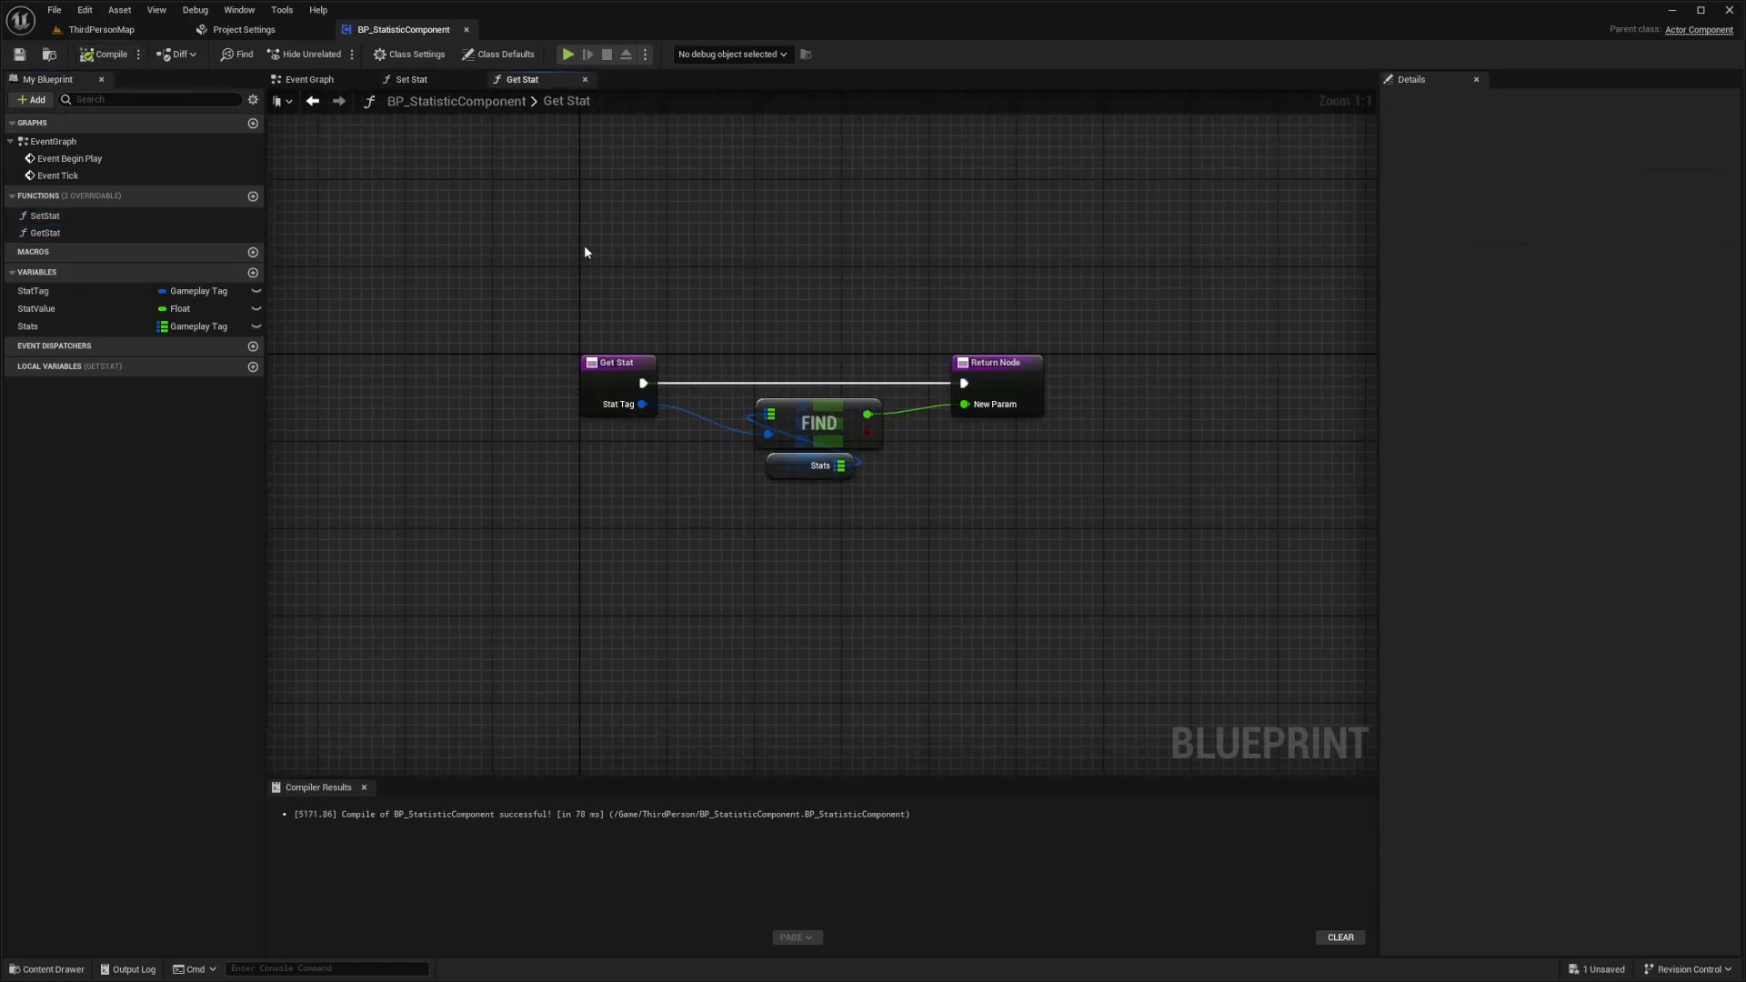
# - Review the SetStat graph and select the Stats map variable
pyautogui.click(411, 79)
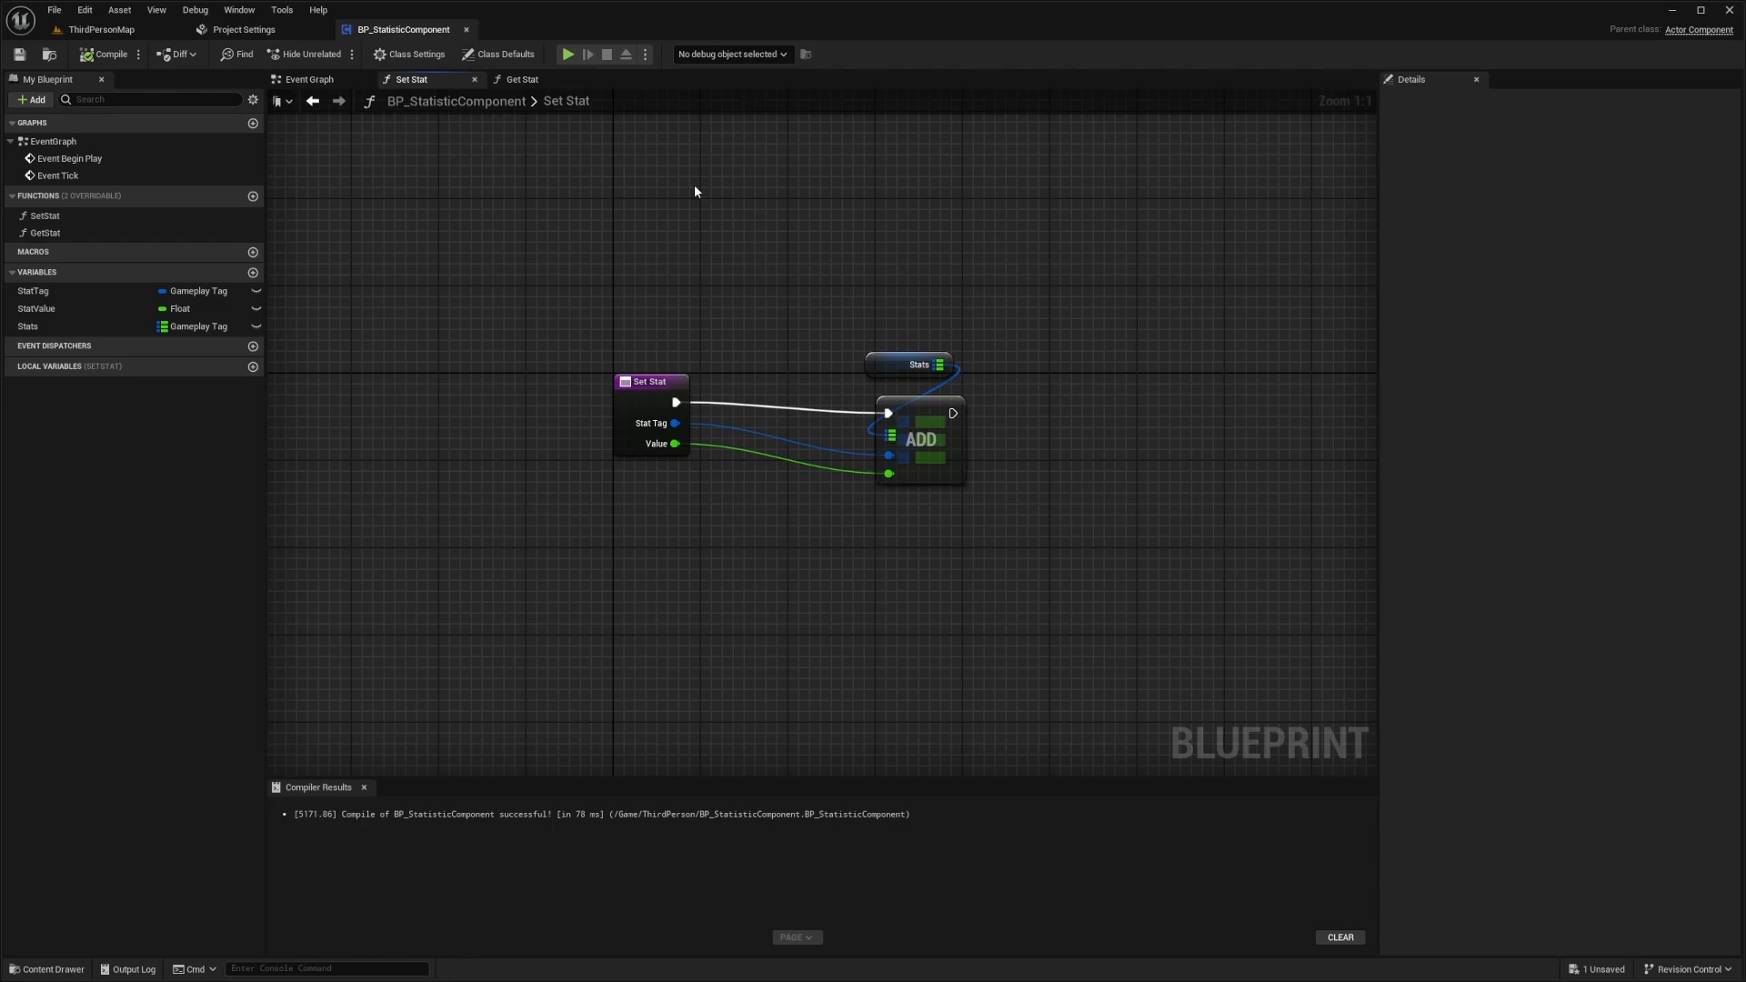
pyautogui.click(910, 364)
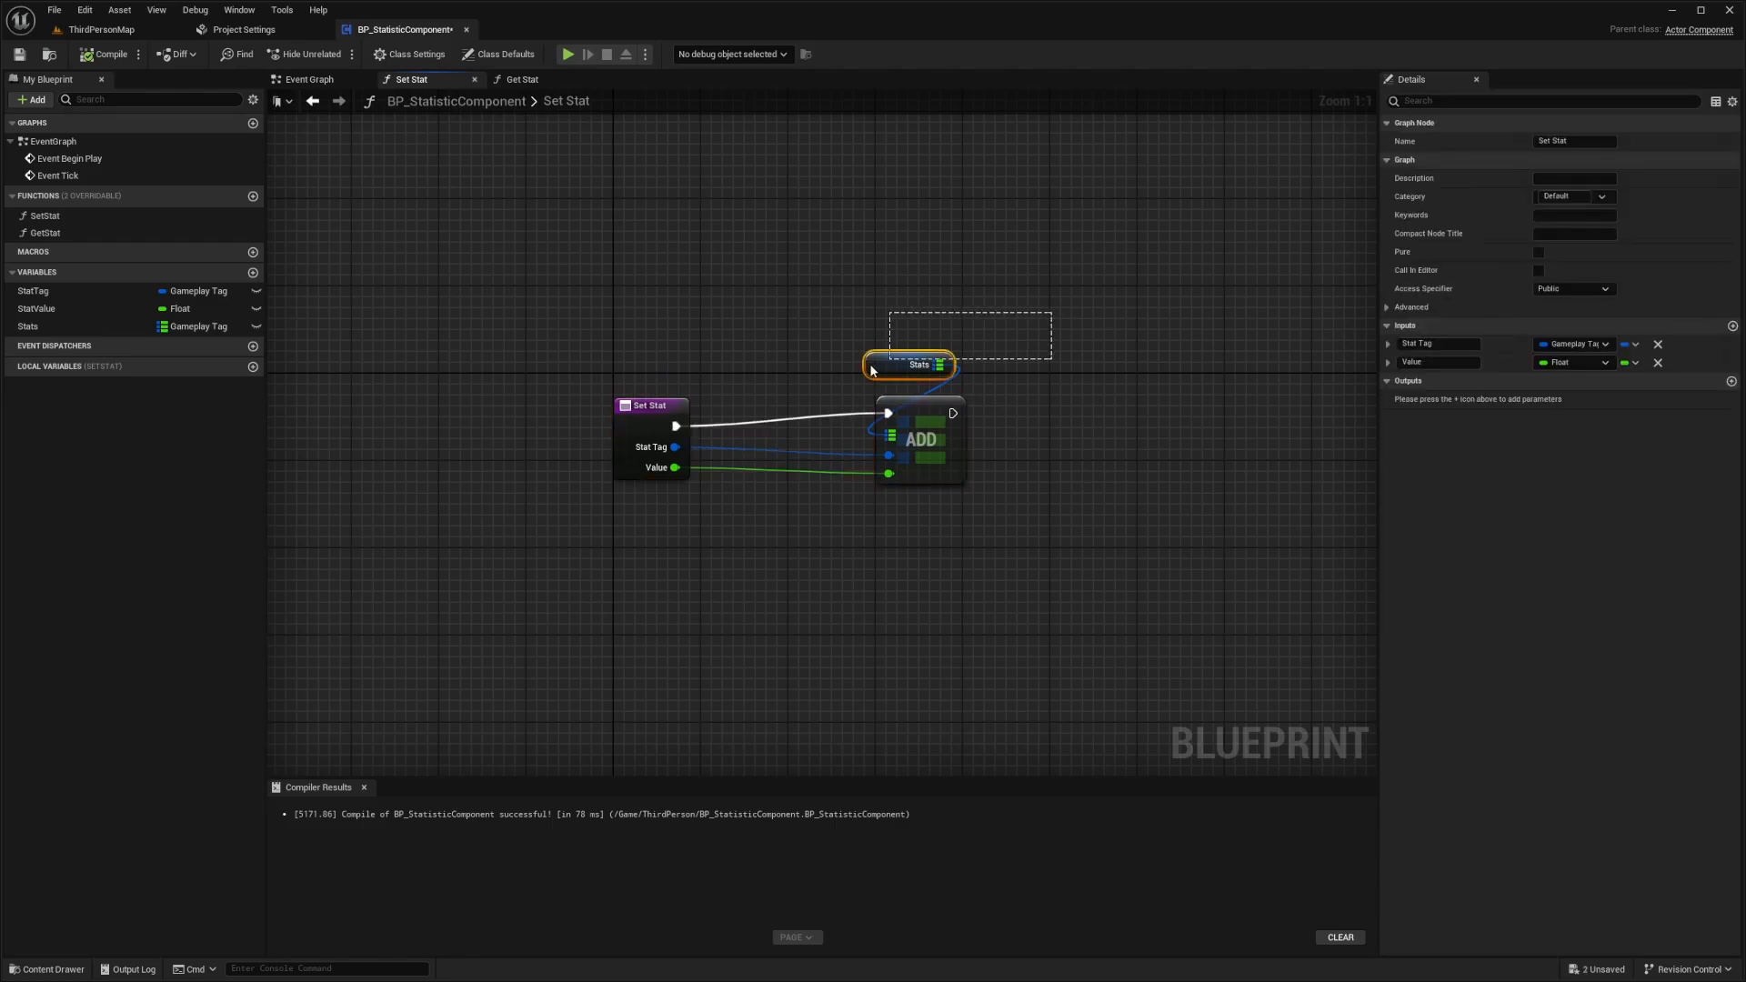
pyautogui.click(106, 53)
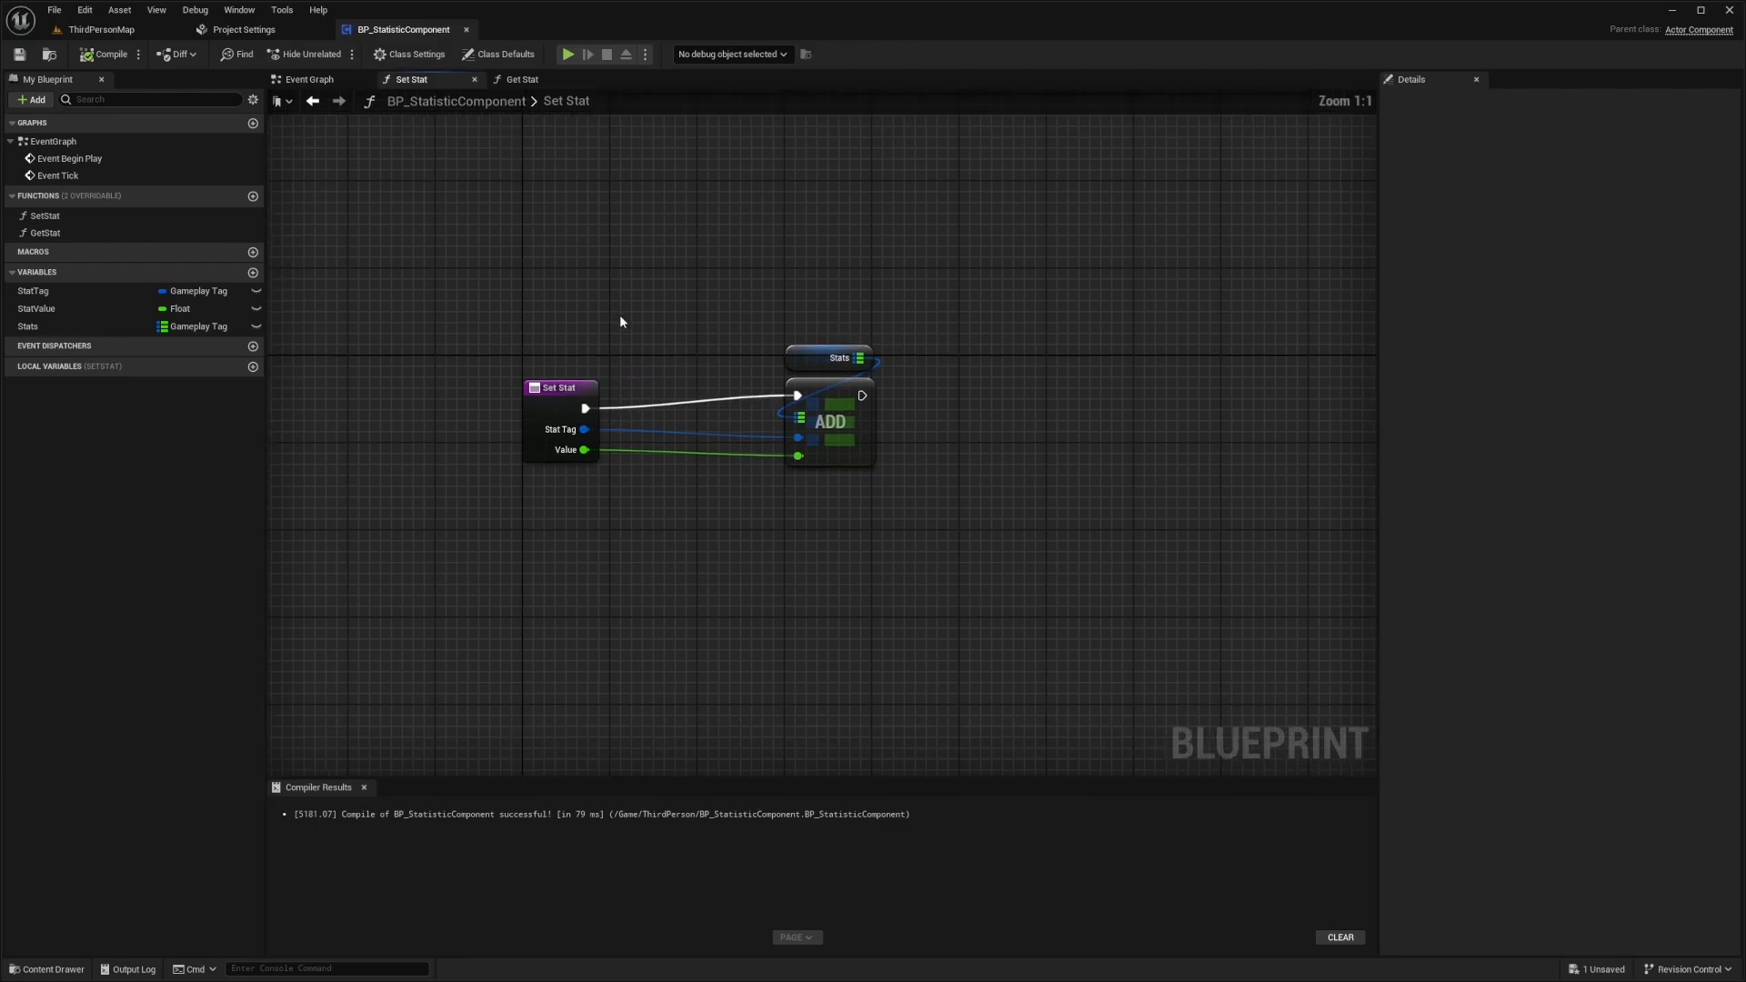
pyautogui.click(28, 326)
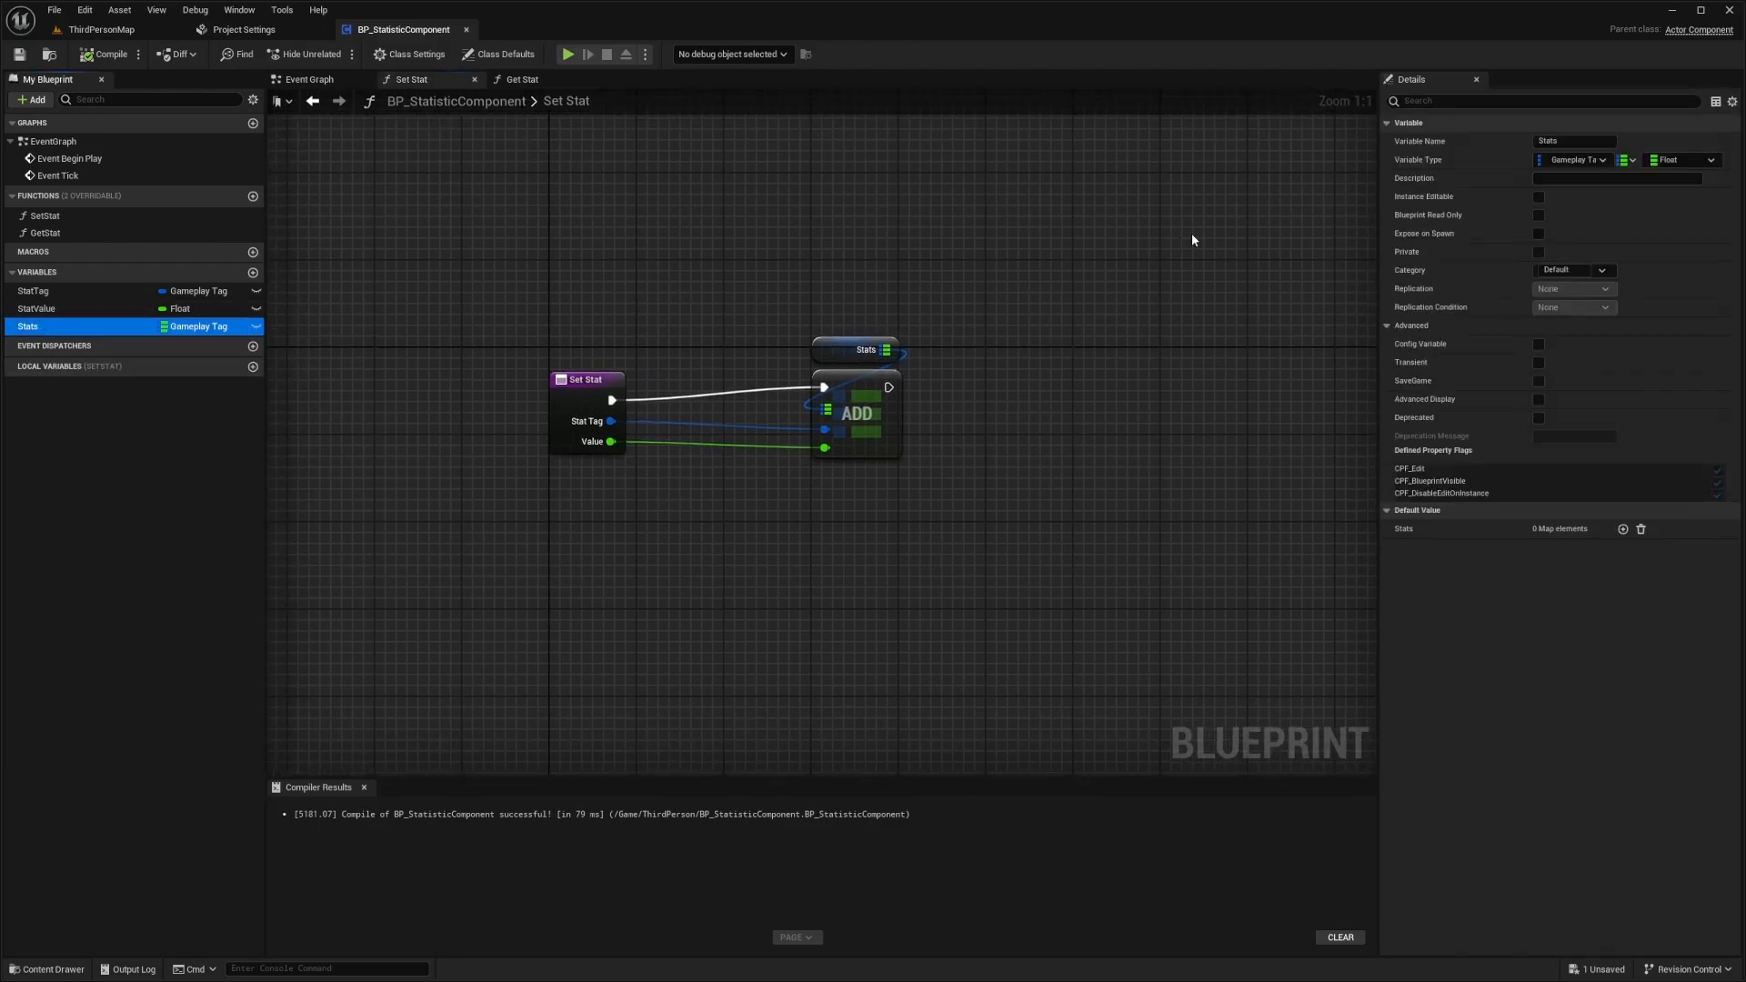
# - Make Stats Instance Editable and Expose on Spawn, then recompile the component
pyautogui.click(1539, 197)
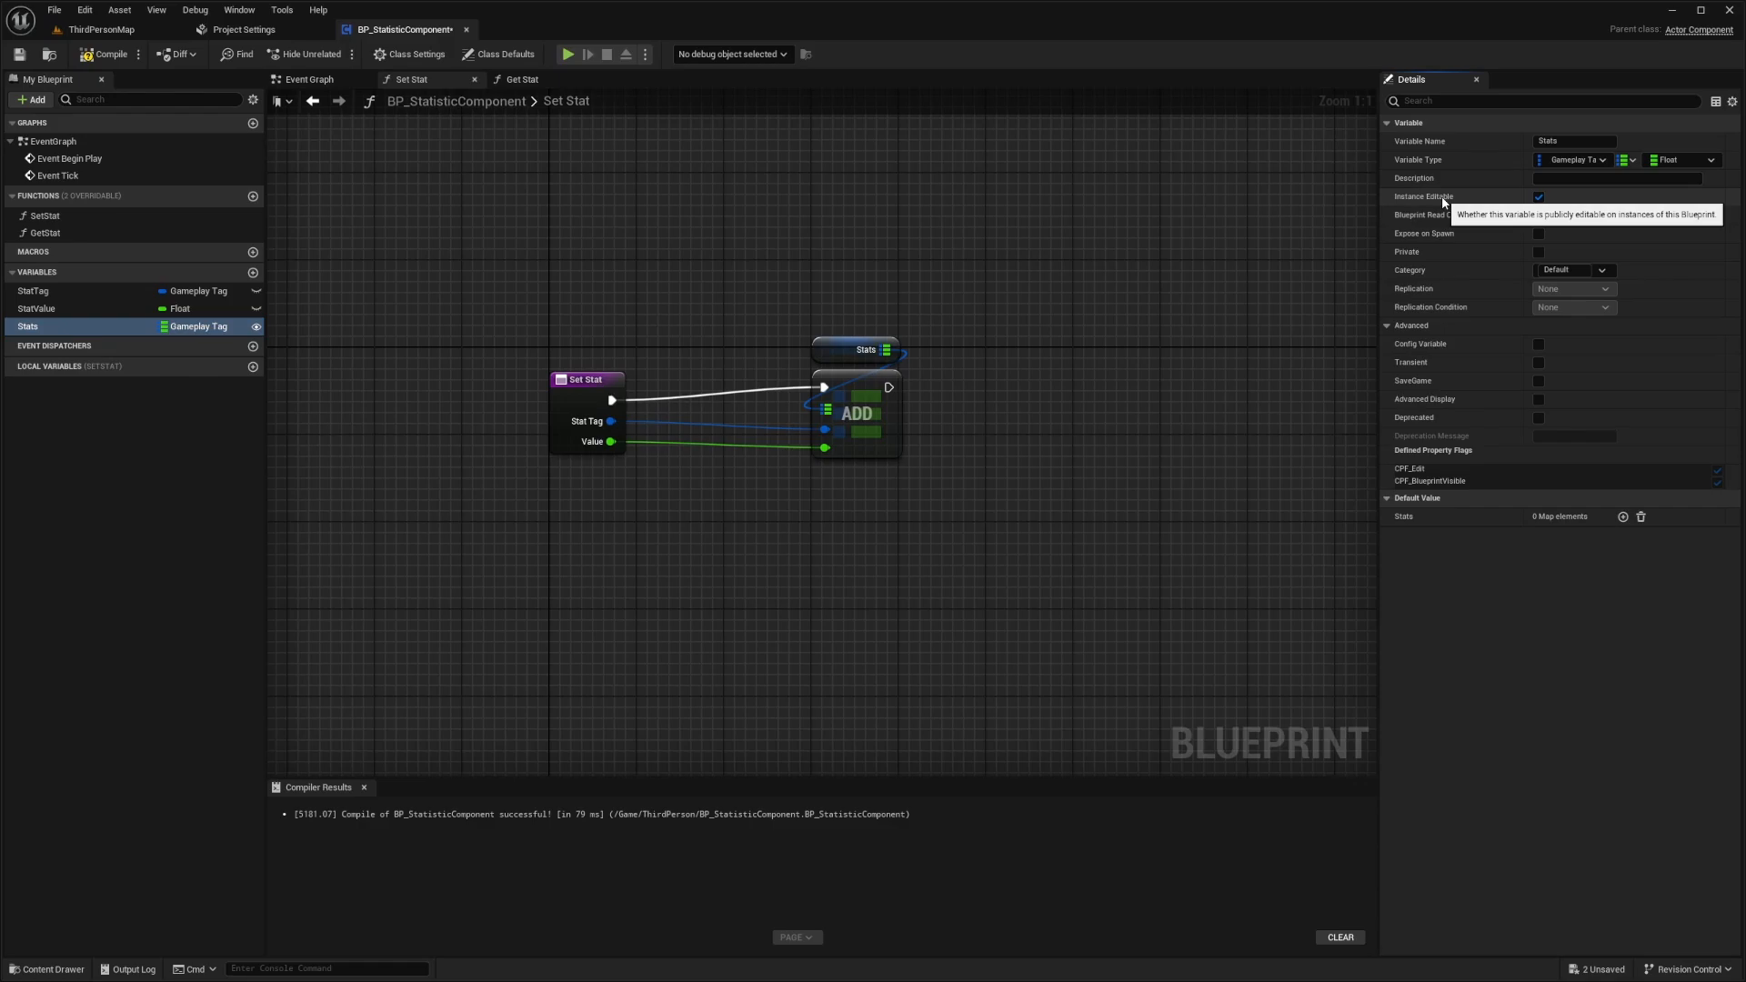
pyautogui.click(1539, 233)
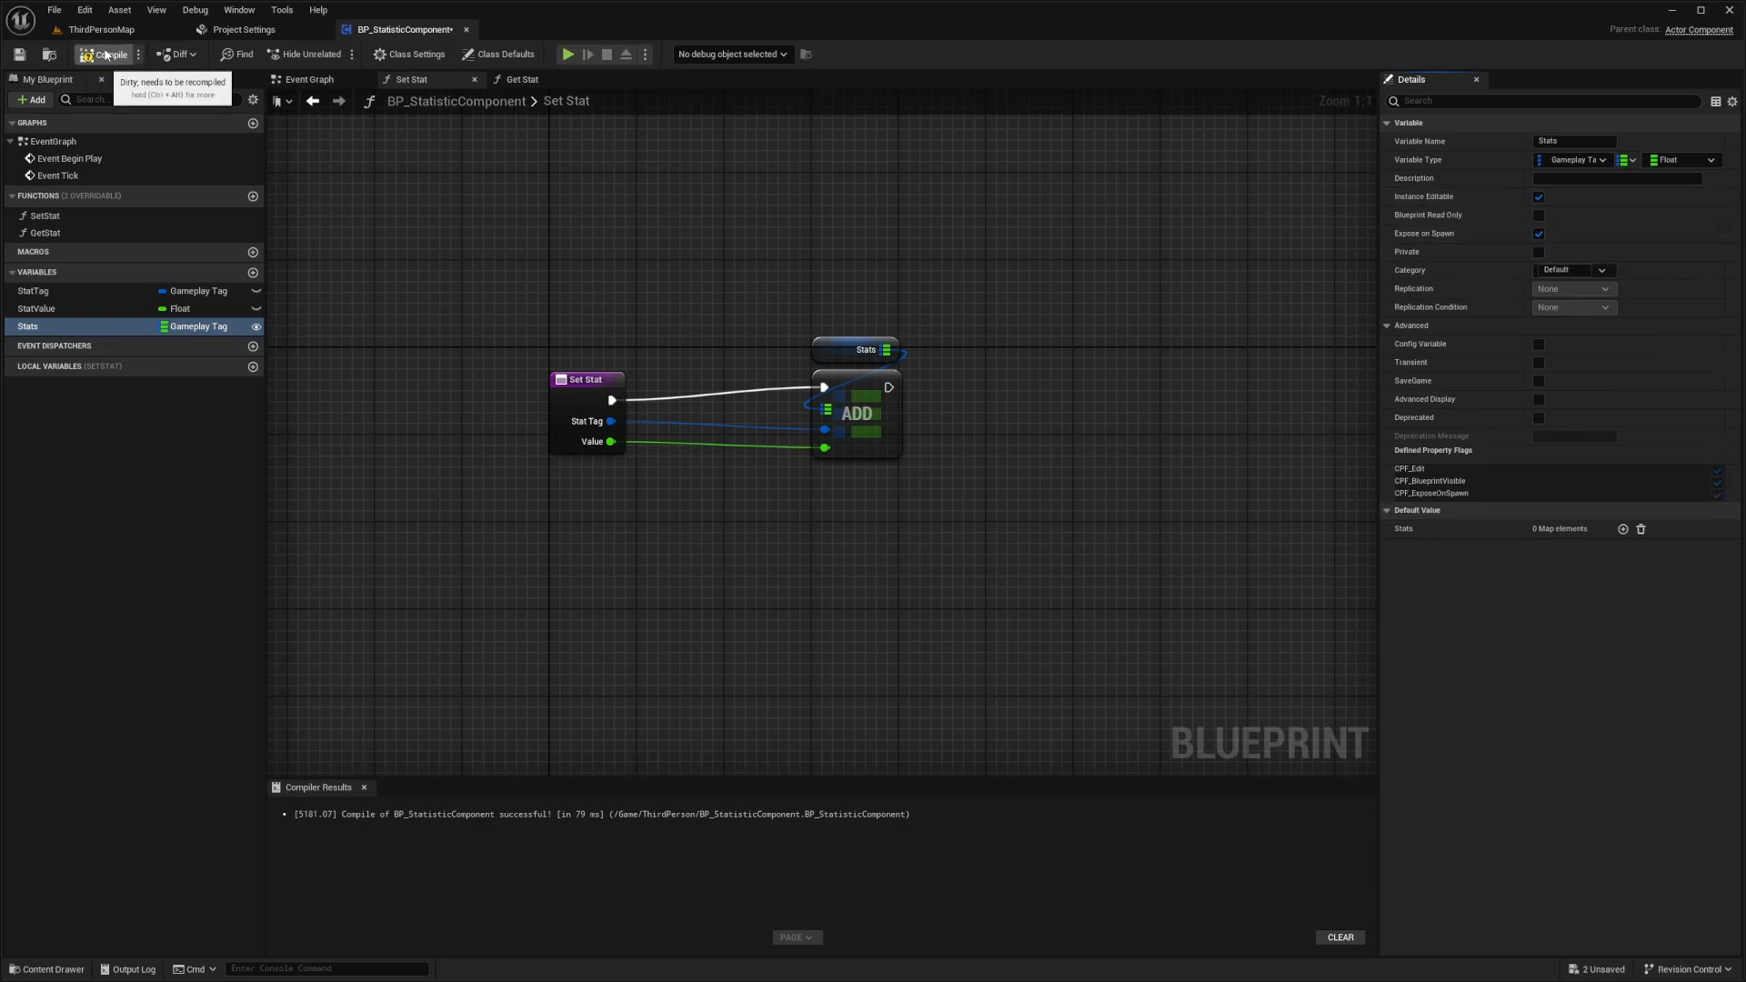
pyautogui.click(94, 53)
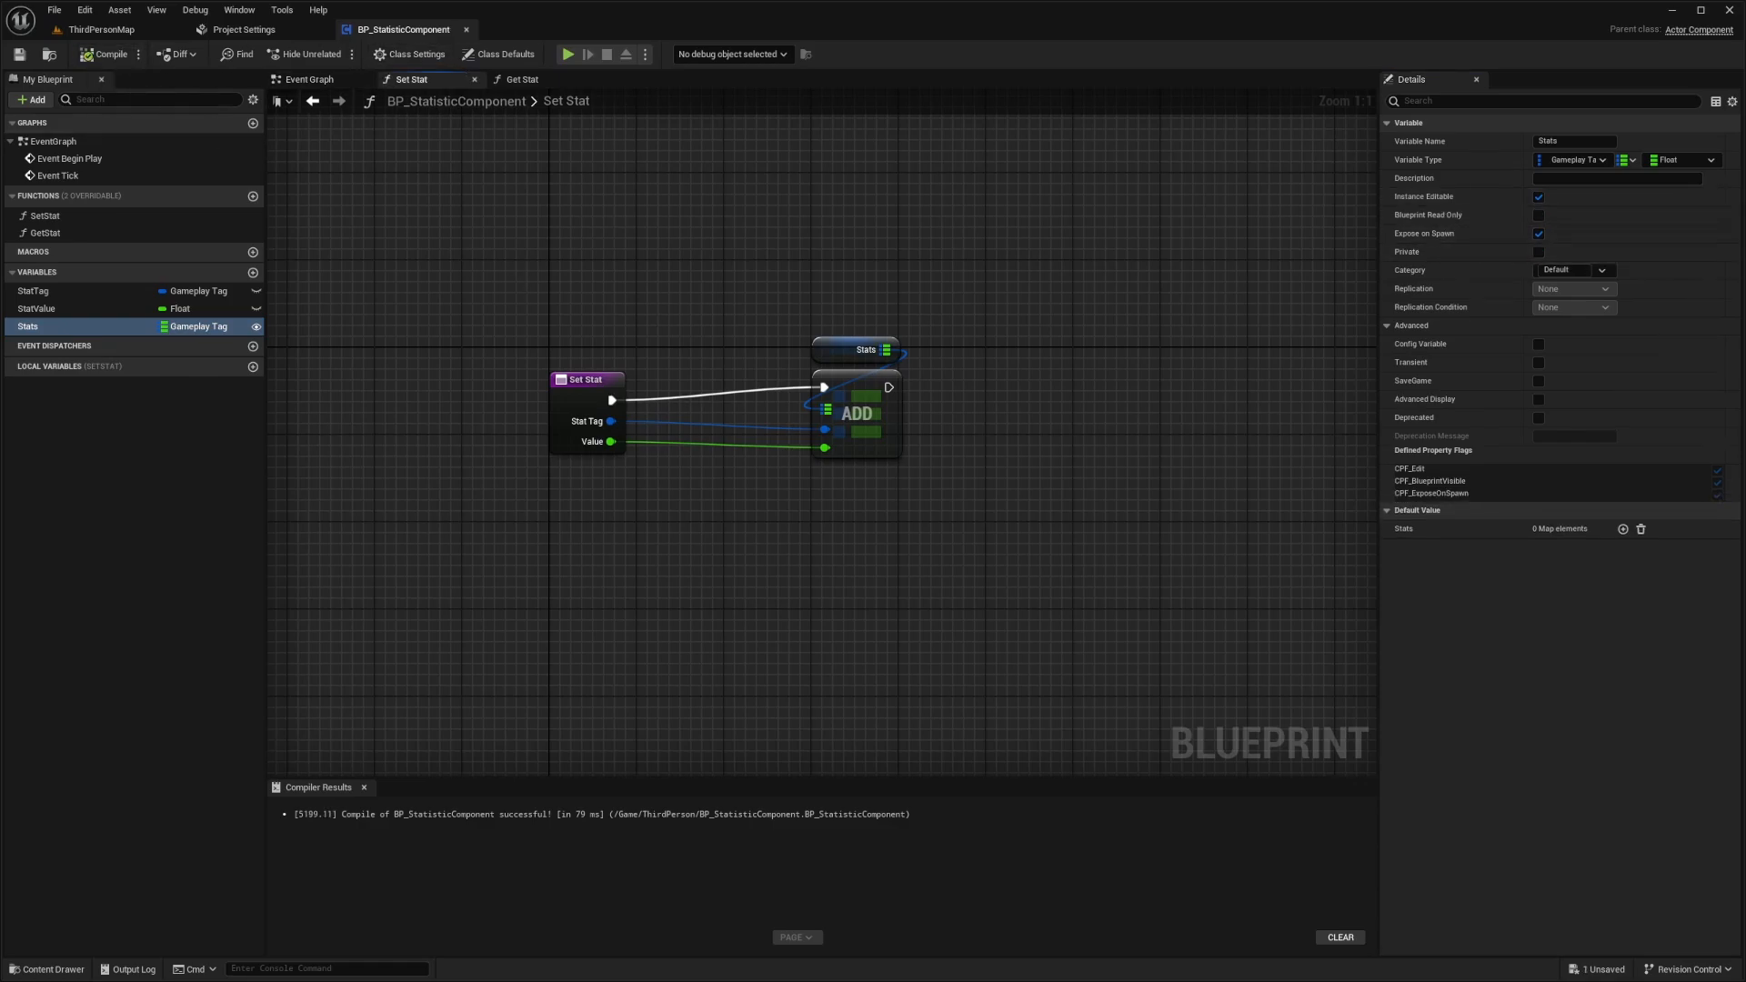
pyautogui.click(540, 29)
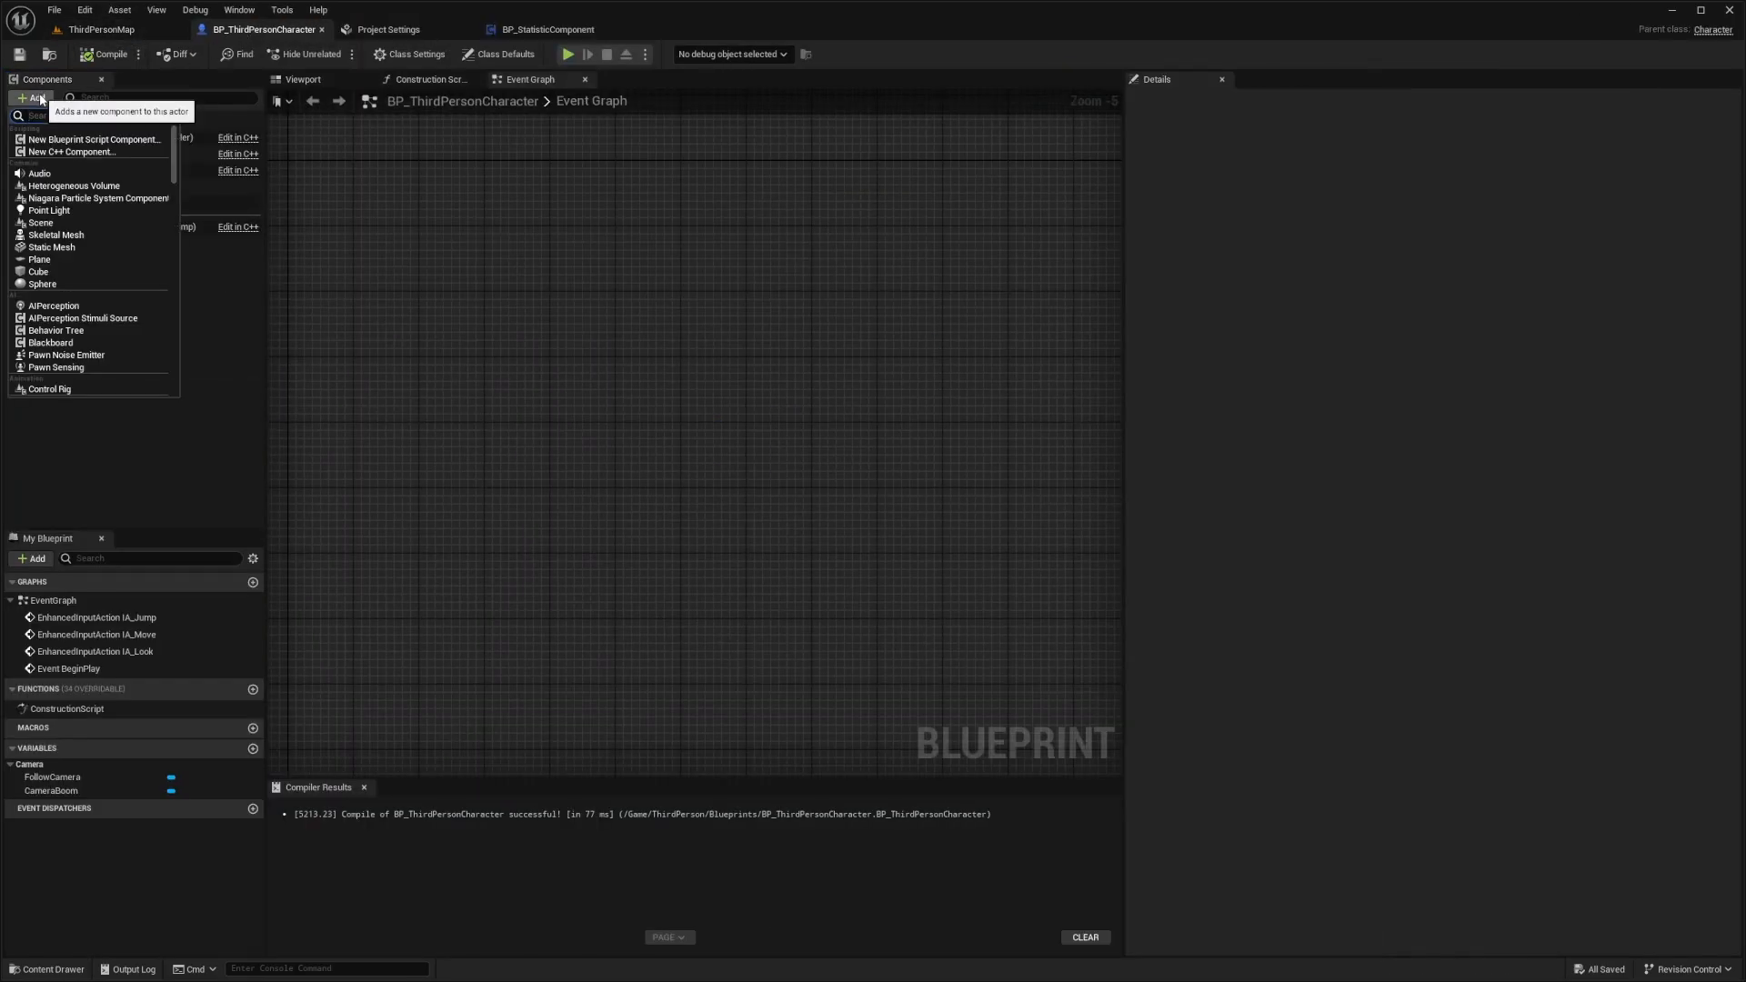
# - Add BP_StatisticComponent to the character and seed Stats with Stat.HP 1000, Stat.Mana 500, Stat.Stamina 100
pyautogui.write('Static')
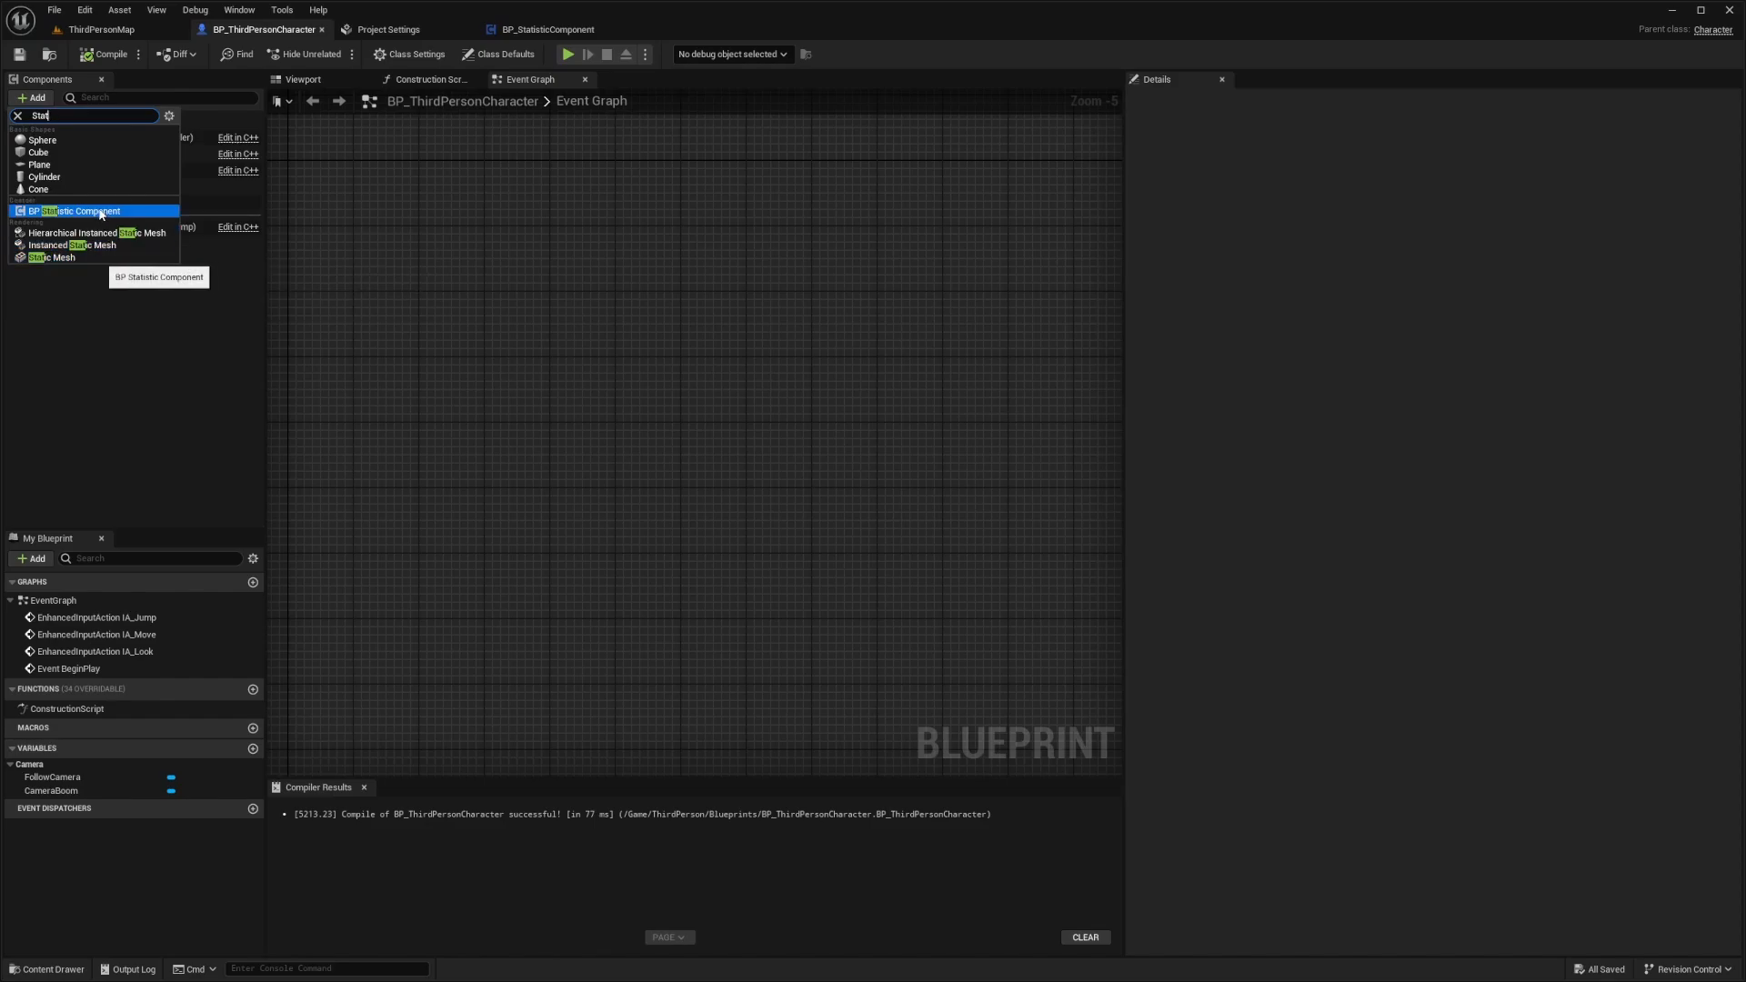
pyautogui.click(76, 211)
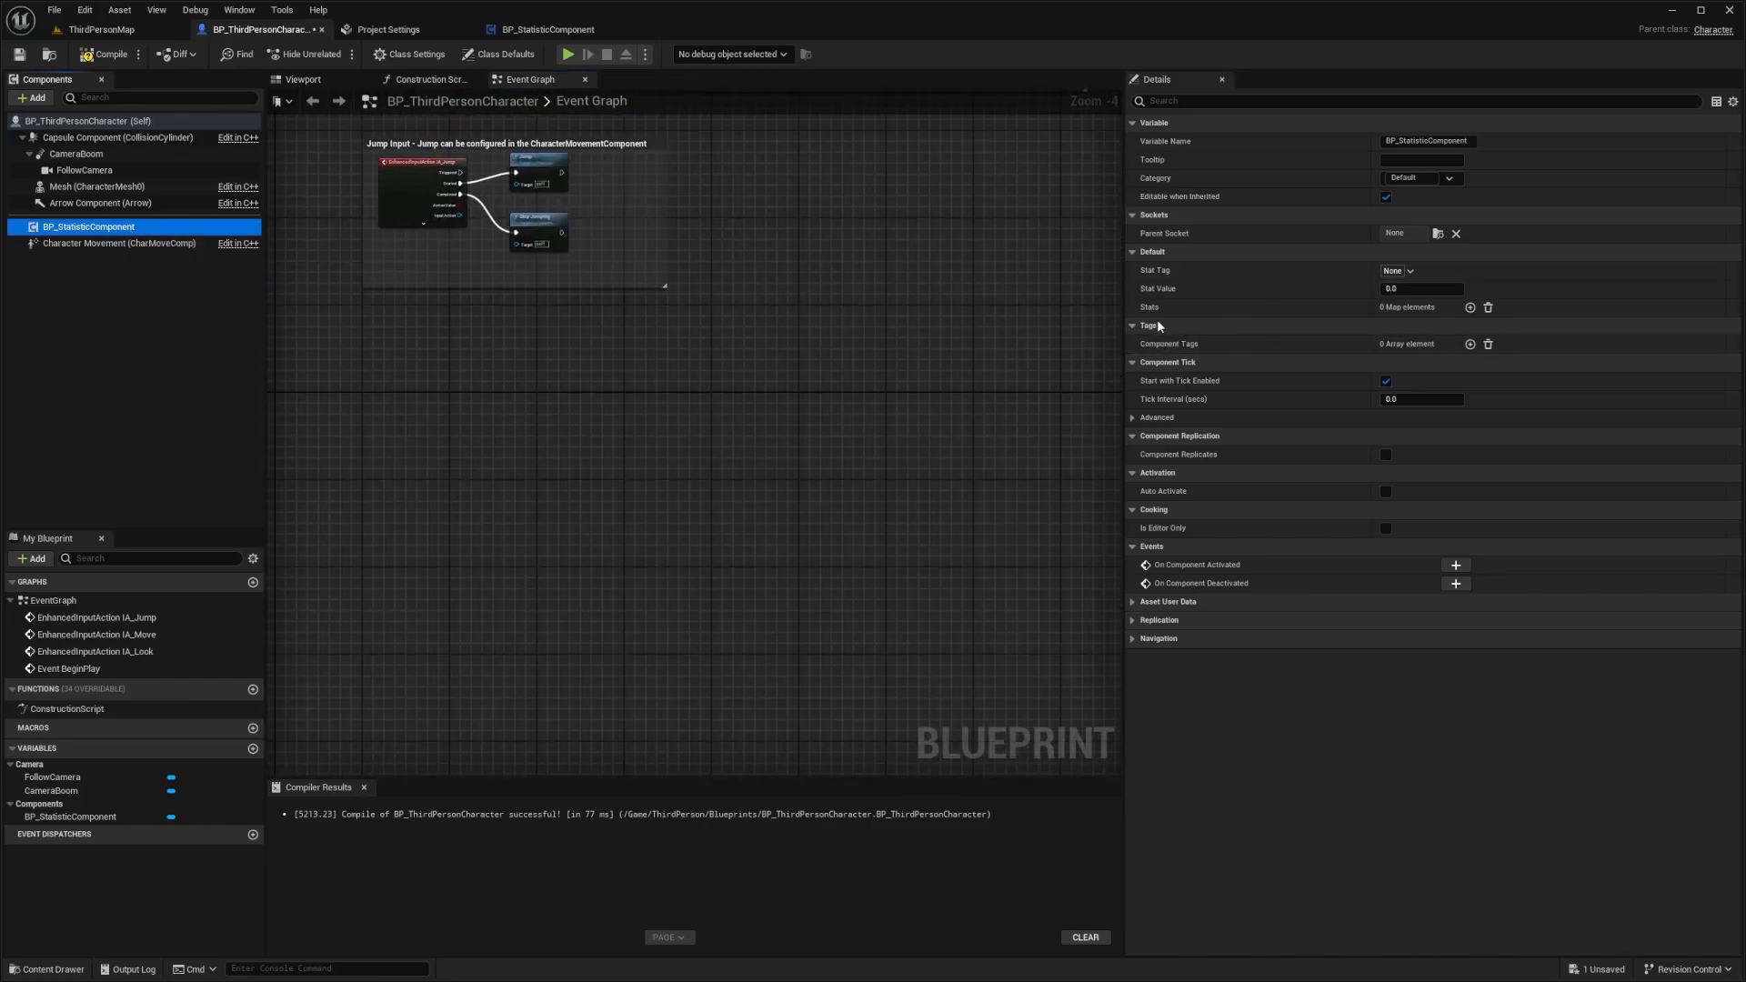
pyautogui.moveTo(1470, 308)
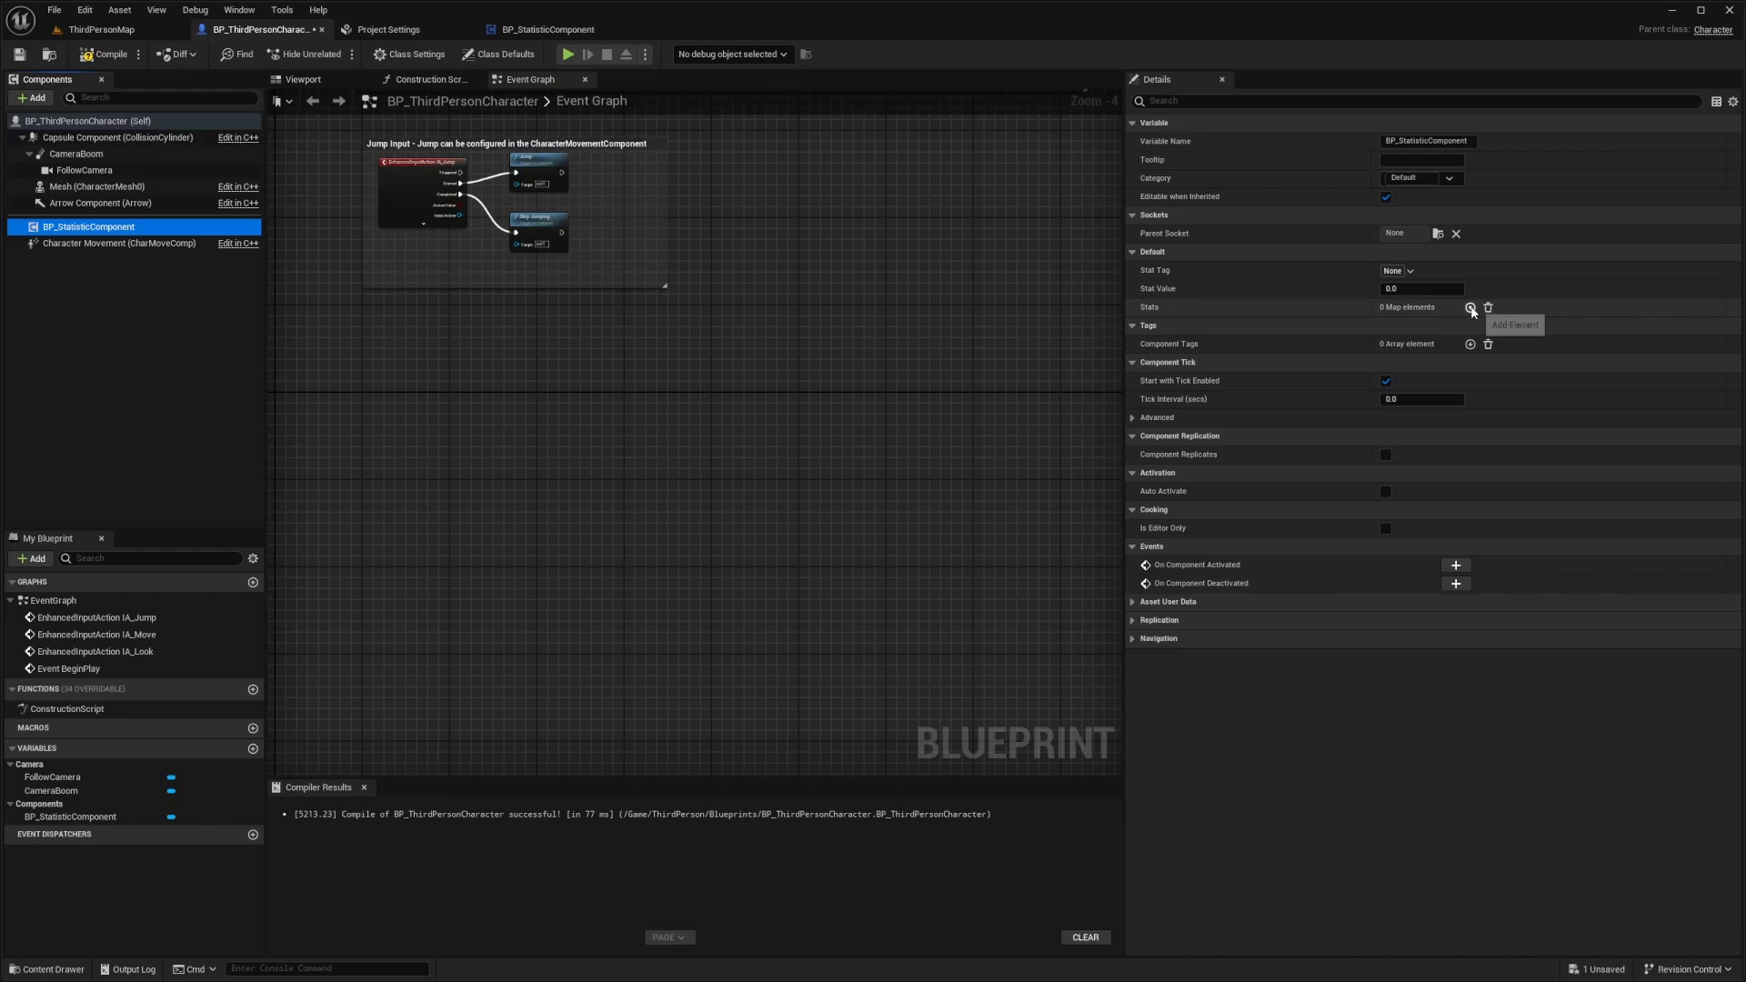
pyautogui.click(1469, 306)
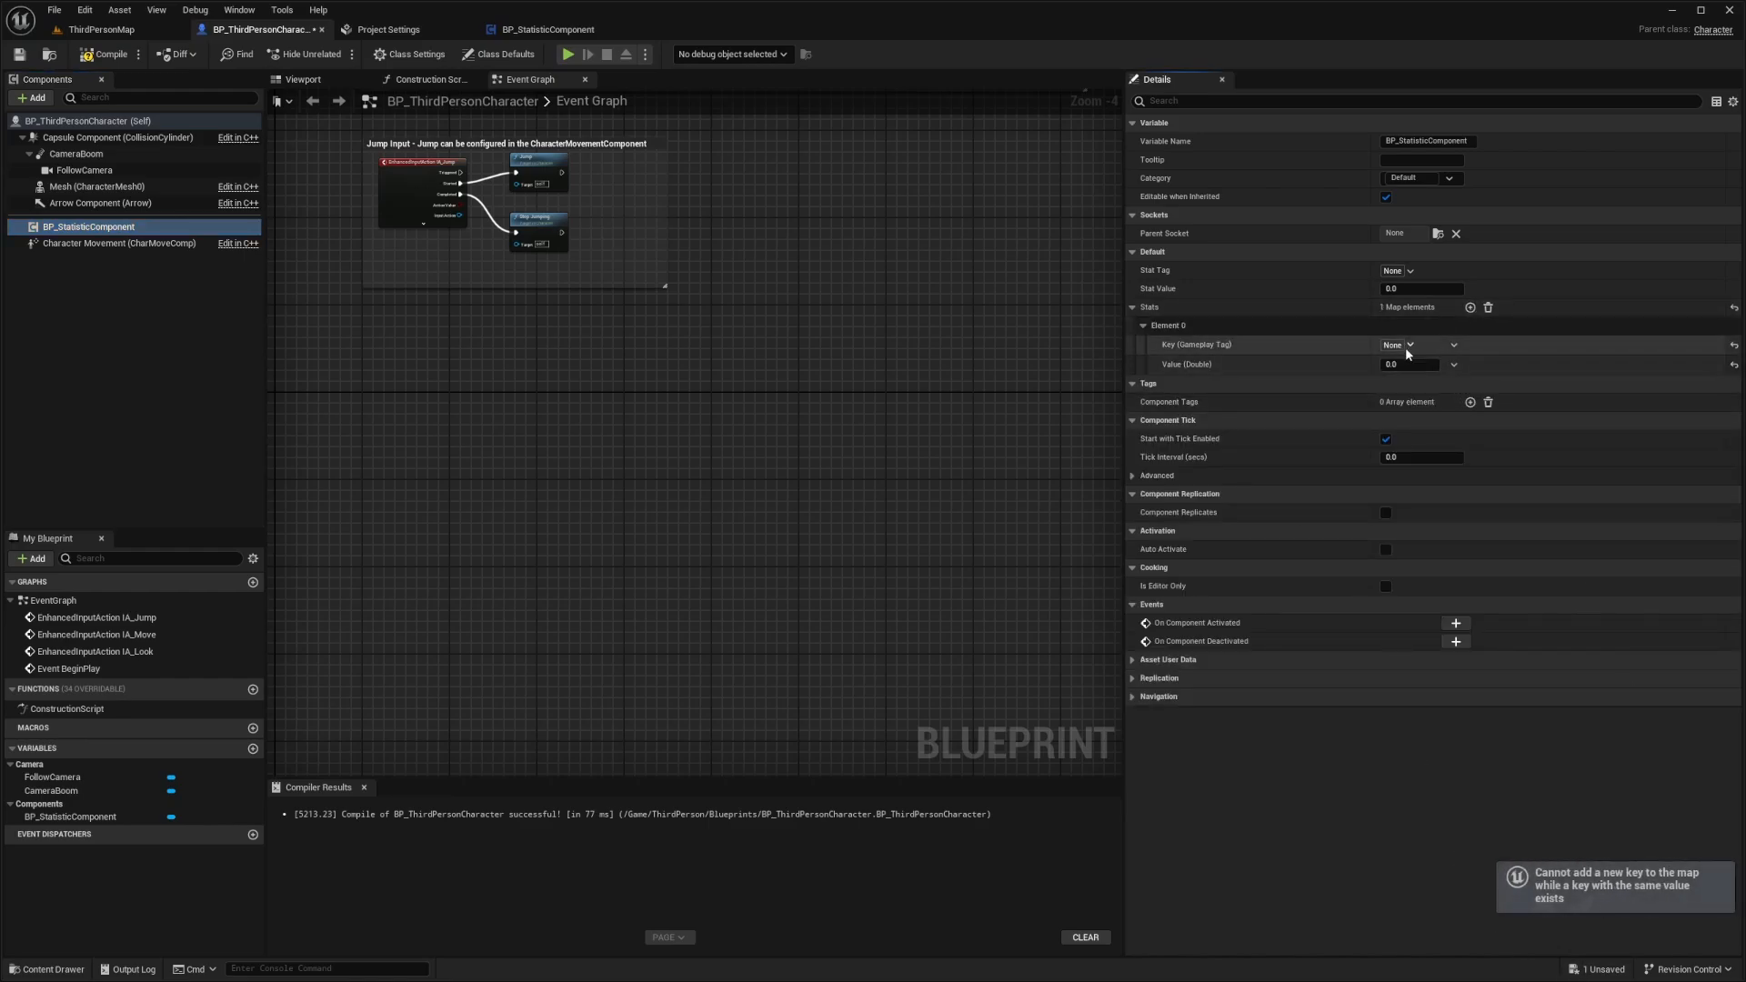
pyautogui.click(1395, 346)
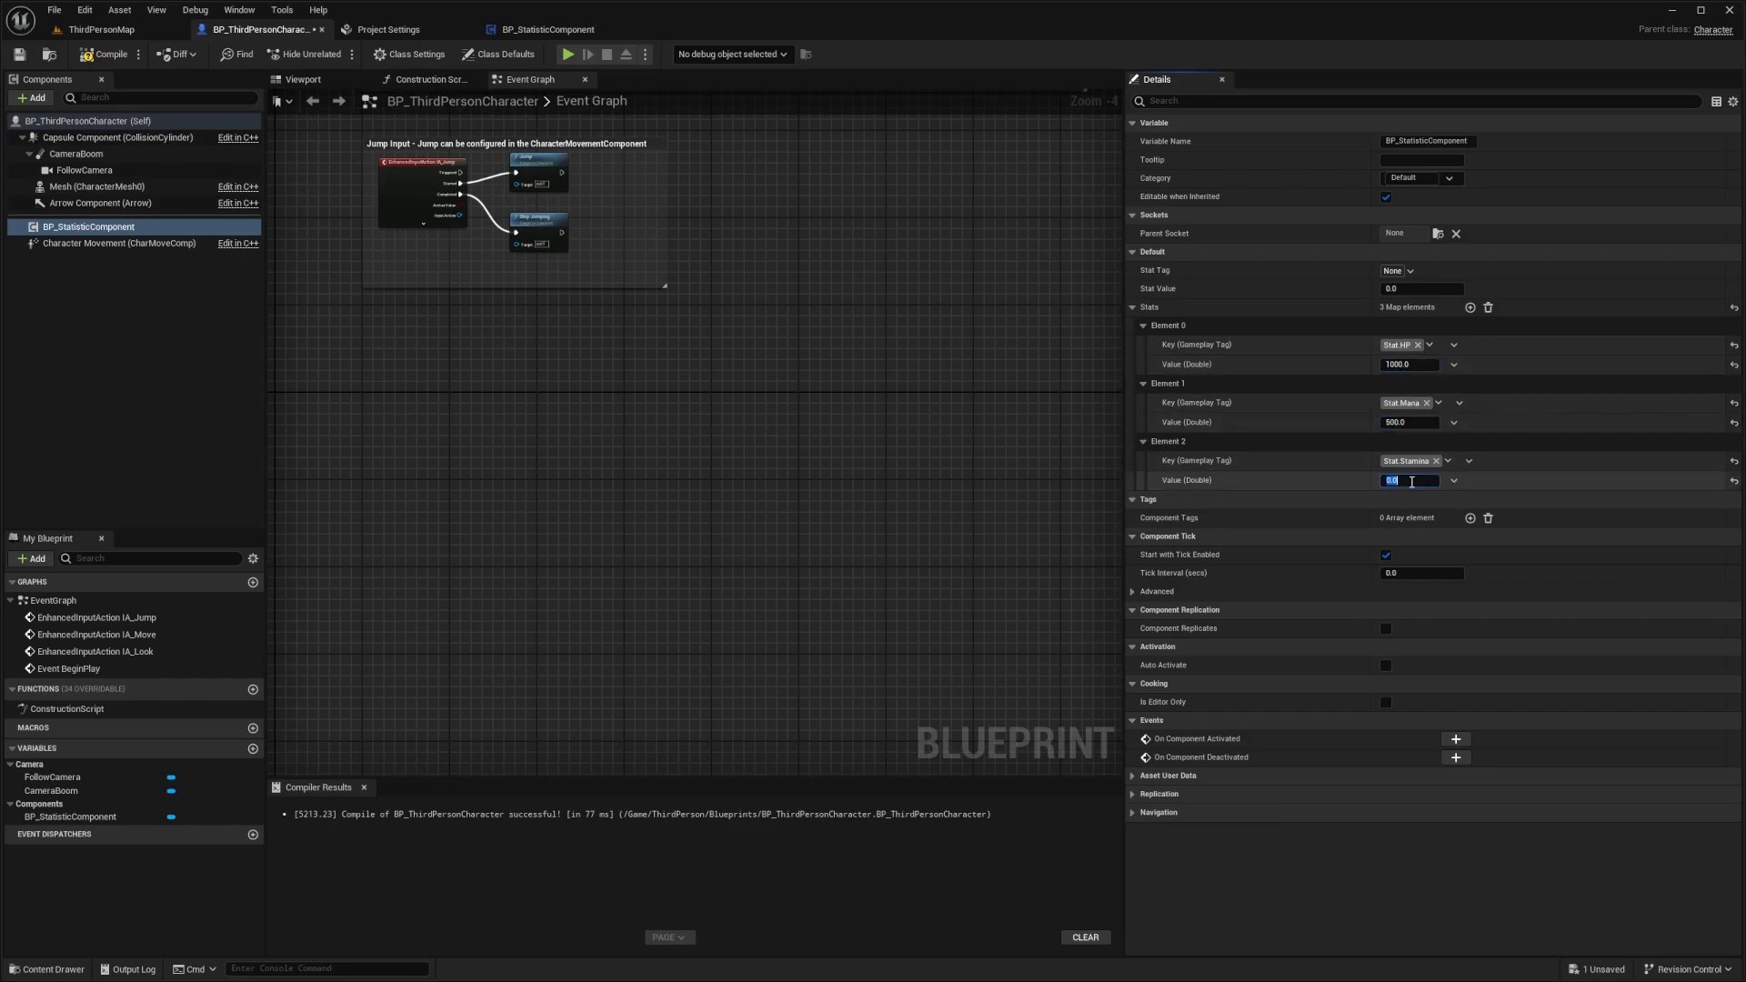
pyautogui.write('100.0')
pyautogui.write('get stat')
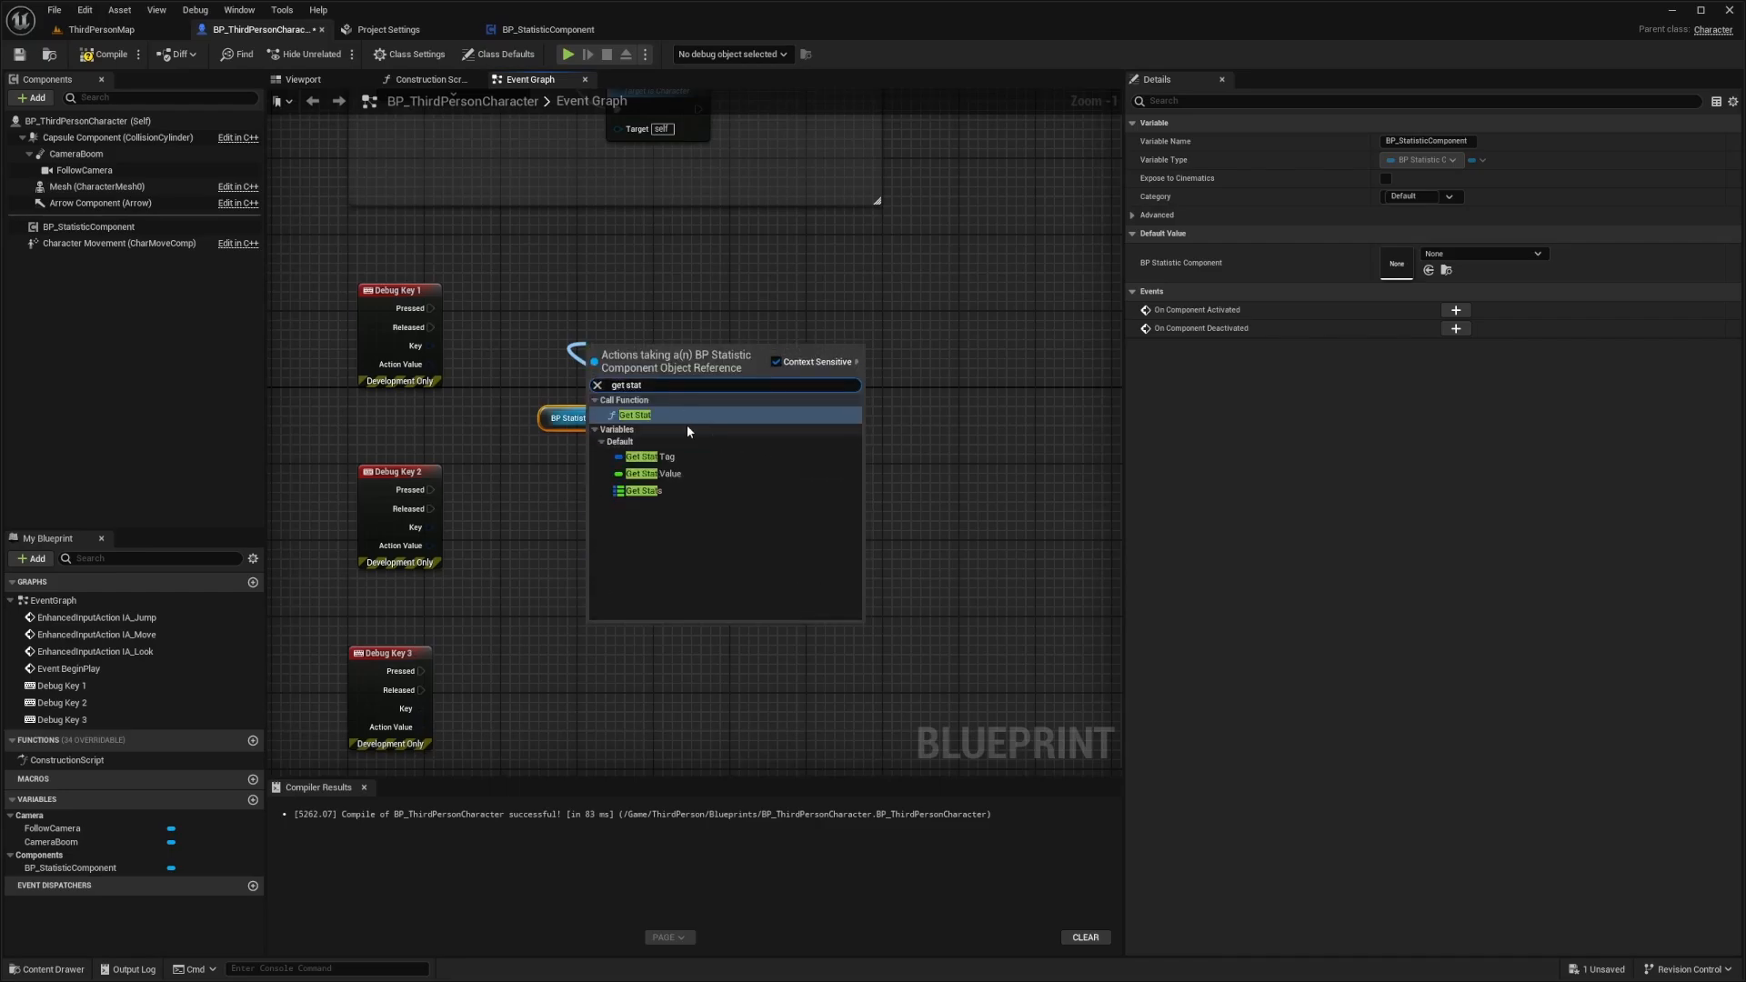
# - Have Debug Key 1 Pressed call Get Stat on the component with Stat Tag Stat.HP
pyautogui.click(635, 415)
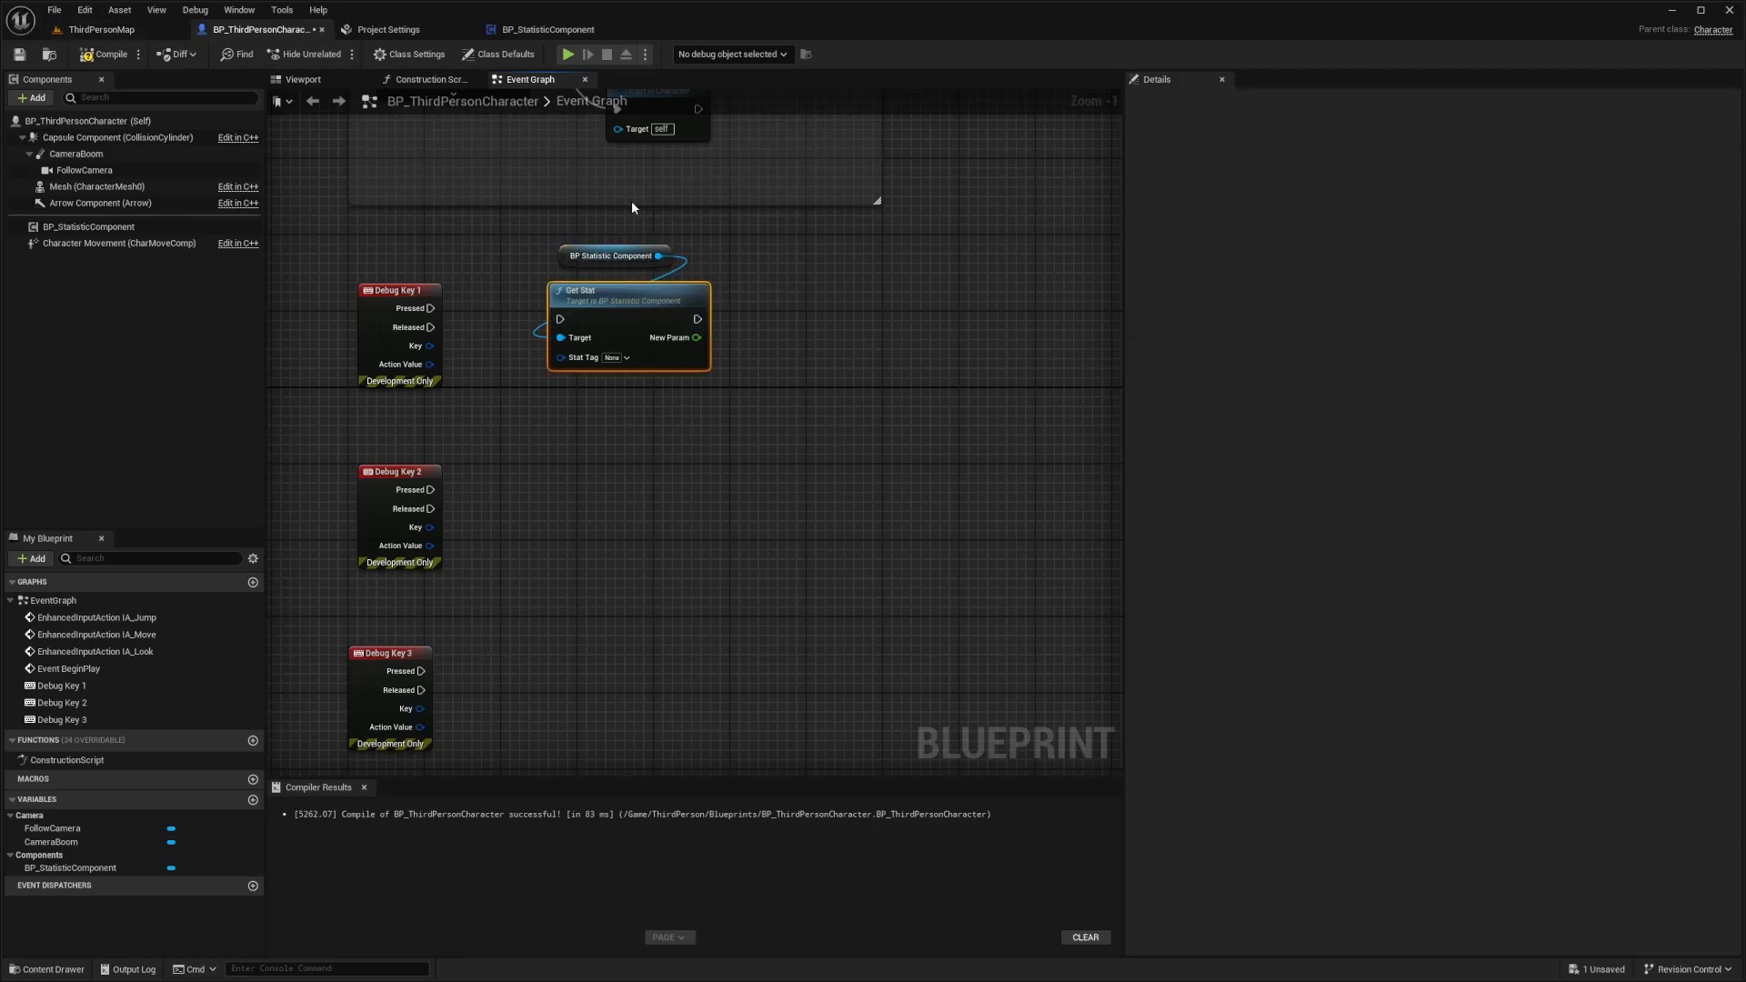
pyautogui.moveTo(433, 309); pyautogui.dragTo(562, 320)
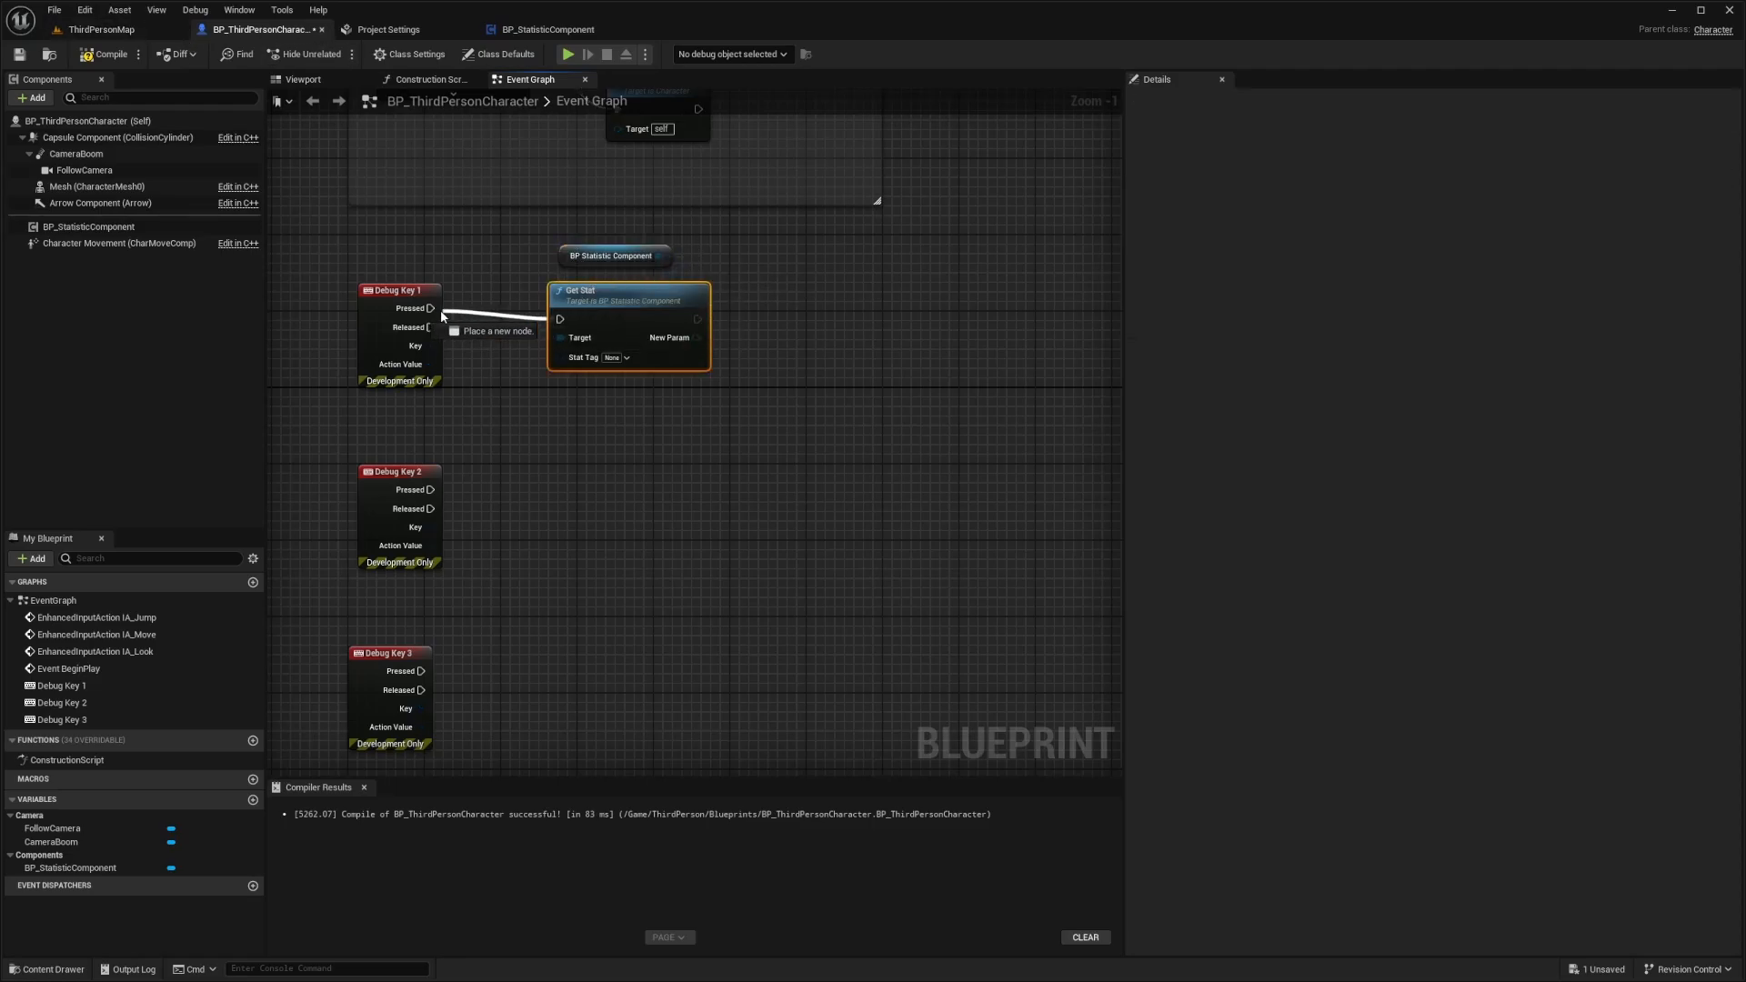
pyautogui.click(616, 356)
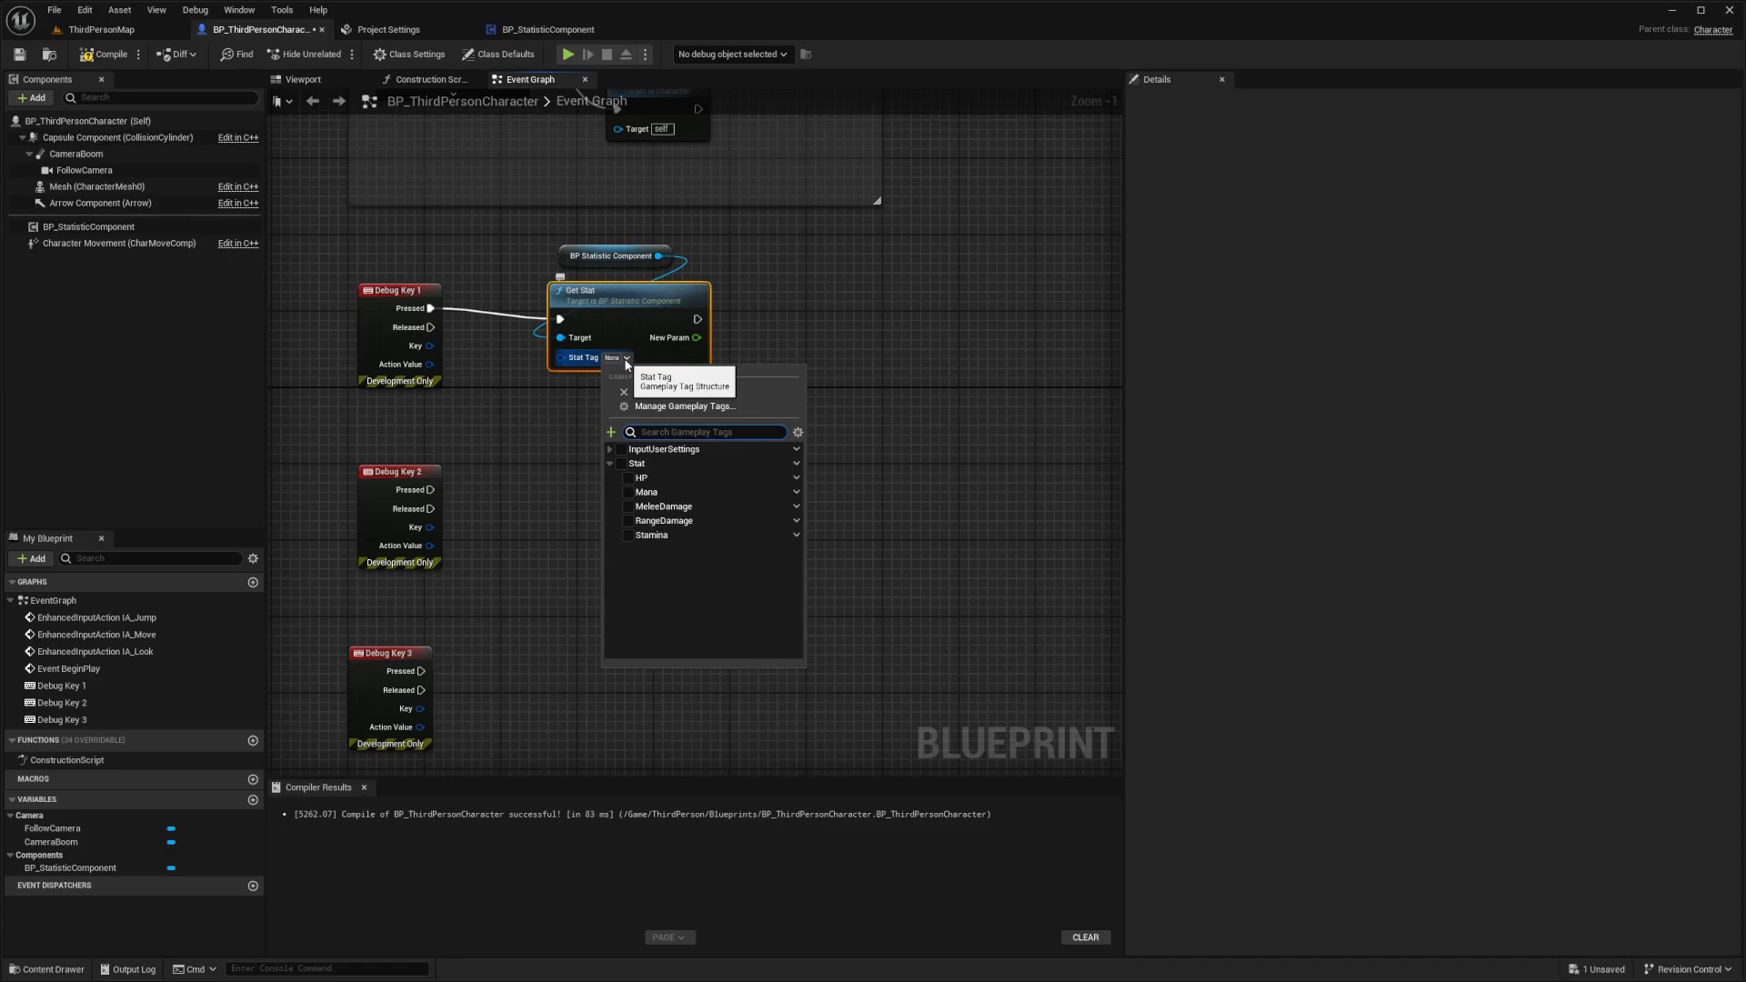
pyautogui.click(640, 477)
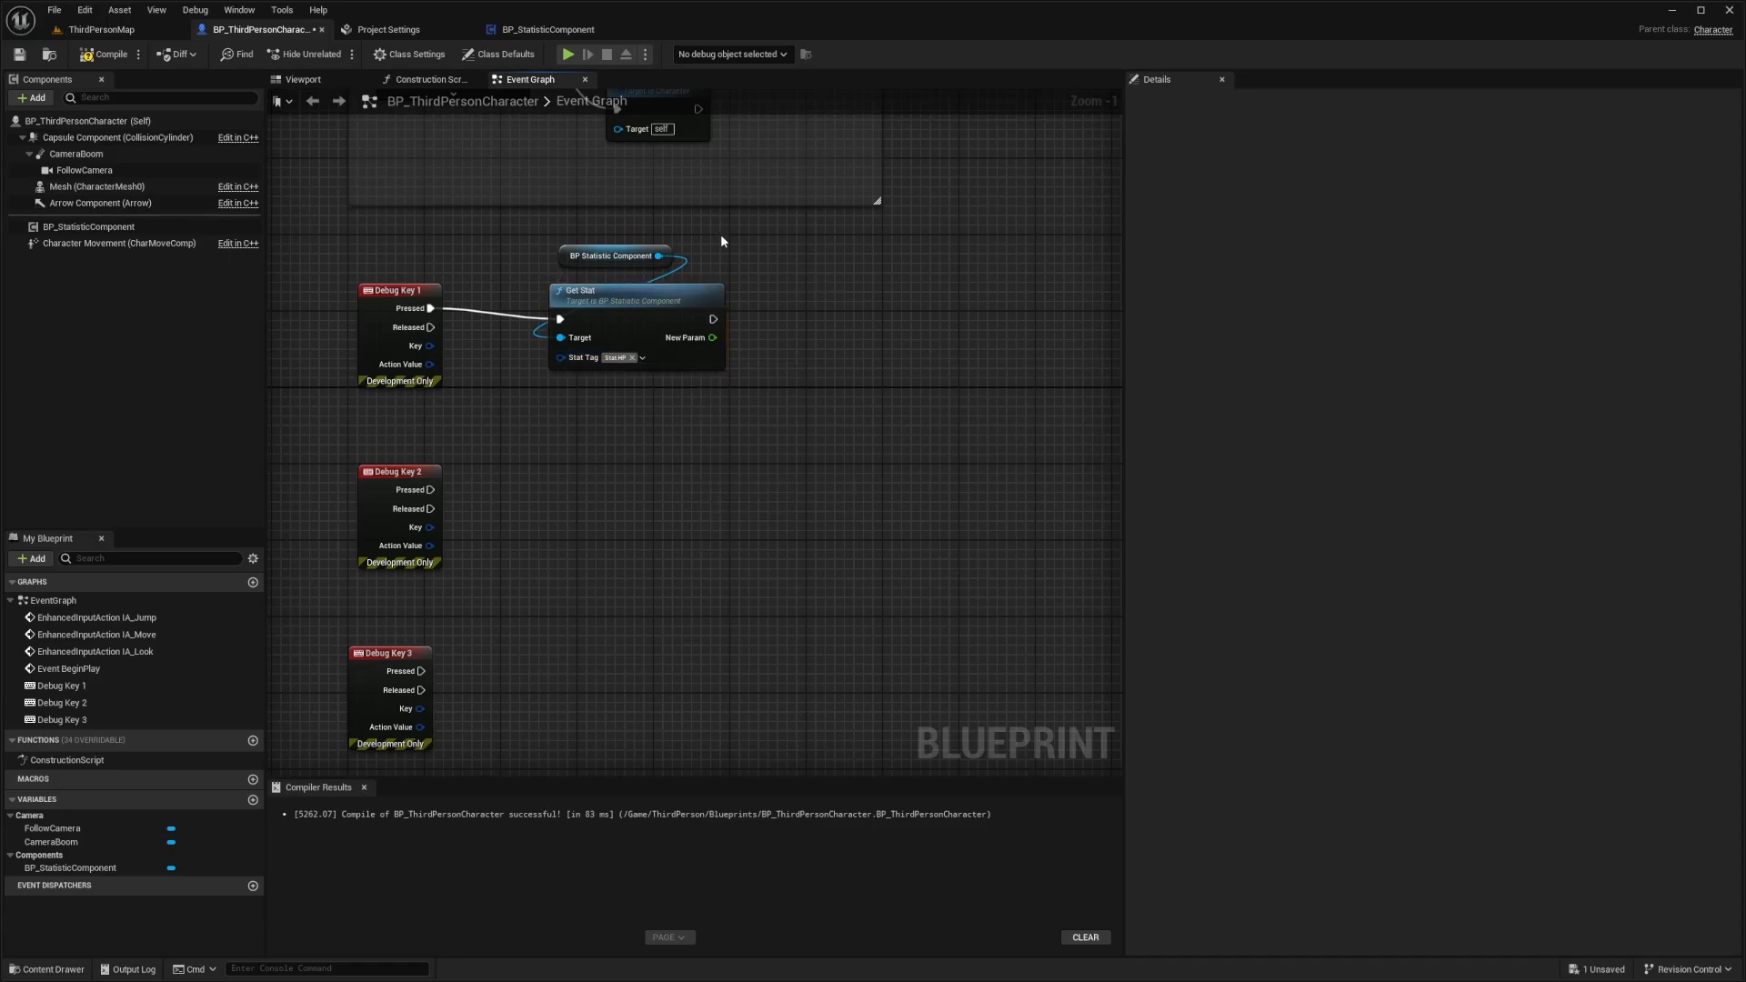
# - Add a Print String fed by a Format Text node carrying the HP stat value
pyautogui.write('print')
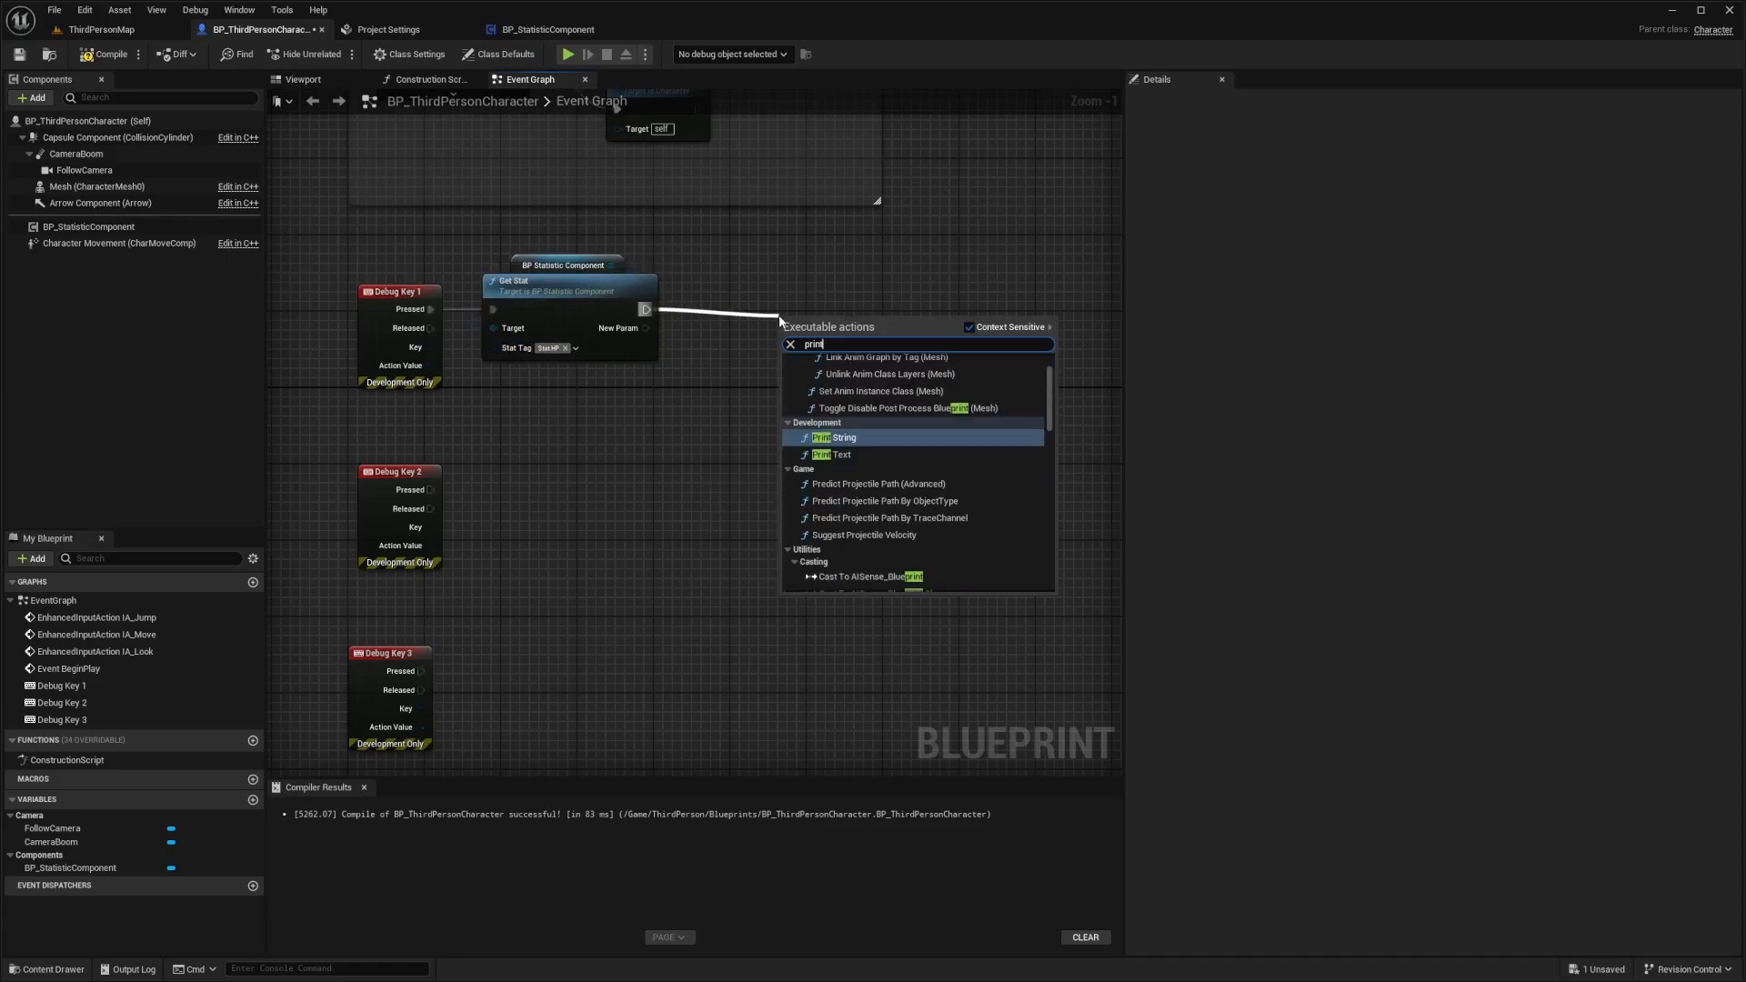
pyautogui.click(833, 437)
pyautogui.write('format t')
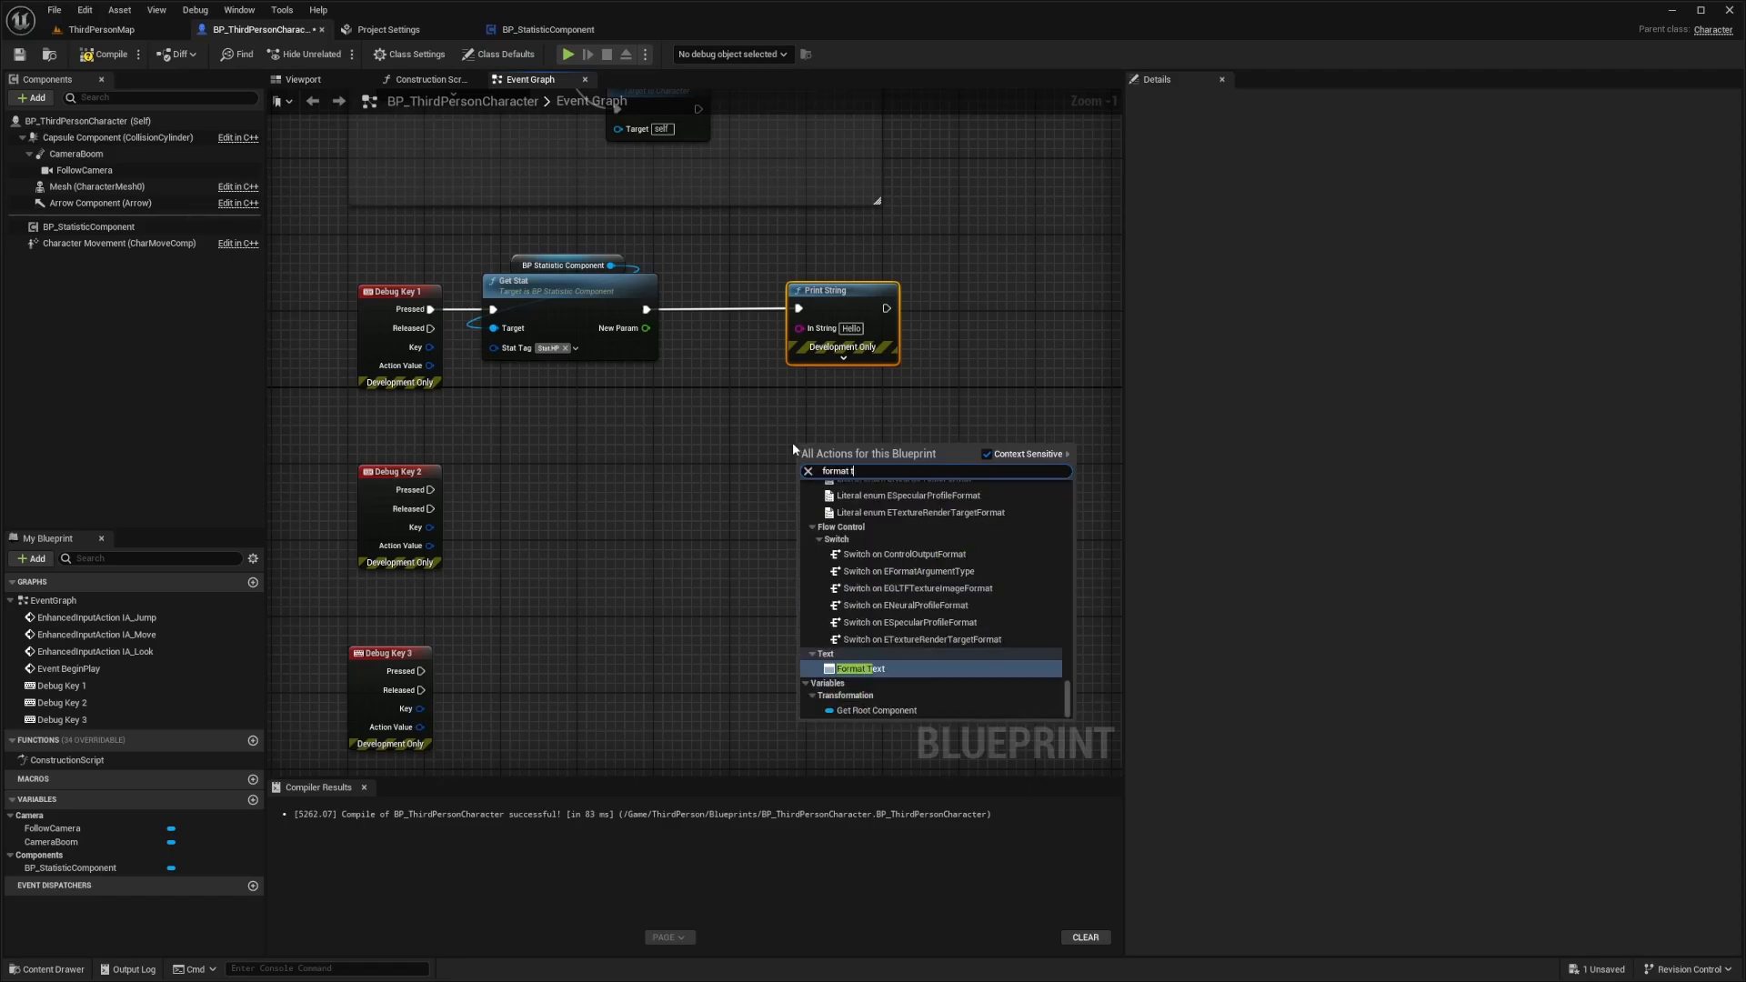
pyautogui.click(860, 670)
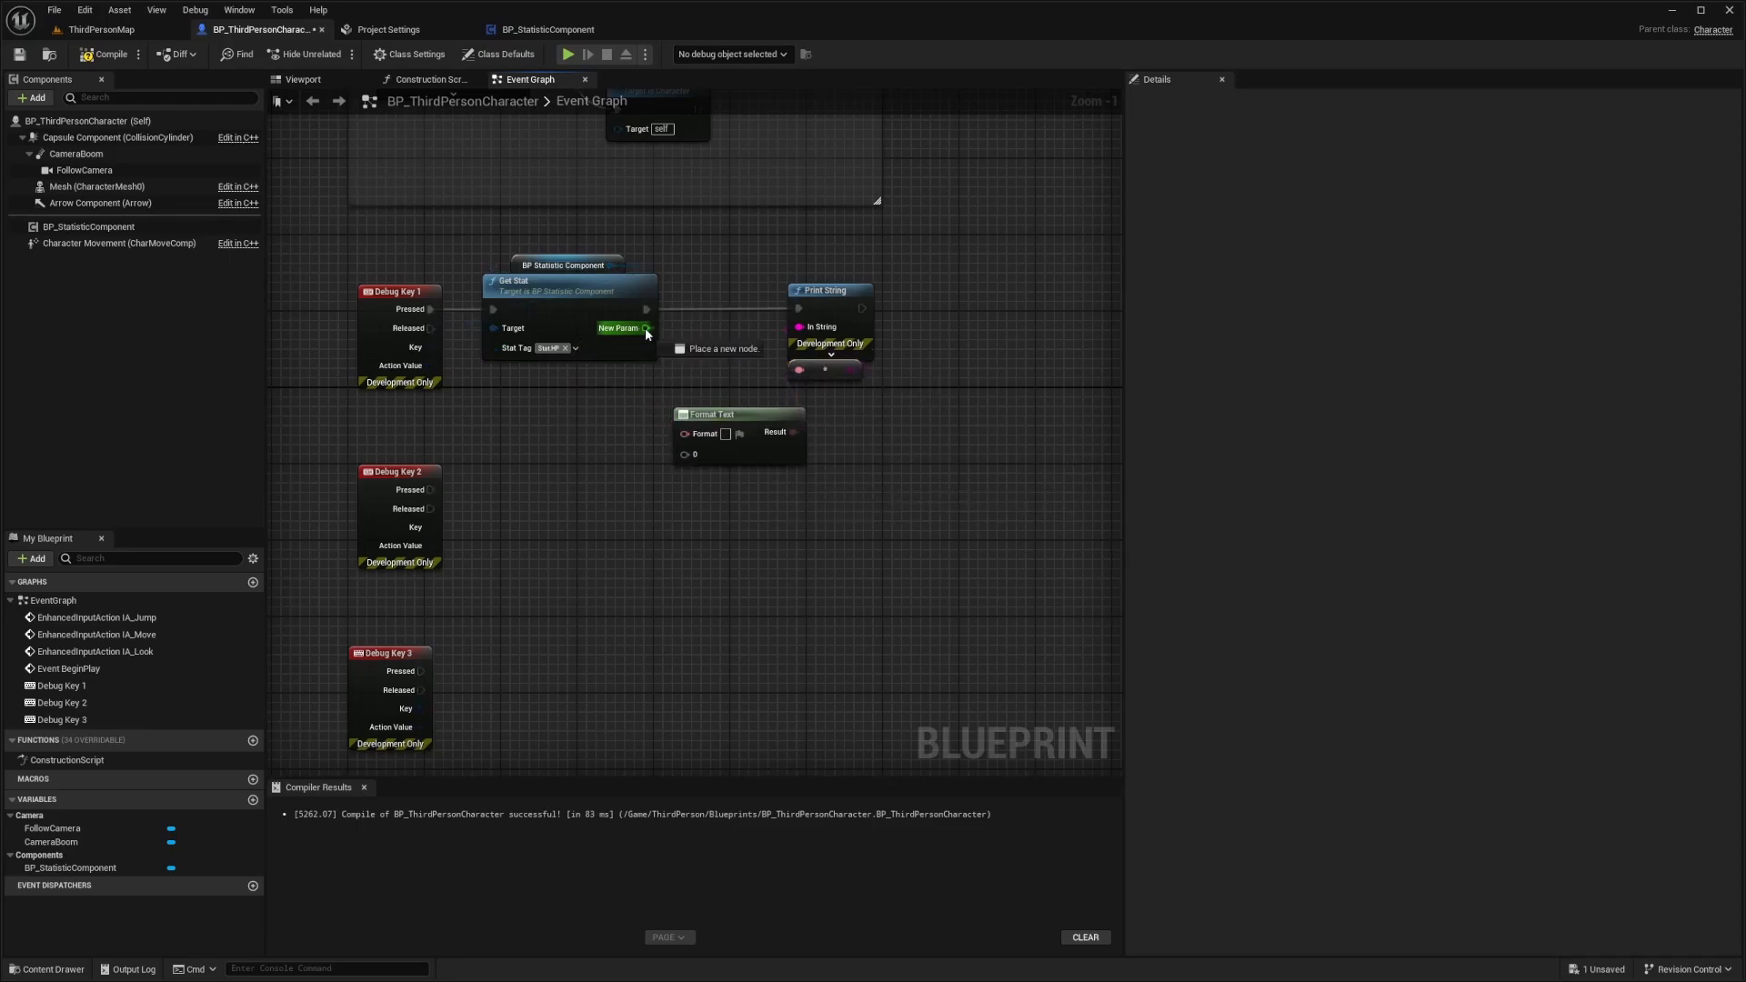
pyautogui.moveTo(644, 327); pyautogui.dragTo(728, 433)
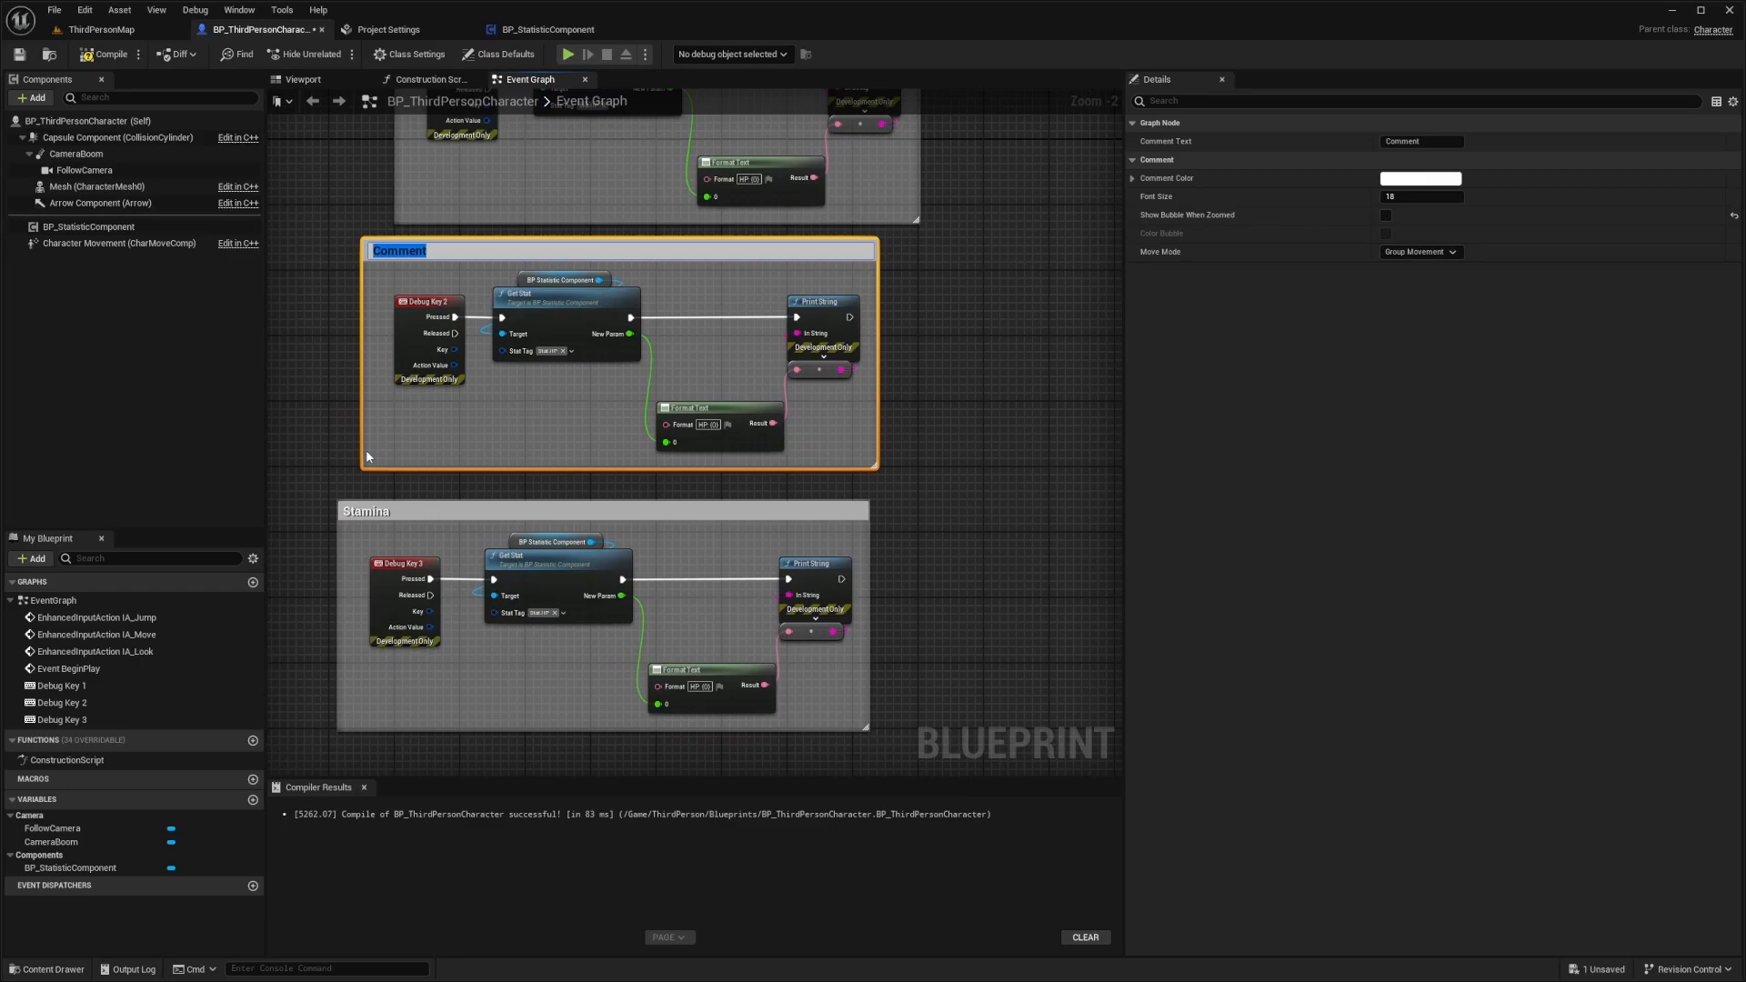
# - Title the Debug Key 2 comment box 'Mana'
pyautogui.write('Mana')
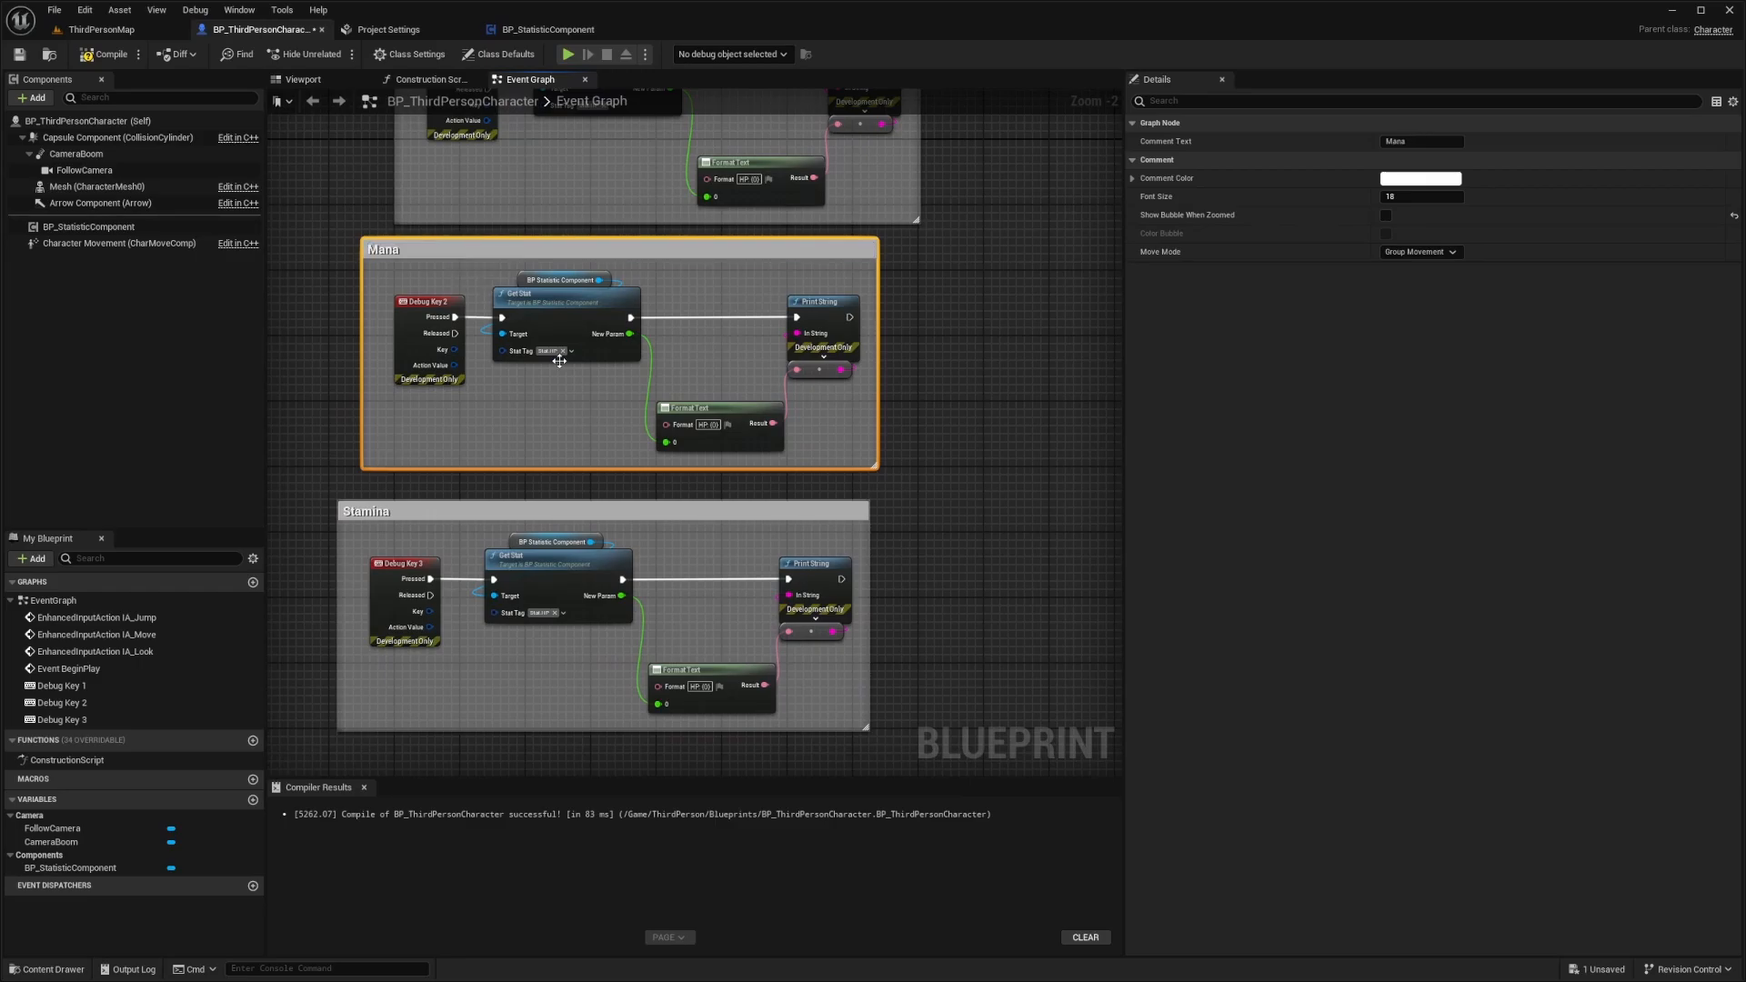
pyautogui.click(542, 351)
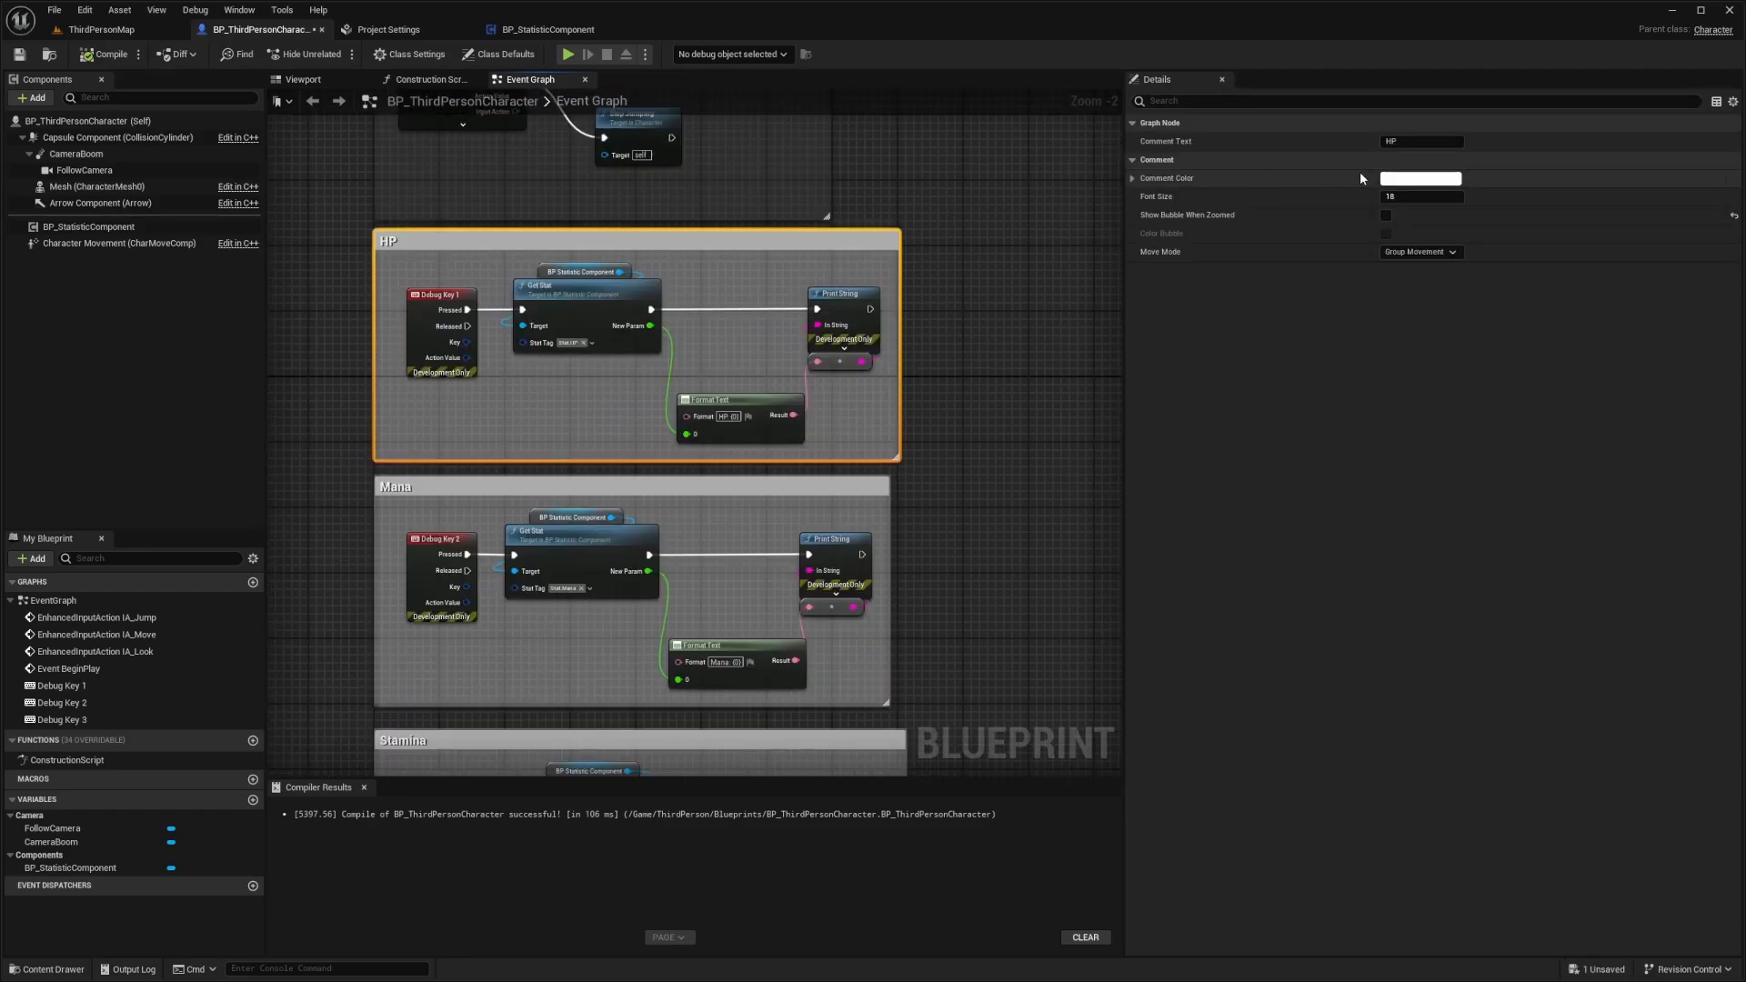
# - Colour the HP, Mana and Stamina comments red, blue and green, then test-play the level
pyautogui.click(1421, 178)
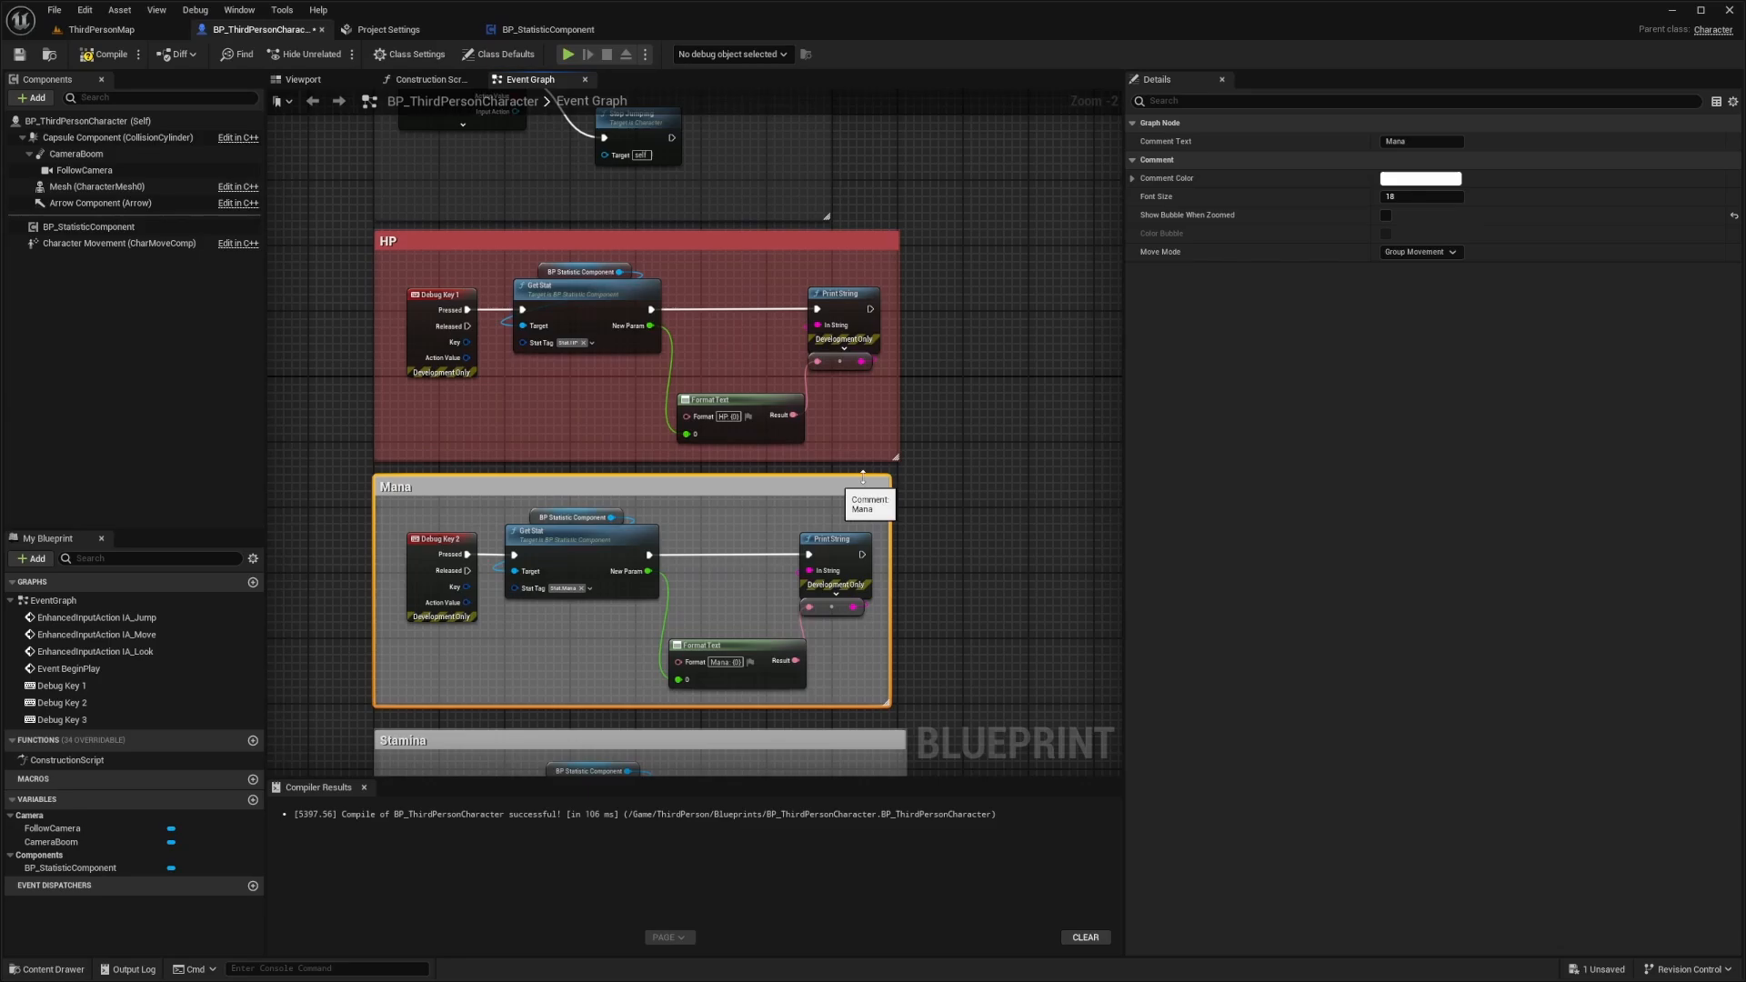
pyautogui.click(1421, 178)
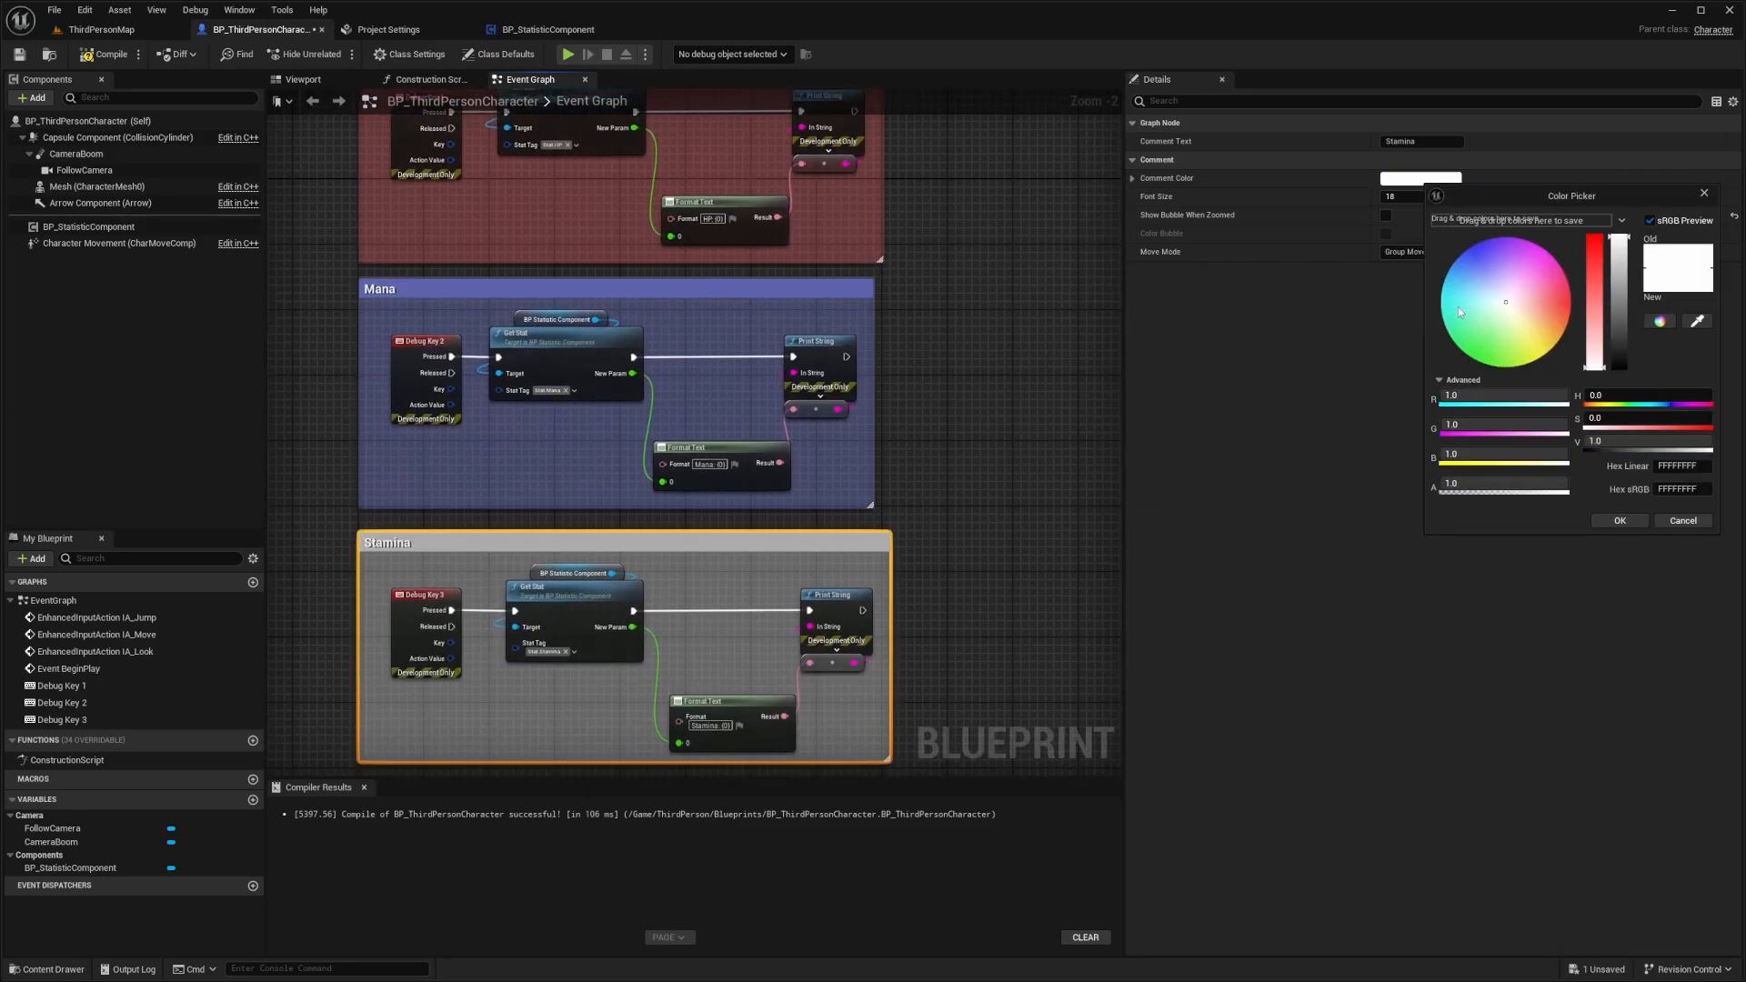
pyautogui.click(1492, 337)
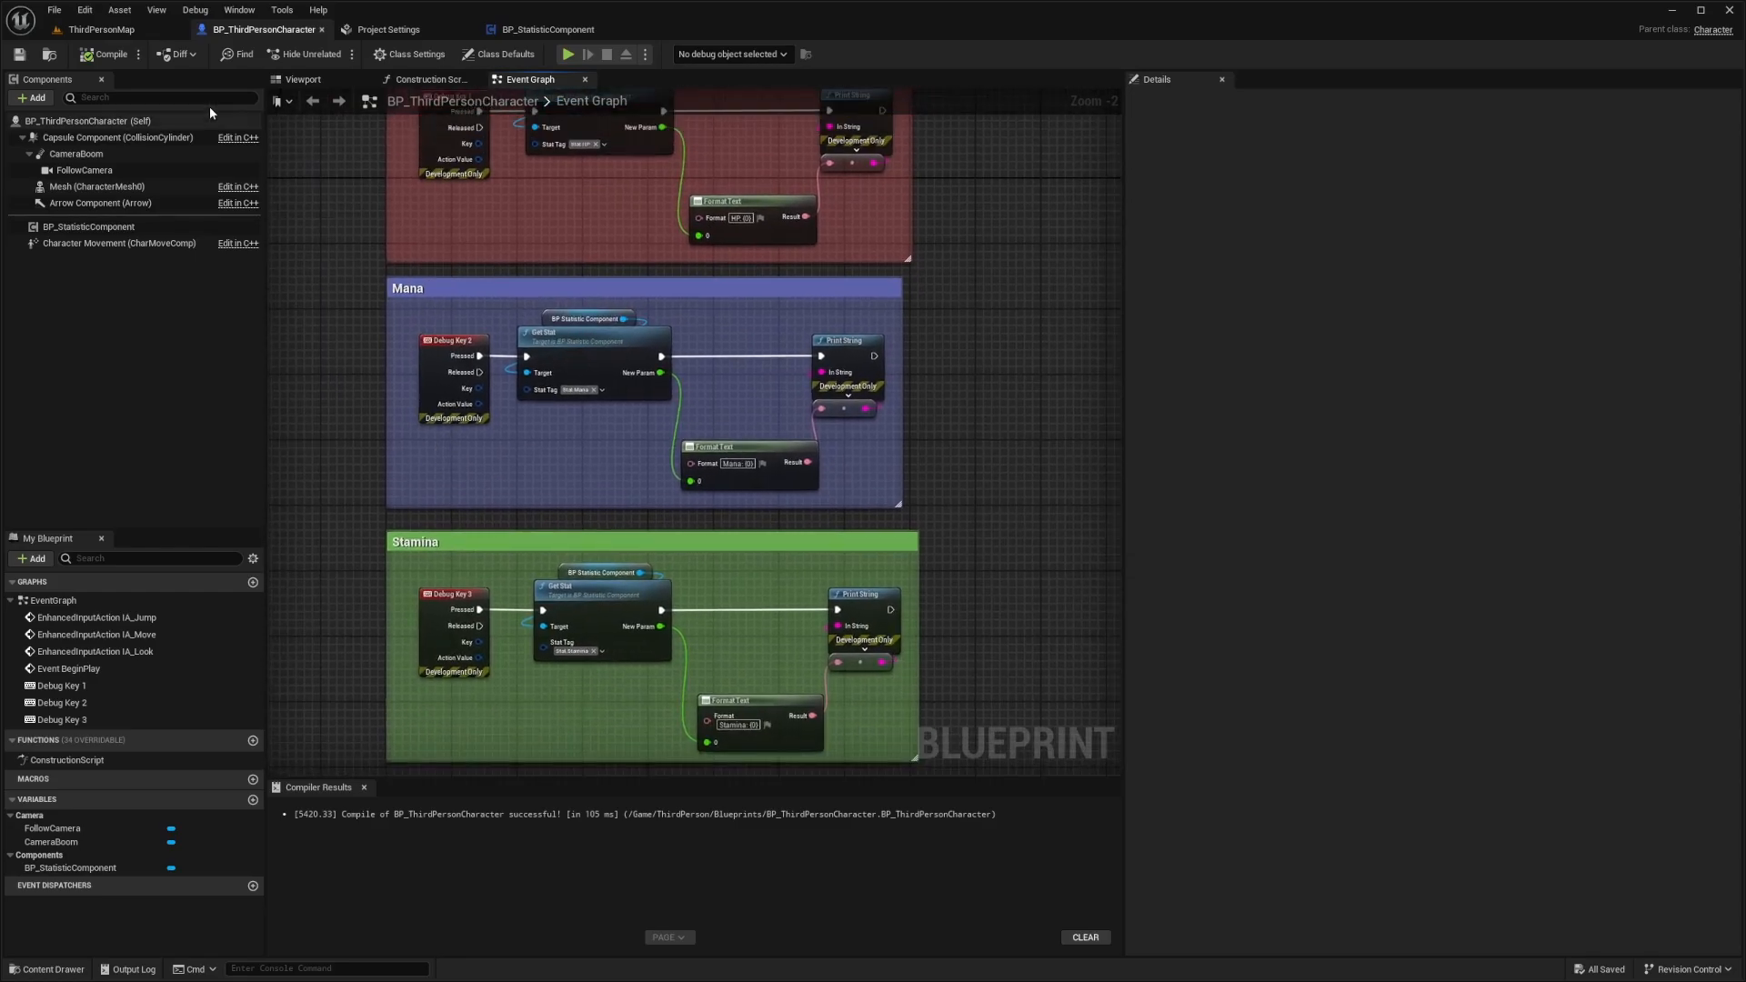
pyautogui.click(575, 53)
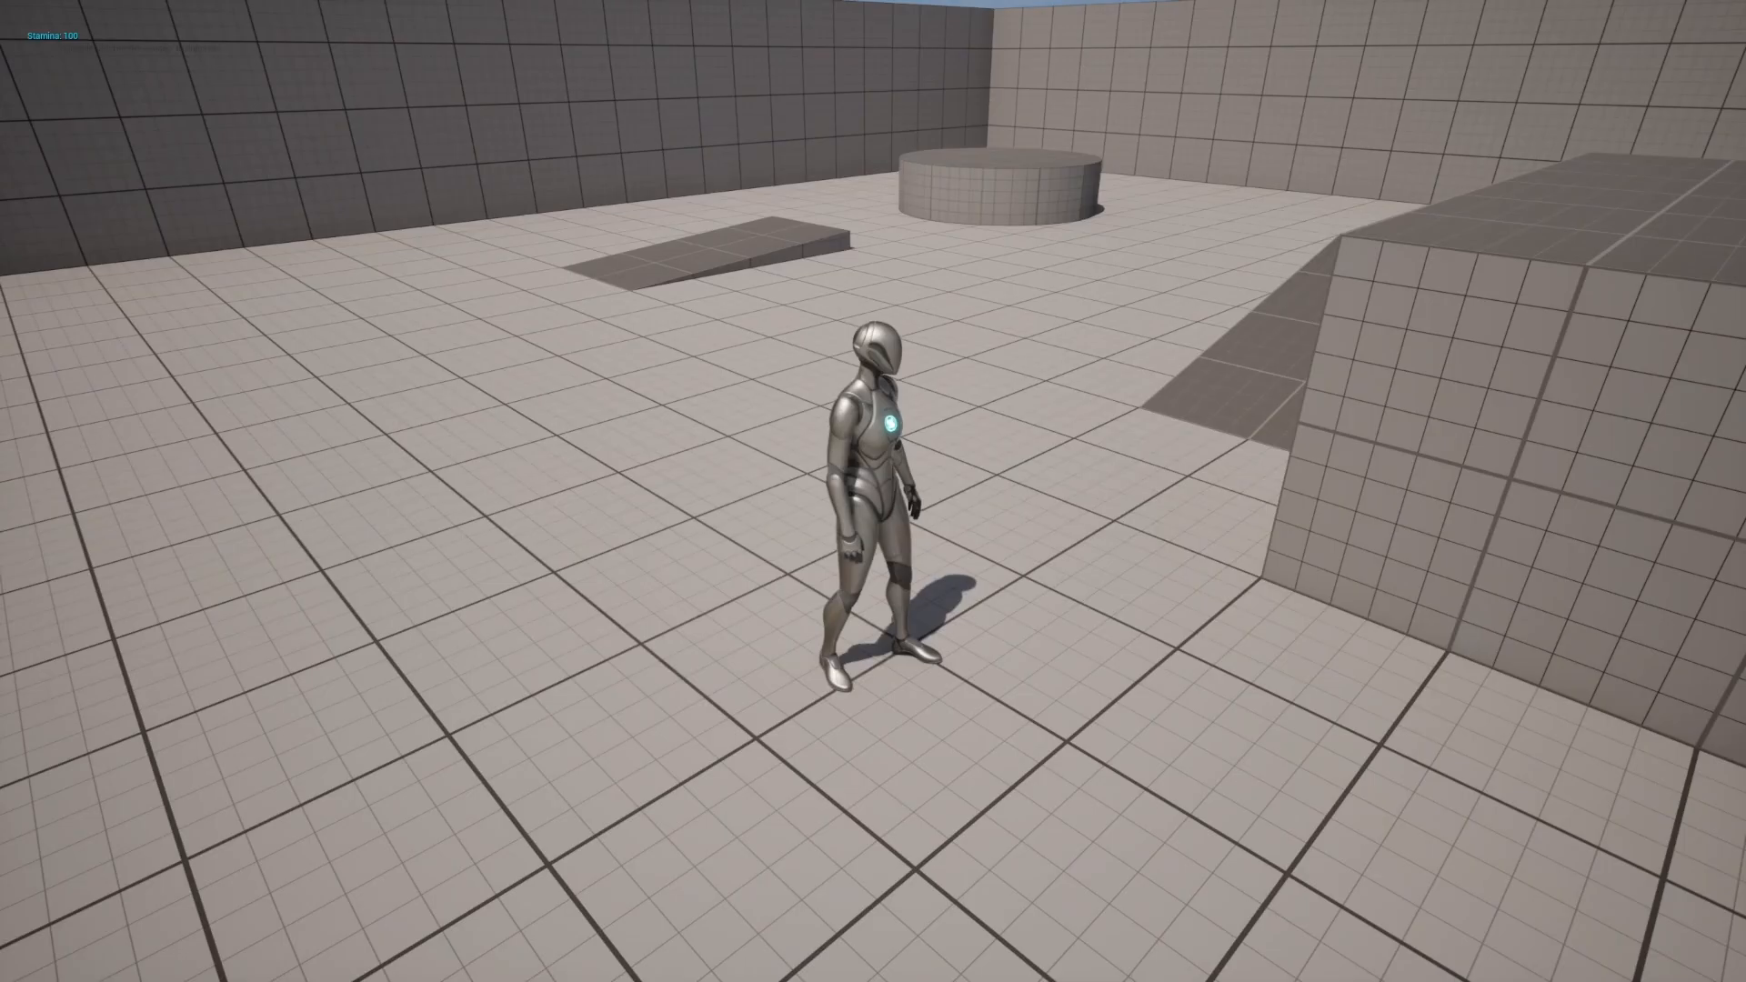
pyautogui.click(364, 53)
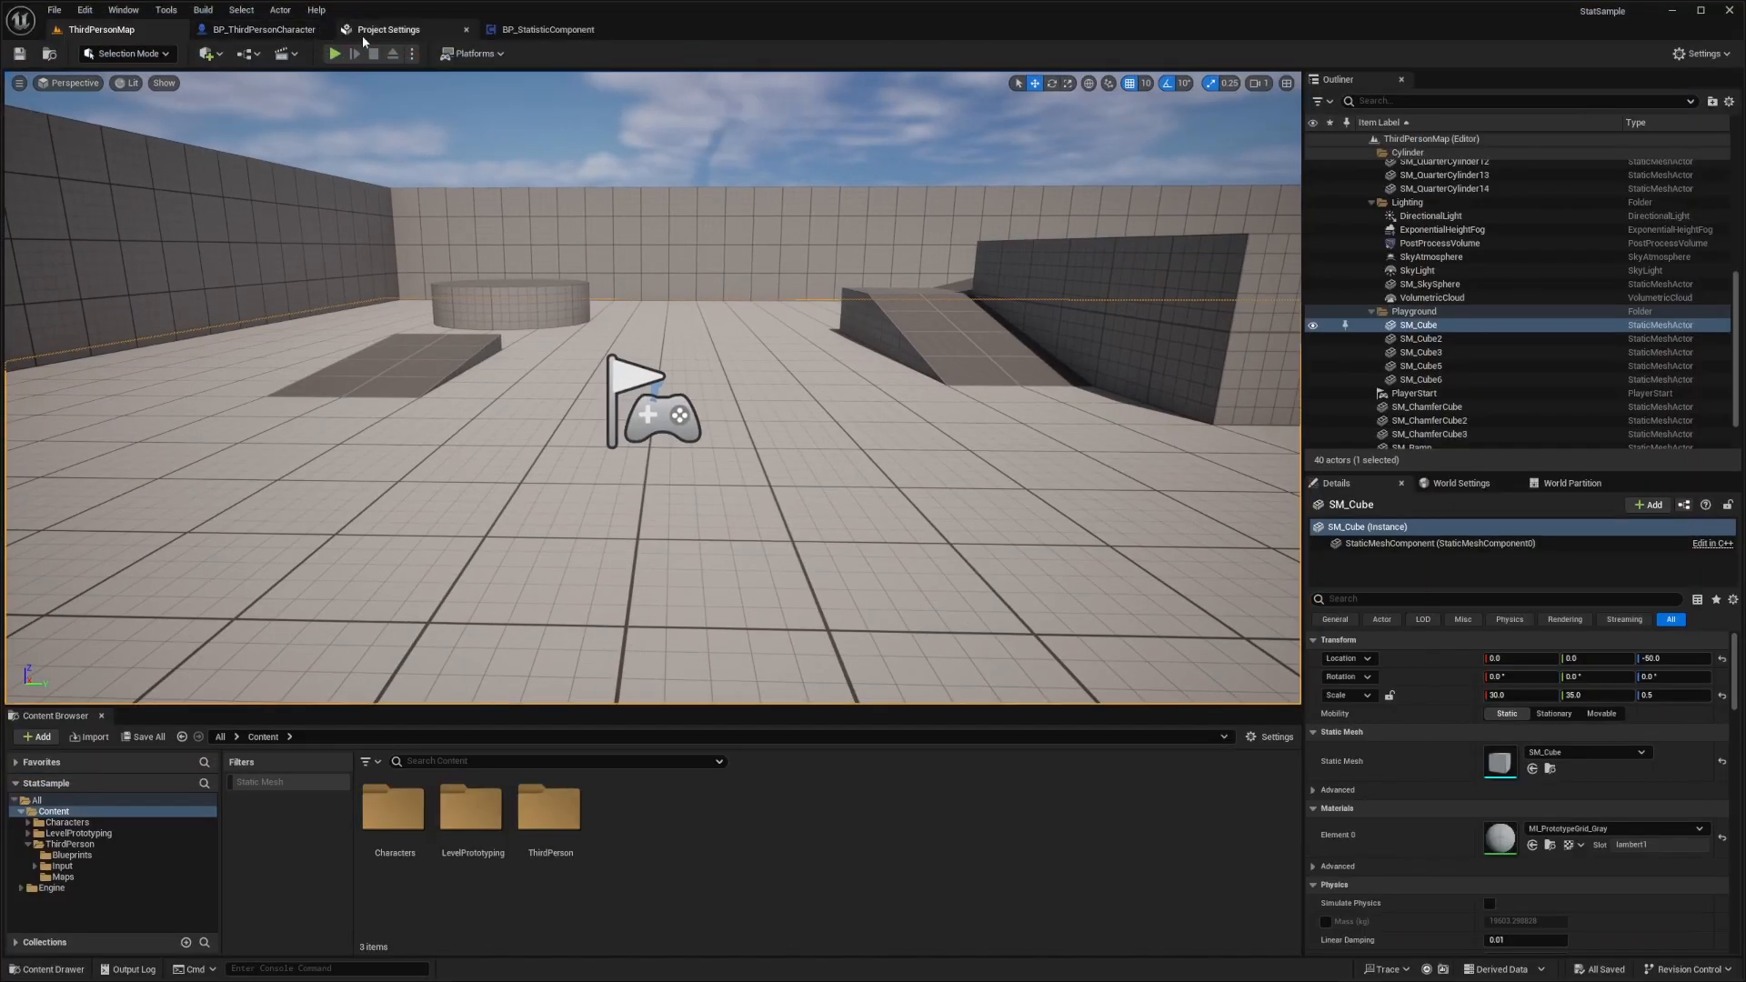
pyautogui.click(264, 29)
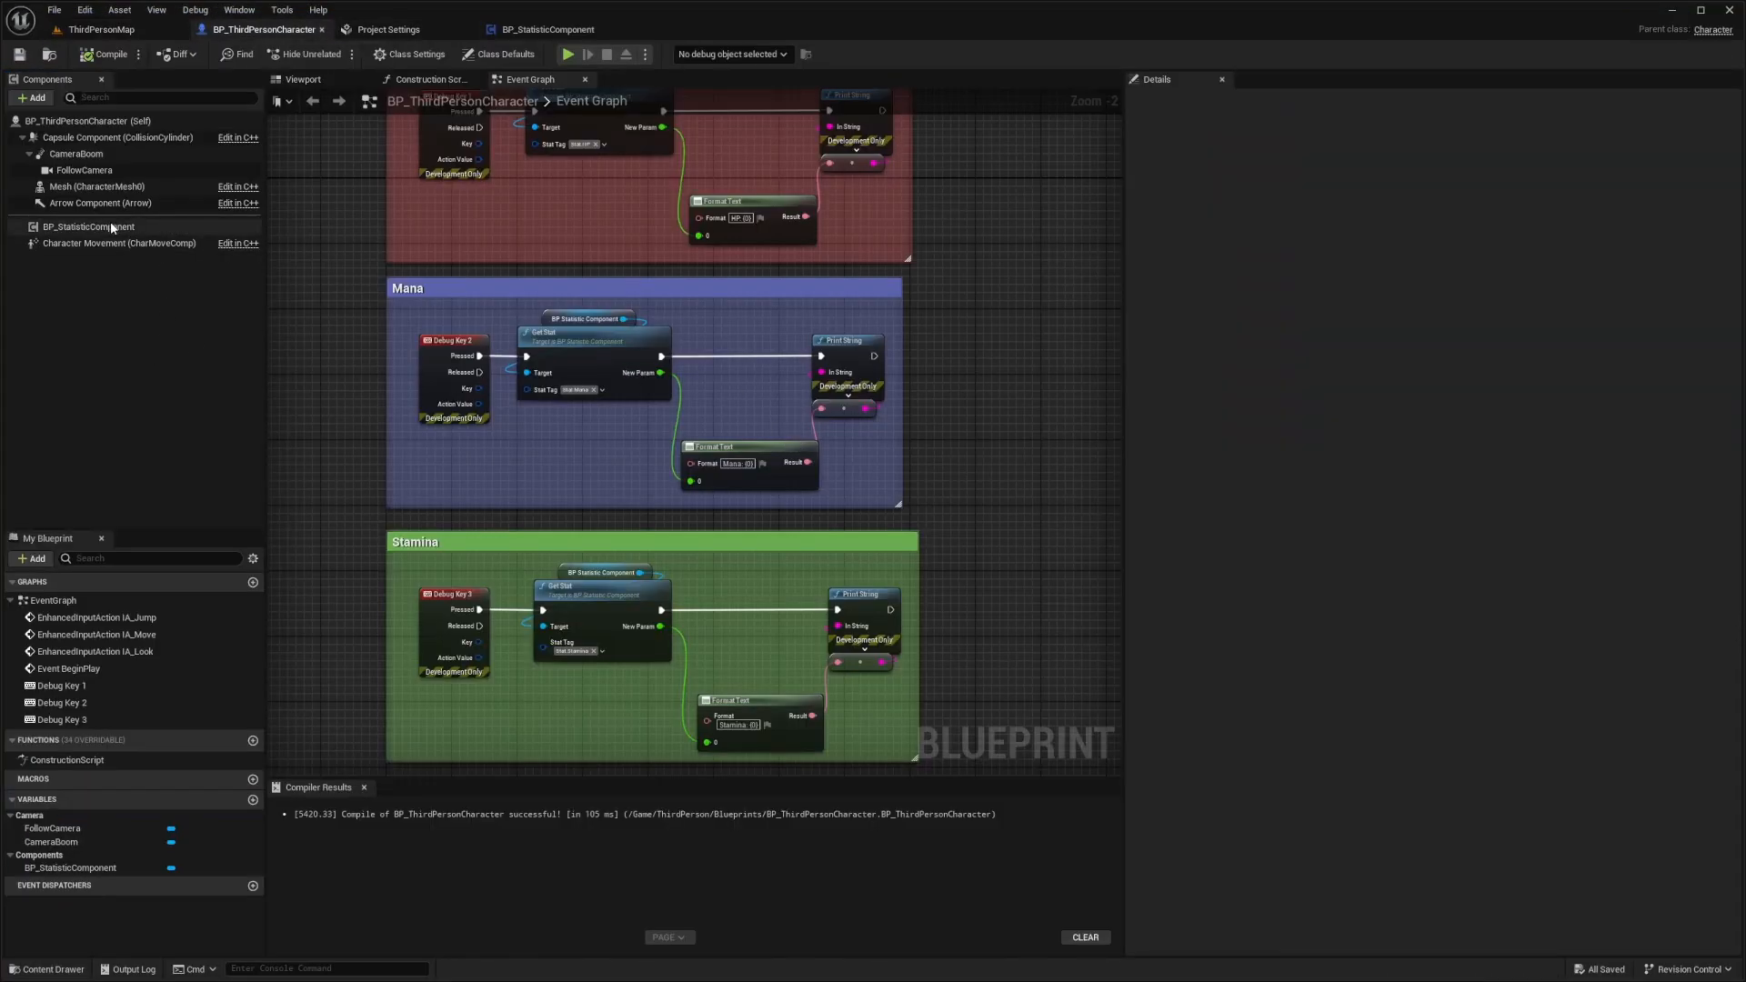
# - Show BP_StatisticComponent's details with HP 1000, Mana 500 and Stamina 100
pyautogui.click(89, 226)
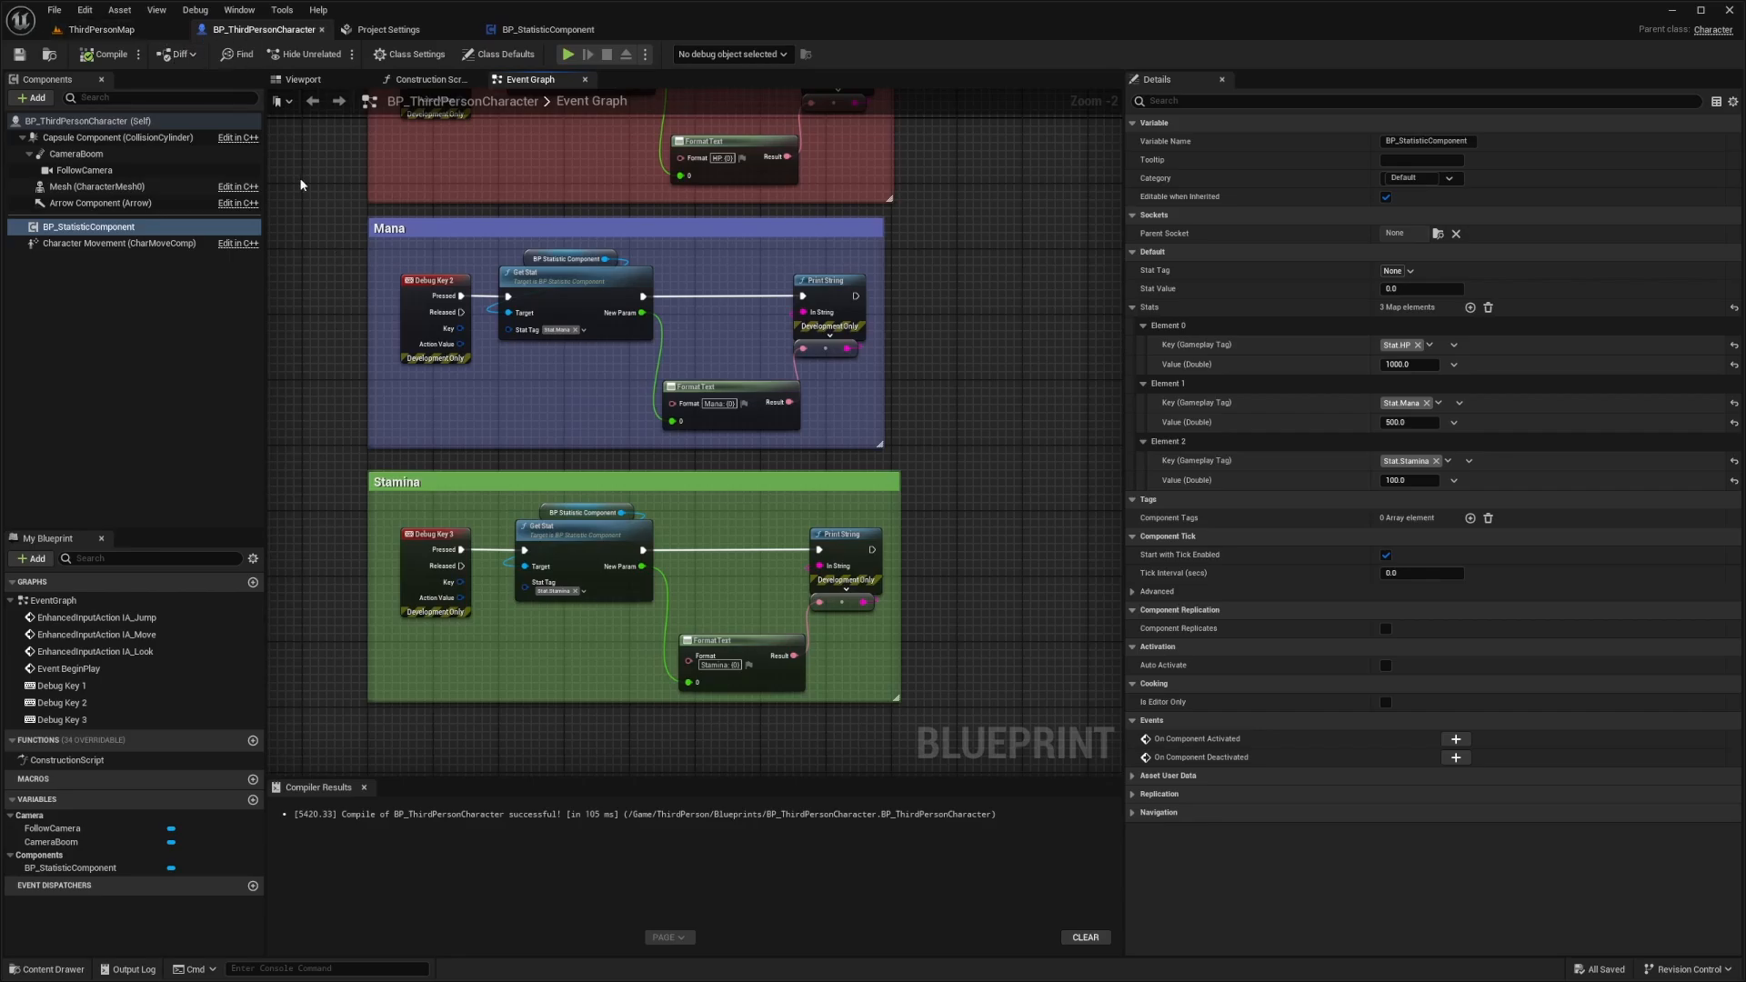
pyautogui.scroll(-3)
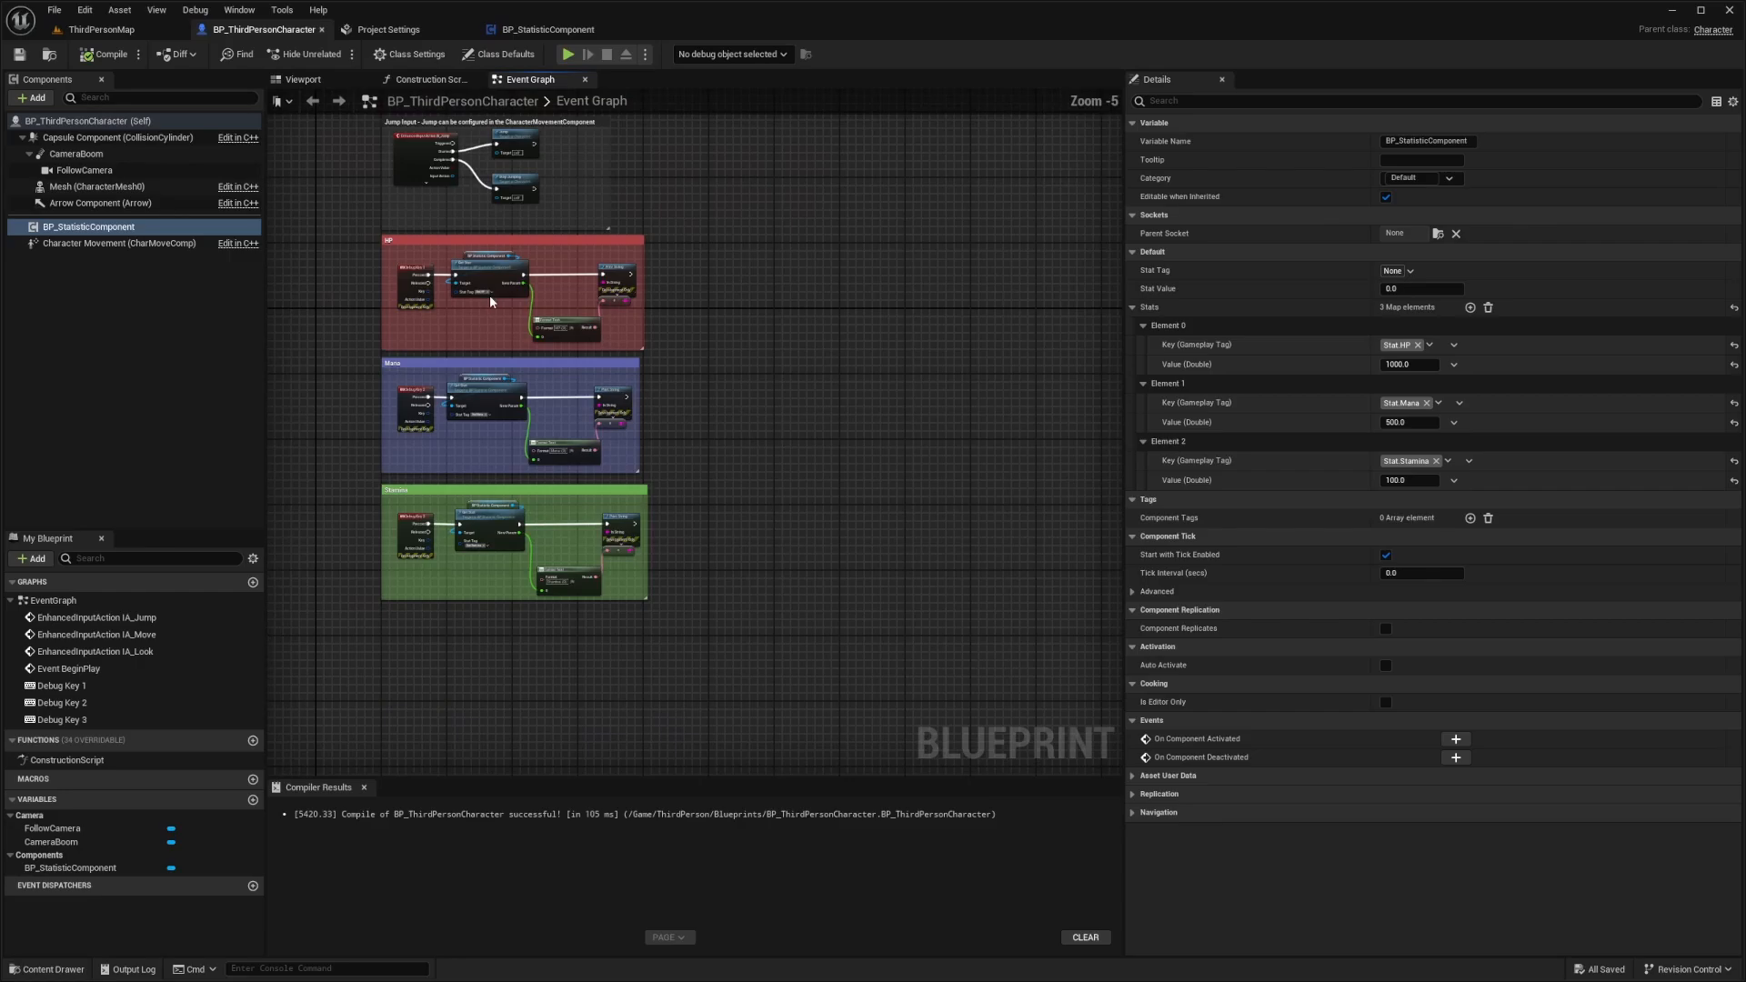